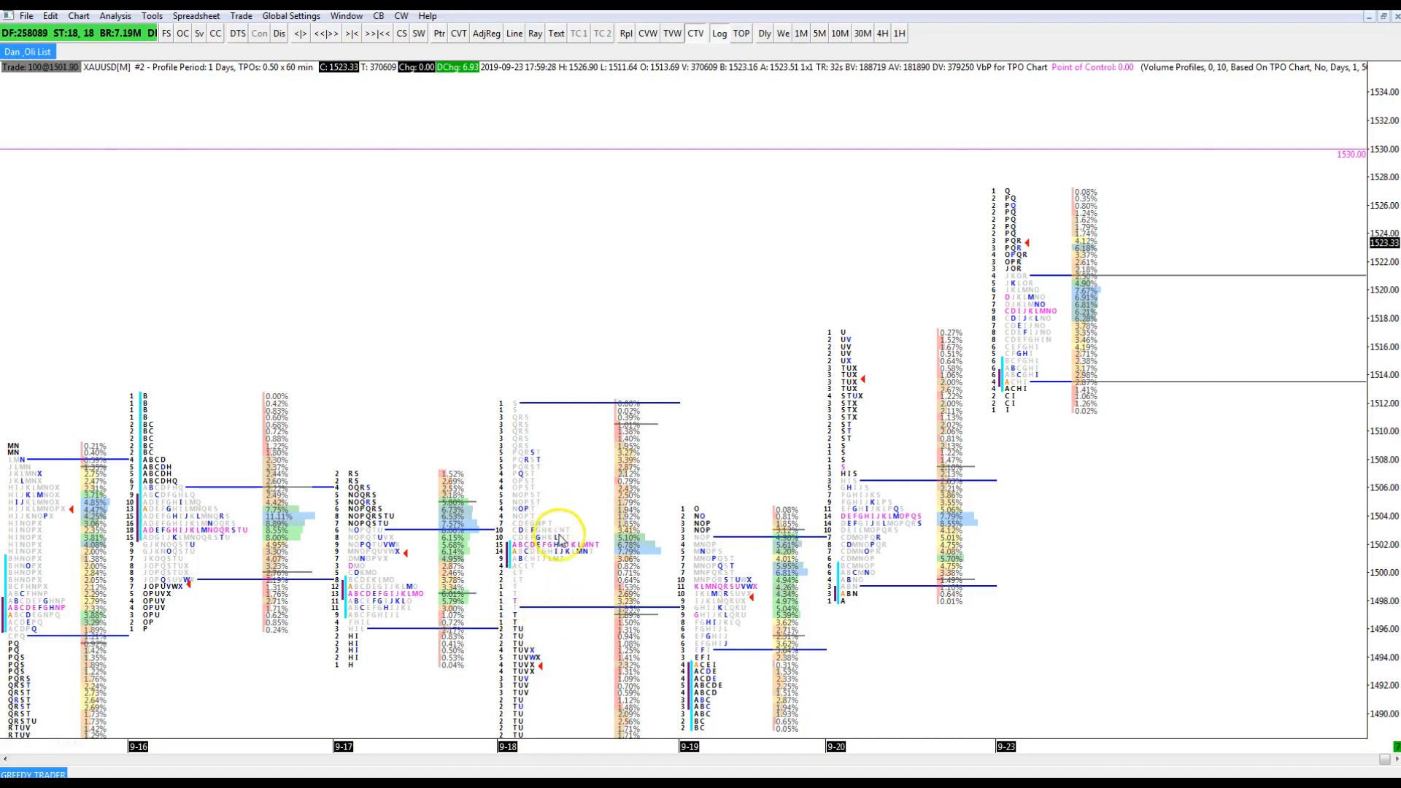
pyautogui.moveTo(594, 481)
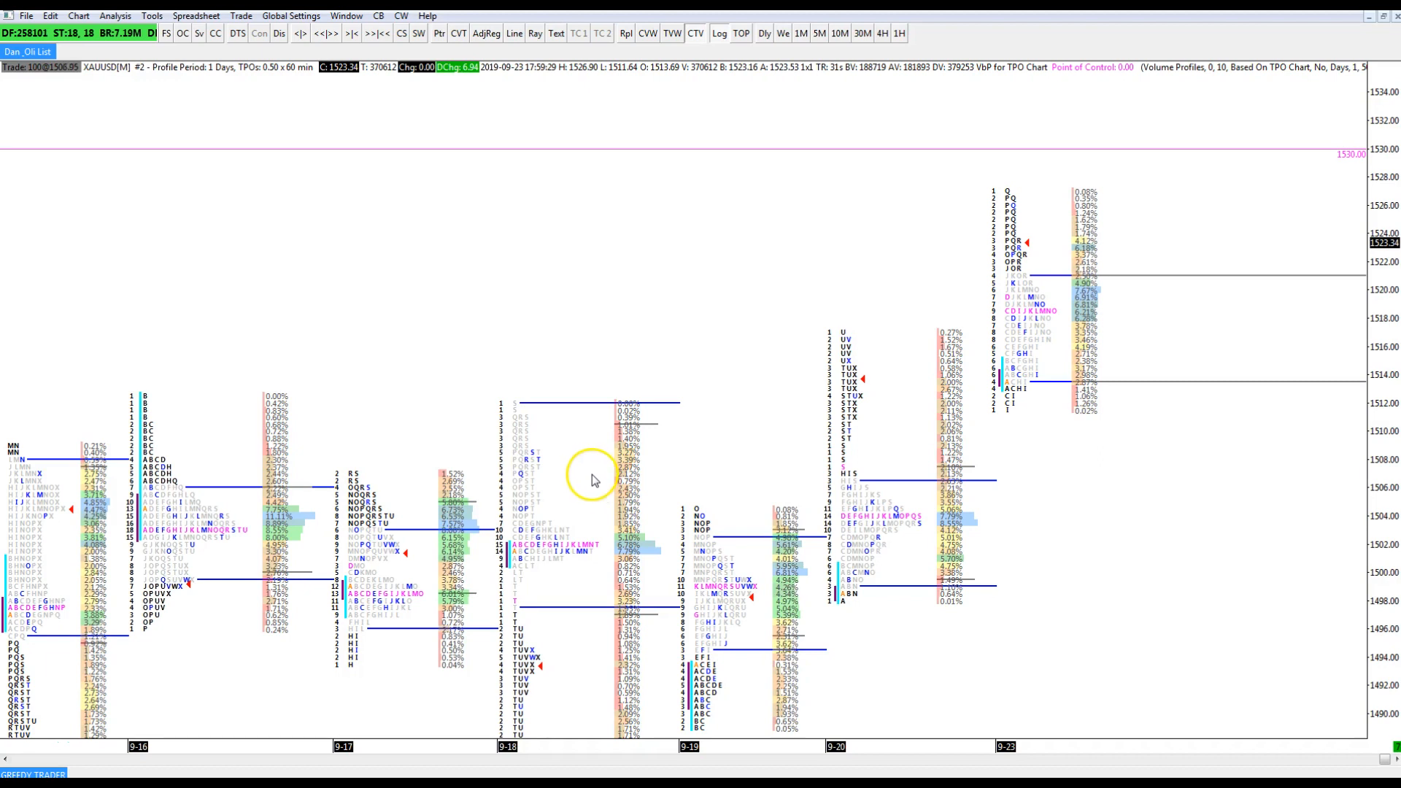
pyautogui.moveTo(646, 475)
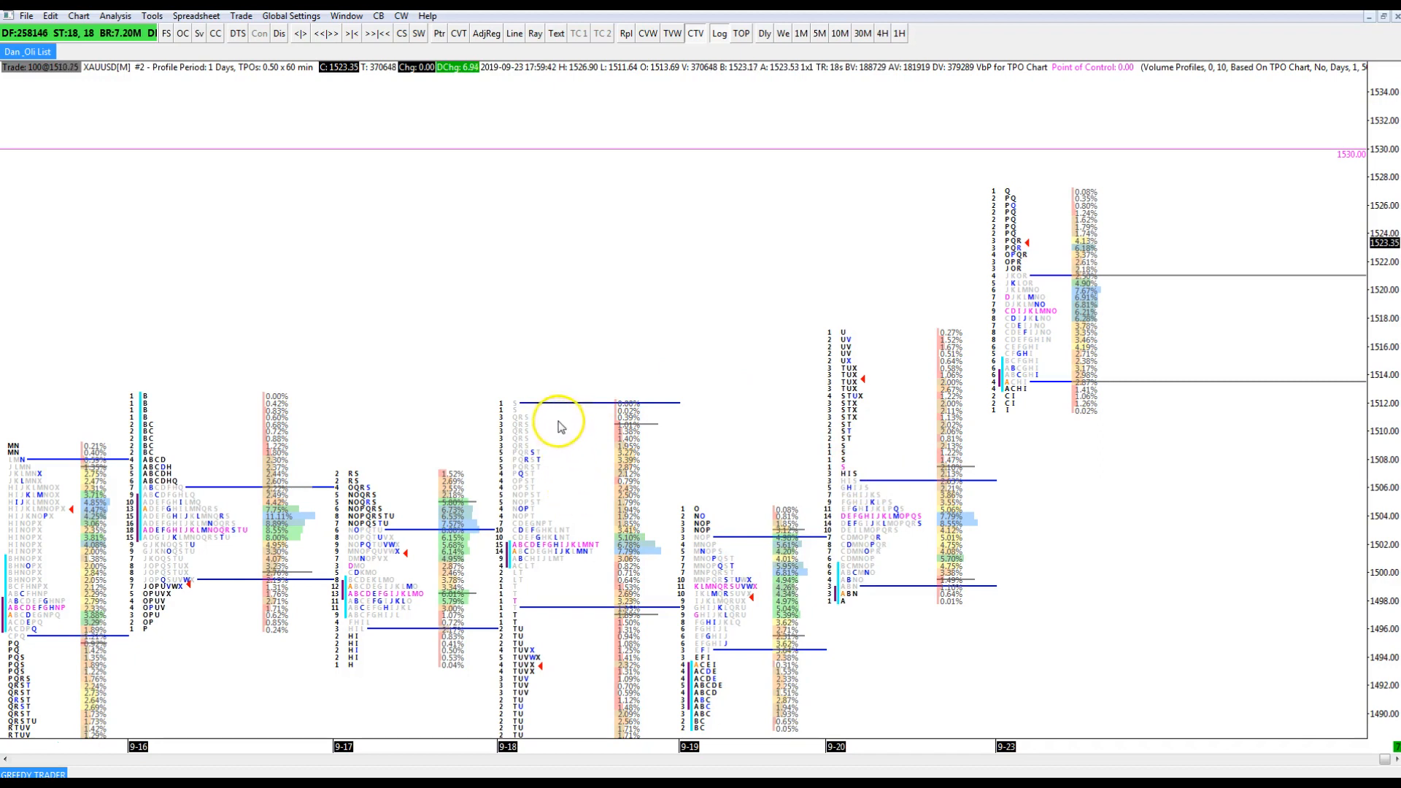
pyautogui.moveTo(600, 496)
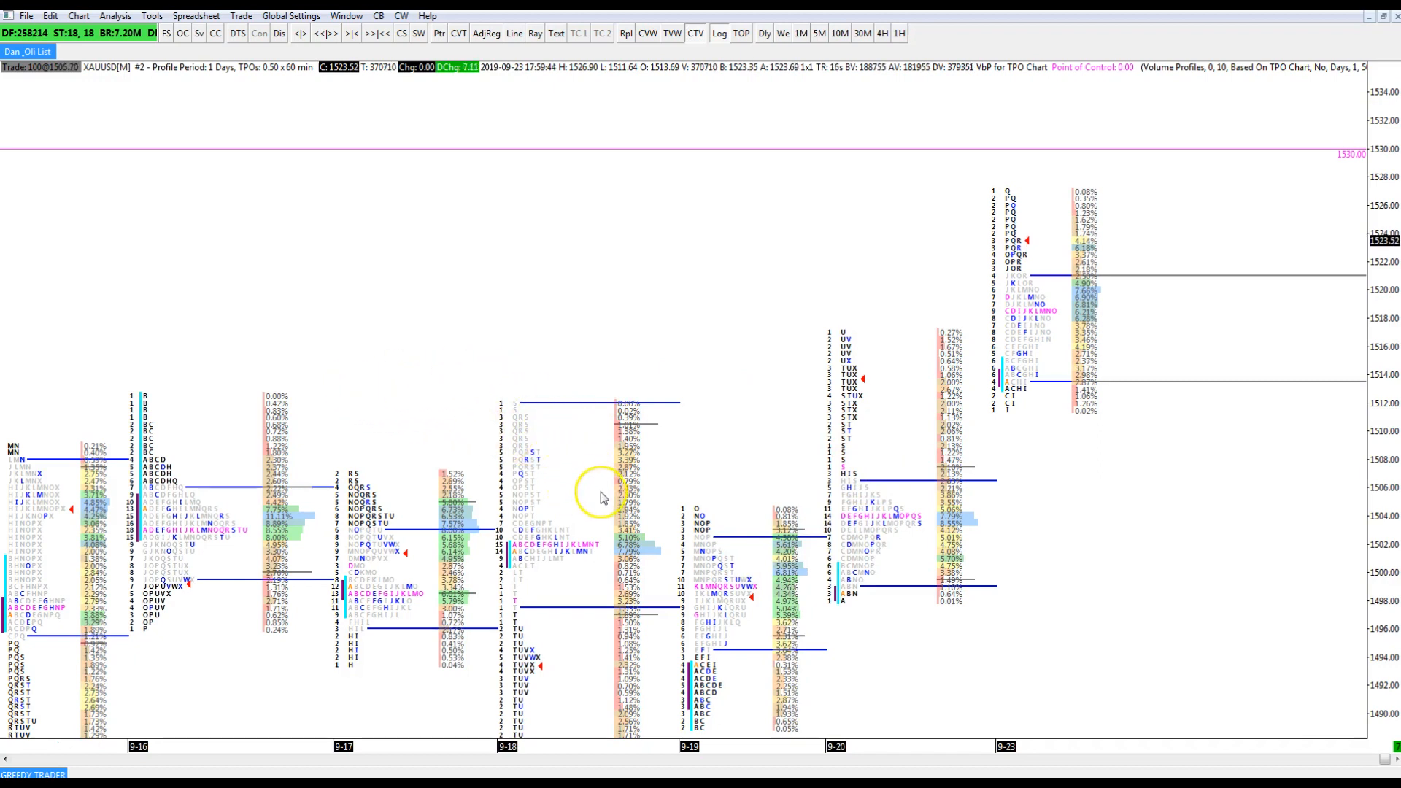
pyautogui.moveTo(331, 360)
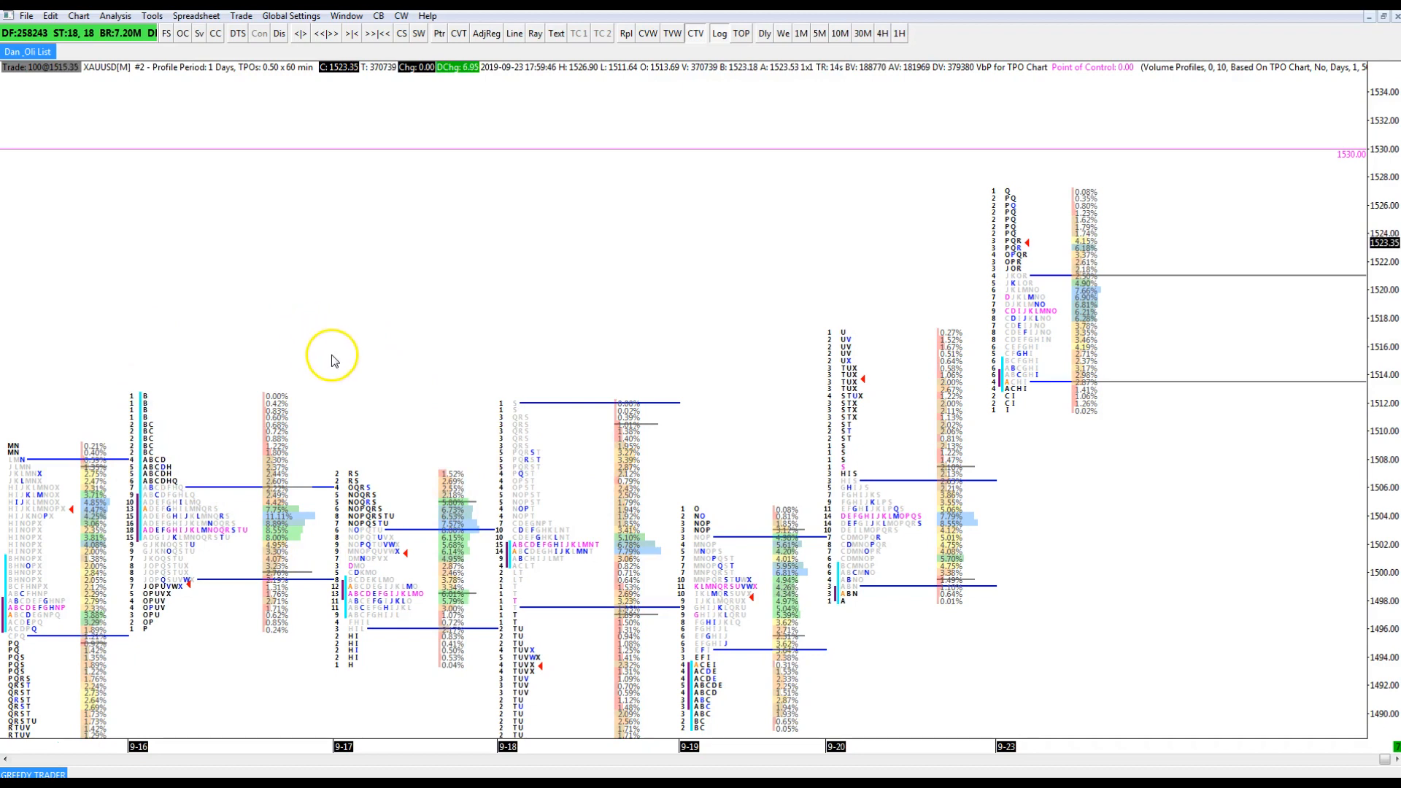
pyautogui.moveTo(505, 438)
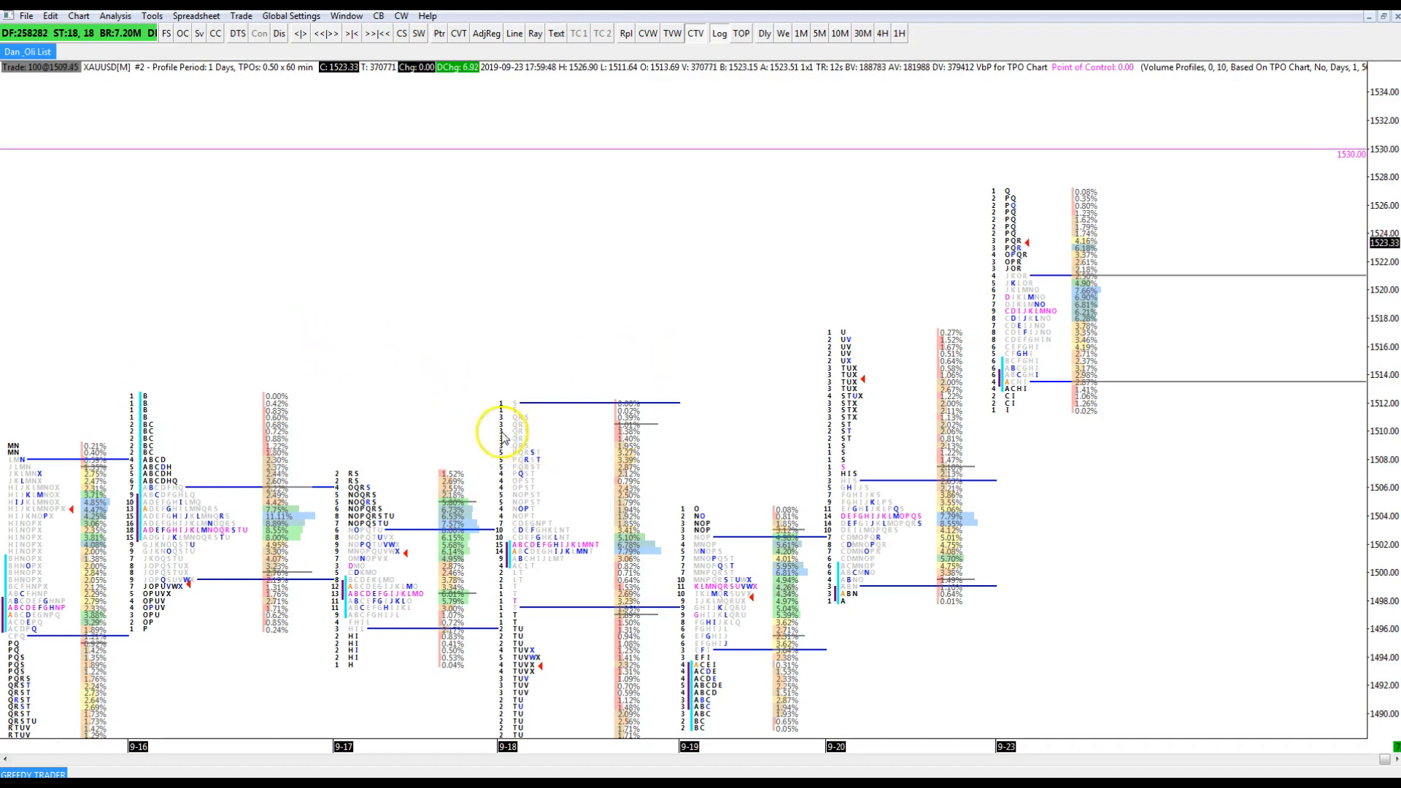
pyautogui.moveTo(521, 480)
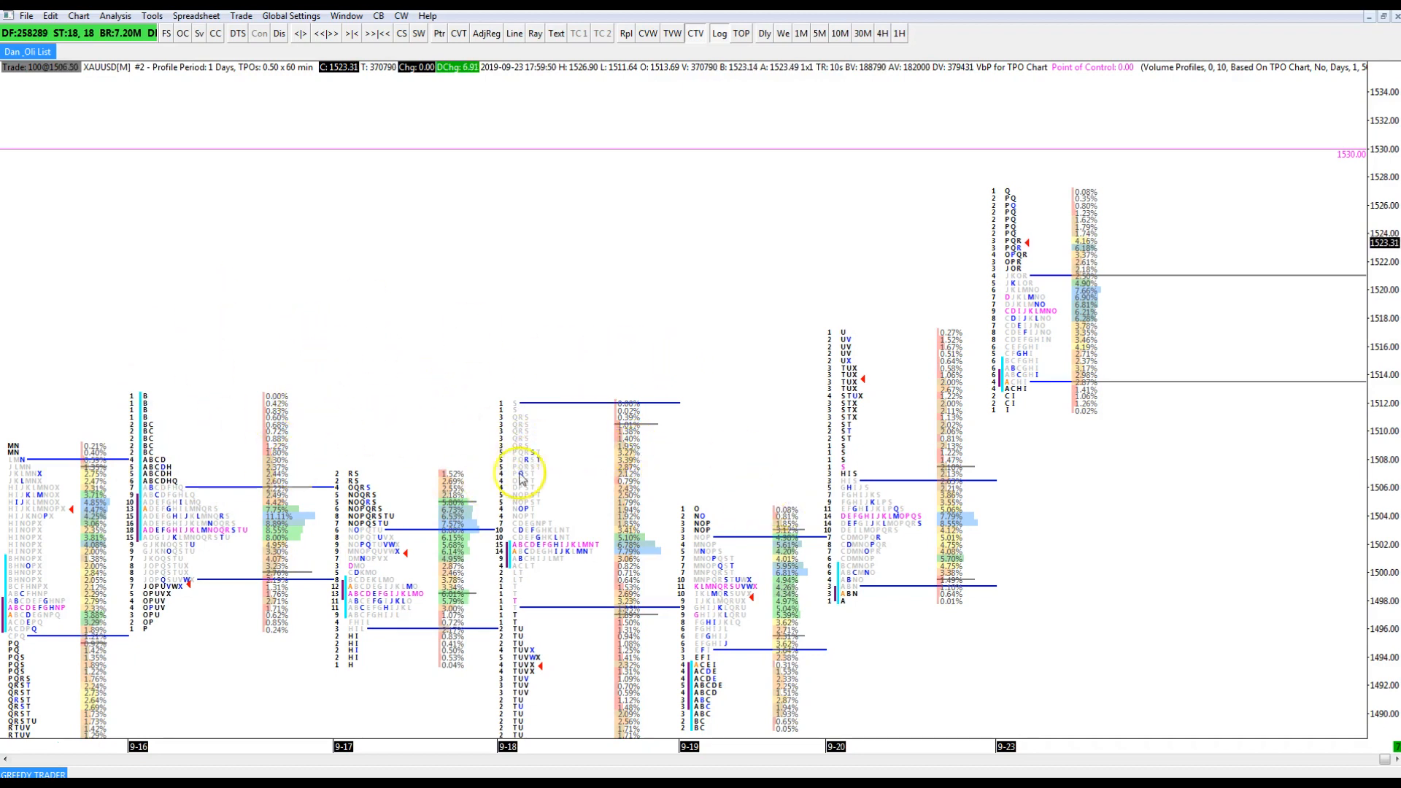
pyautogui.moveTo(322, 374)
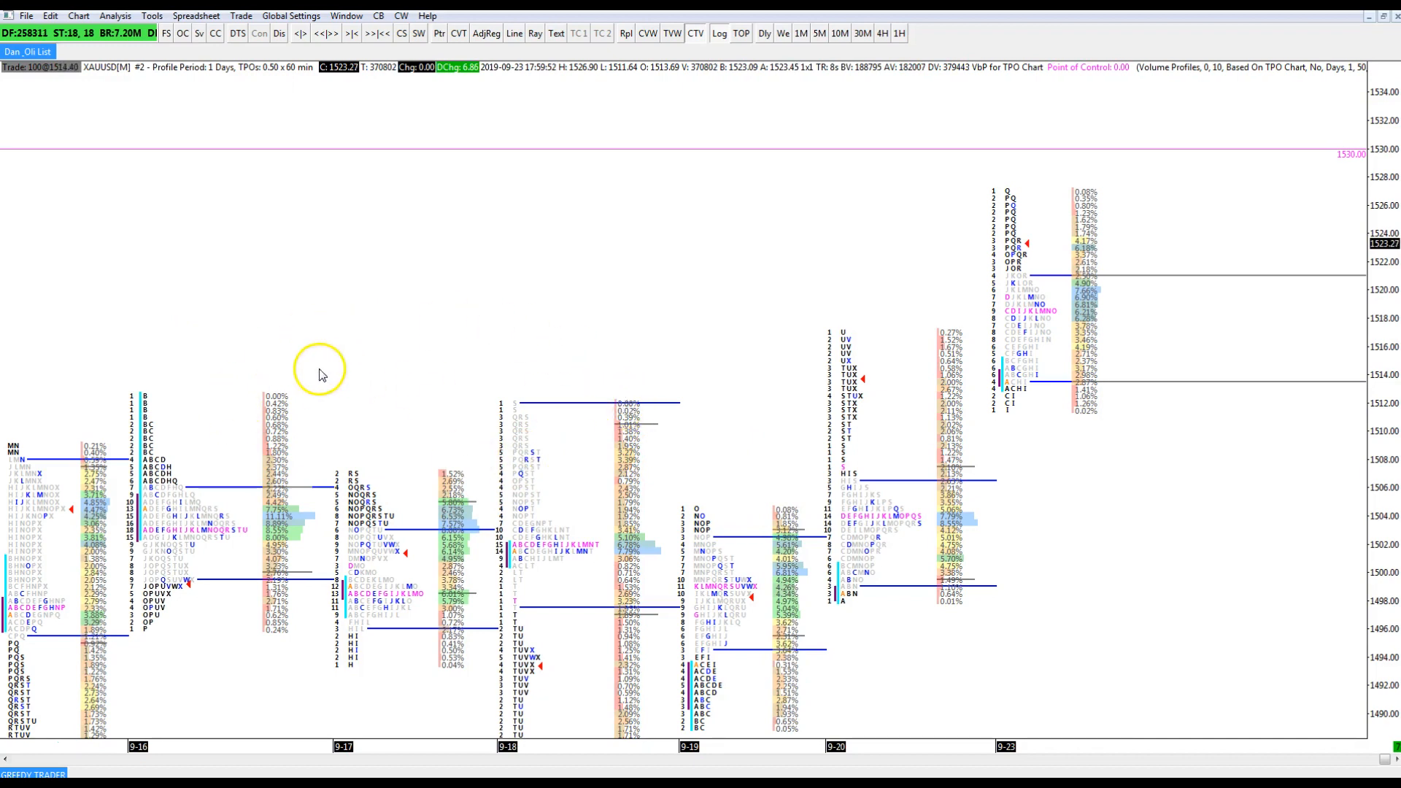
pyautogui.moveTo(426, 404)
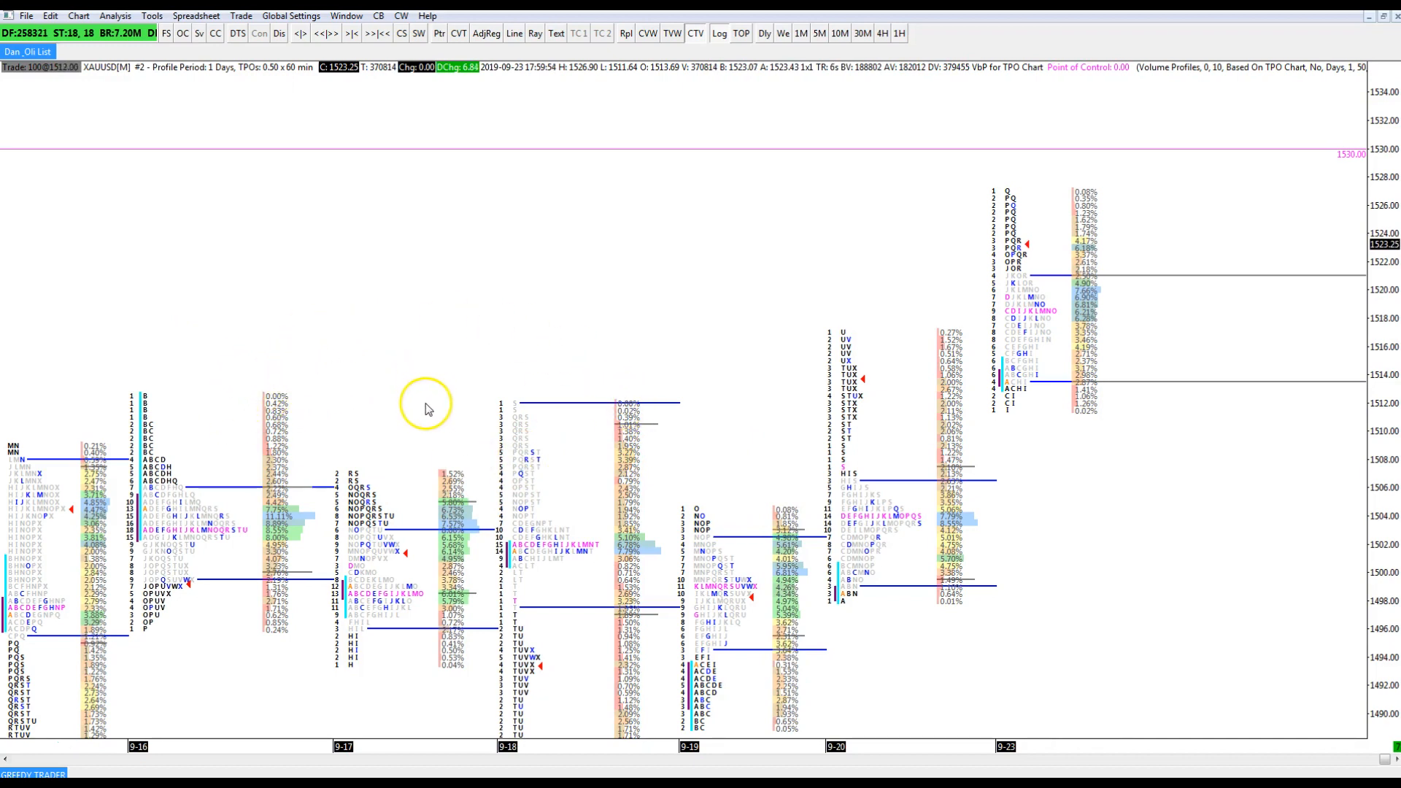
pyautogui.moveTo(382, 397)
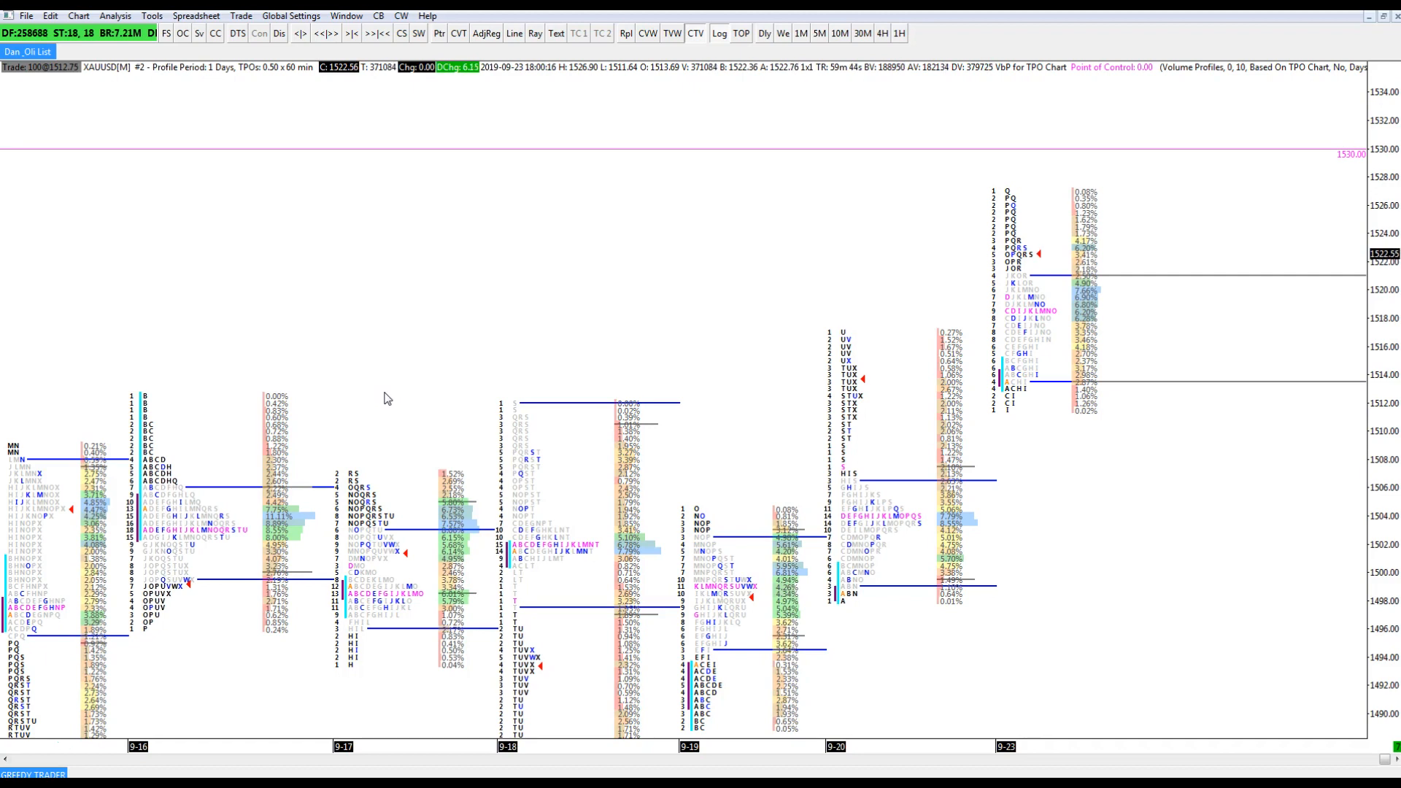
pyautogui.moveTo(344, 409)
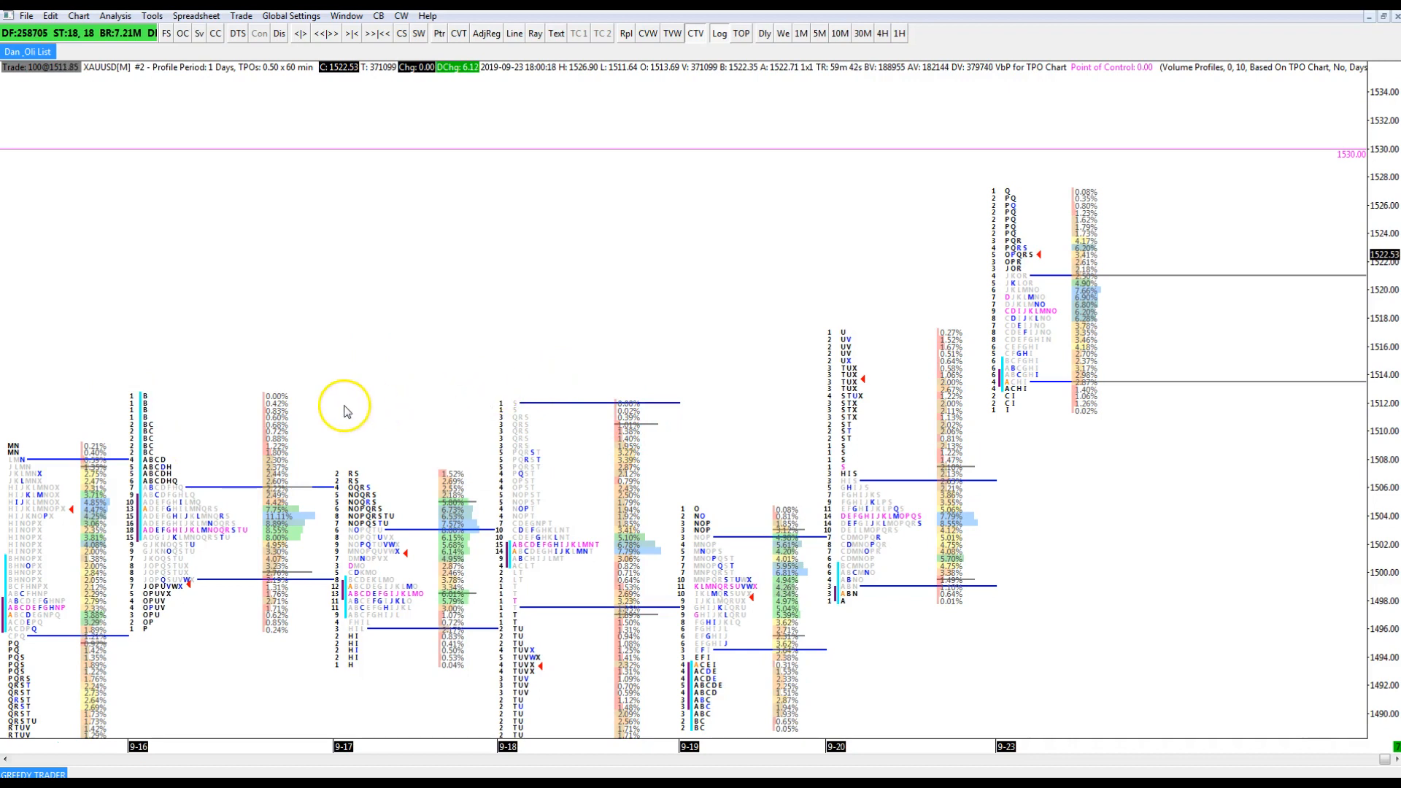
pyautogui.moveTo(474, 349)
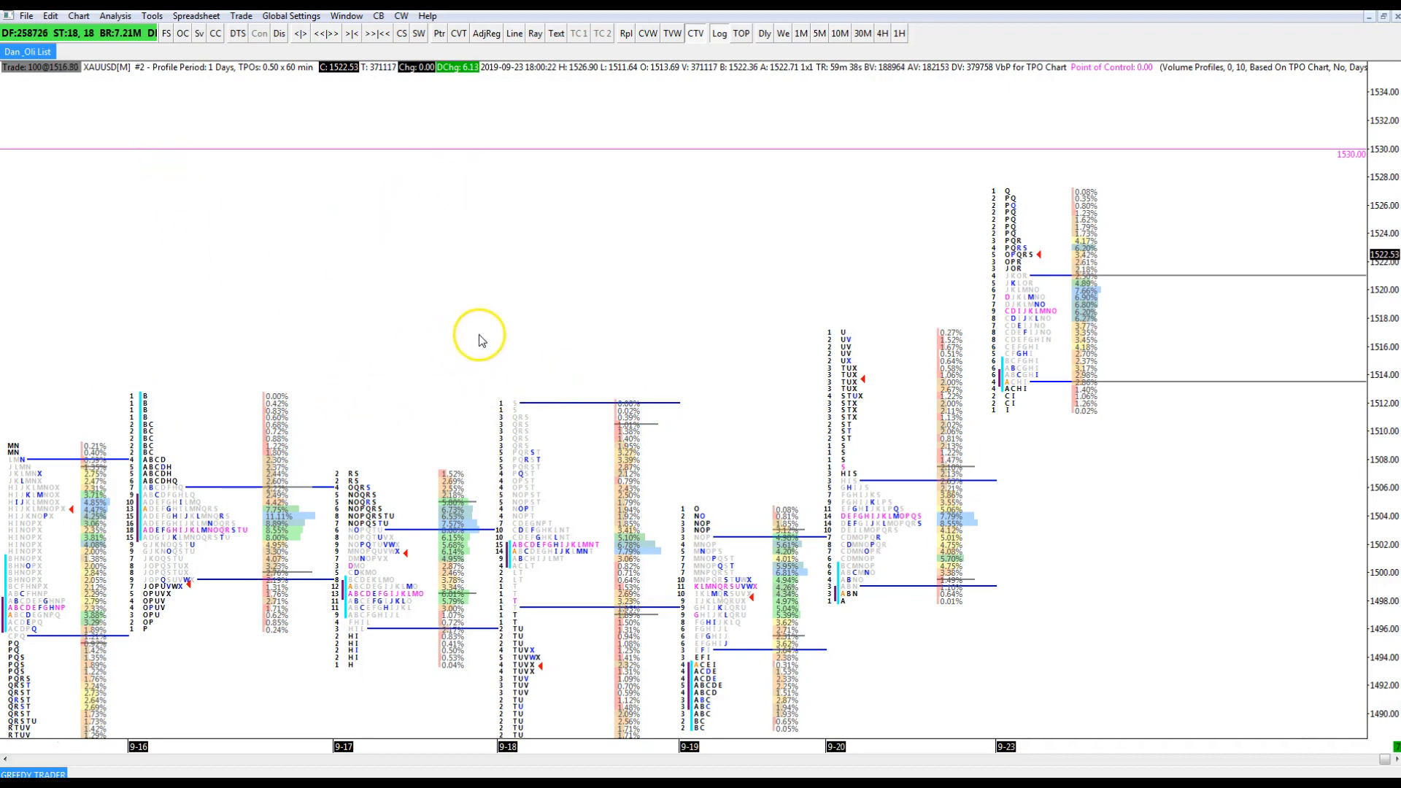
pyautogui.moveTo(482, 337)
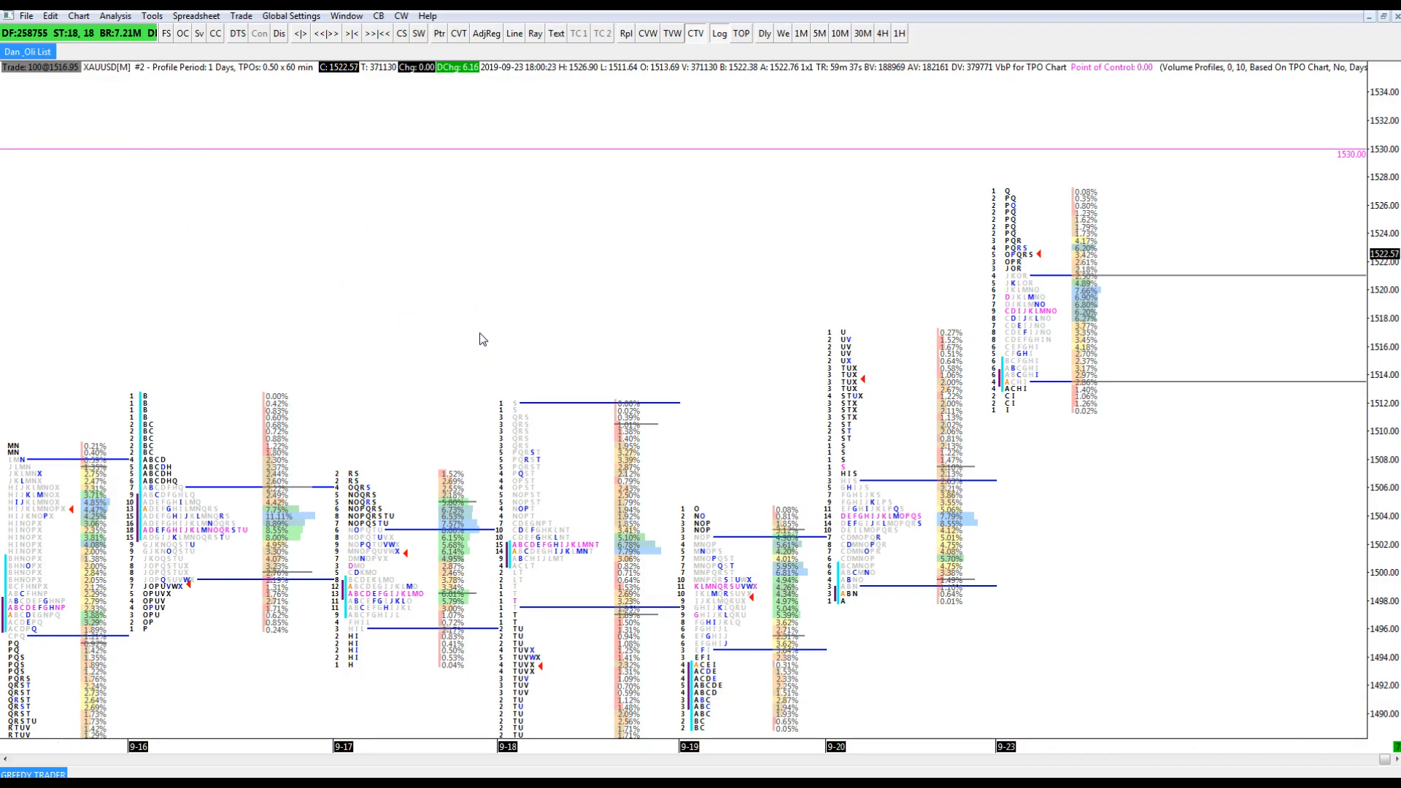
pyautogui.moveTo(588, 398)
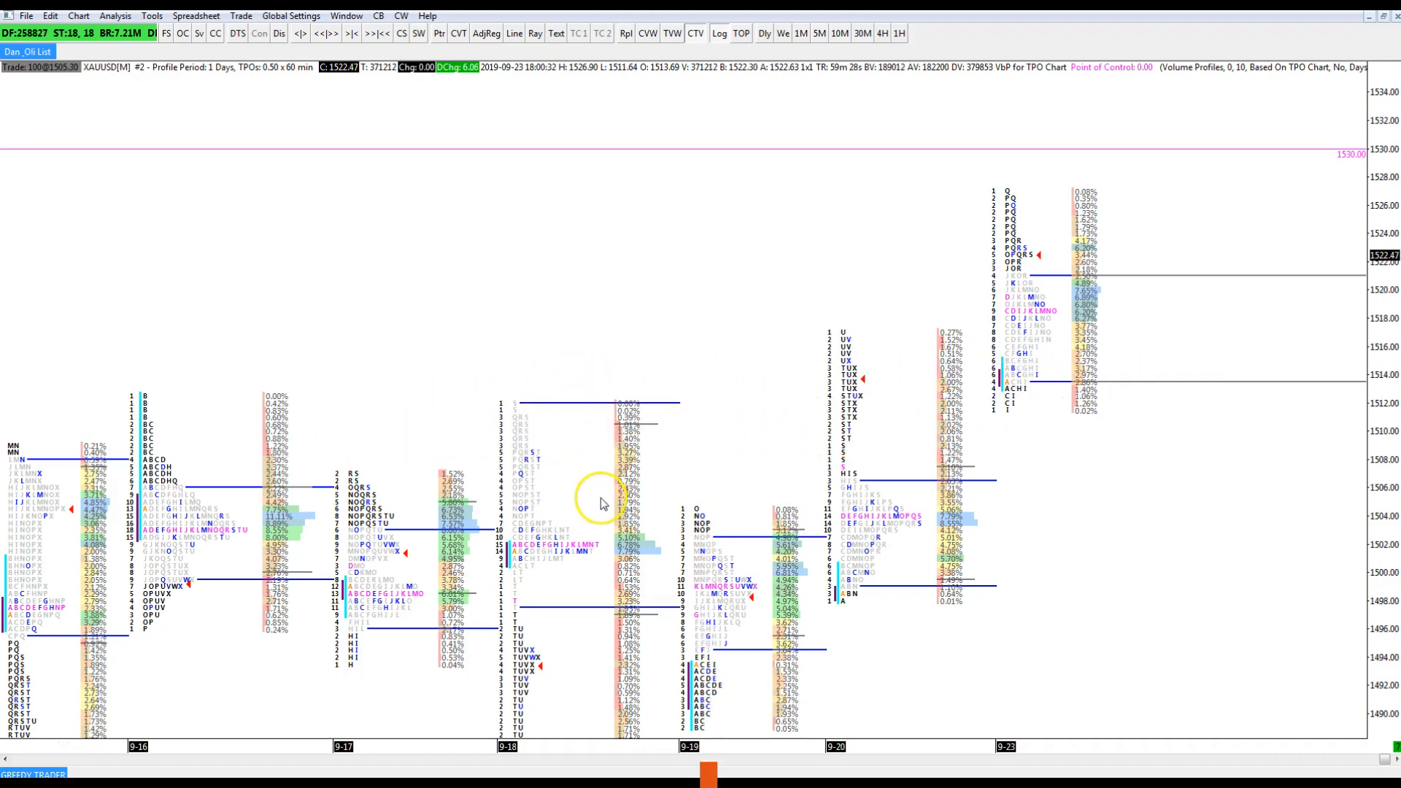
pyautogui.moveTo(597, 497)
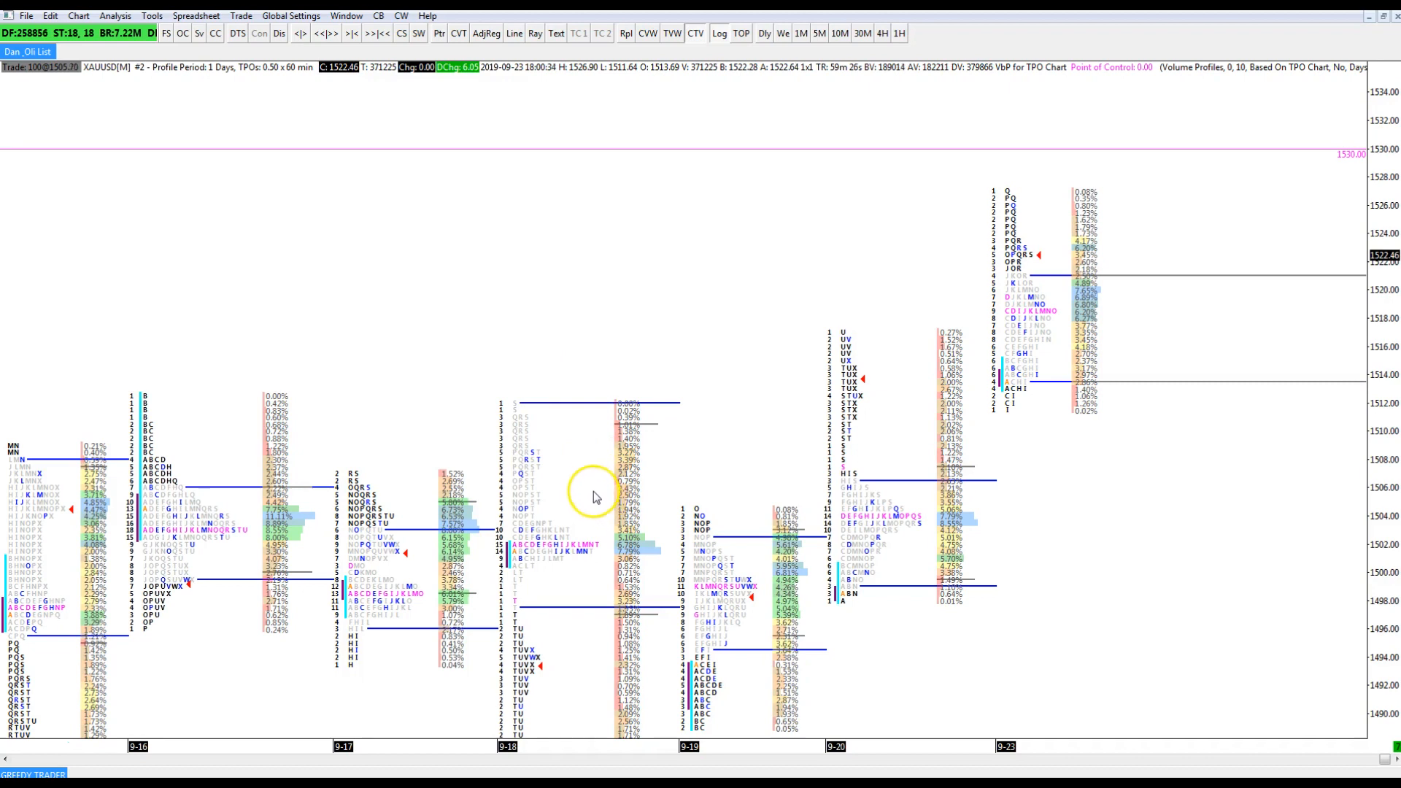
pyautogui.moveTo(596, 487)
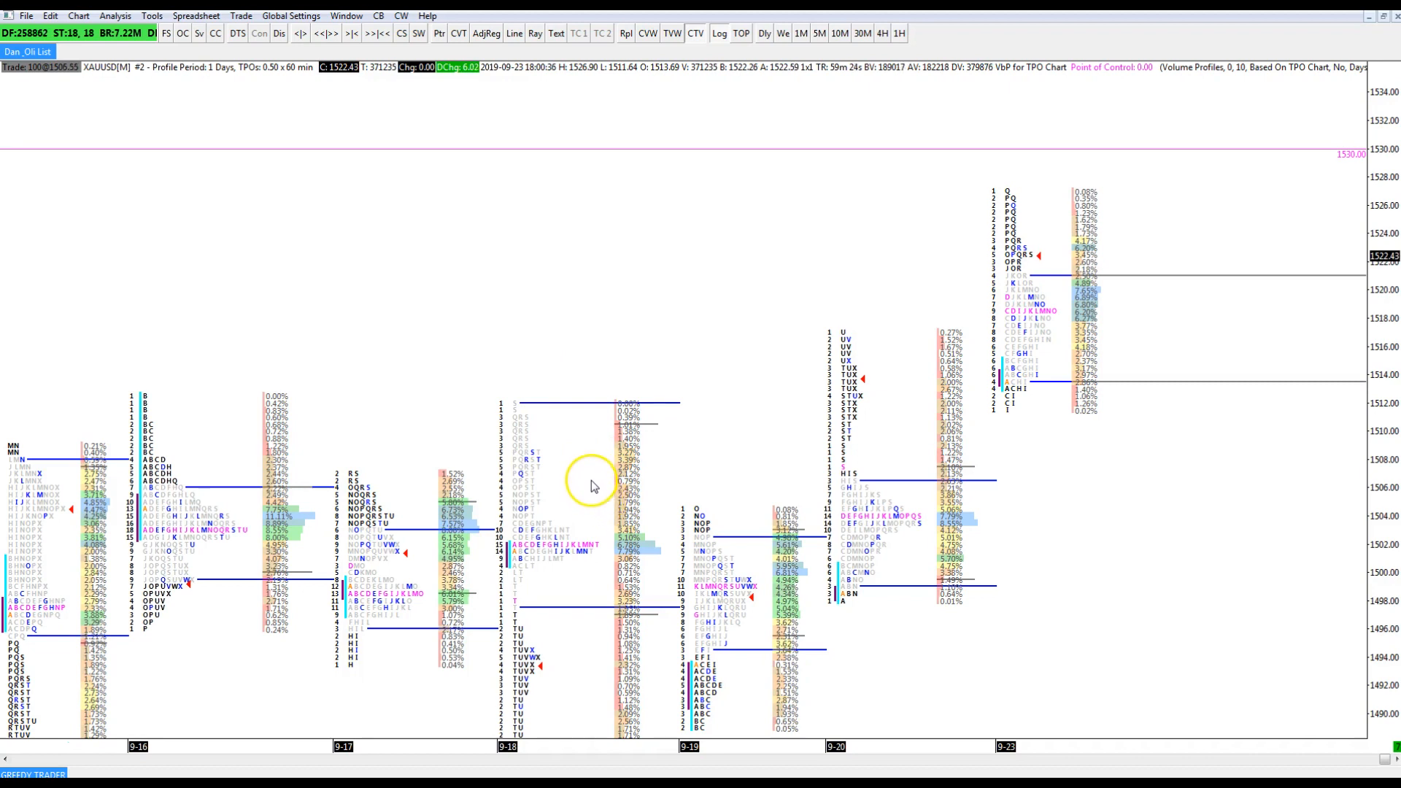
pyautogui.moveTo(645, 491)
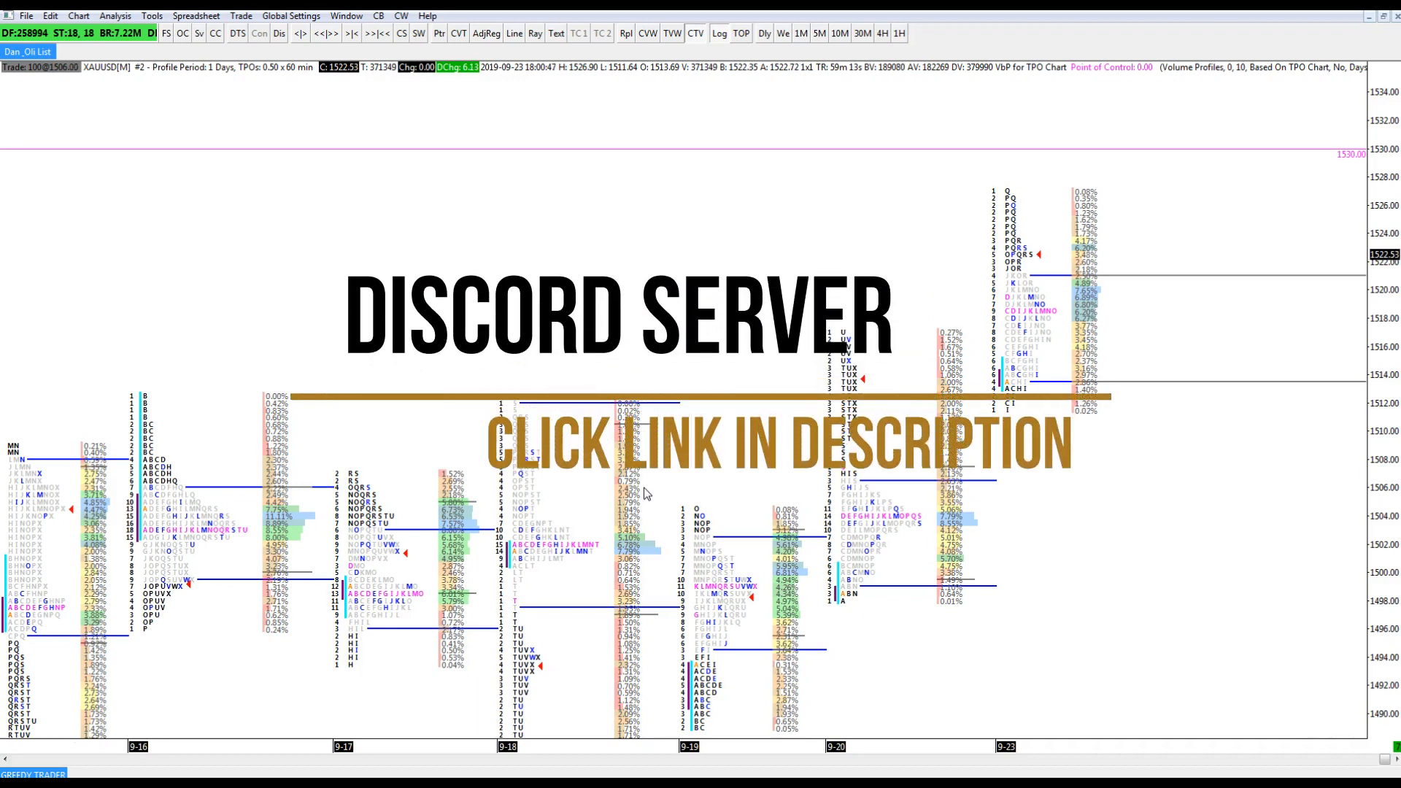
pyautogui.moveTo(400, 251)
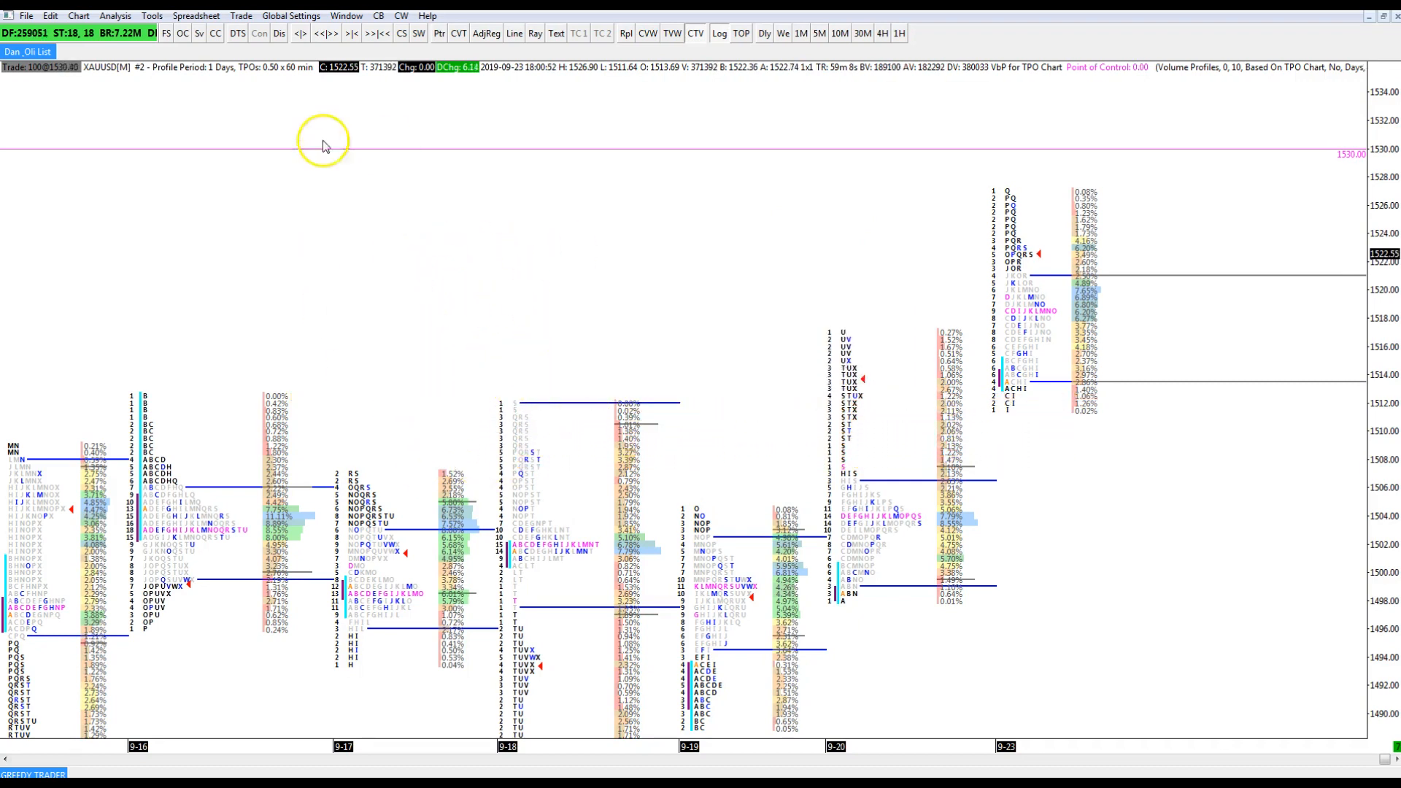
pyautogui.moveTo(222, 350)
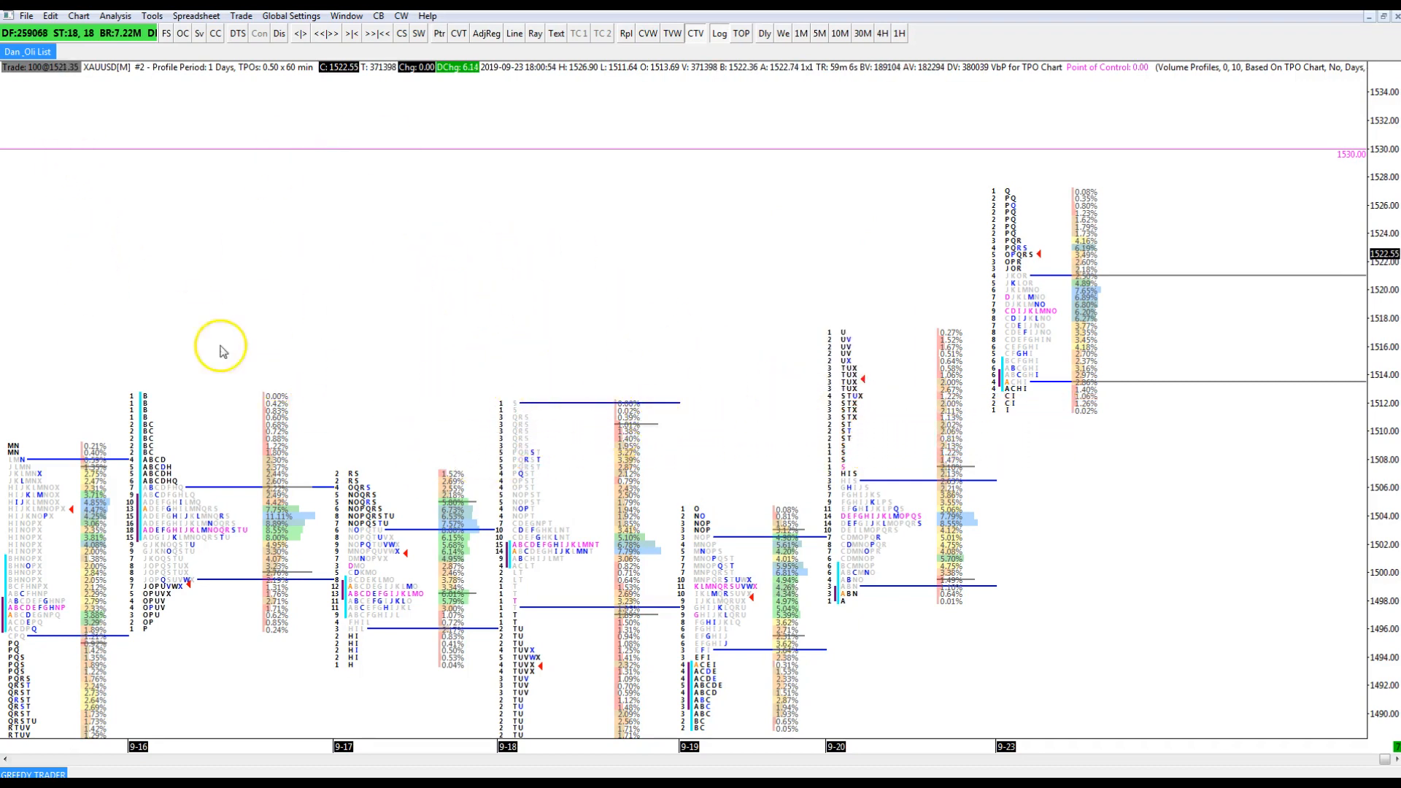
pyautogui.moveTo(111, 187)
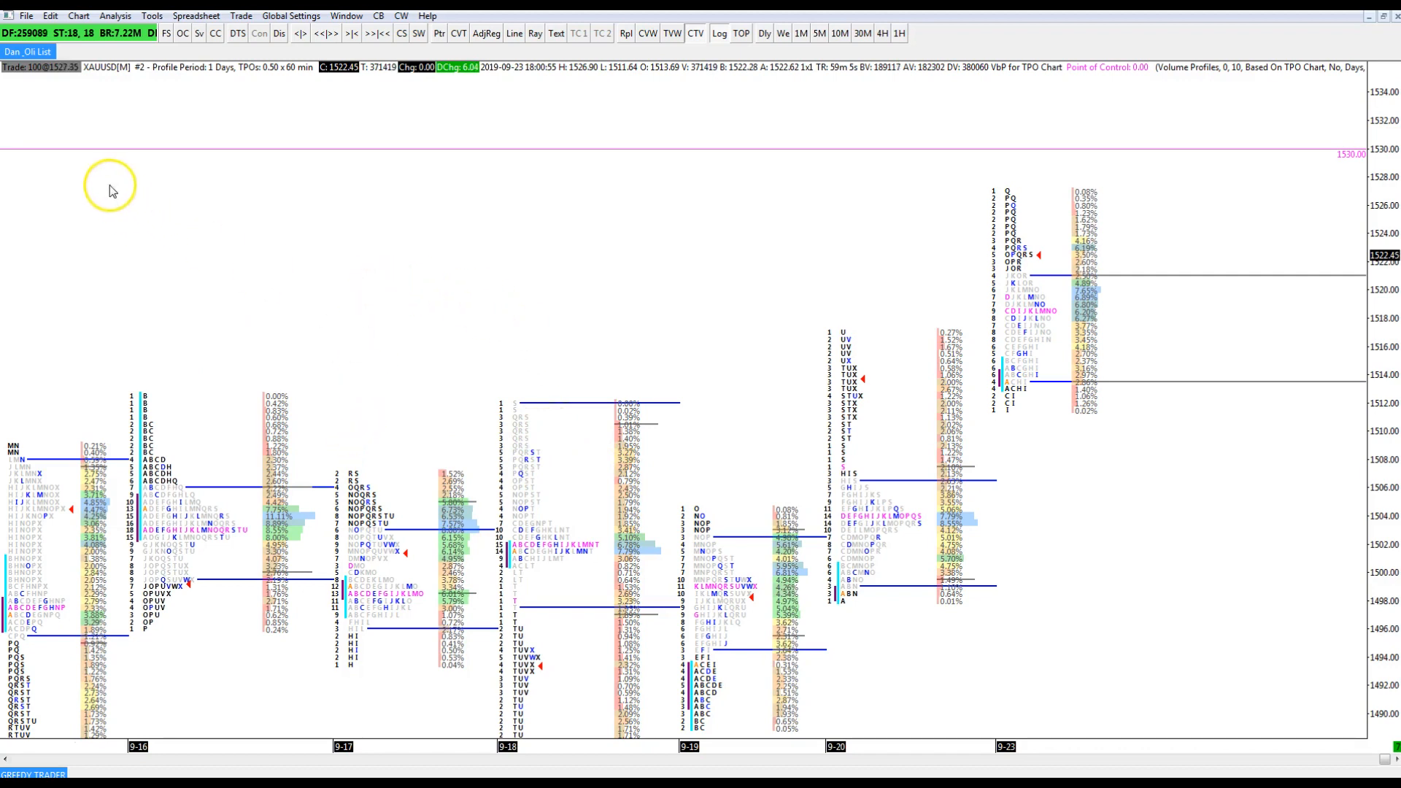
pyautogui.moveTo(381, 159)
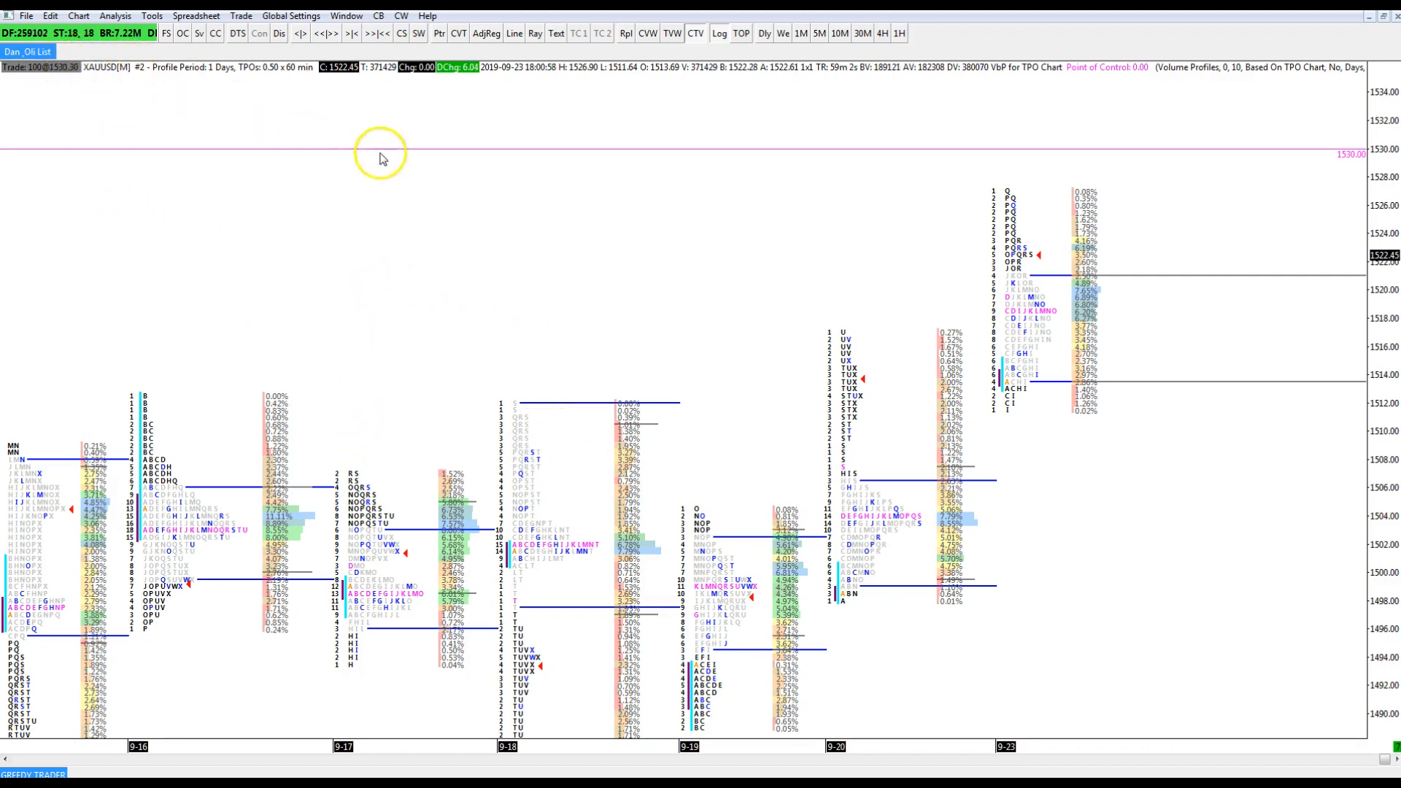
pyautogui.moveTo(1102, 237)
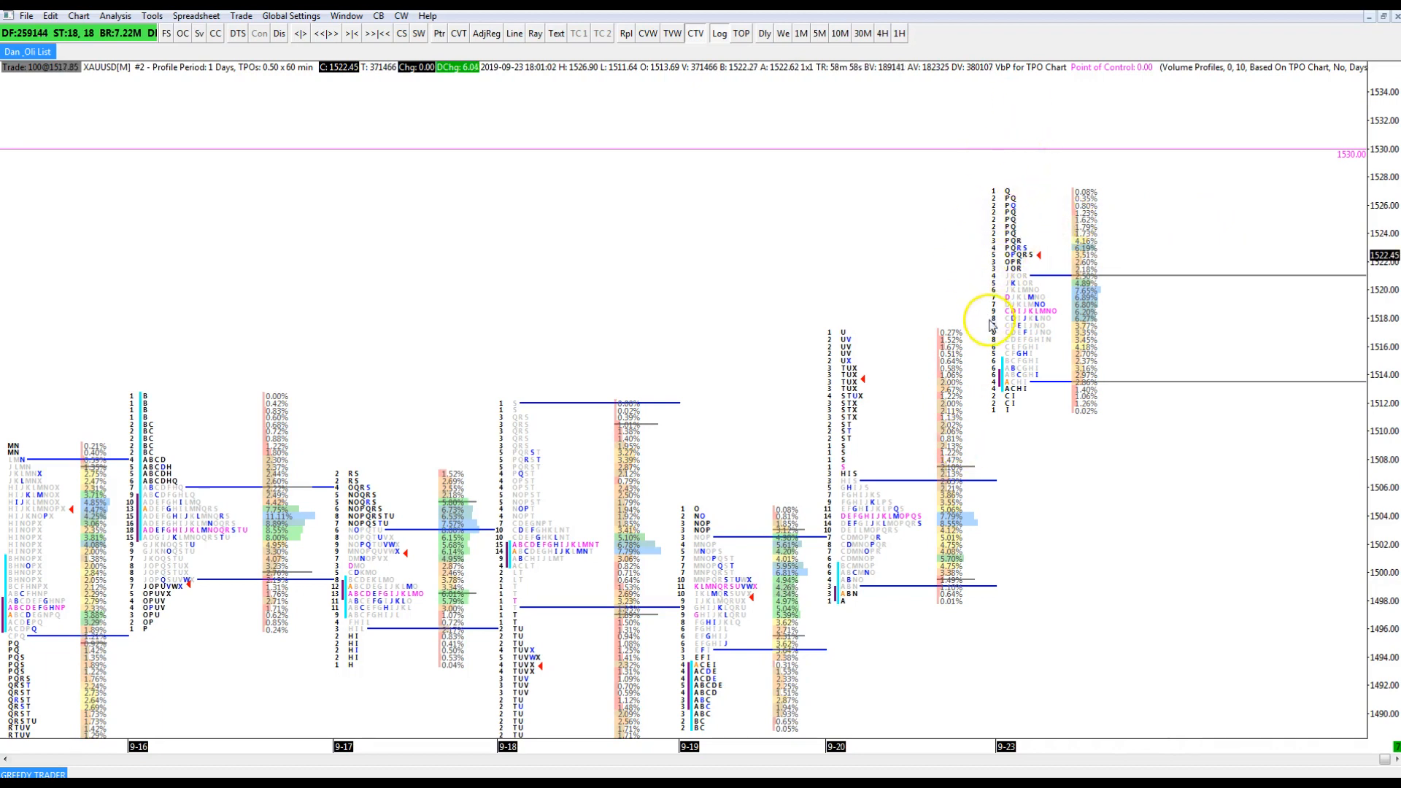
pyautogui.moveTo(995, 230)
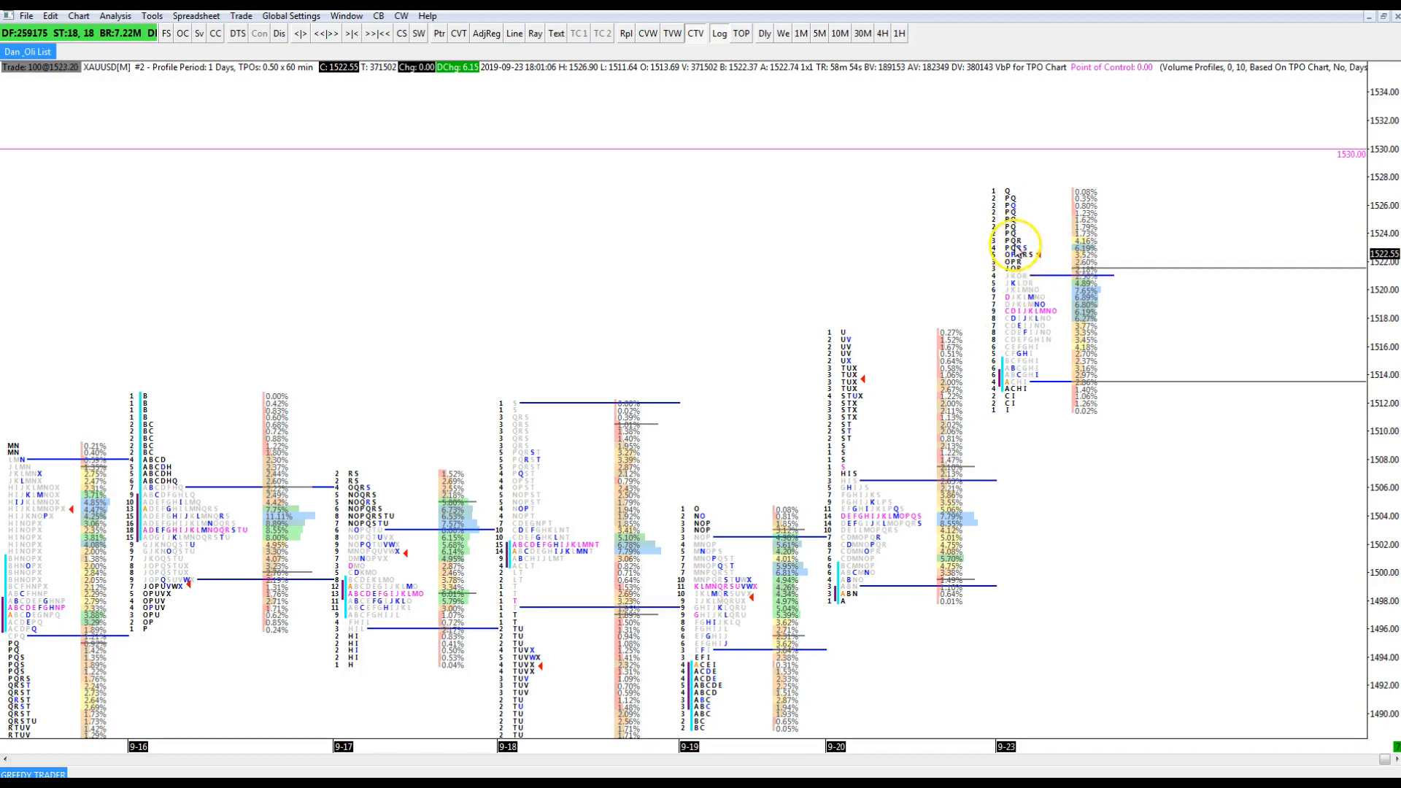
pyautogui.moveTo(1255, 386)
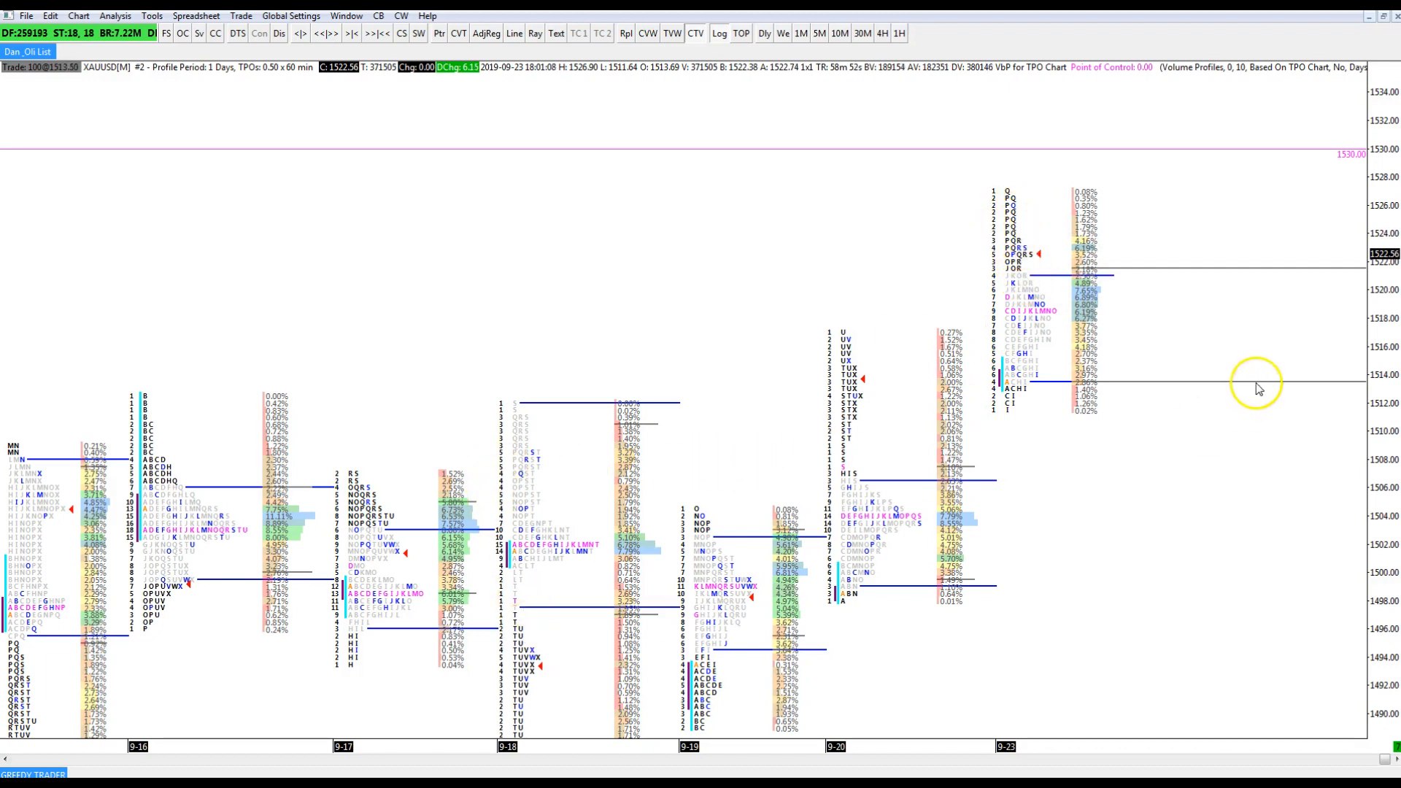
pyautogui.moveTo(1306, 338)
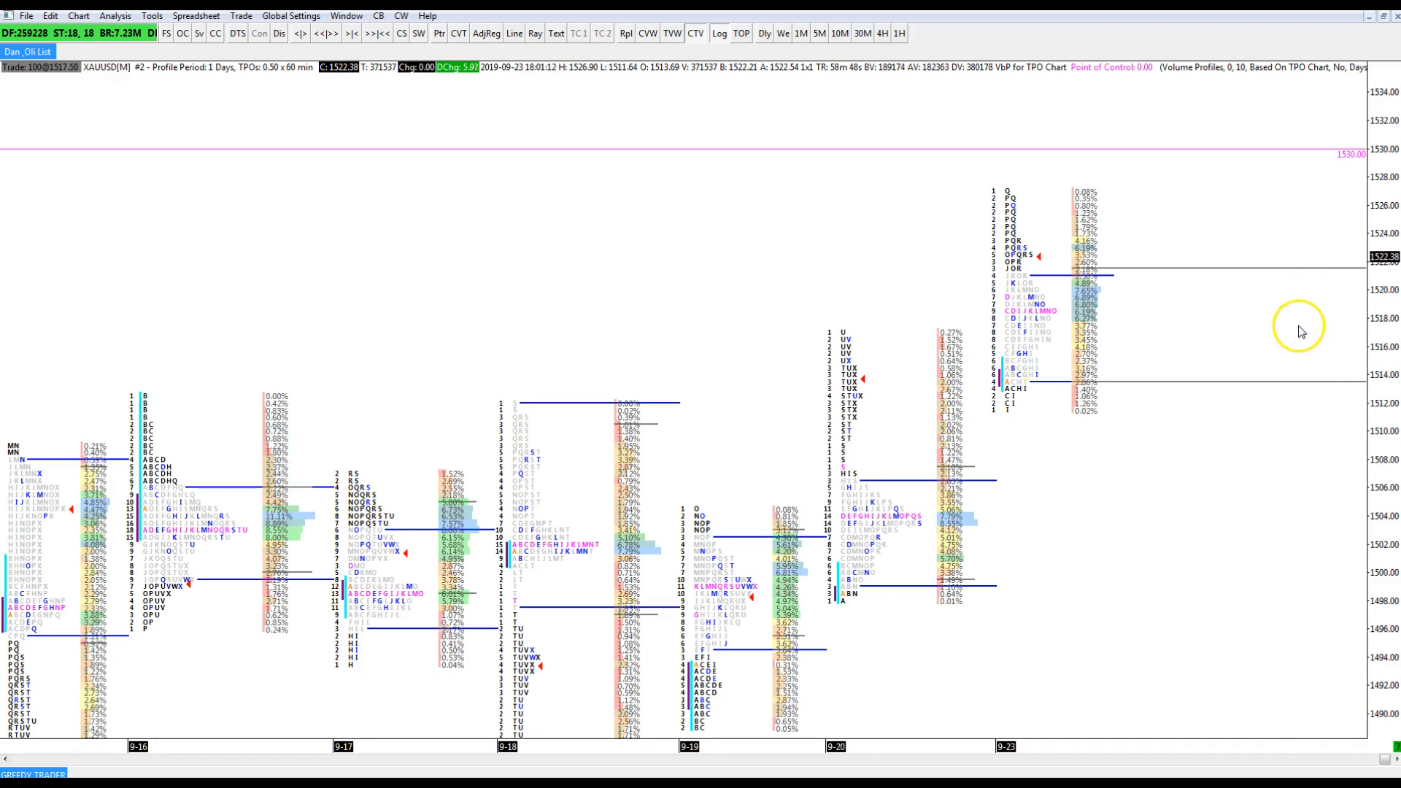
pyautogui.moveTo(474, 183)
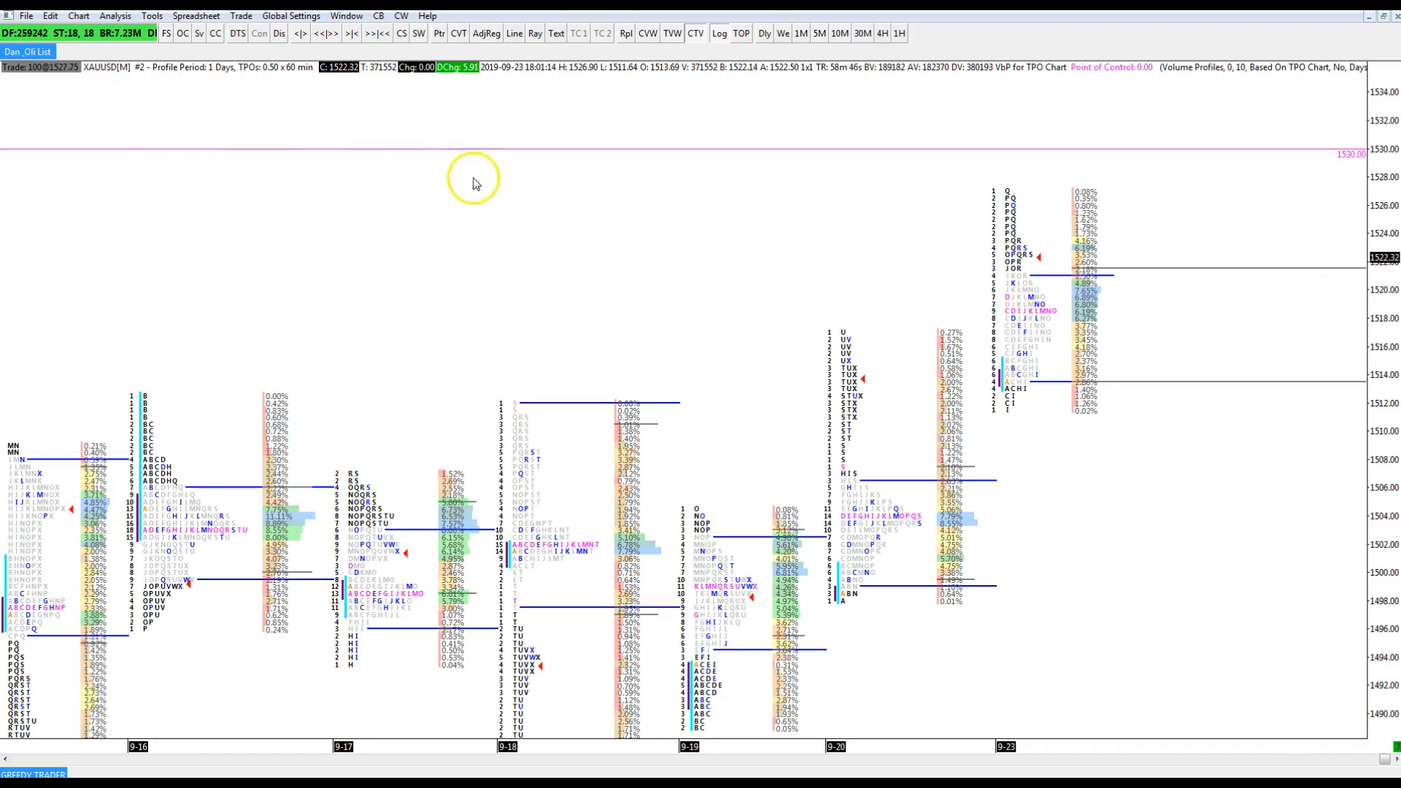
pyautogui.moveTo(1147, 262)
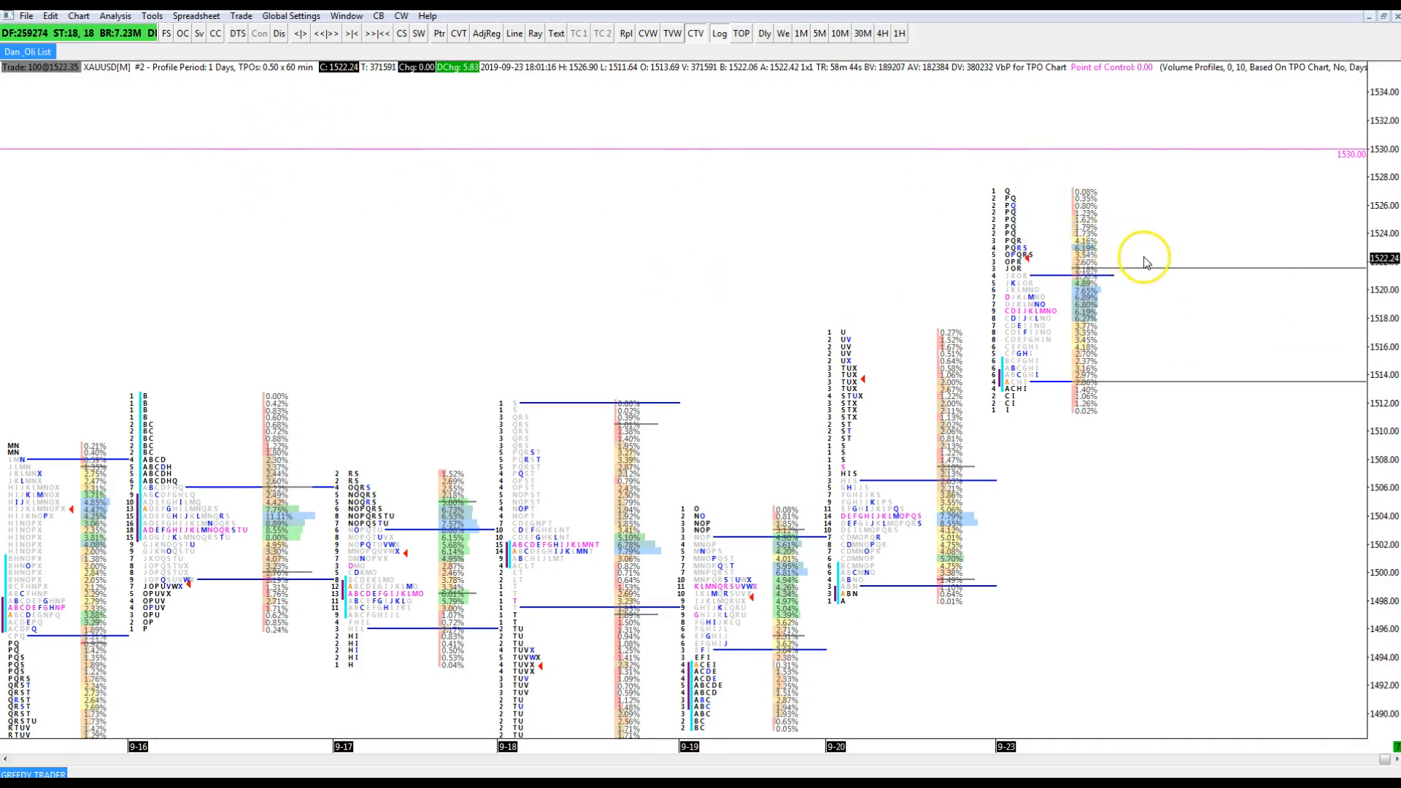
pyautogui.moveTo(1133, 295)
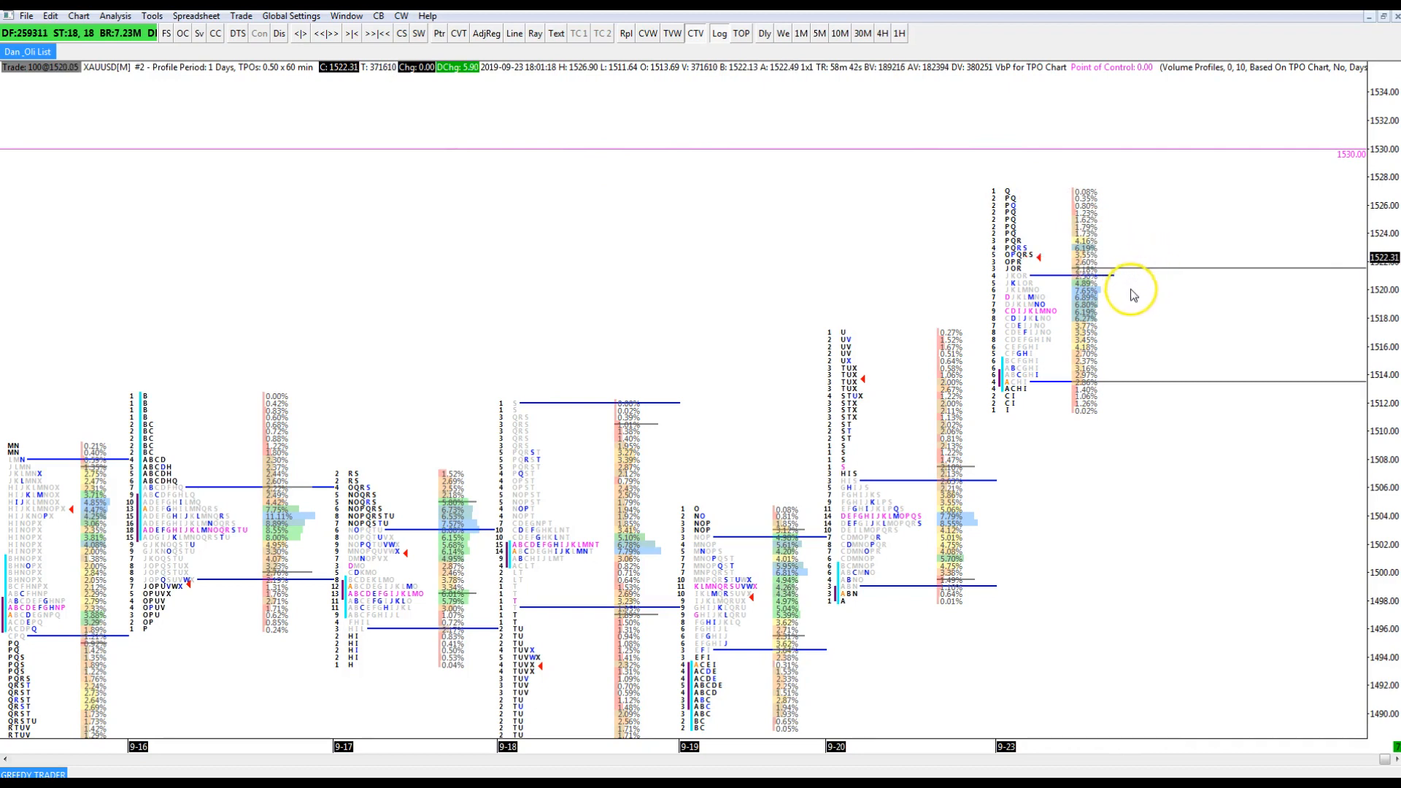
pyautogui.moveTo(1054, 298)
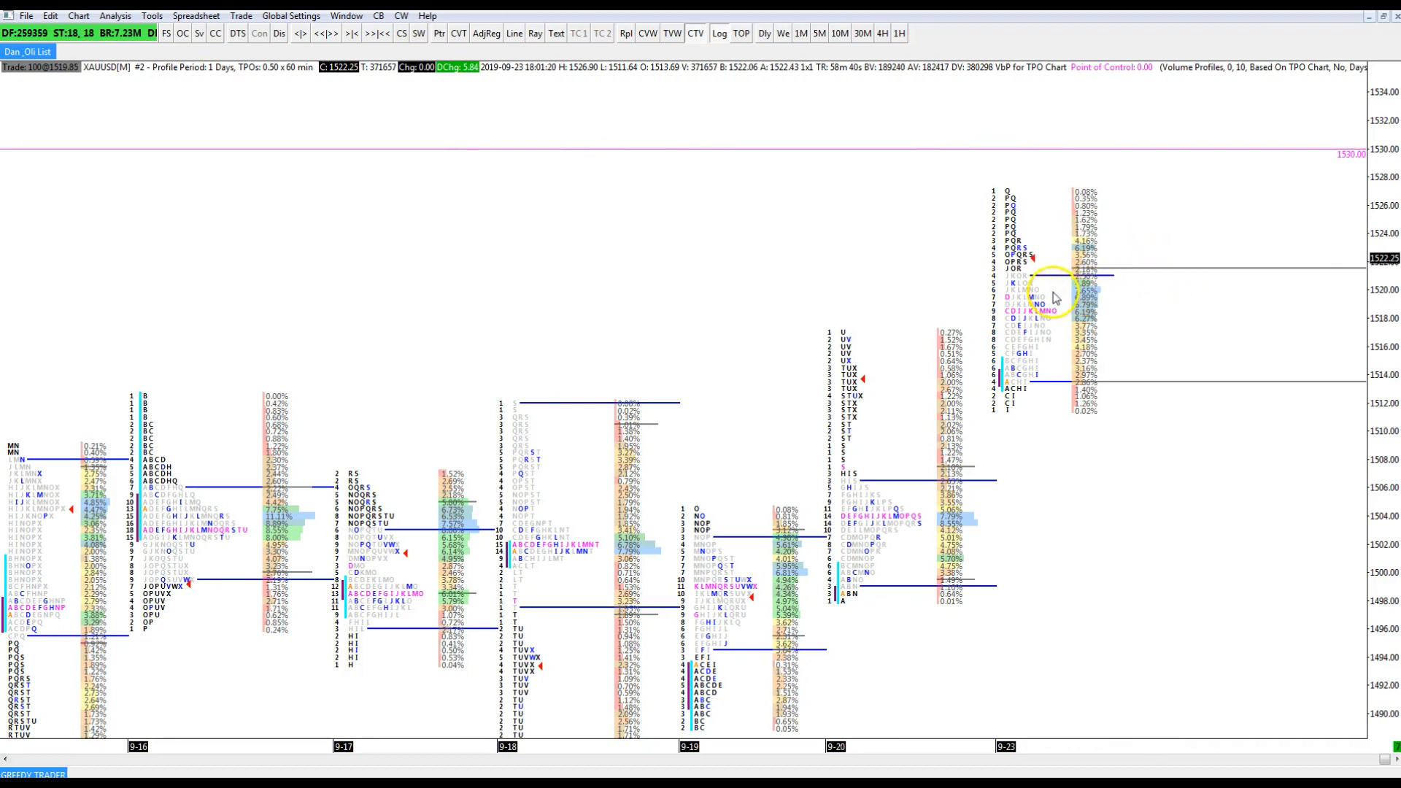
pyautogui.moveTo(143, 140)
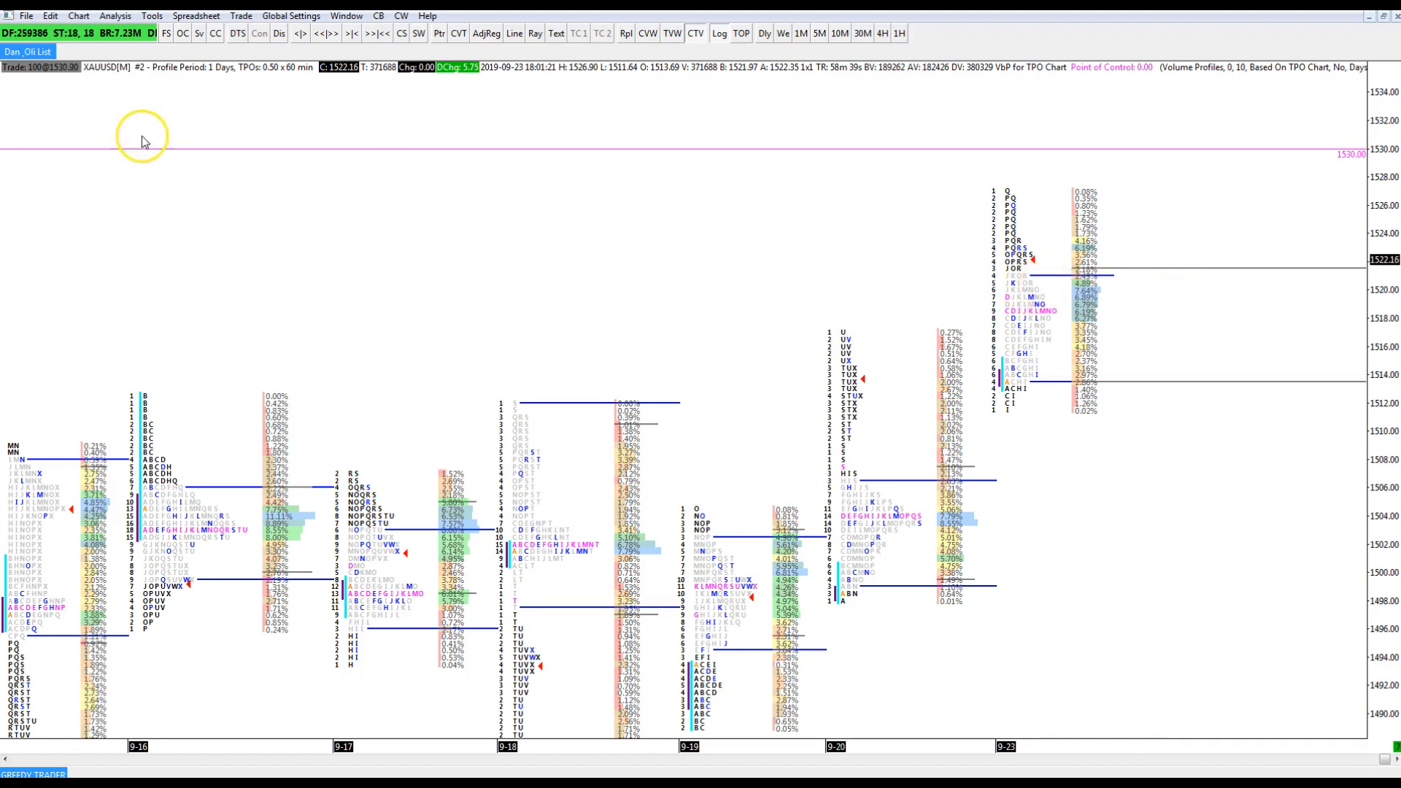
pyautogui.moveTo(652, 247)
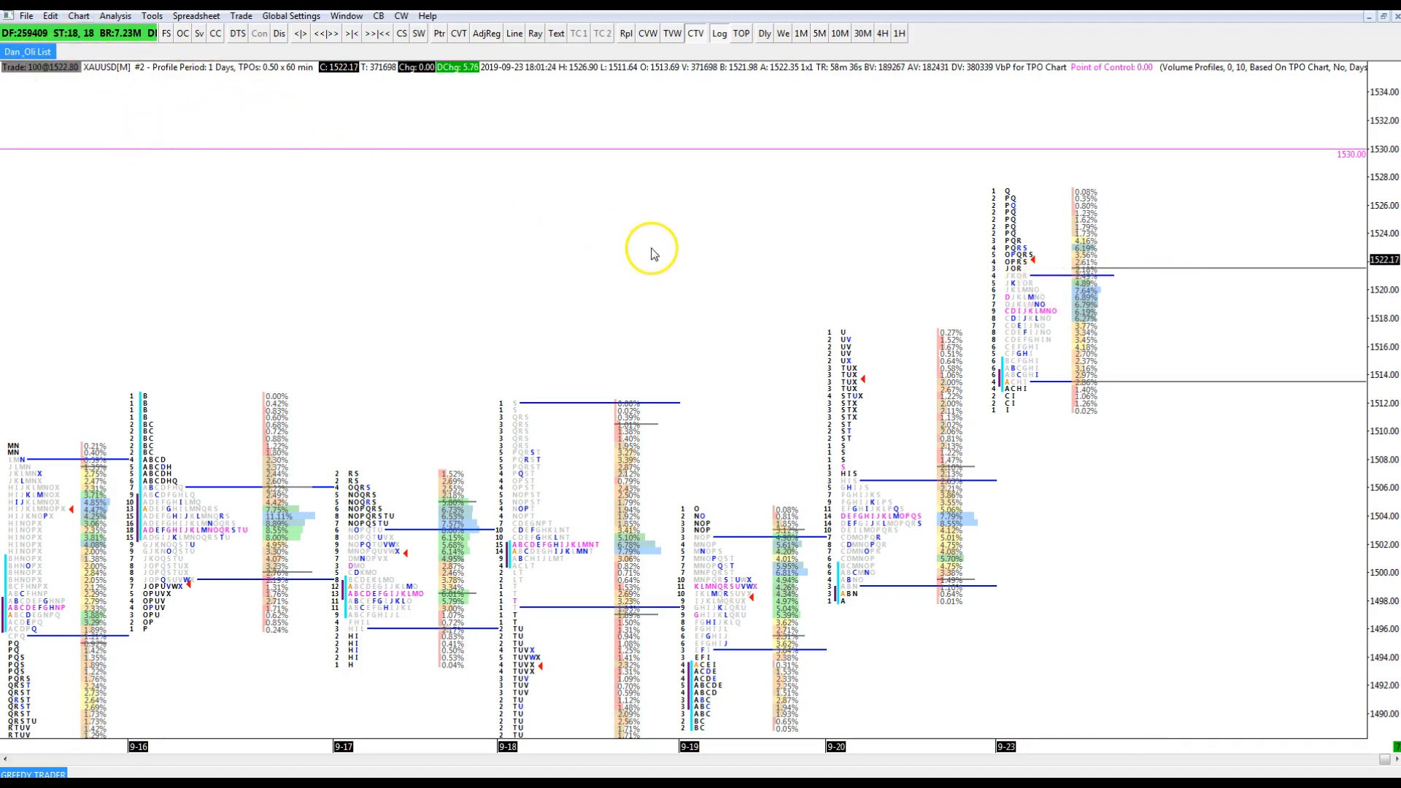
pyautogui.moveTo(96, 86)
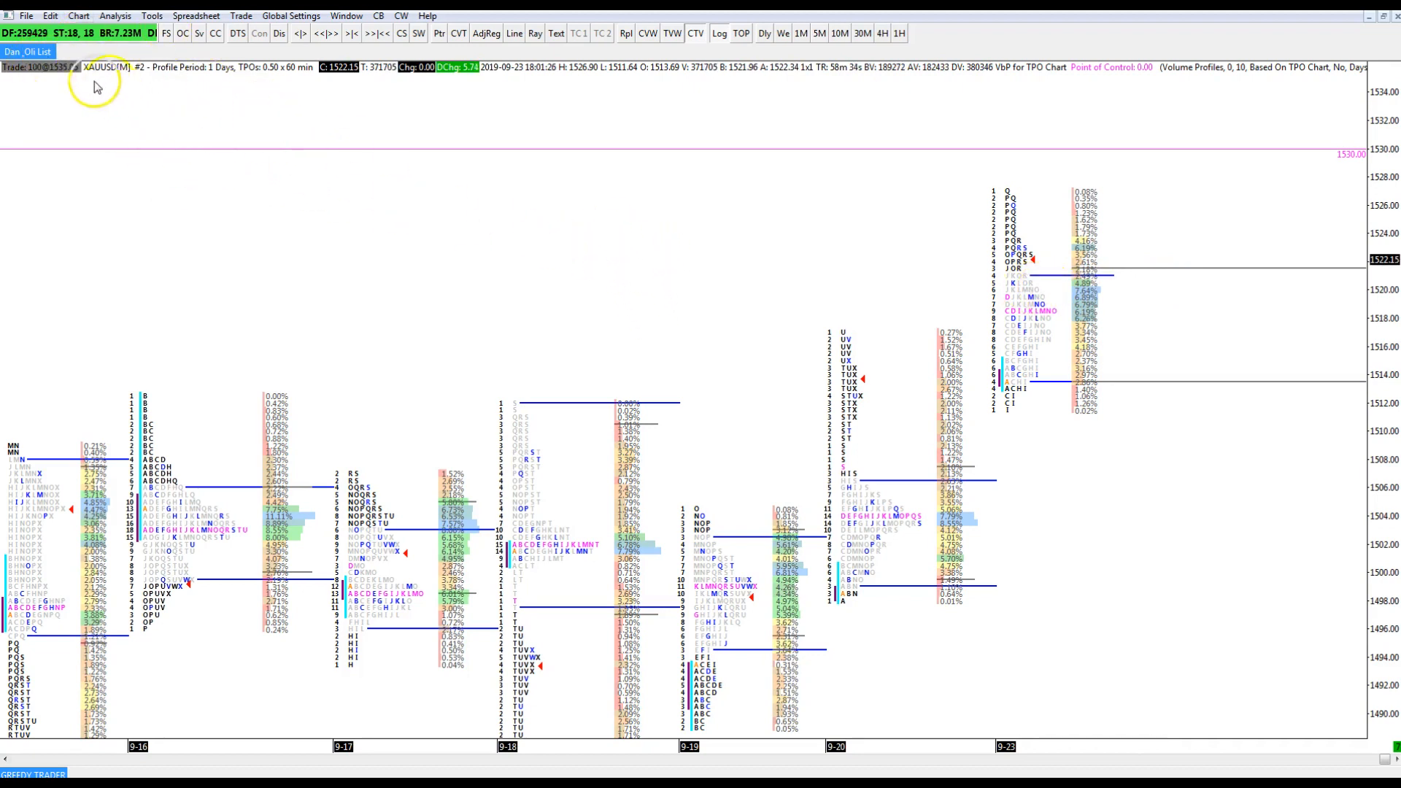
pyautogui.moveTo(297, 461)
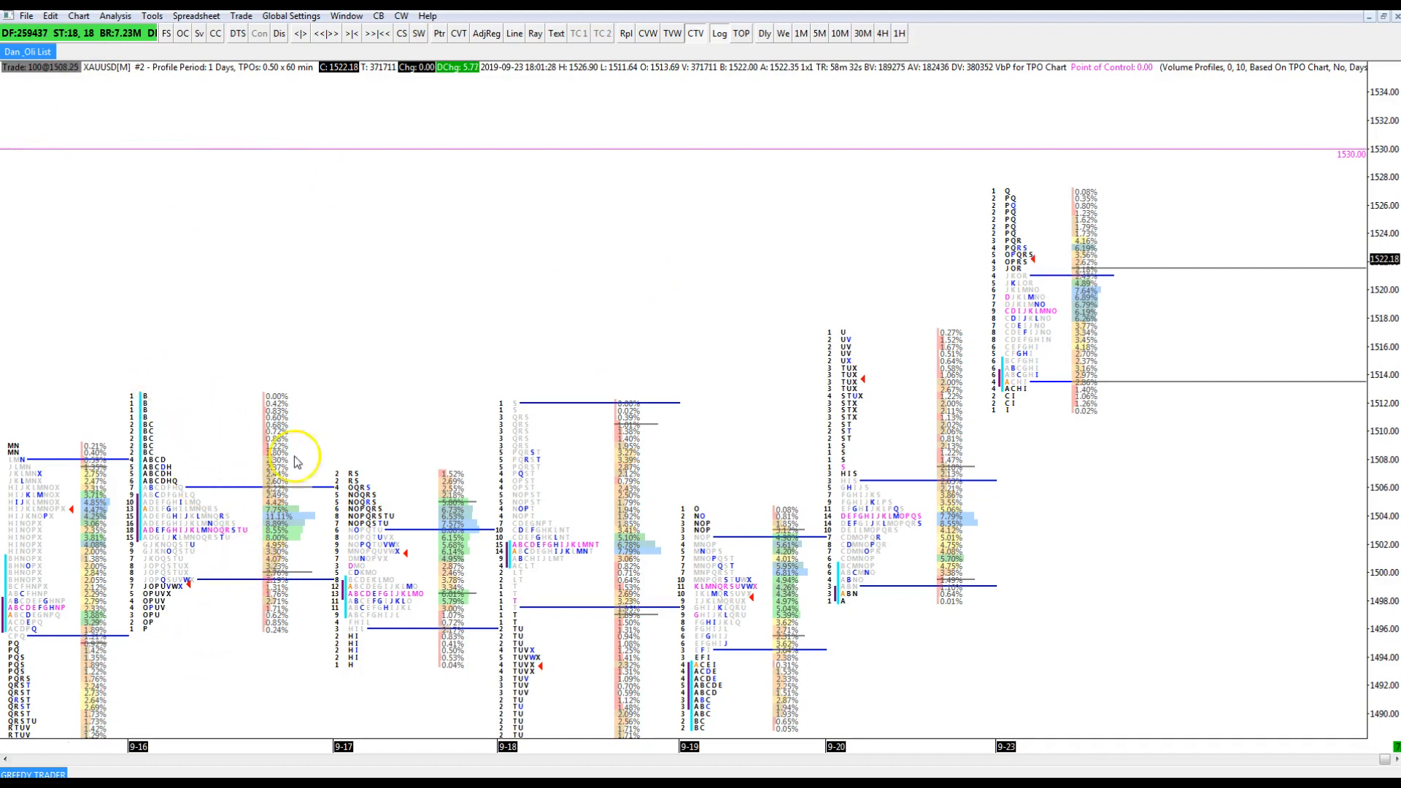
pyautogui.moveTo(975, 374)
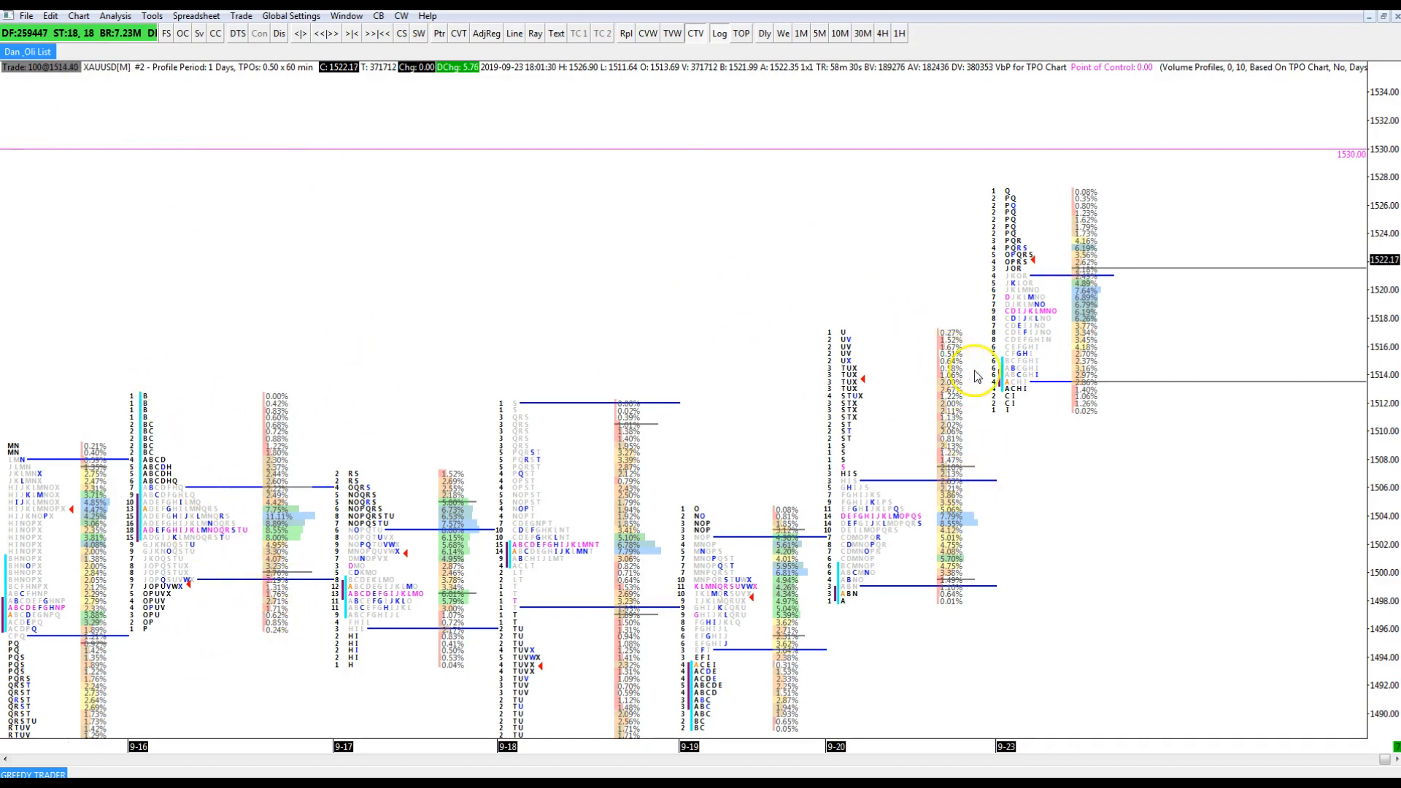
# Bring up the chart's right-click shortcut menu, dismissing and reopening it once.
pyautogui.rightClick(179, 219)
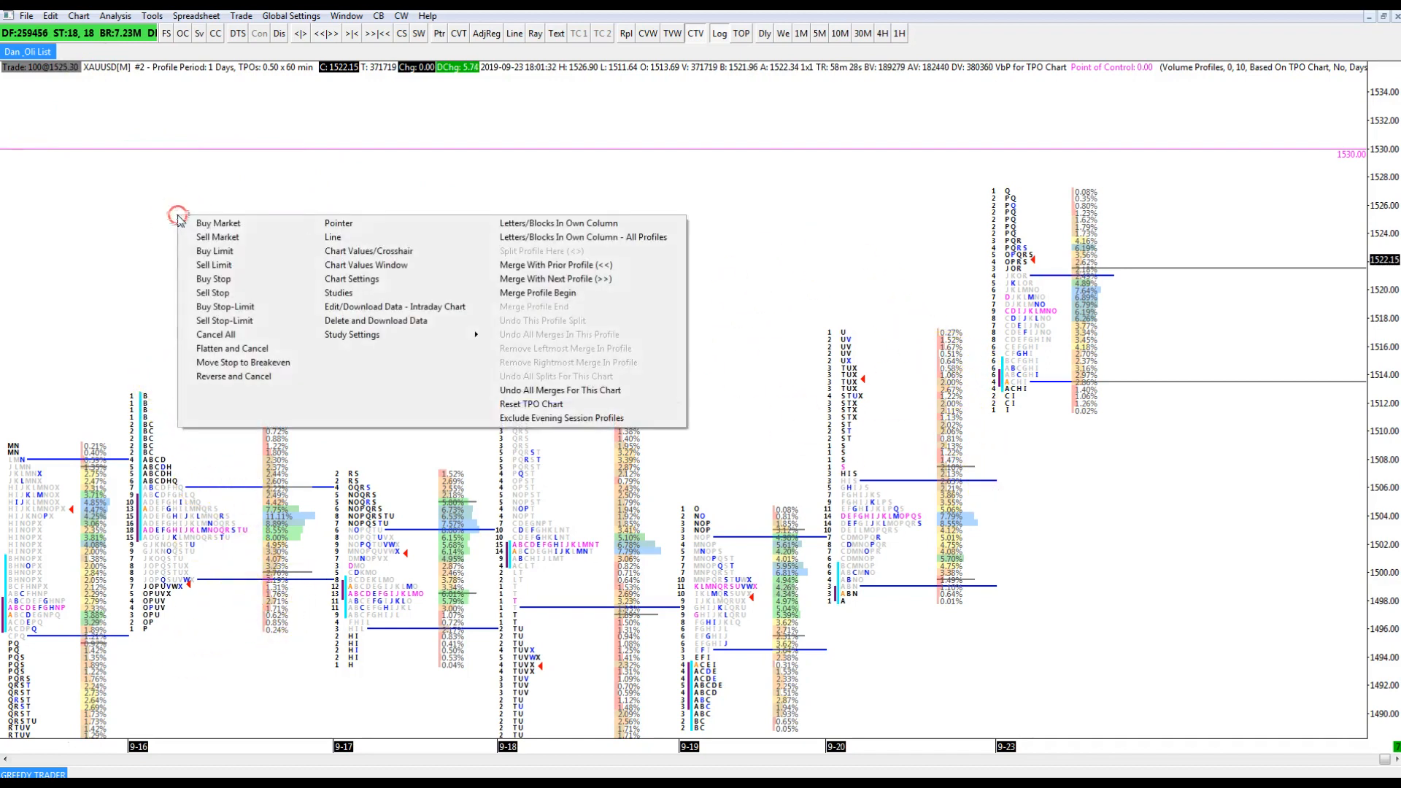
pyautogui.moveTo(367, 292)
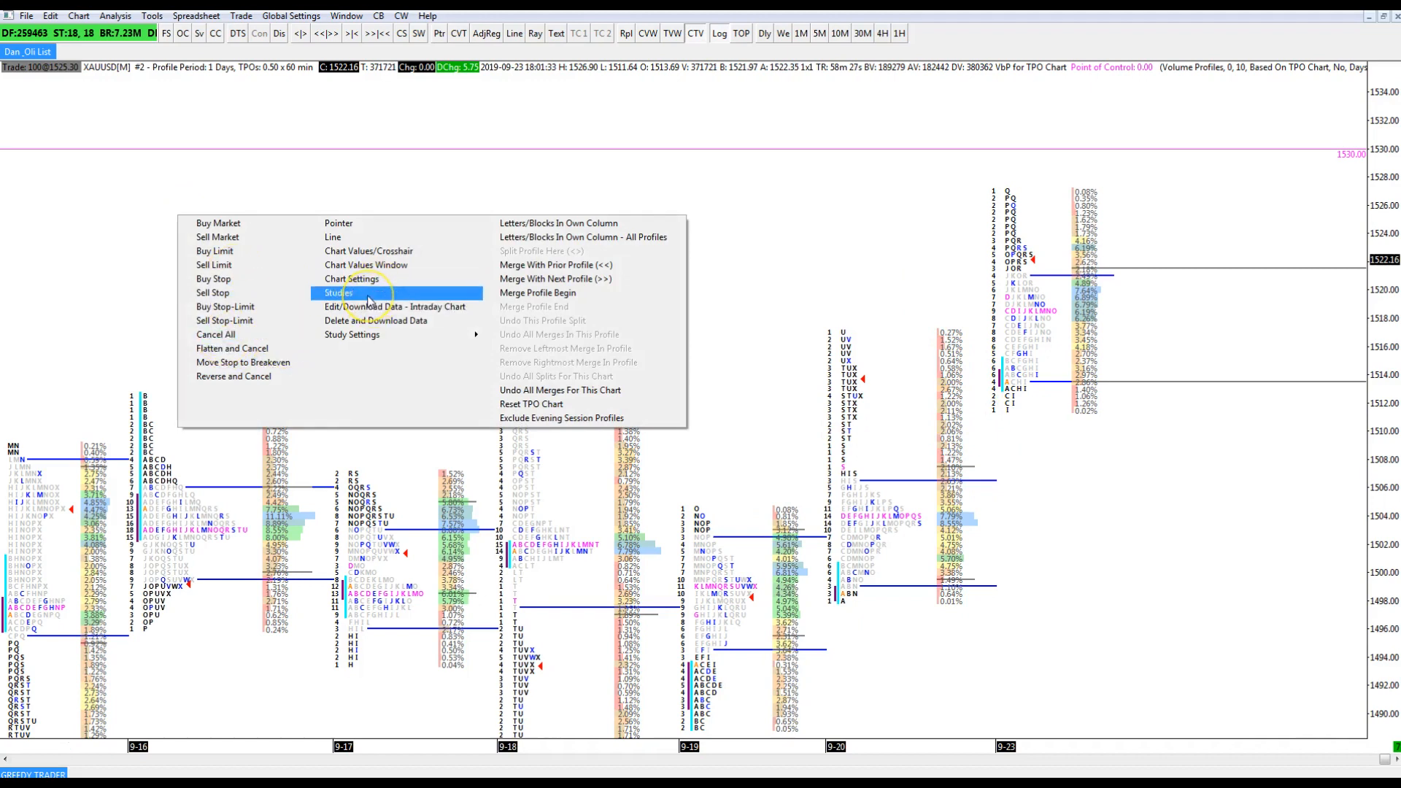
pyautogui.click(338, 292)
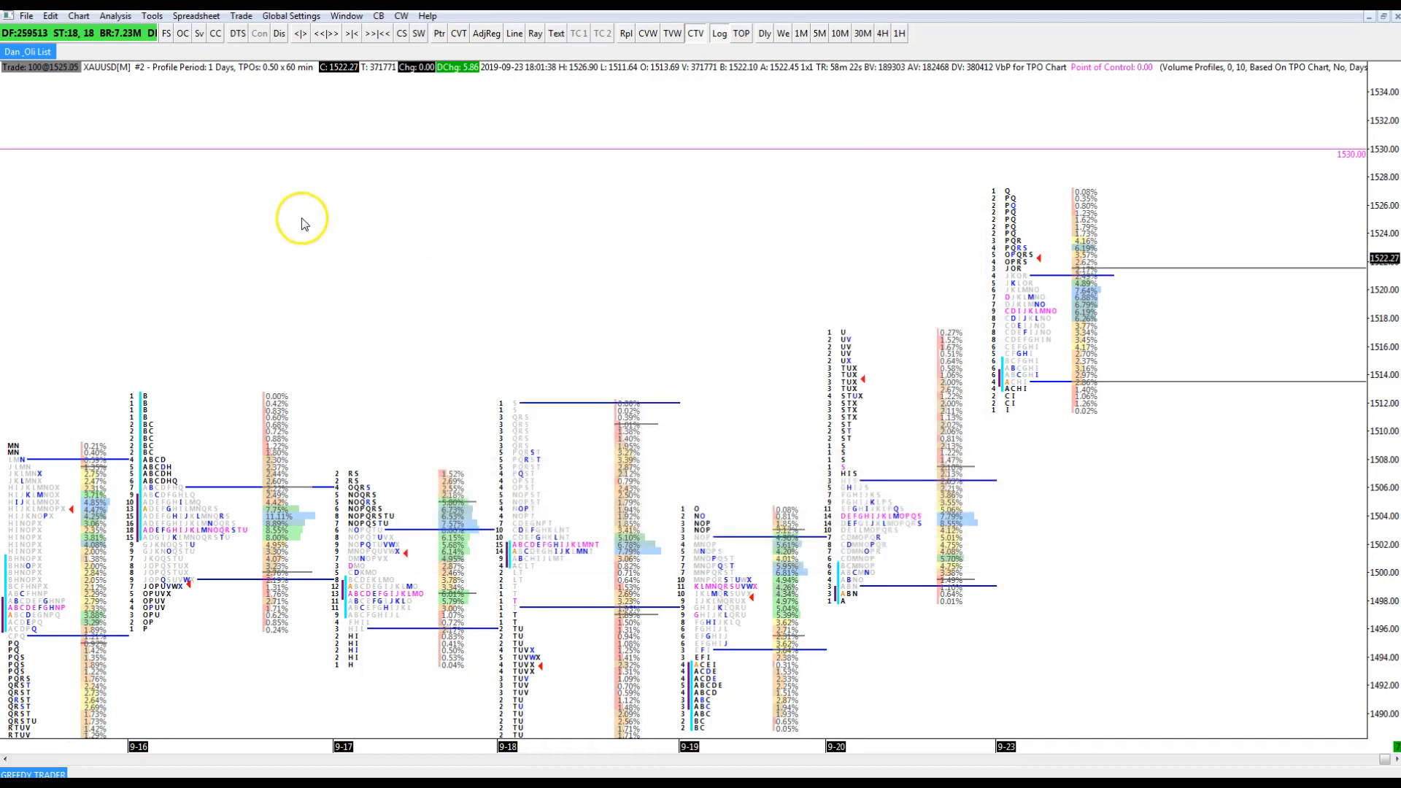
pyautogui.rightClick(301, 222)
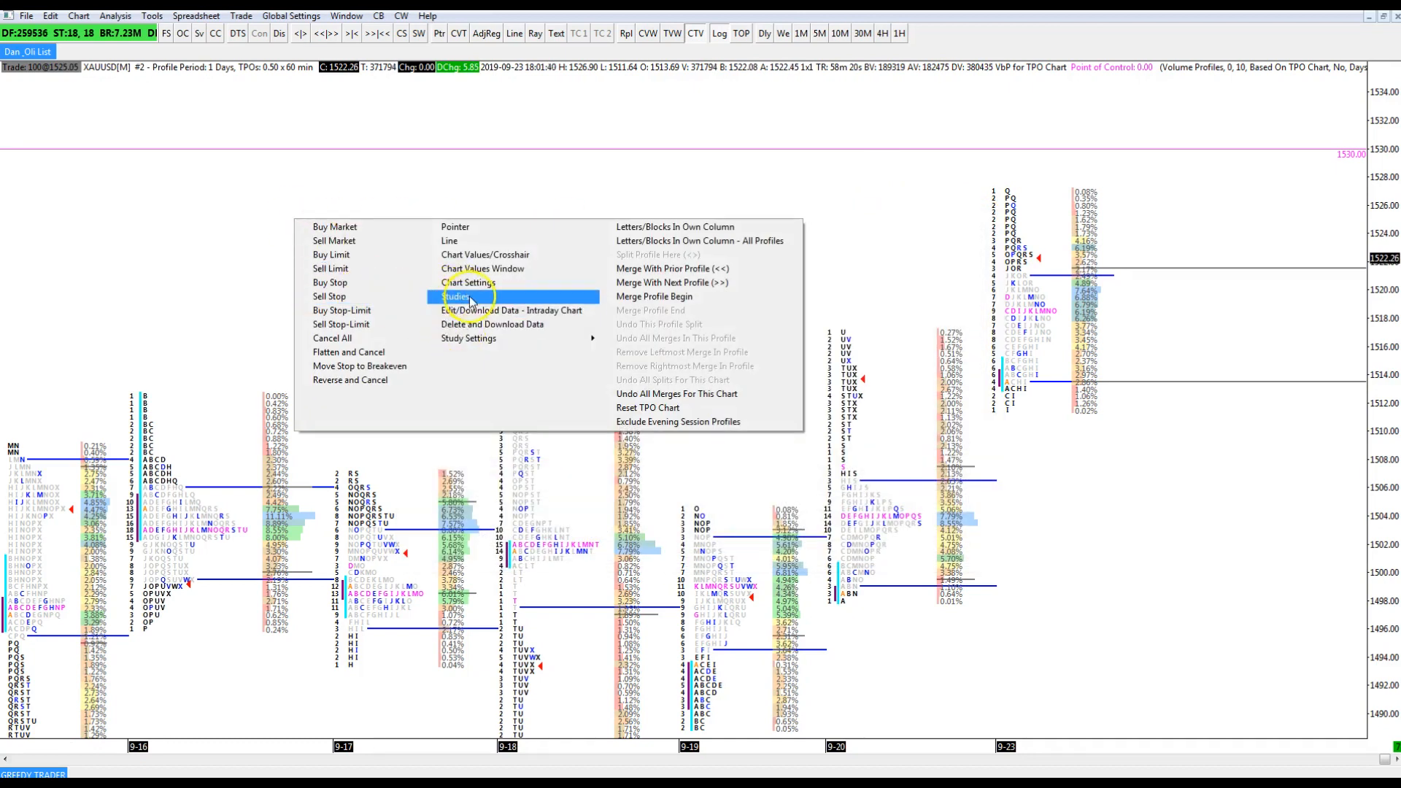
# Open Chart Studies for the XAUUSD chart and select TPO Profile Chart among available studies.
pyautogui.click(458, 296)
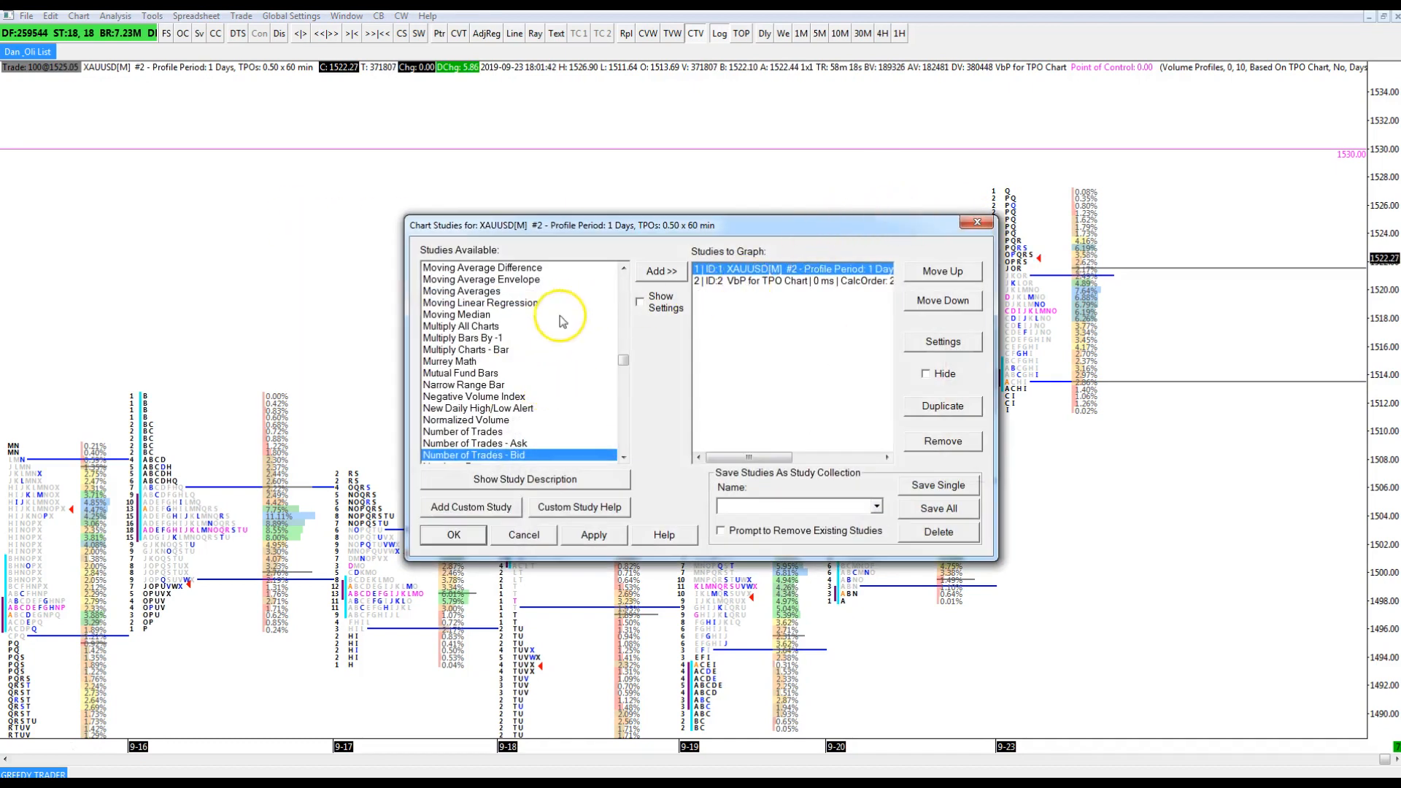
pyautogui.moveTo(522, 273)
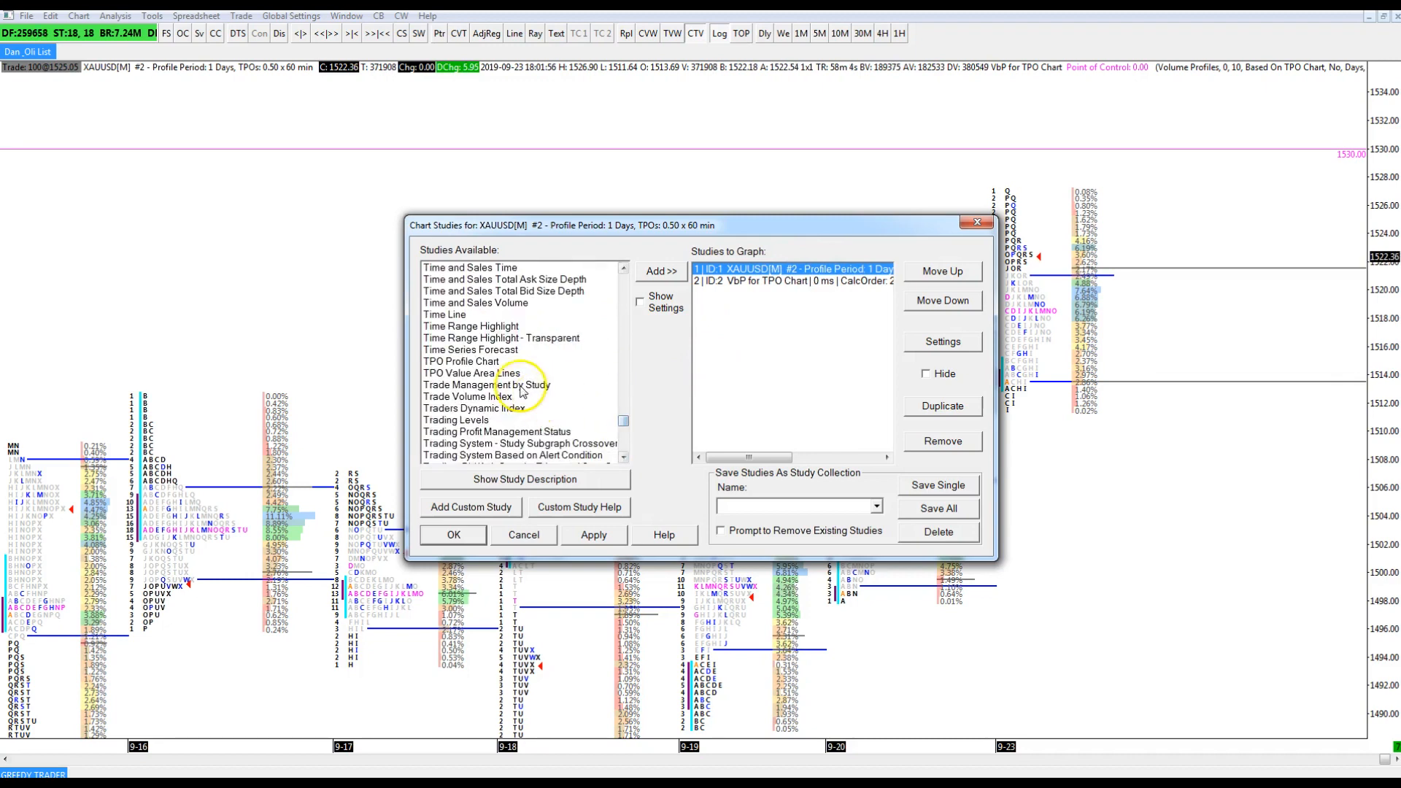
pyautogui.click(460, 361)
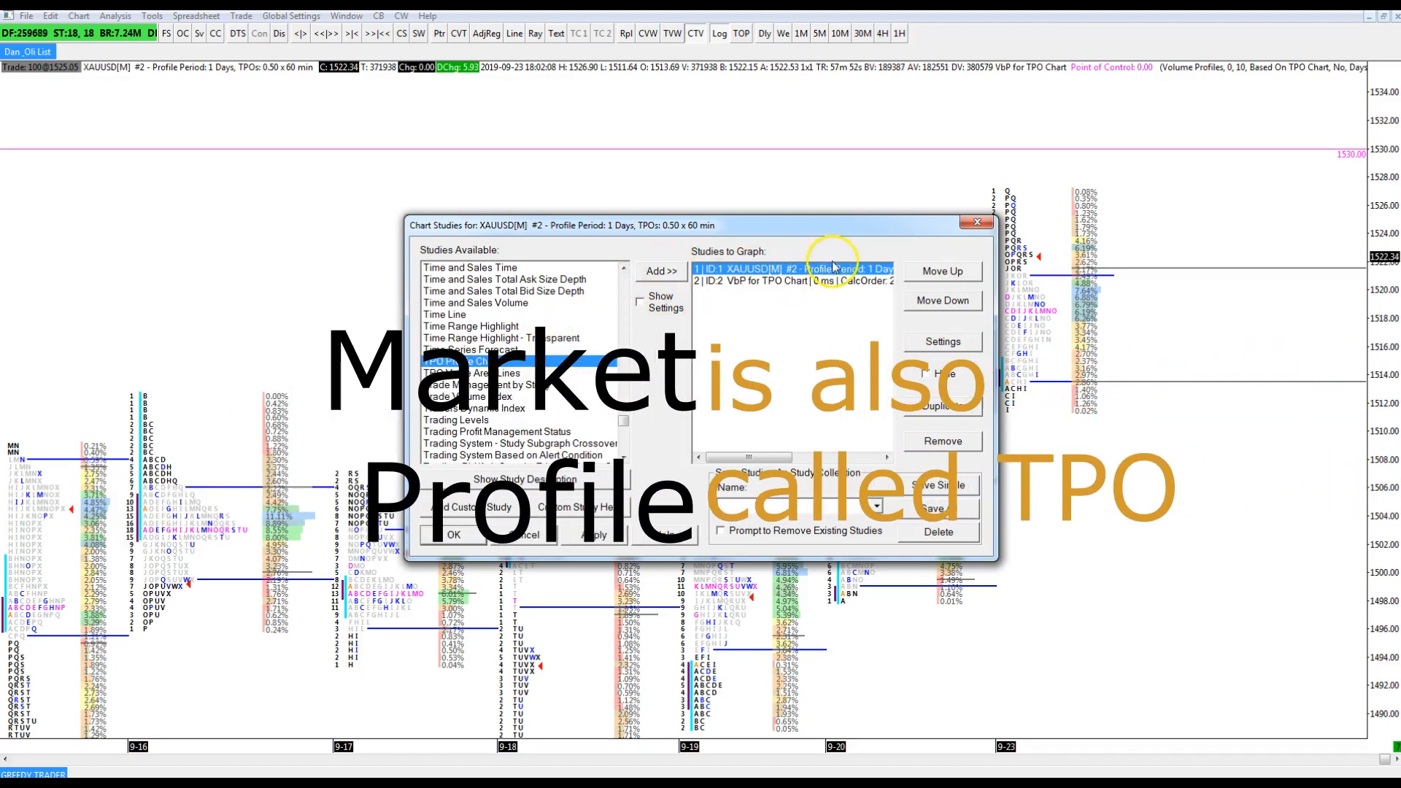
pyautogui.moveTo(809, 308)
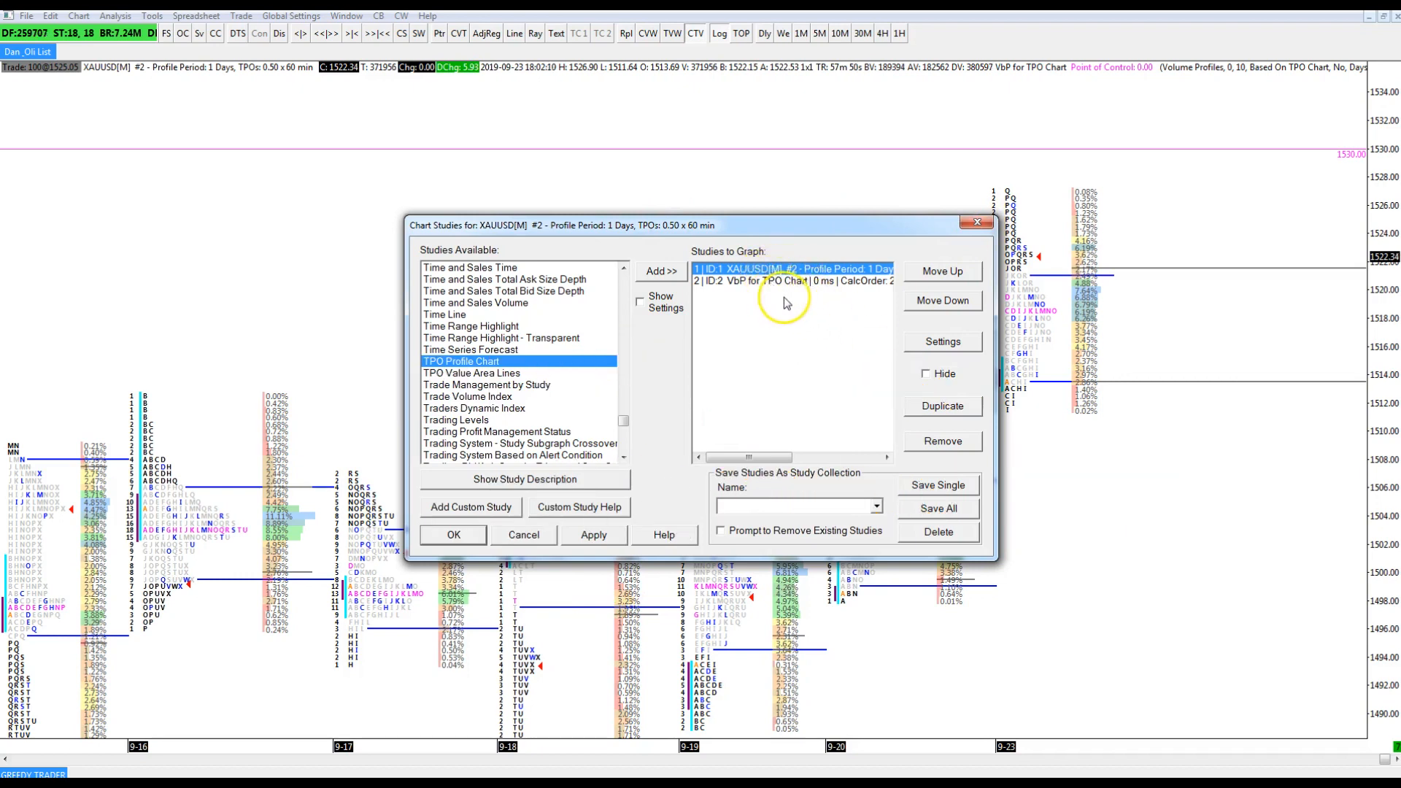
pyautogui.moveTo(929, 349)
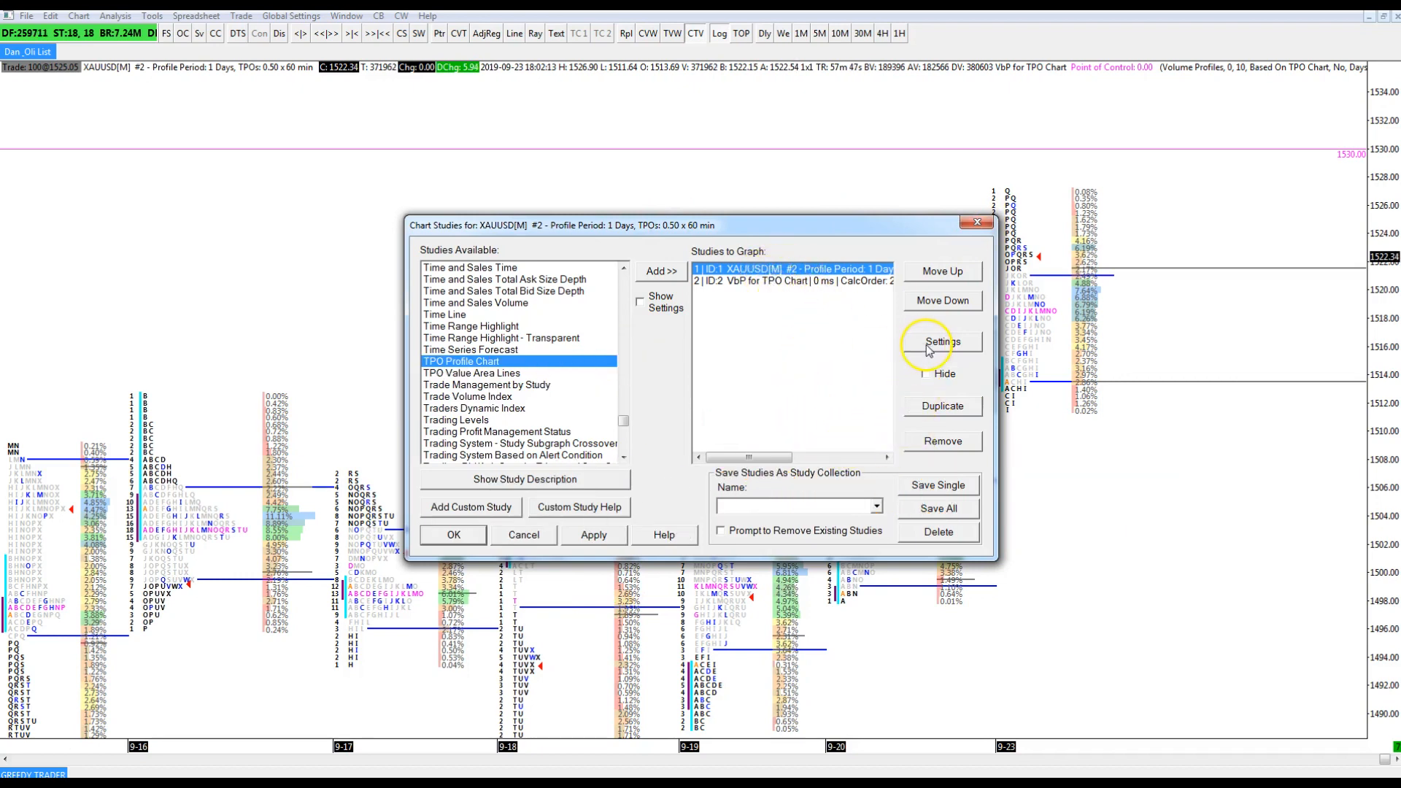
# Open the TPO study settings and review Letter/Block Price Increment and Number of Profile Periods.
pyautogui.click(940, 342)
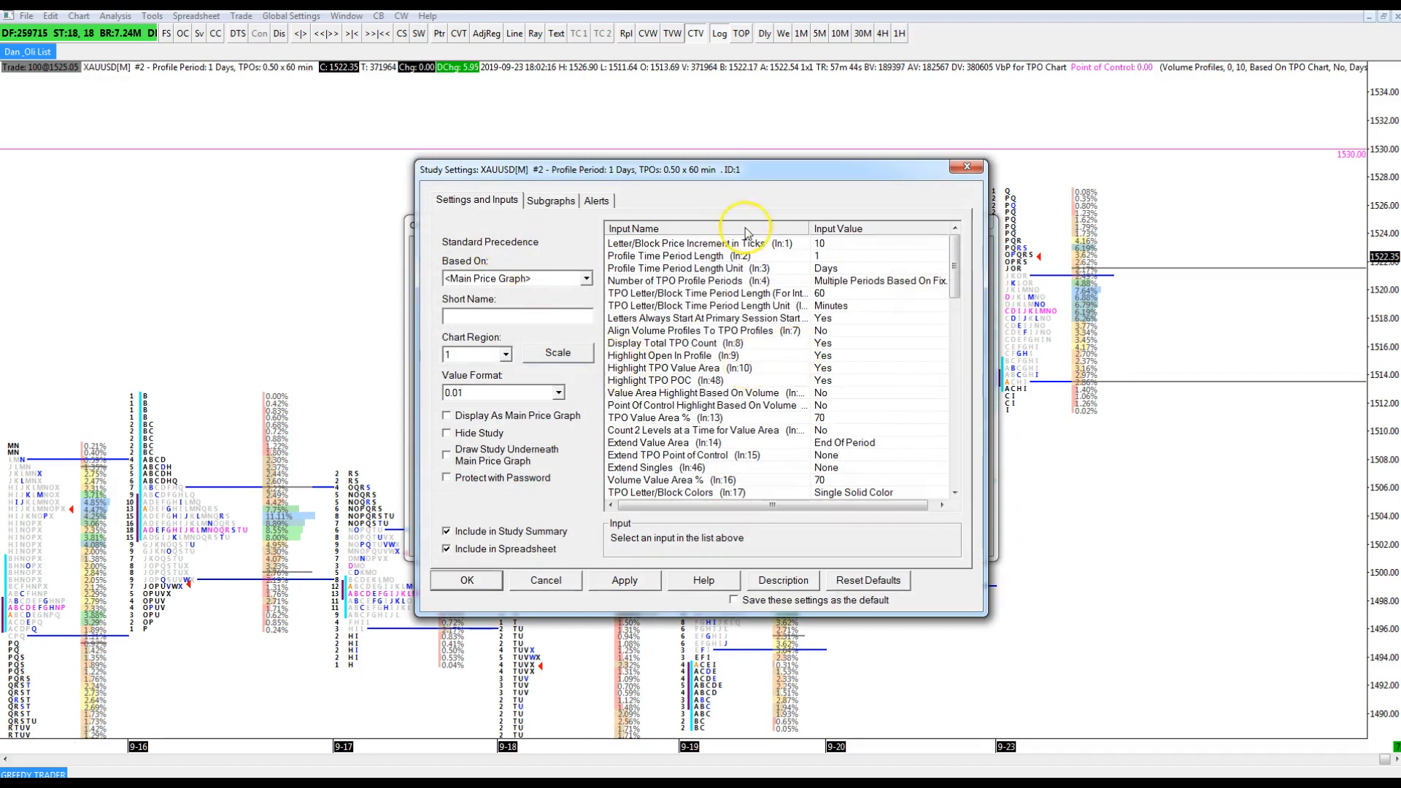
pyautogui.click(688, 243)
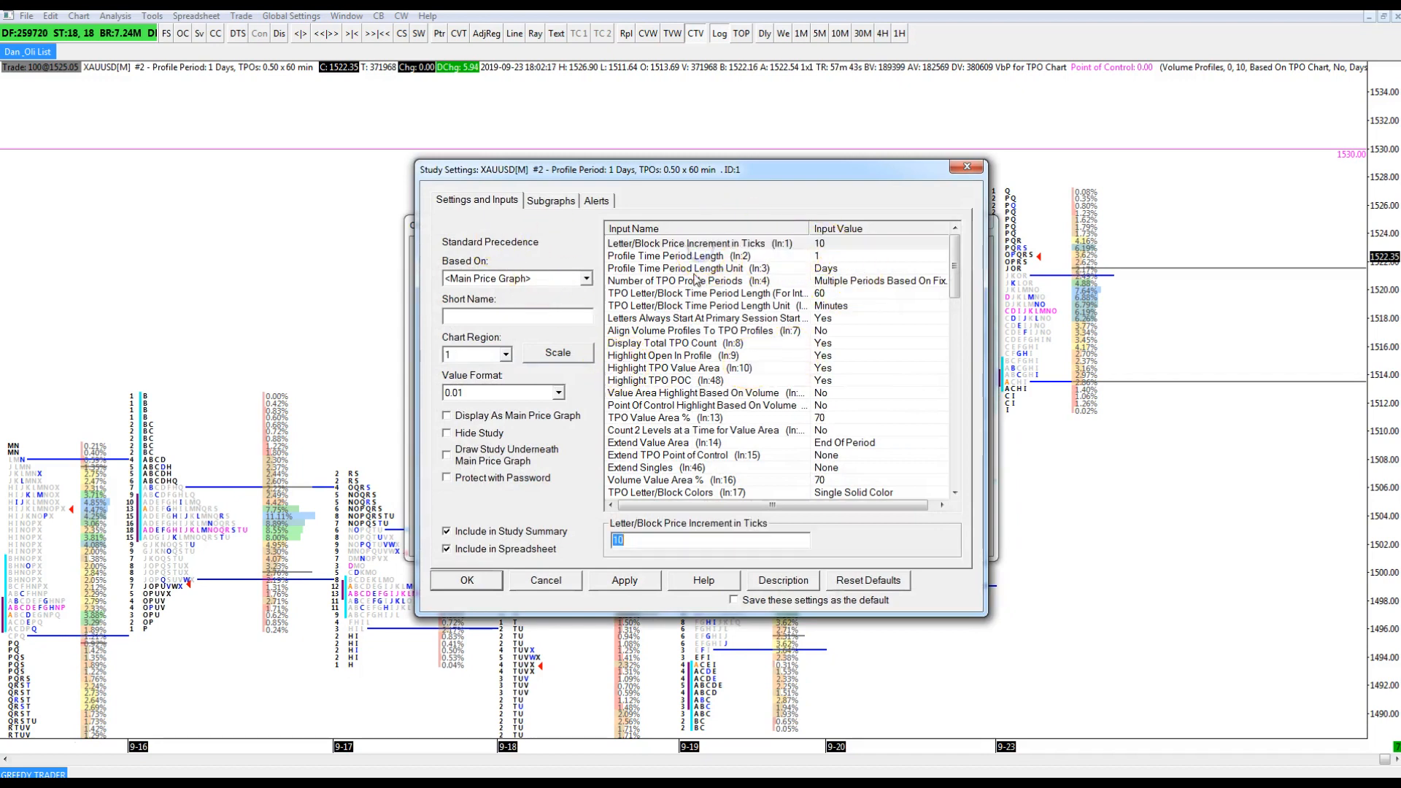
pyautogui.click(676, 280)
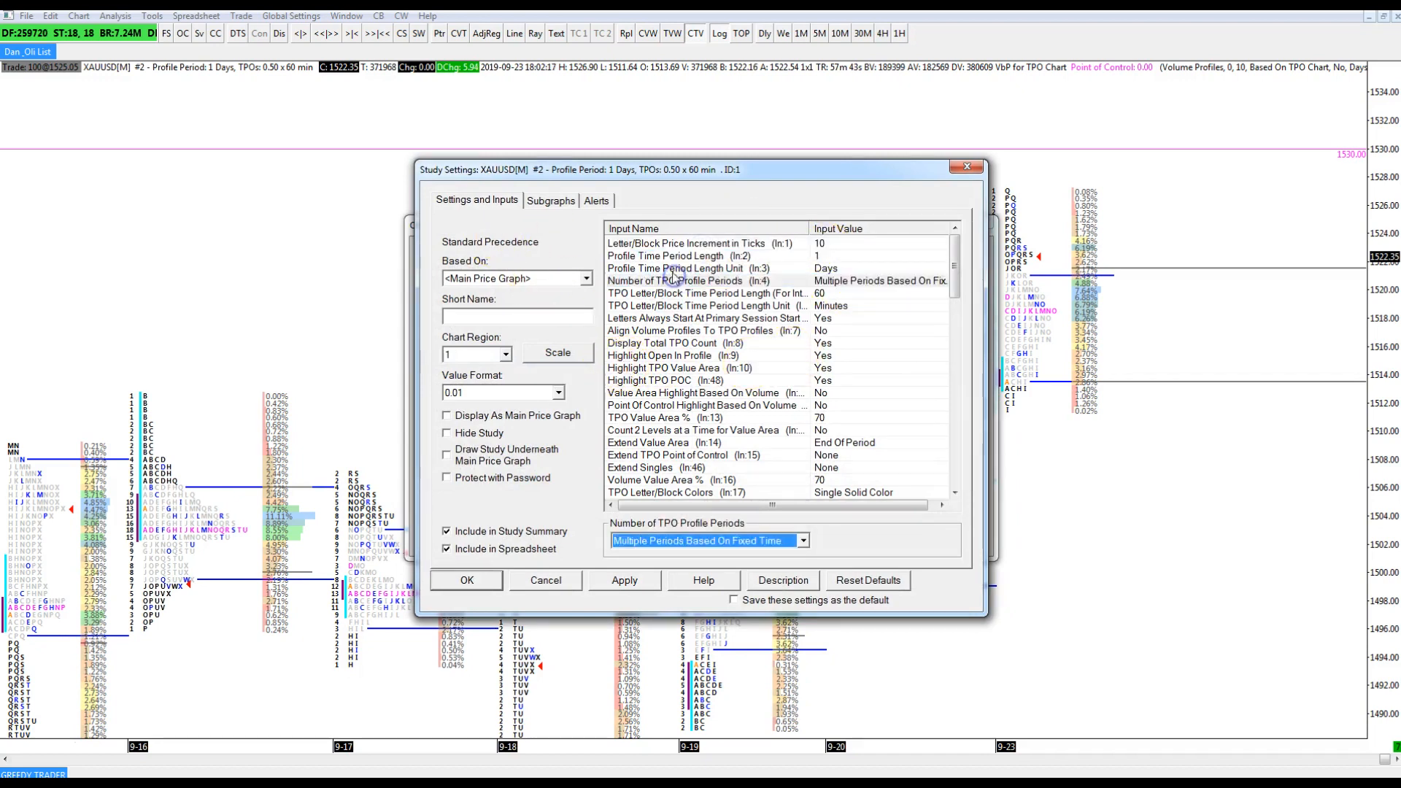
pyautogui.click(686, 243)
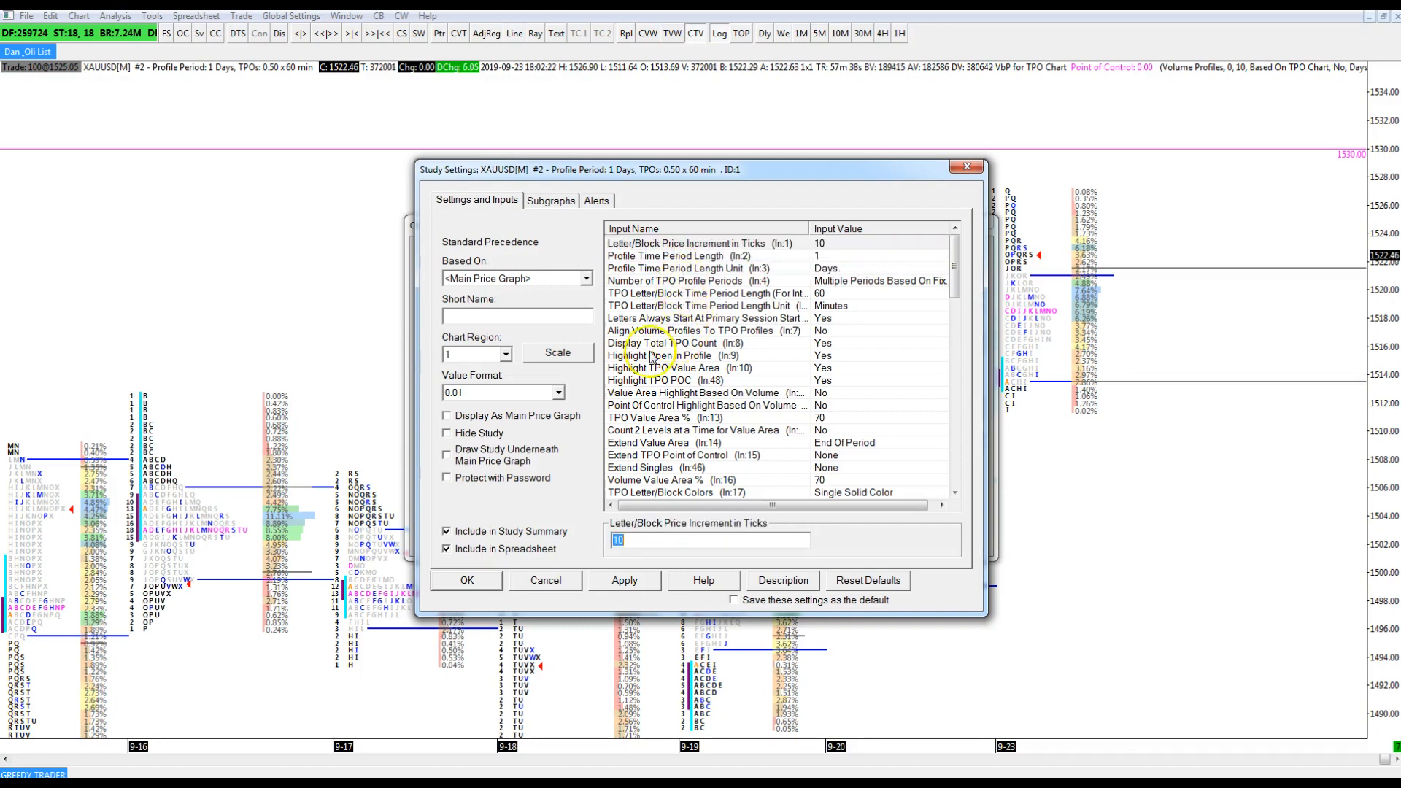
pyautogui.moveTo(75, 520)
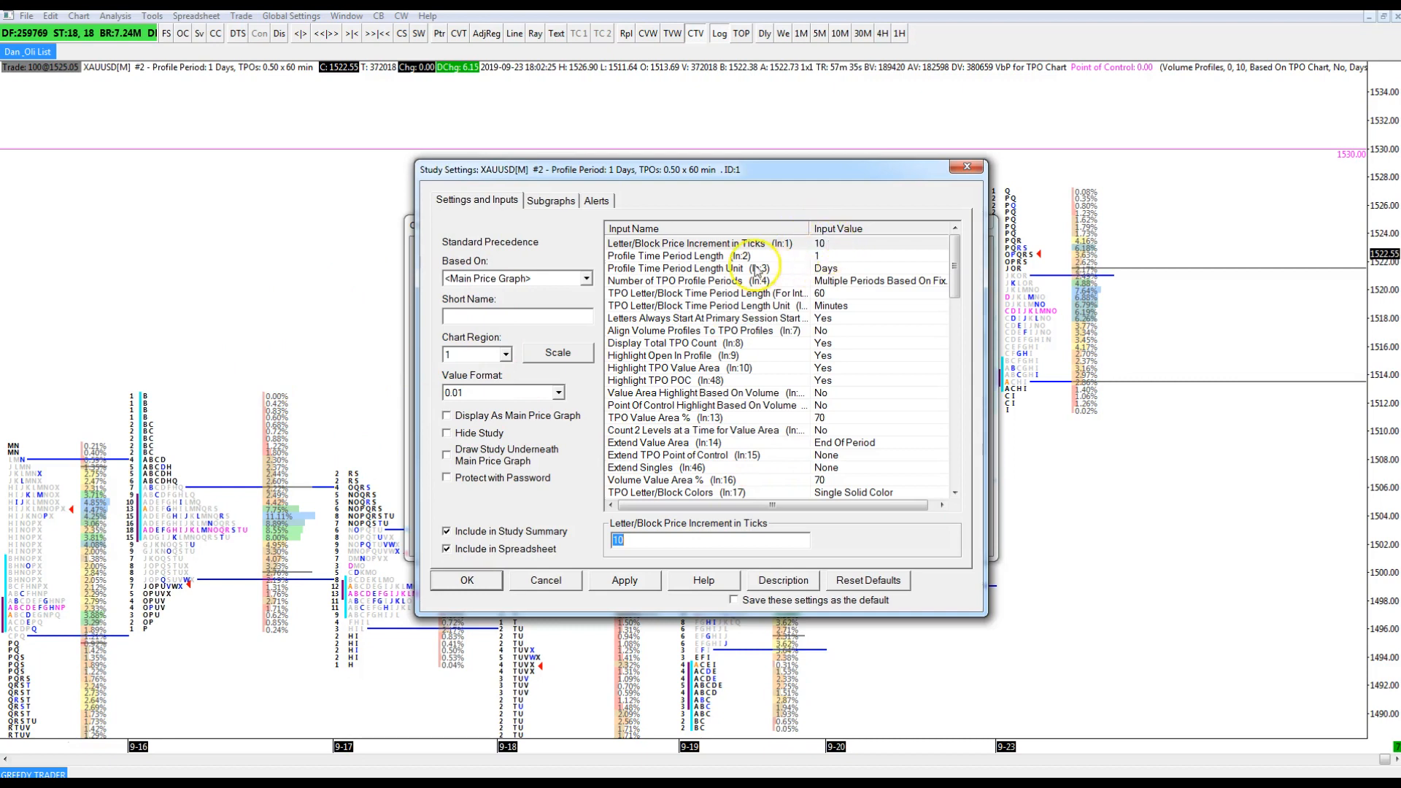
pyautogui.moveTo(697, 255)
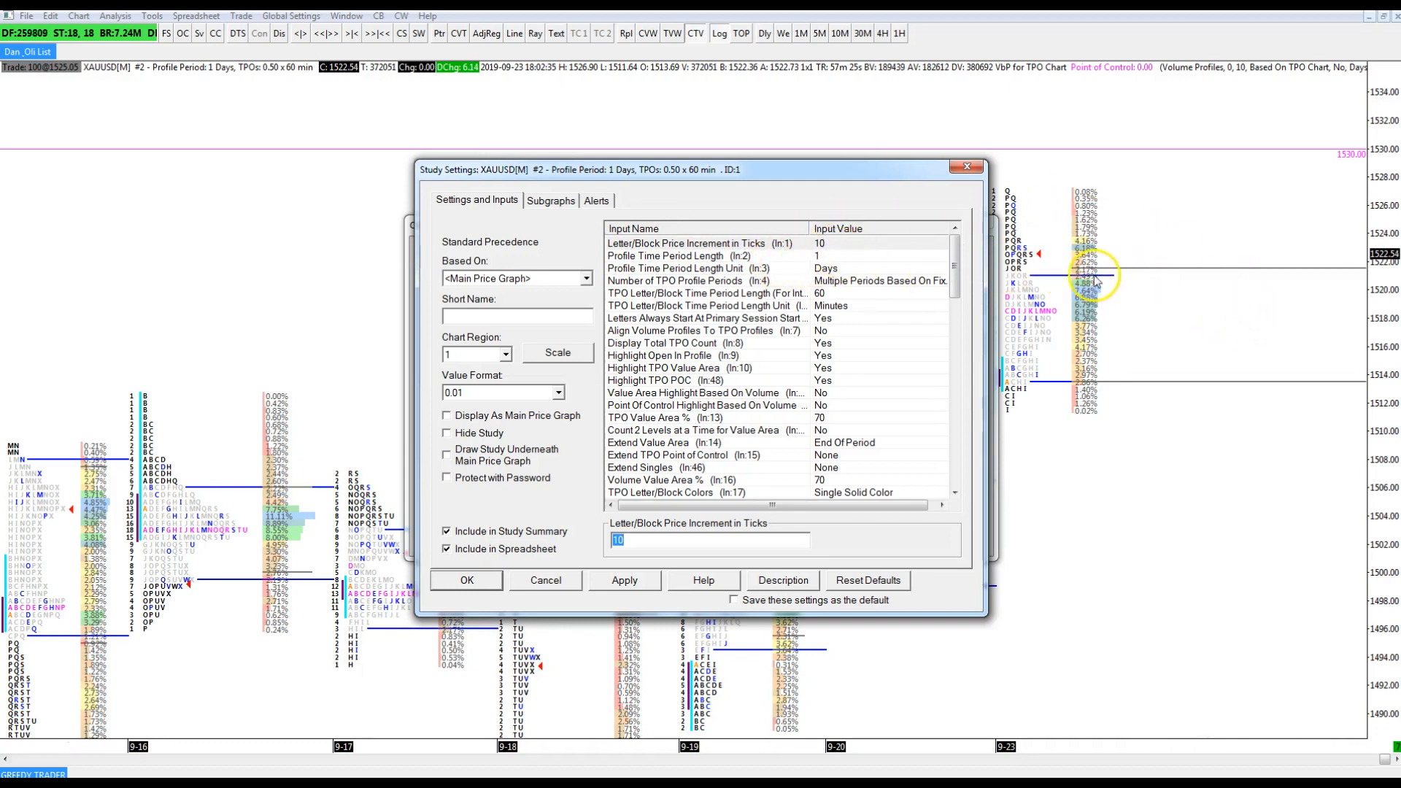
pyautogui.moveTo(799, 243)
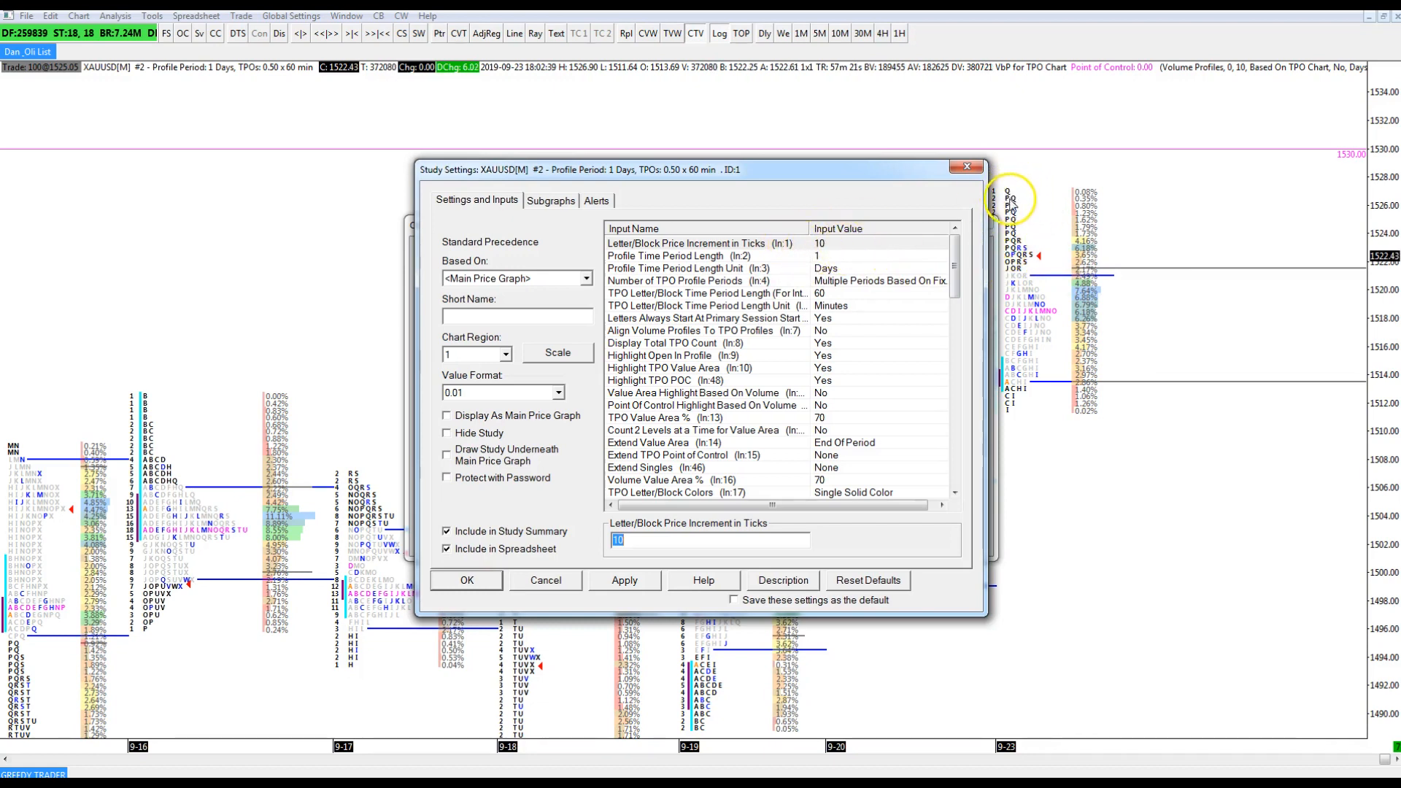
pyautogui.moveTo(1010, 259)
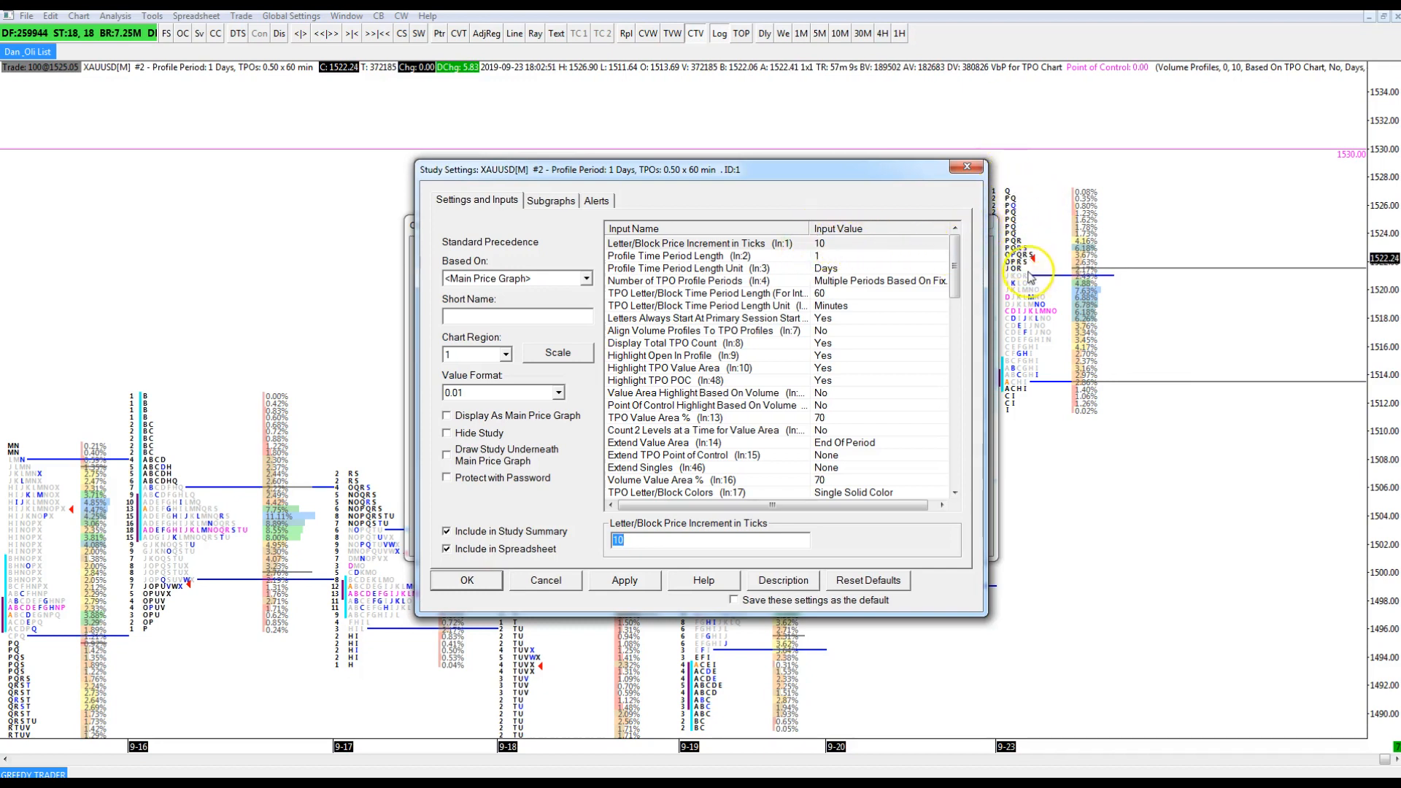
pyautogui.moveTo(871, 313)
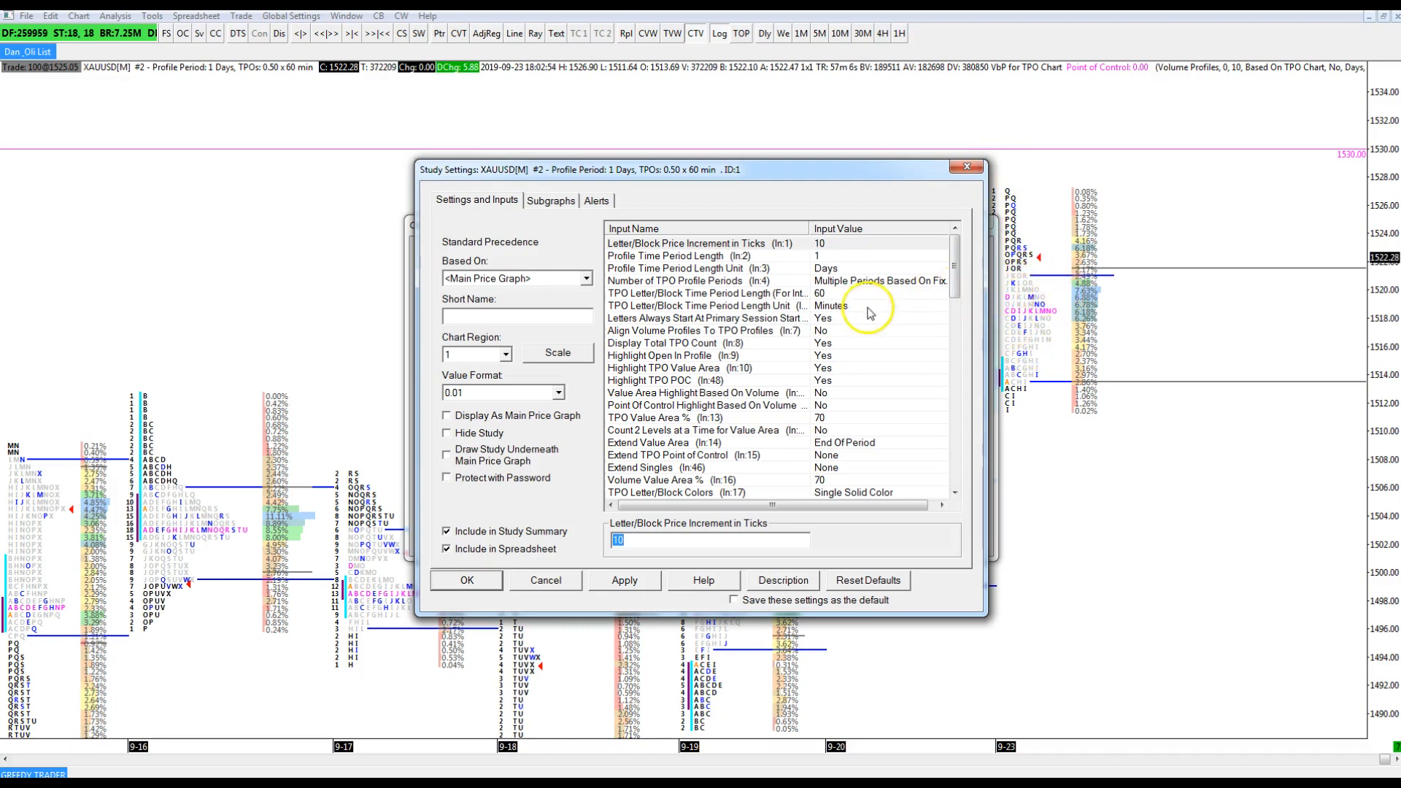
pyautogui.moveTo(840, 268)
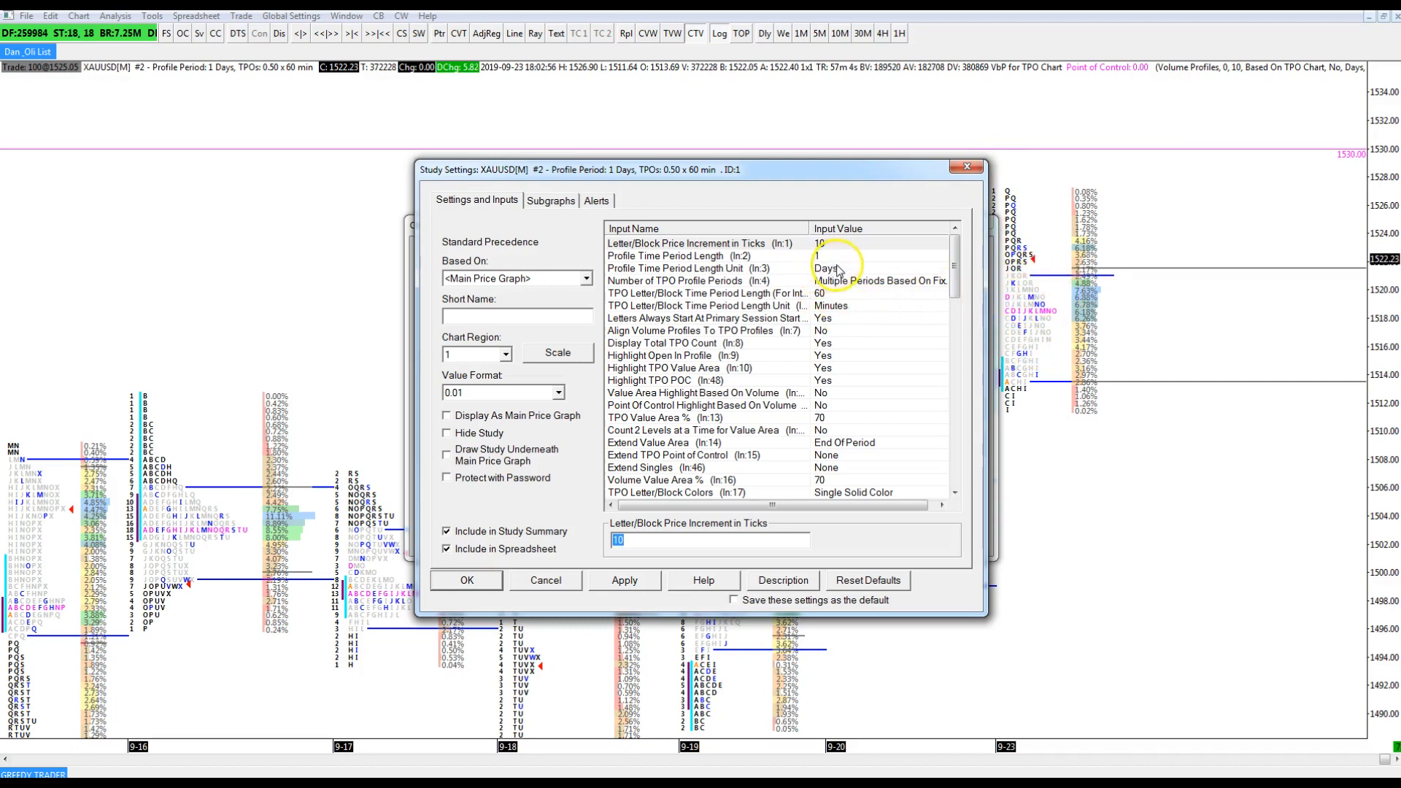
pyautogui.moveTo(1005, 222)
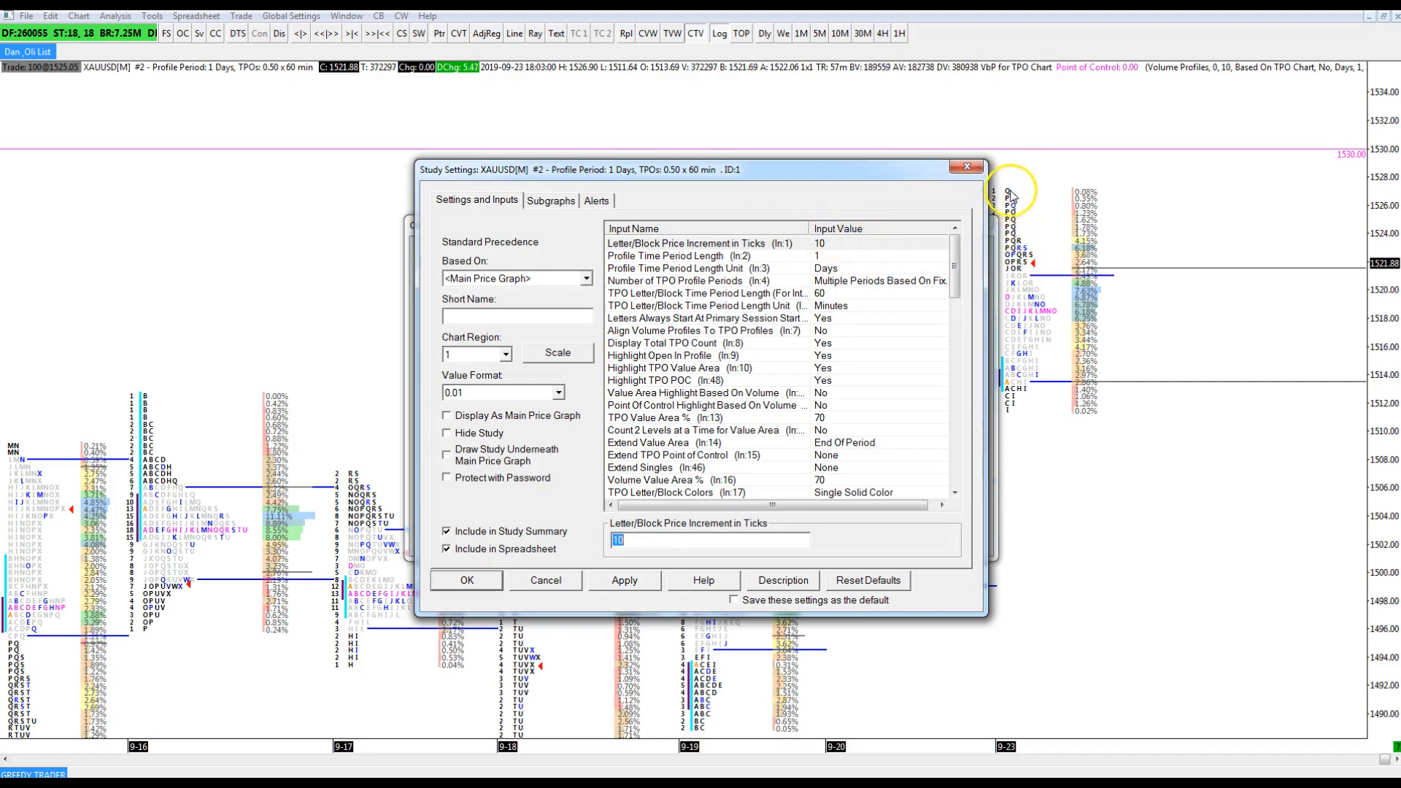
pyautogui.moveTo(813, 258)
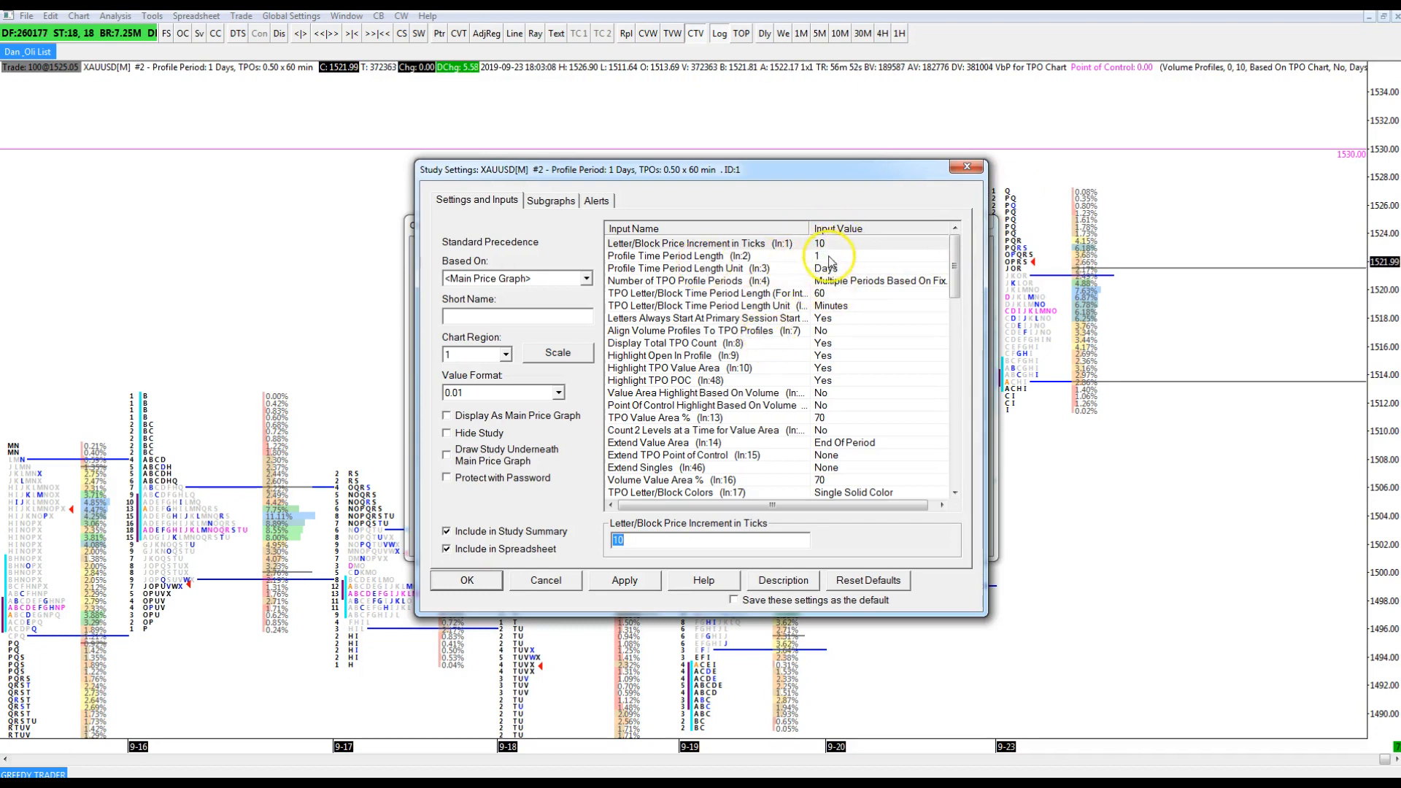
pyautogui.moveTo(666, 284)
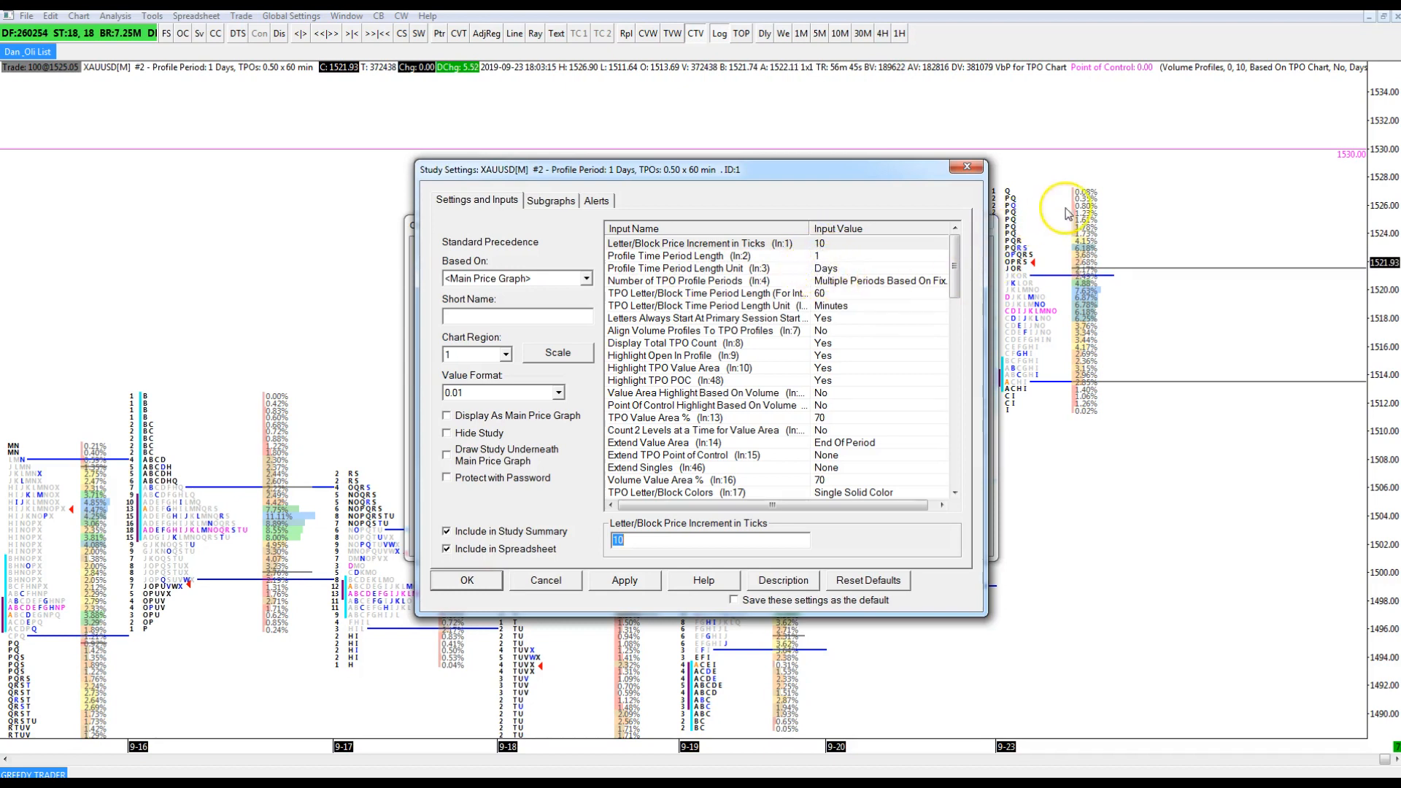
pyautogui.moveTo(242, 496)
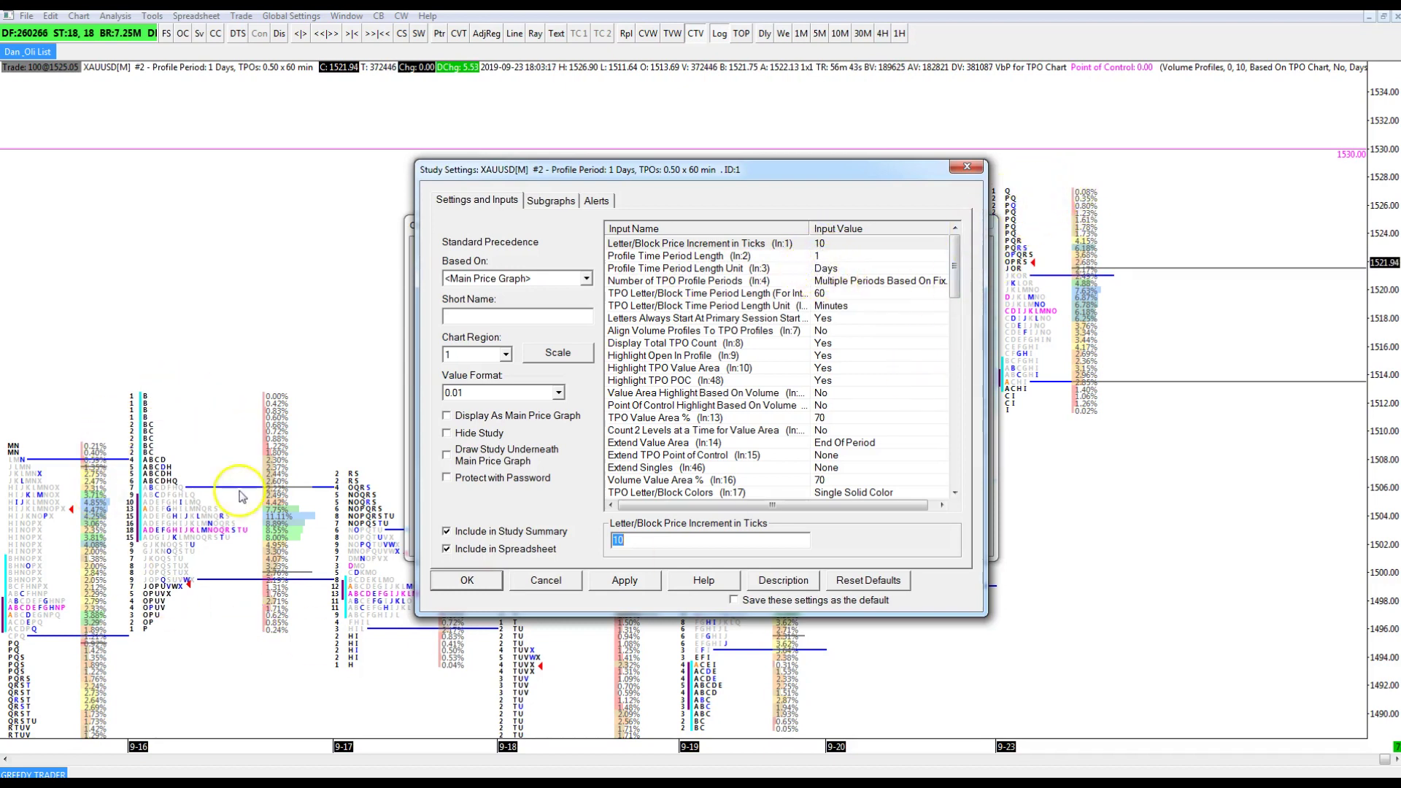
pyautogui.moveTo(274, 378)
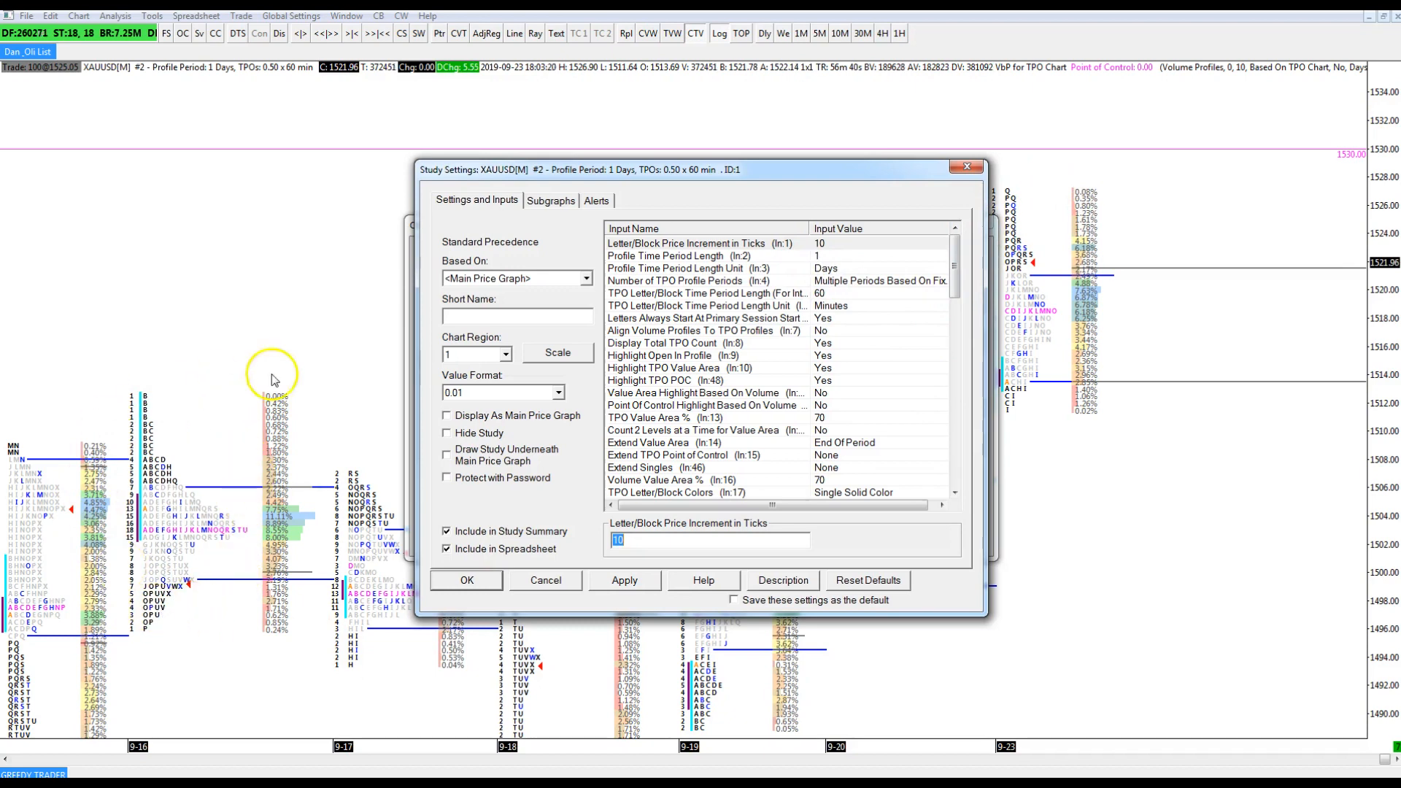
pyautogui.moveTo(291, 518)
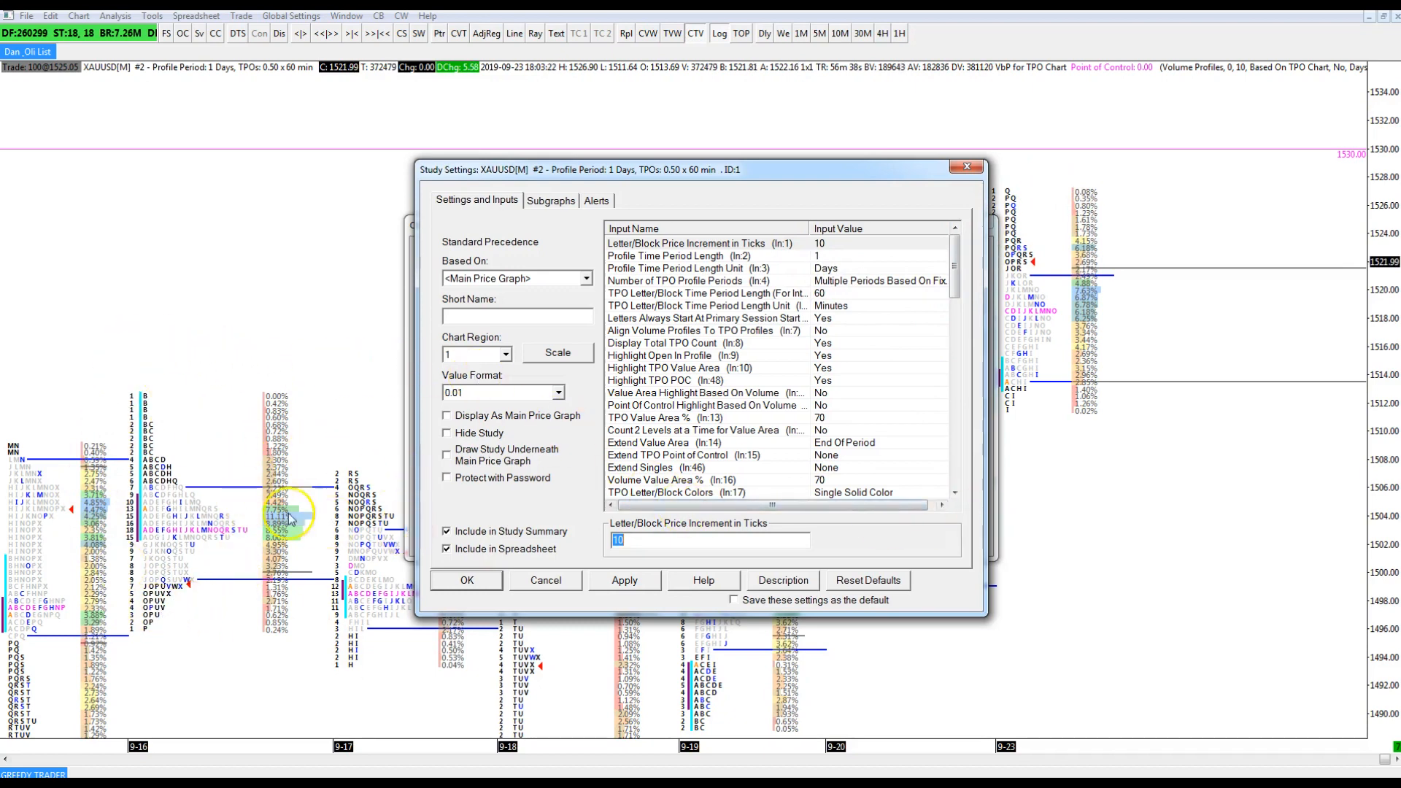
pyautogui.moveTo(190, 529)
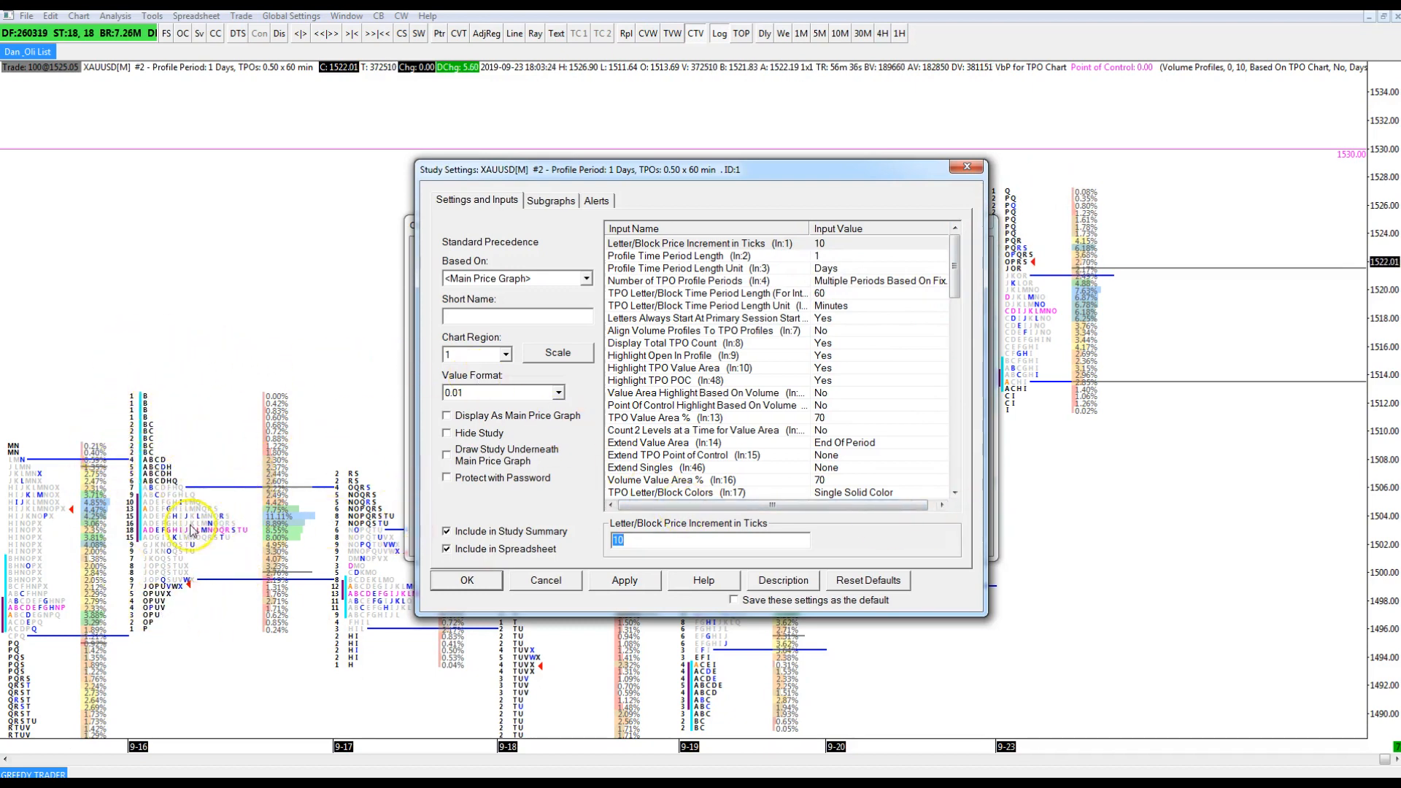
pyautogui.moveTo(154, 374)
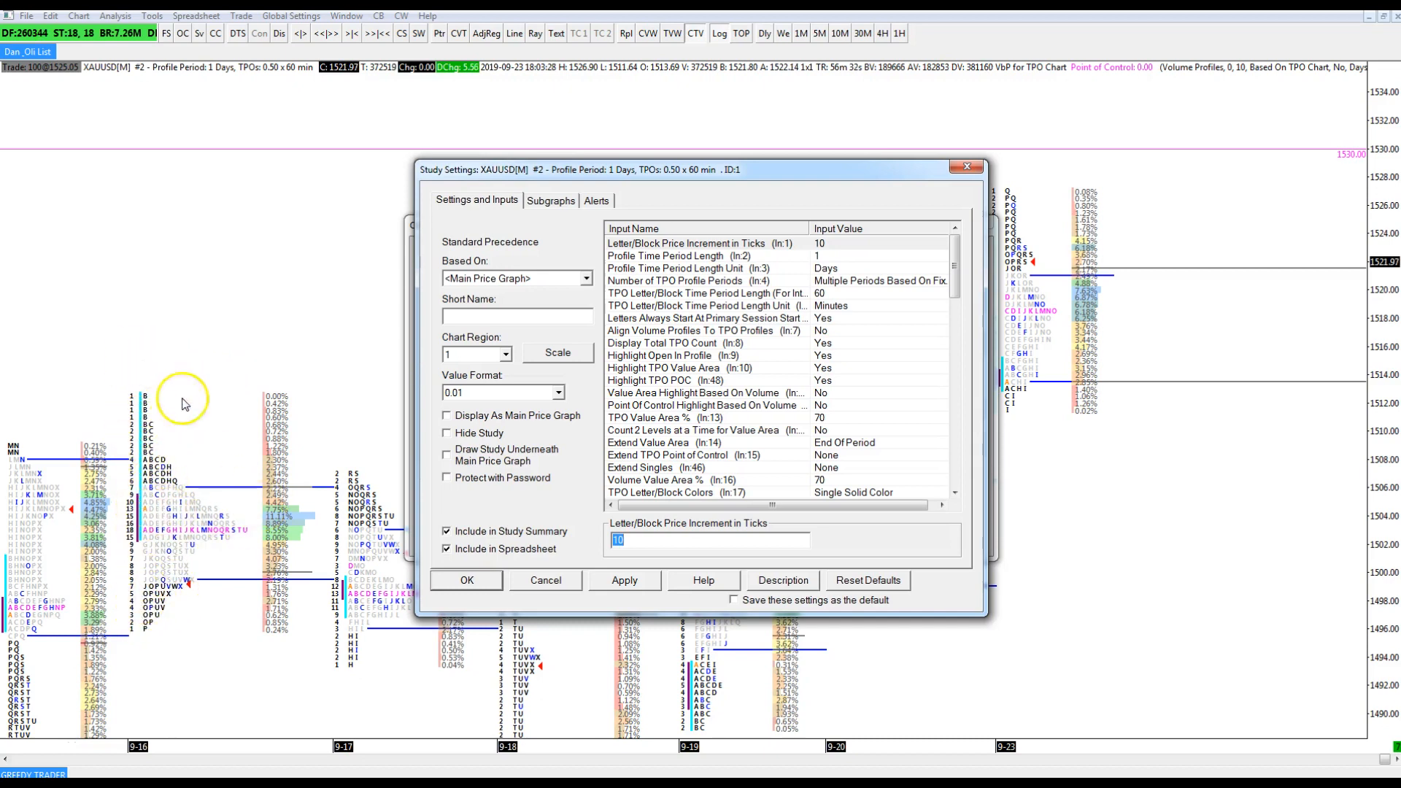
pyautogui.moveTo(108, 427)
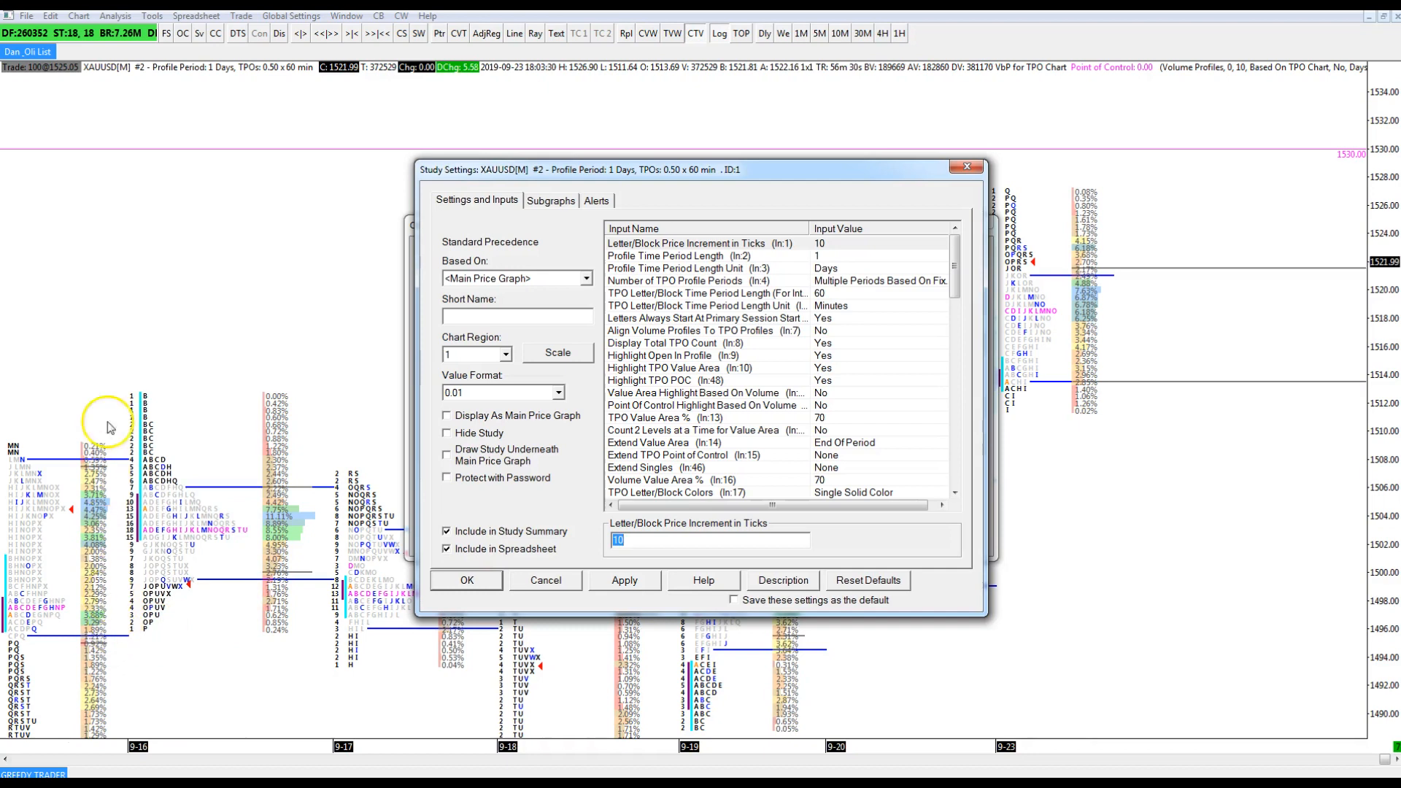
pyautogui.moveTo(284, 463)
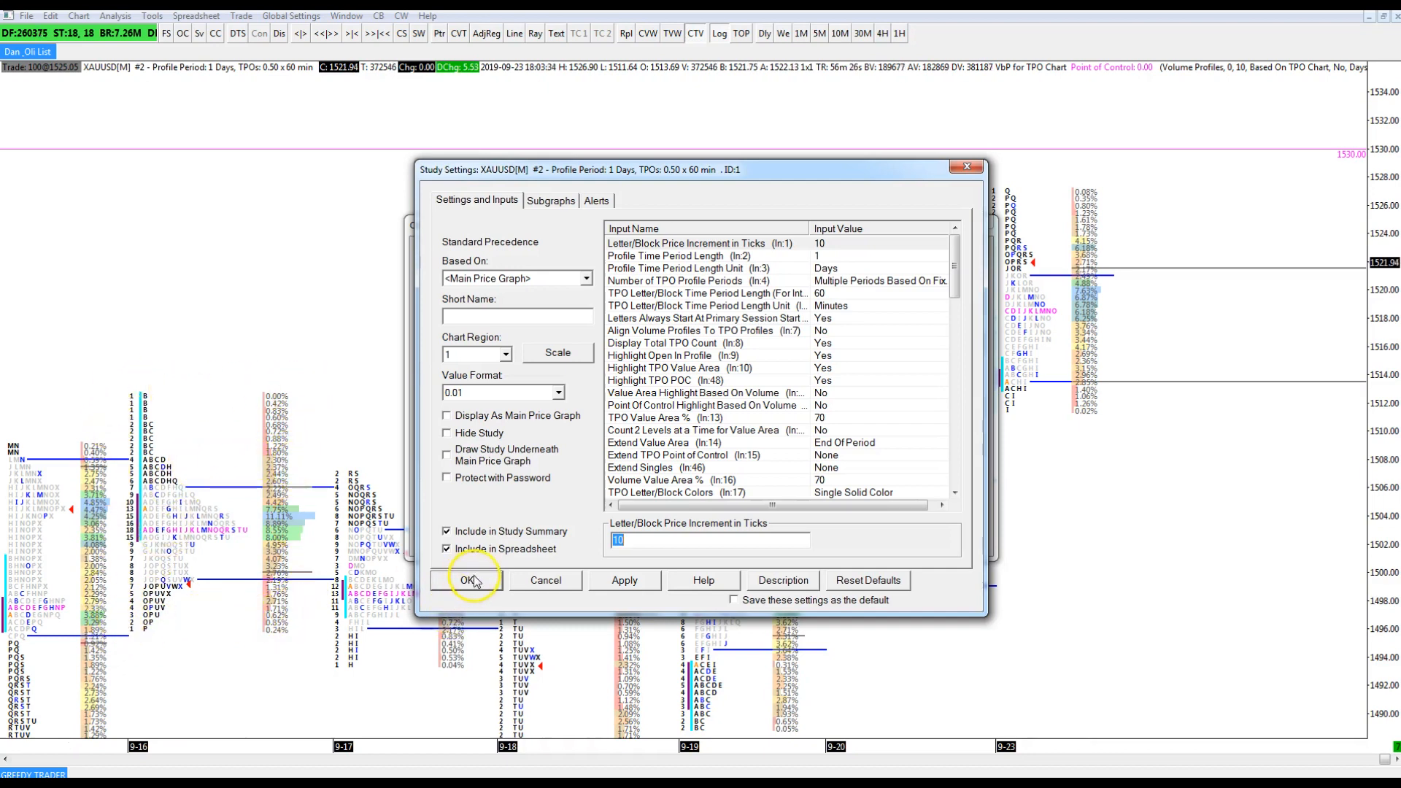
pyautogui.moveTo(724, 436)
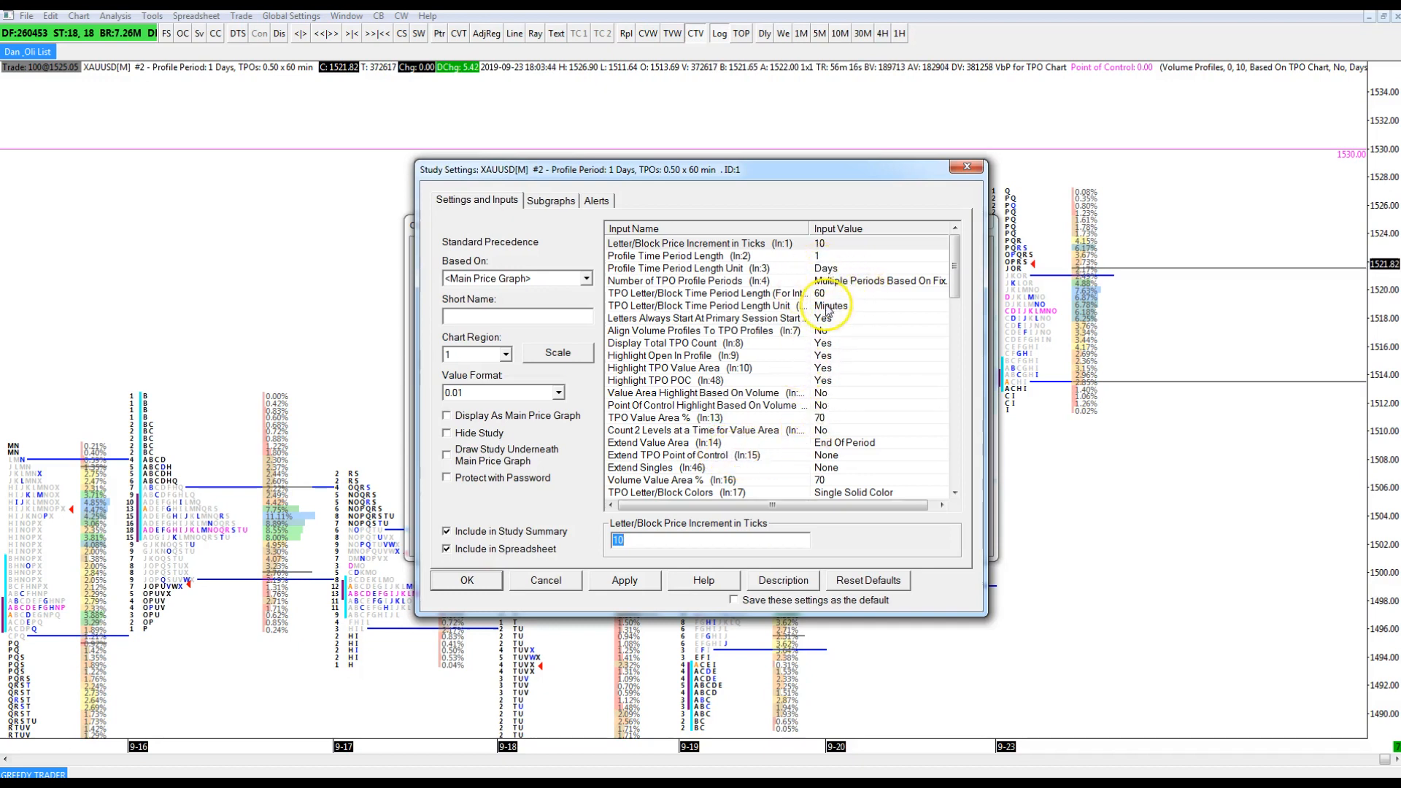
pyautogui.moveTo(862, 290)
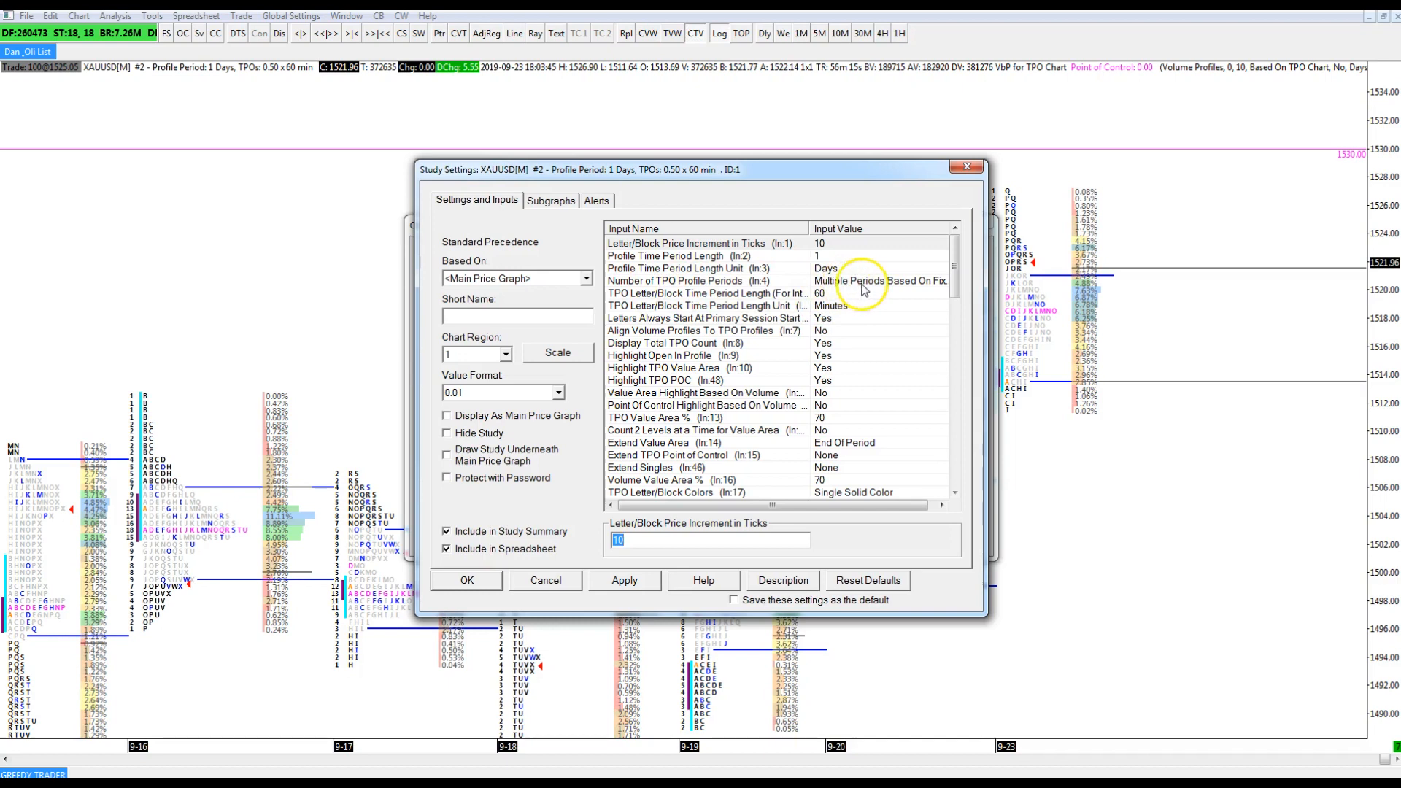
pyautogui.click(701, 281)
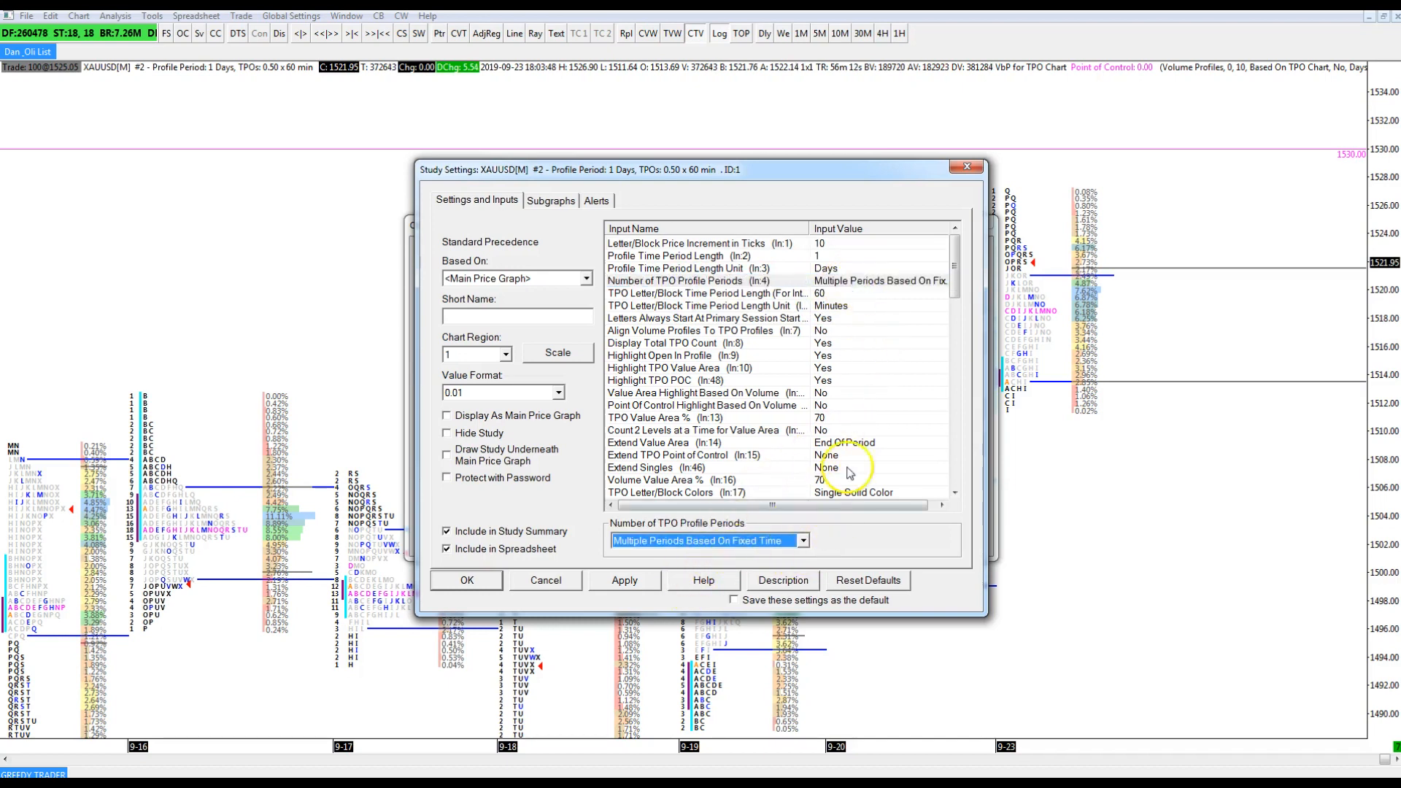
pyautogui.click(706, 294)
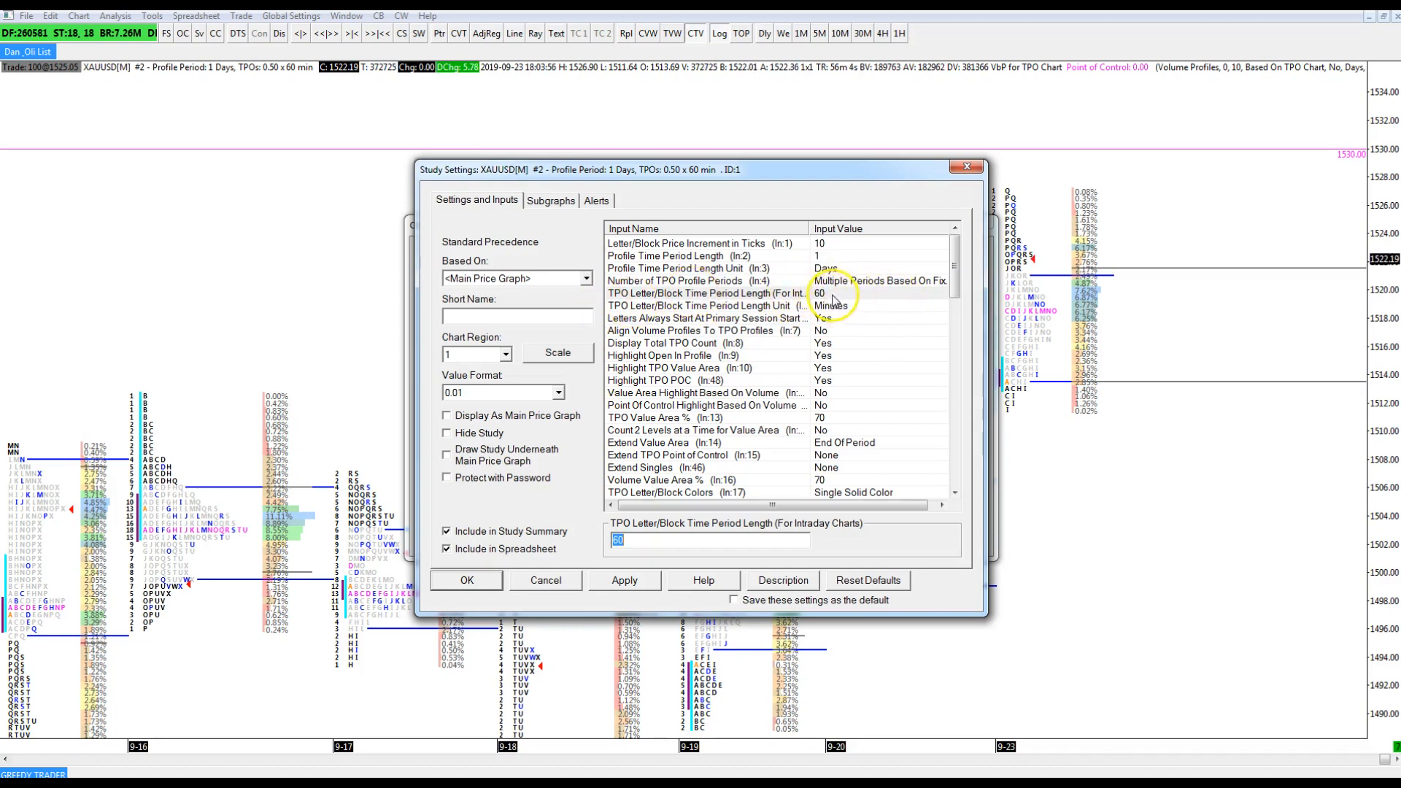
pyautogui.moveTo(855, 294)
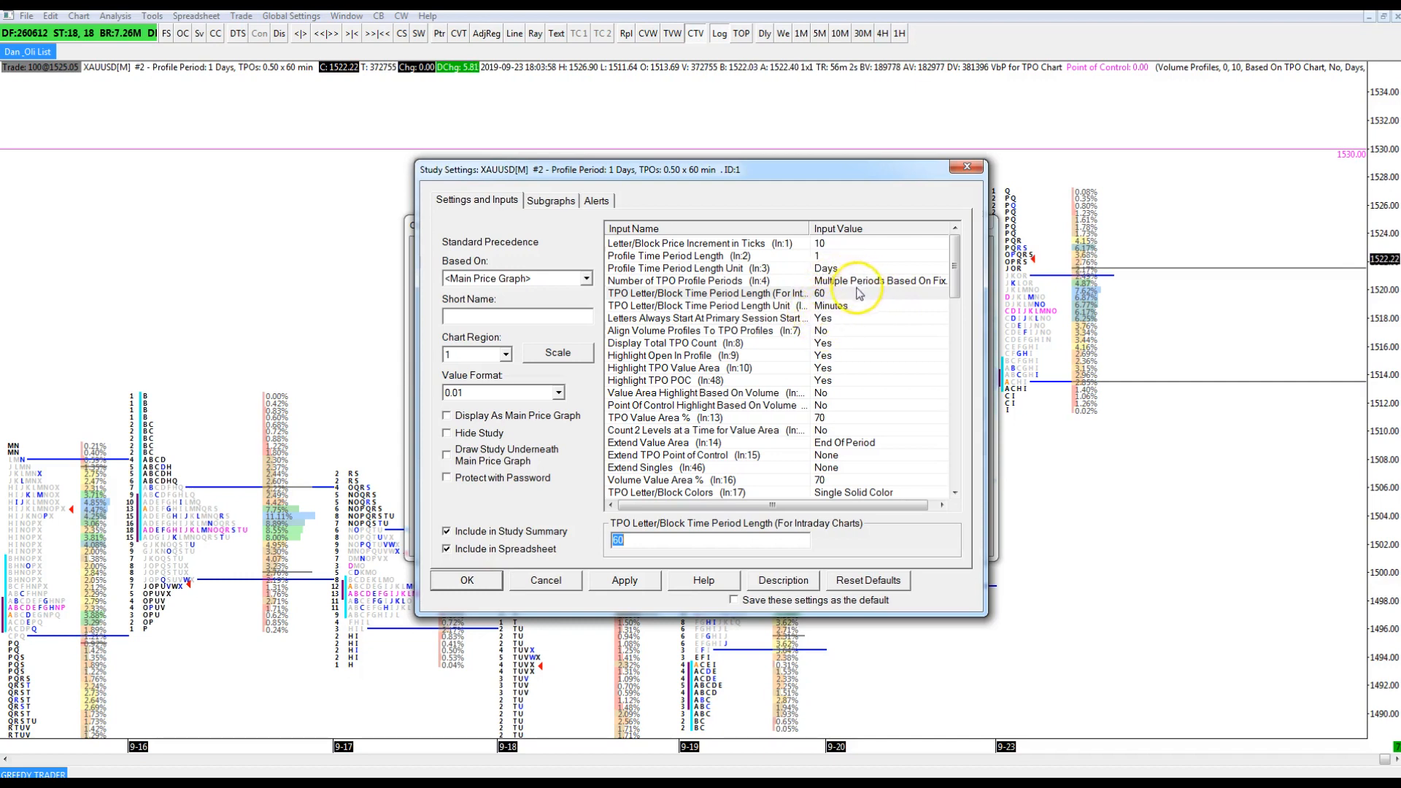
pyautogui.moveTo(957, 359)
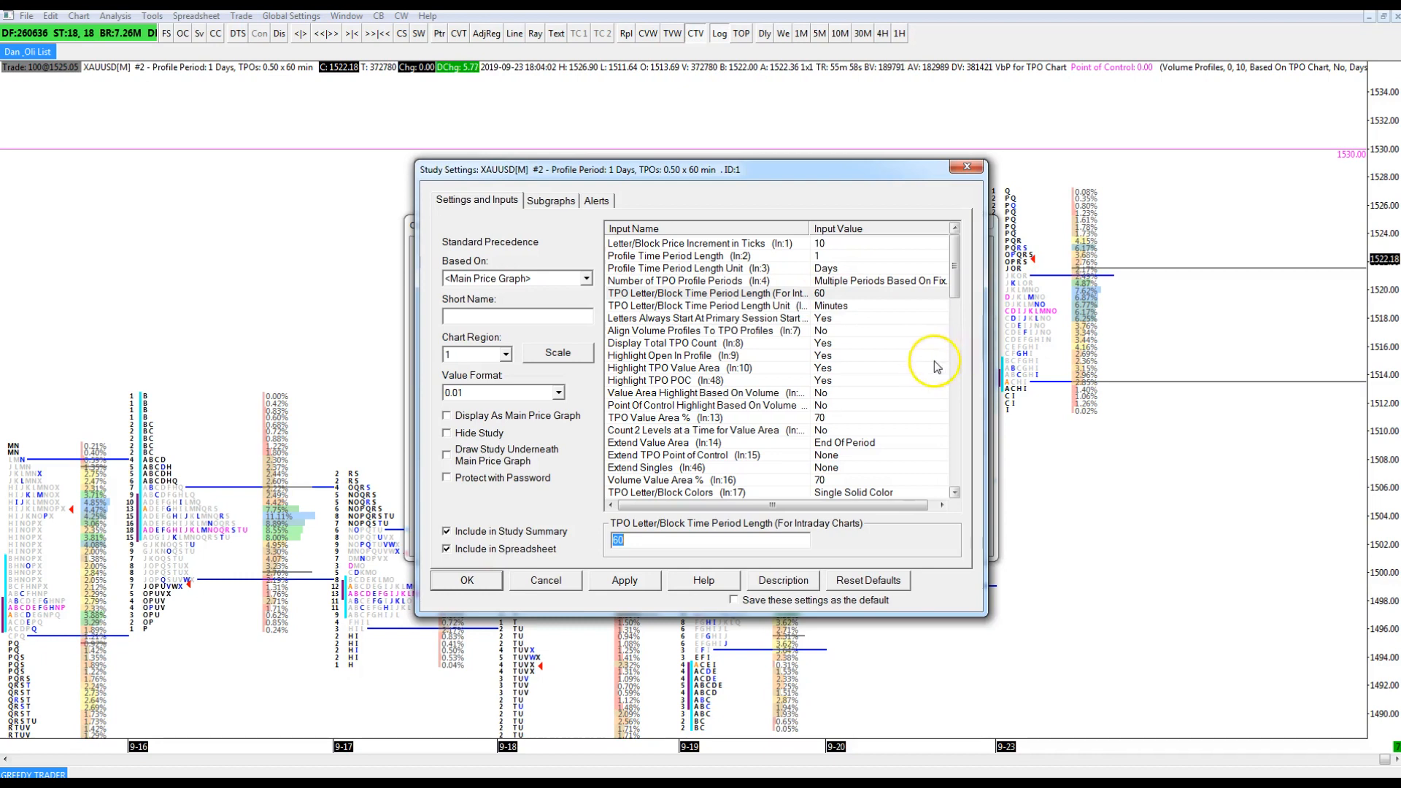
pyautogui.moveTo(934, 374)
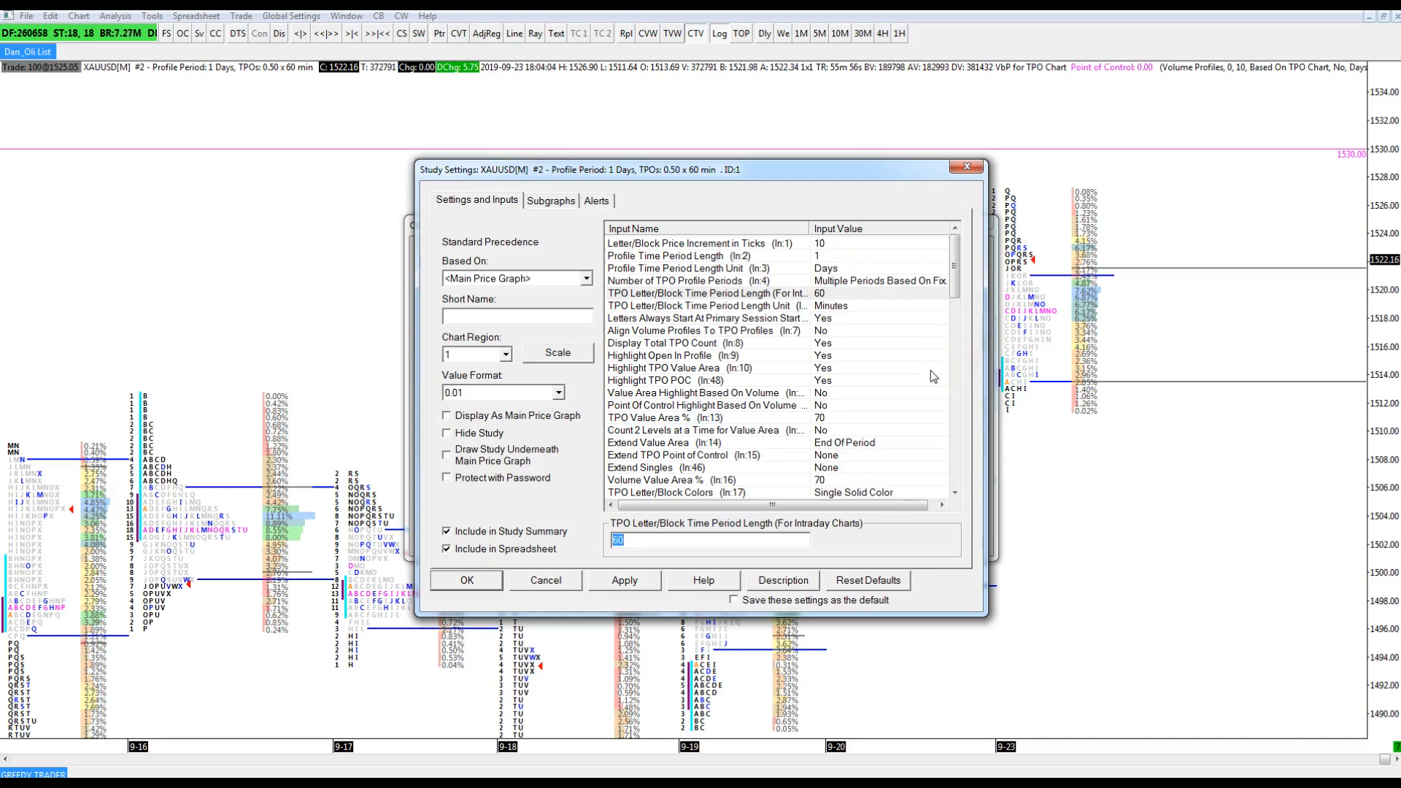
pyautogui.moveTo(899, 379)
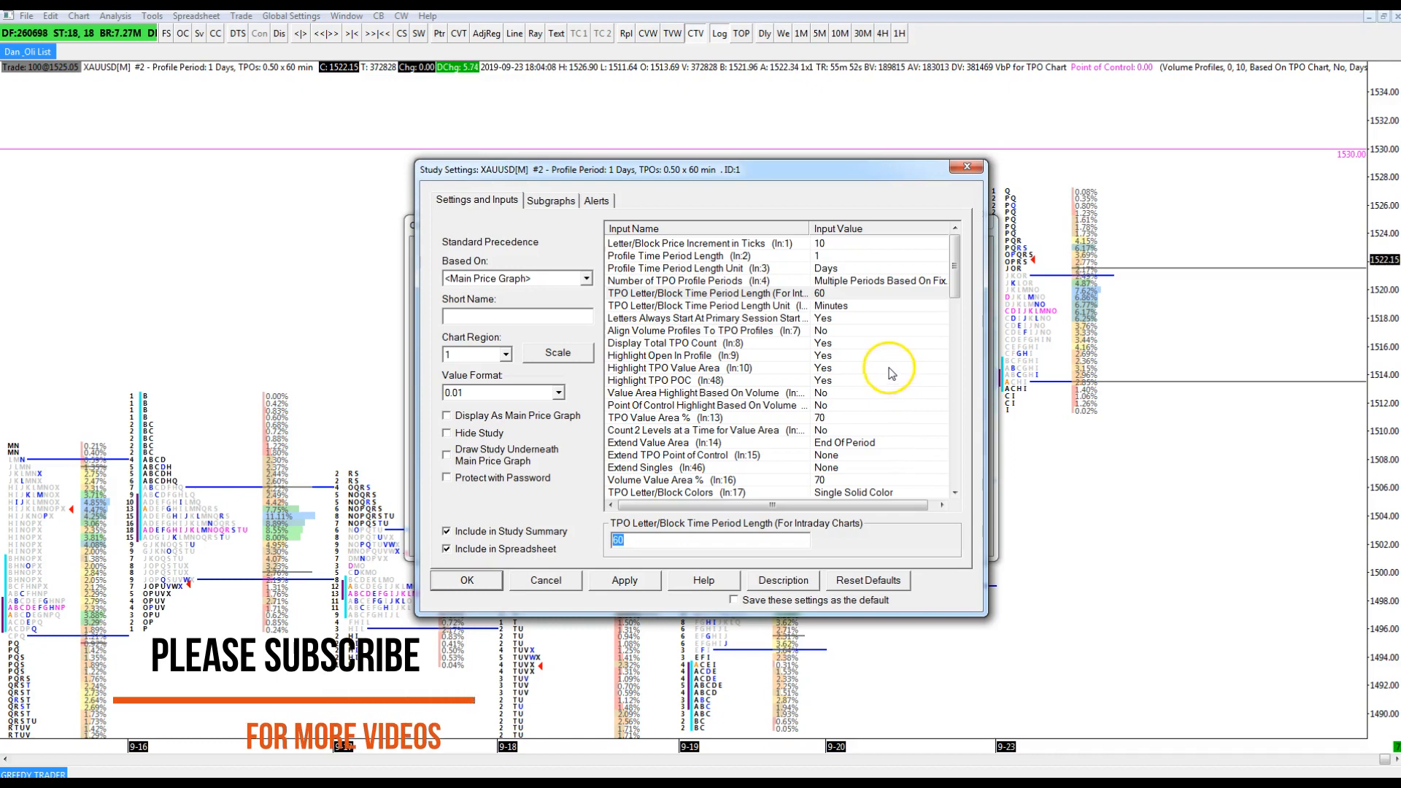
pyautogui.moveTo(880, 367)
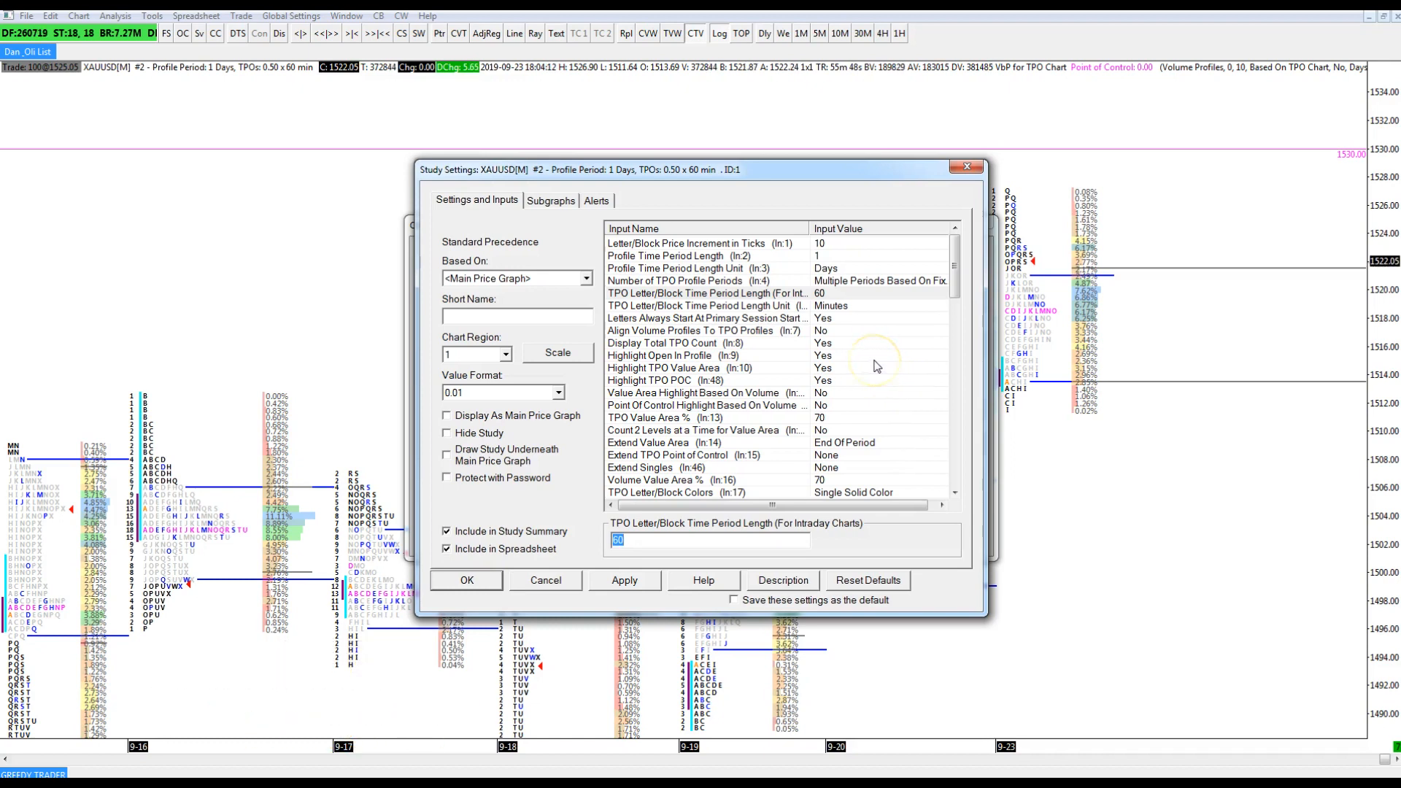
pyautogui.moveTo(828, 360)
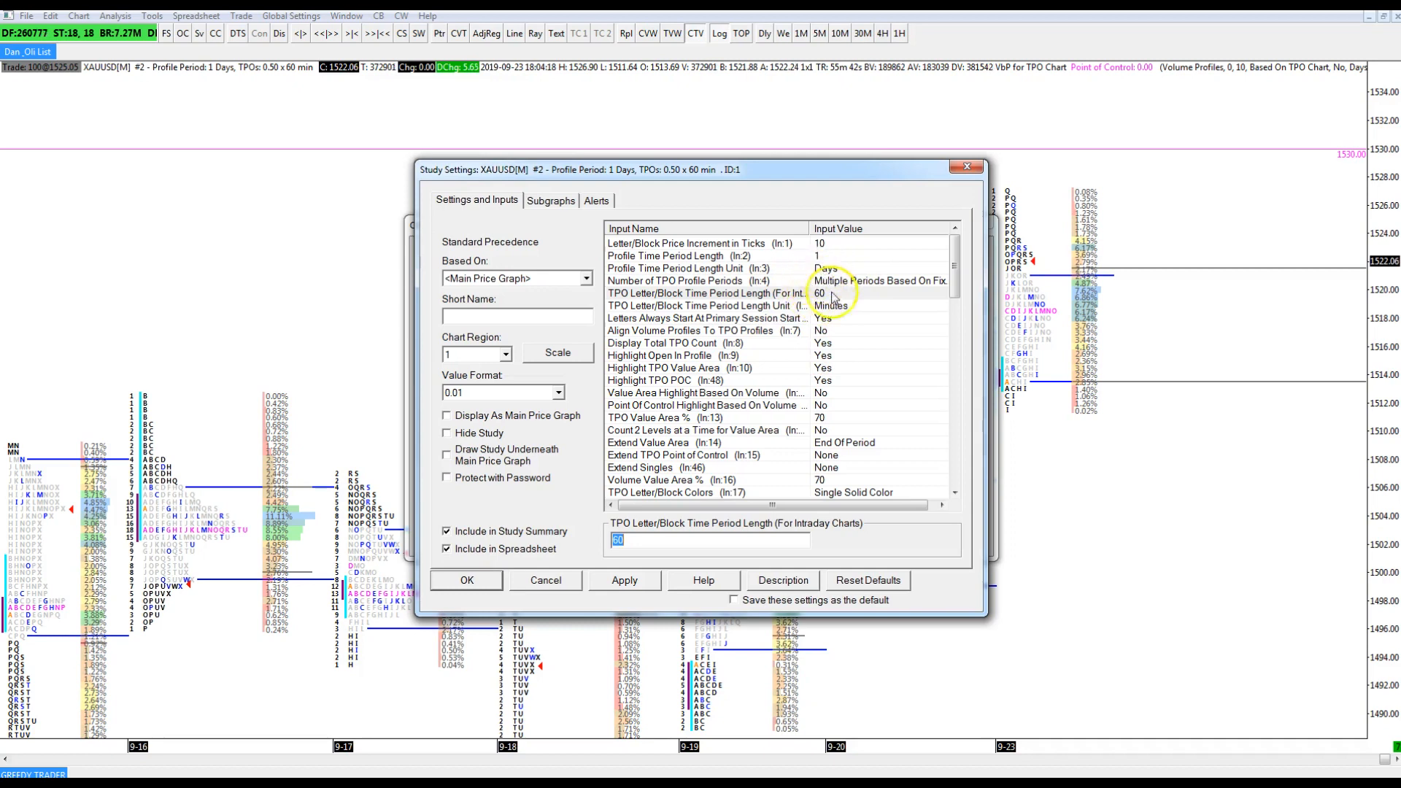
pyautogui.moveTo(893, 322)
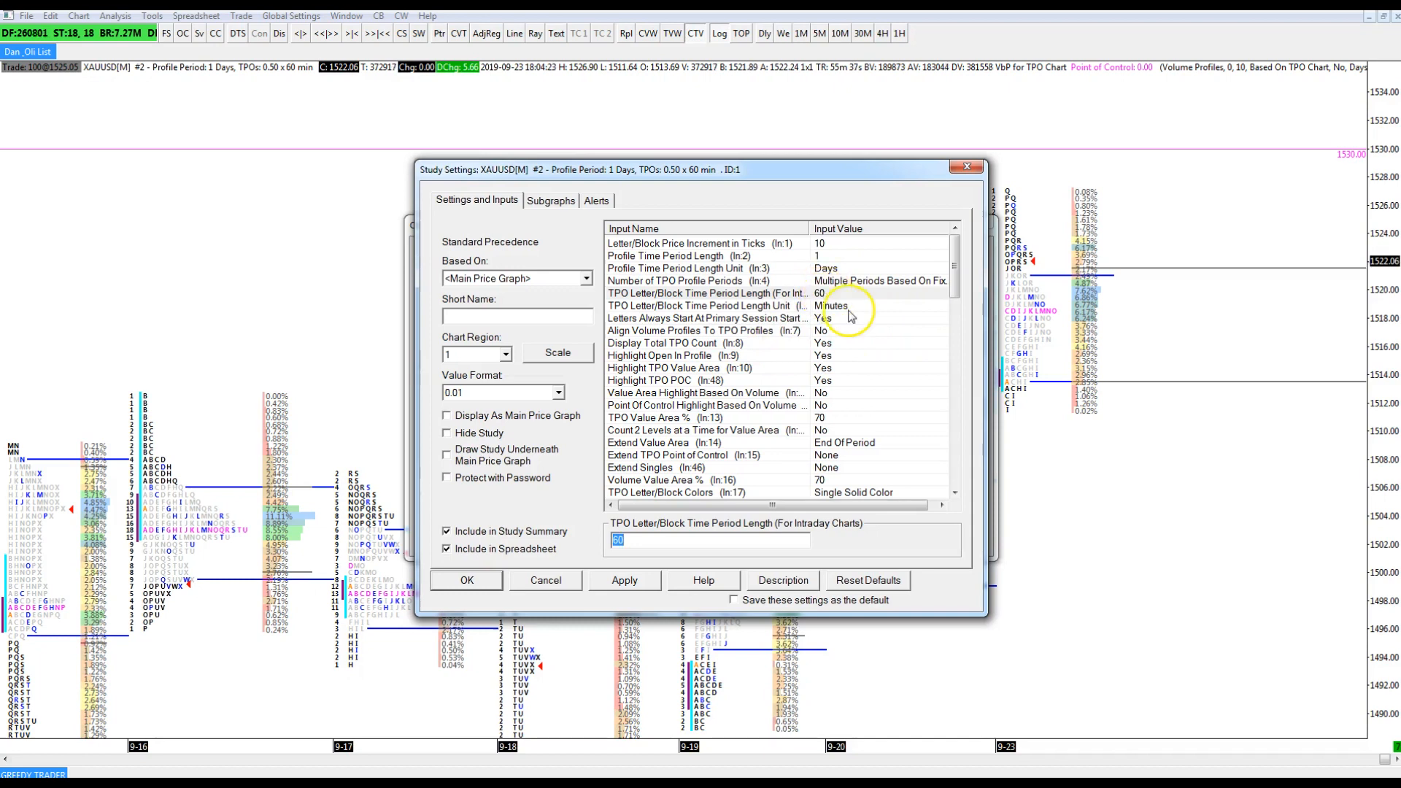
pyautogui.moveTo(851, 307)
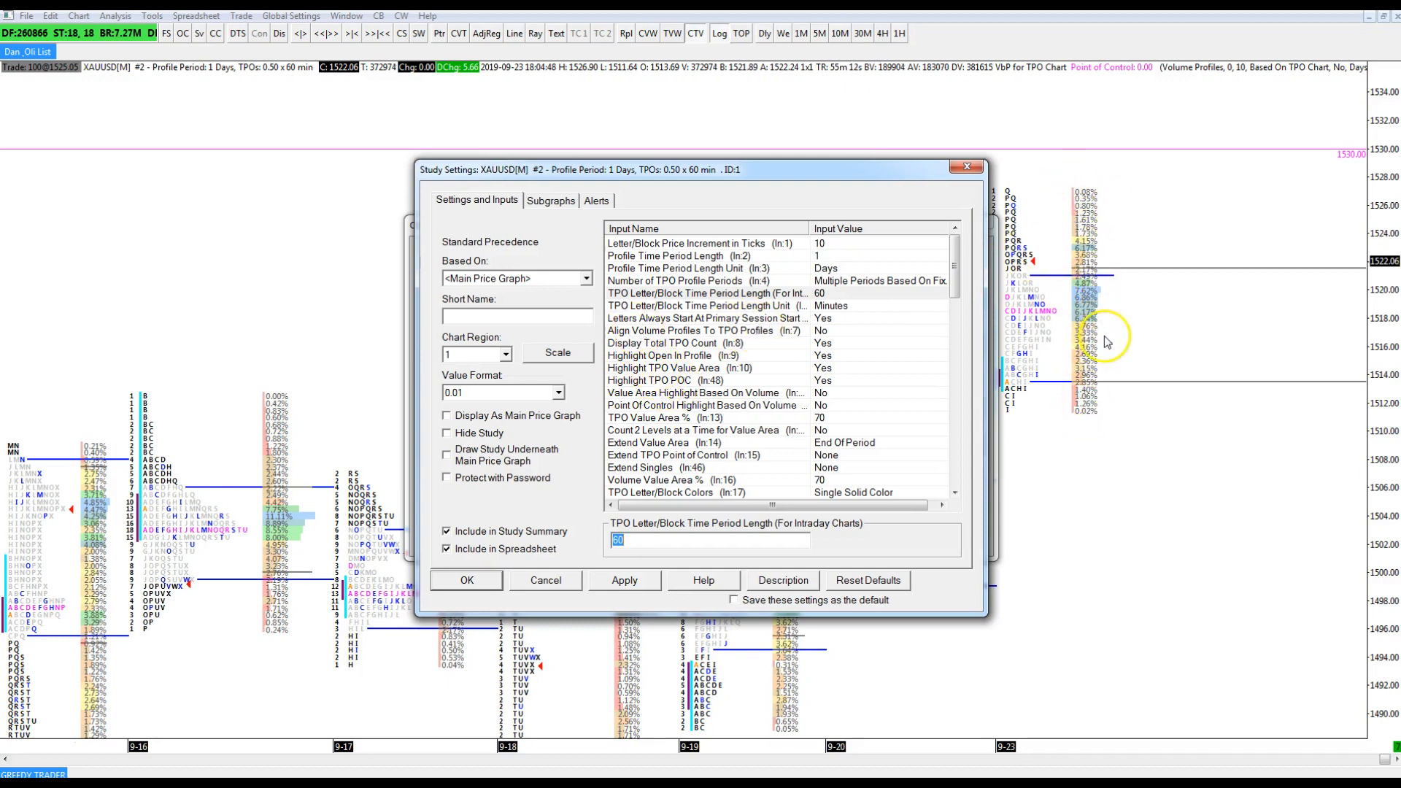
pyautogui.moveTo(692, 342)
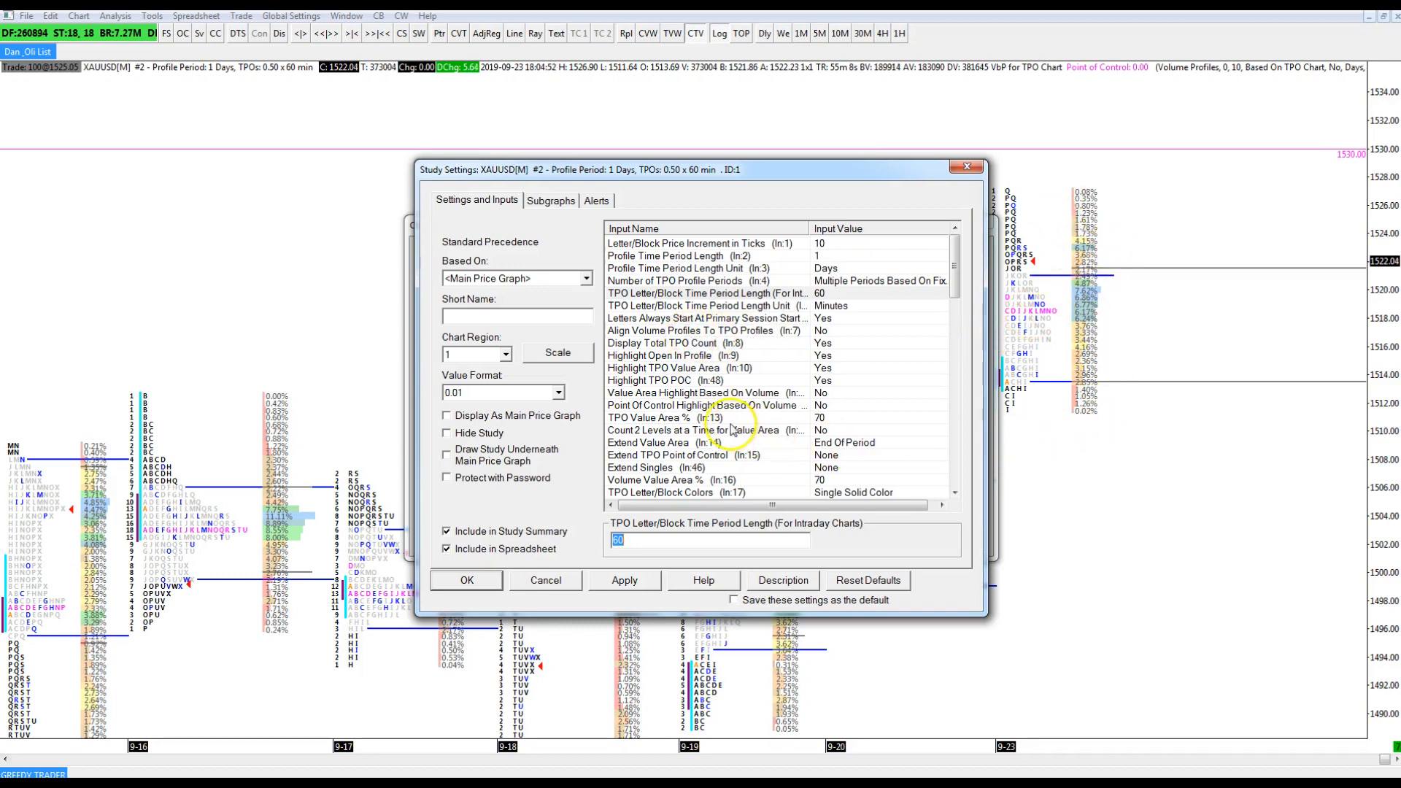
pyautogui.moveTo(701, 338)
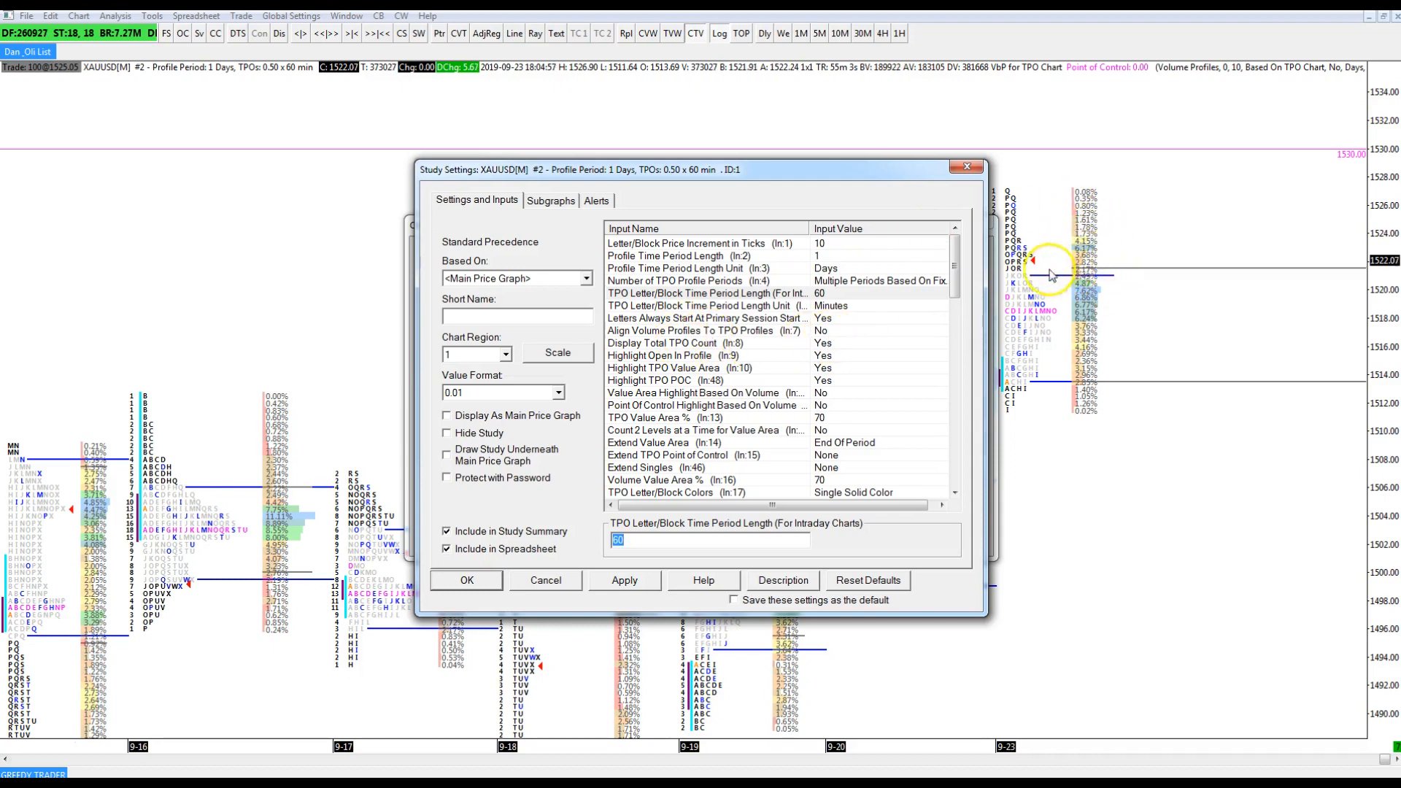
pyautogui.moveTo(1021, 388)
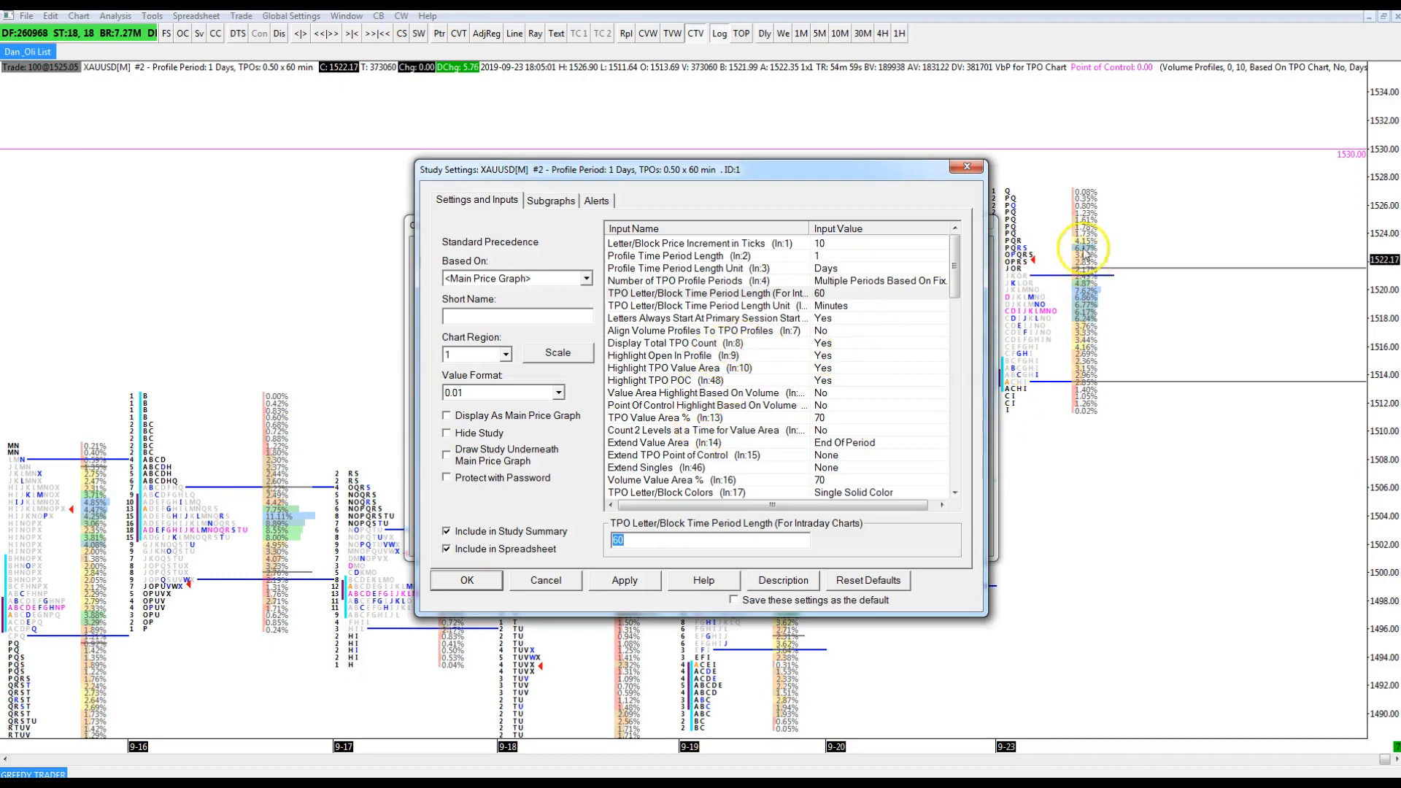
pyautogui.moveTo(634, 322)
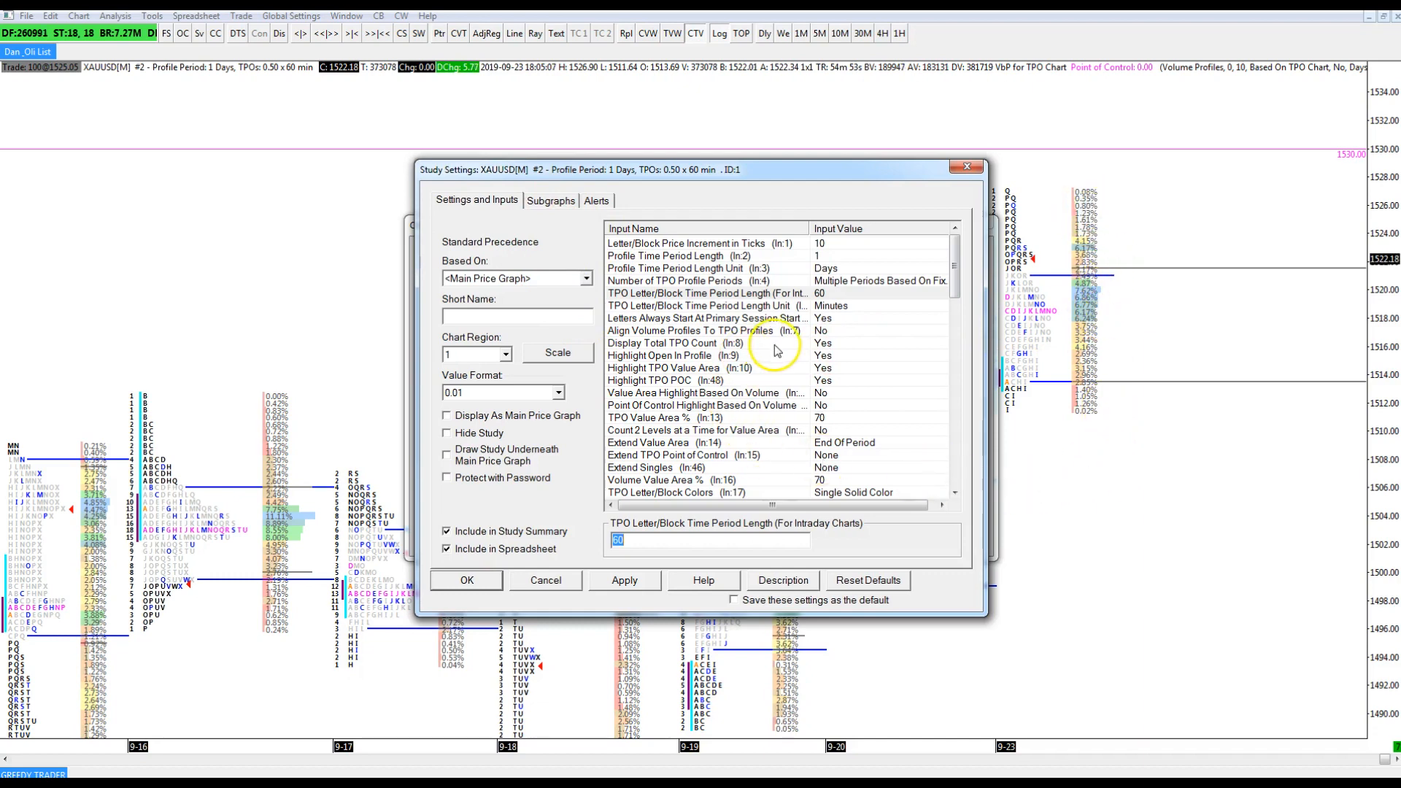
pyautogui.moveTo(1050, 319)
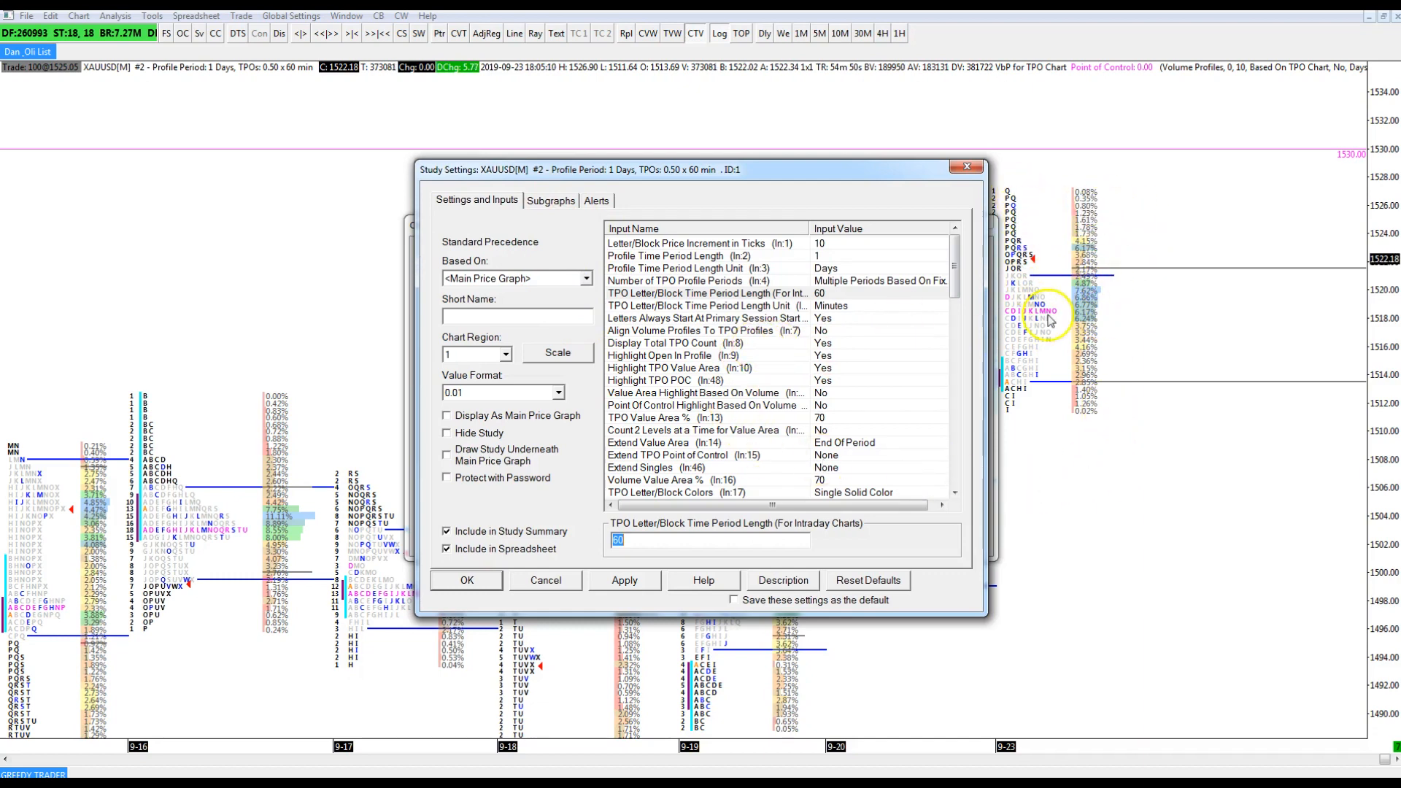
pyautogui.moveTo(801, 341)
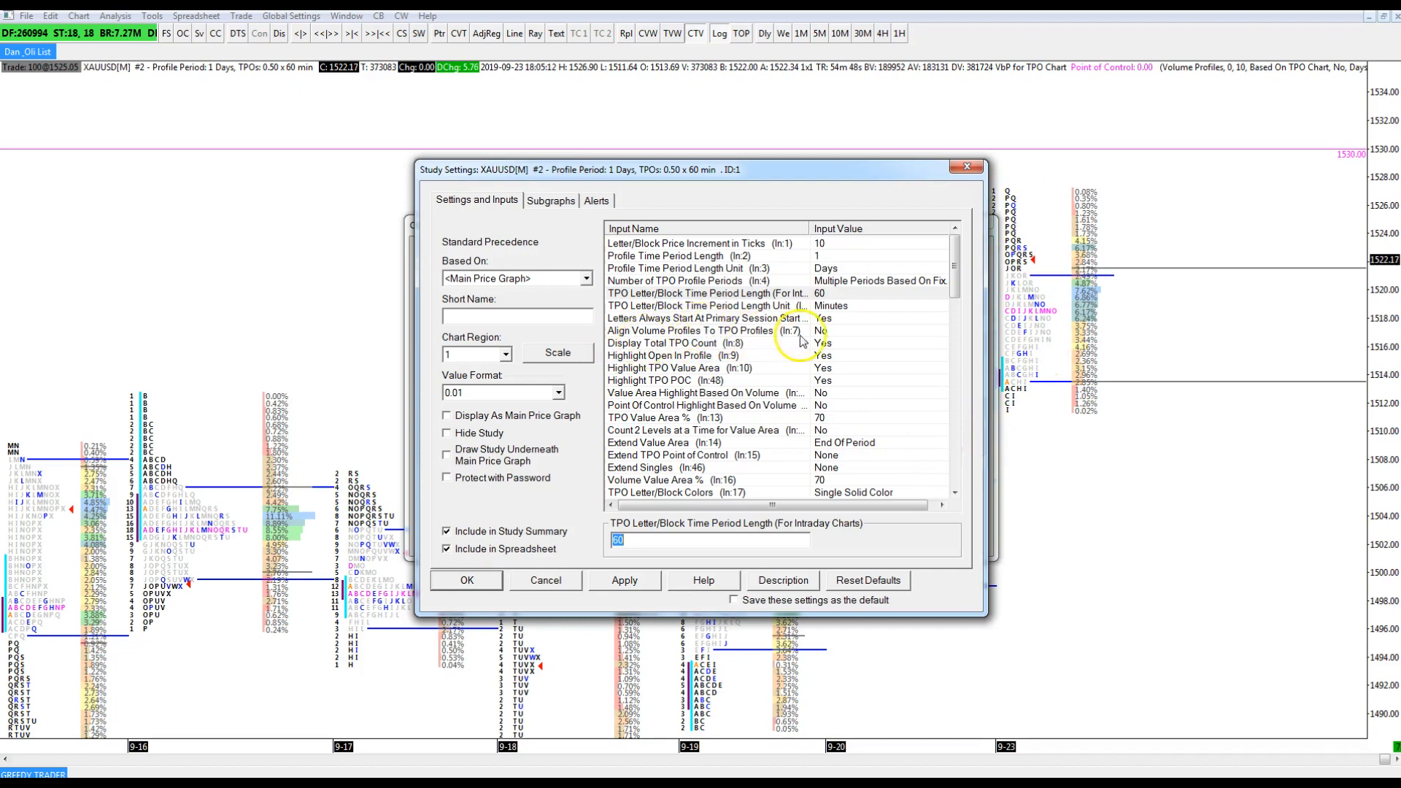
pyautogui.moveTo(673, 385)
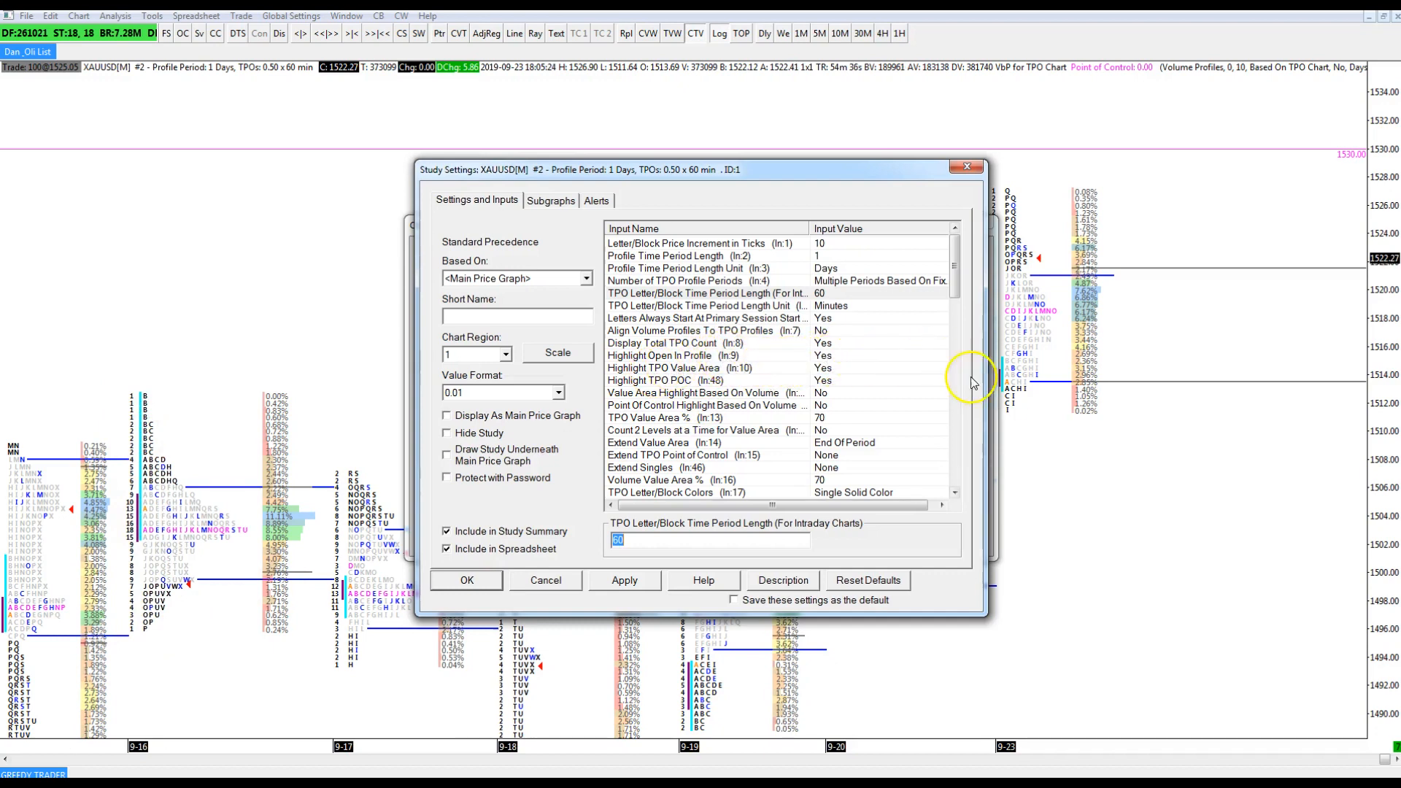
pyautogui.moveTo(151, 510)
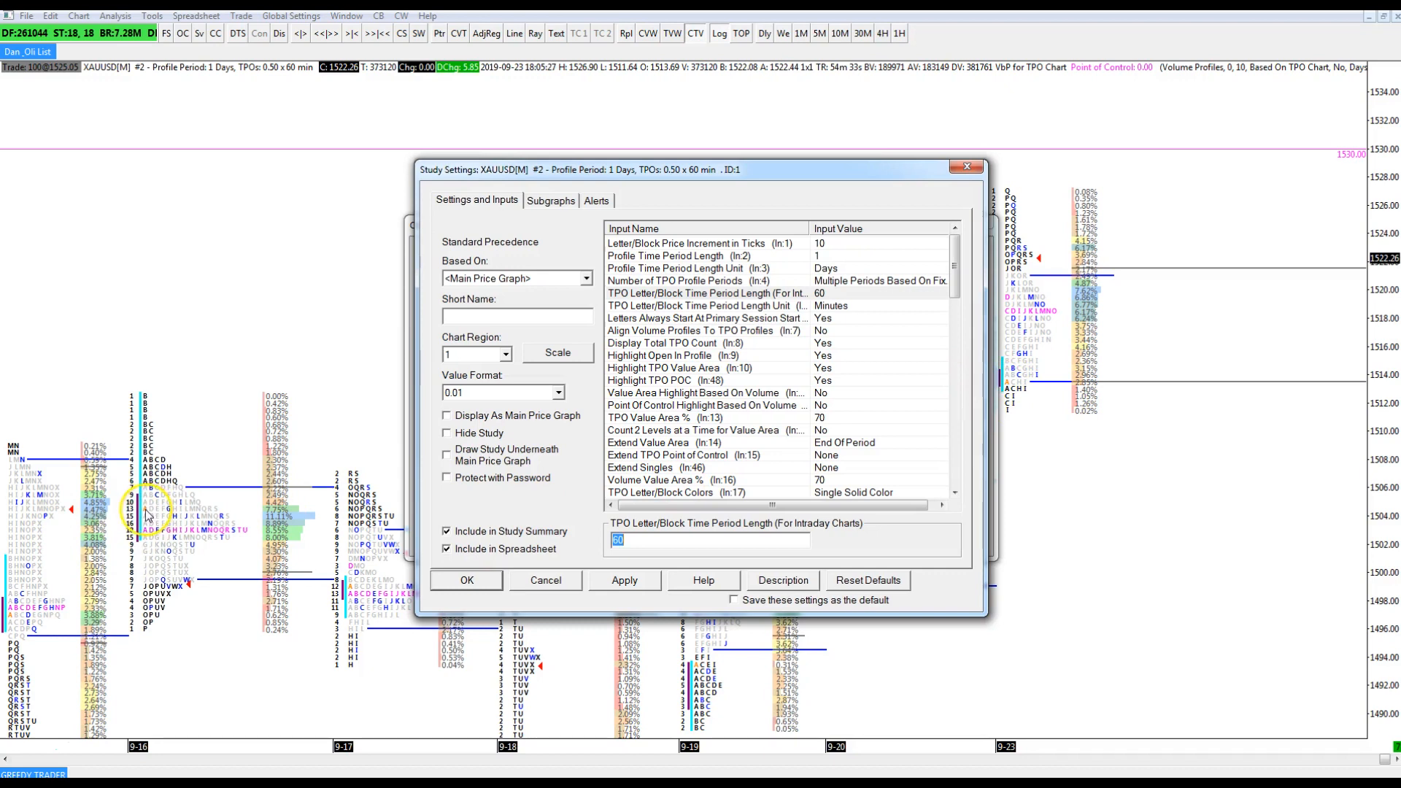
pyautogui.moveTo(1062, 349)
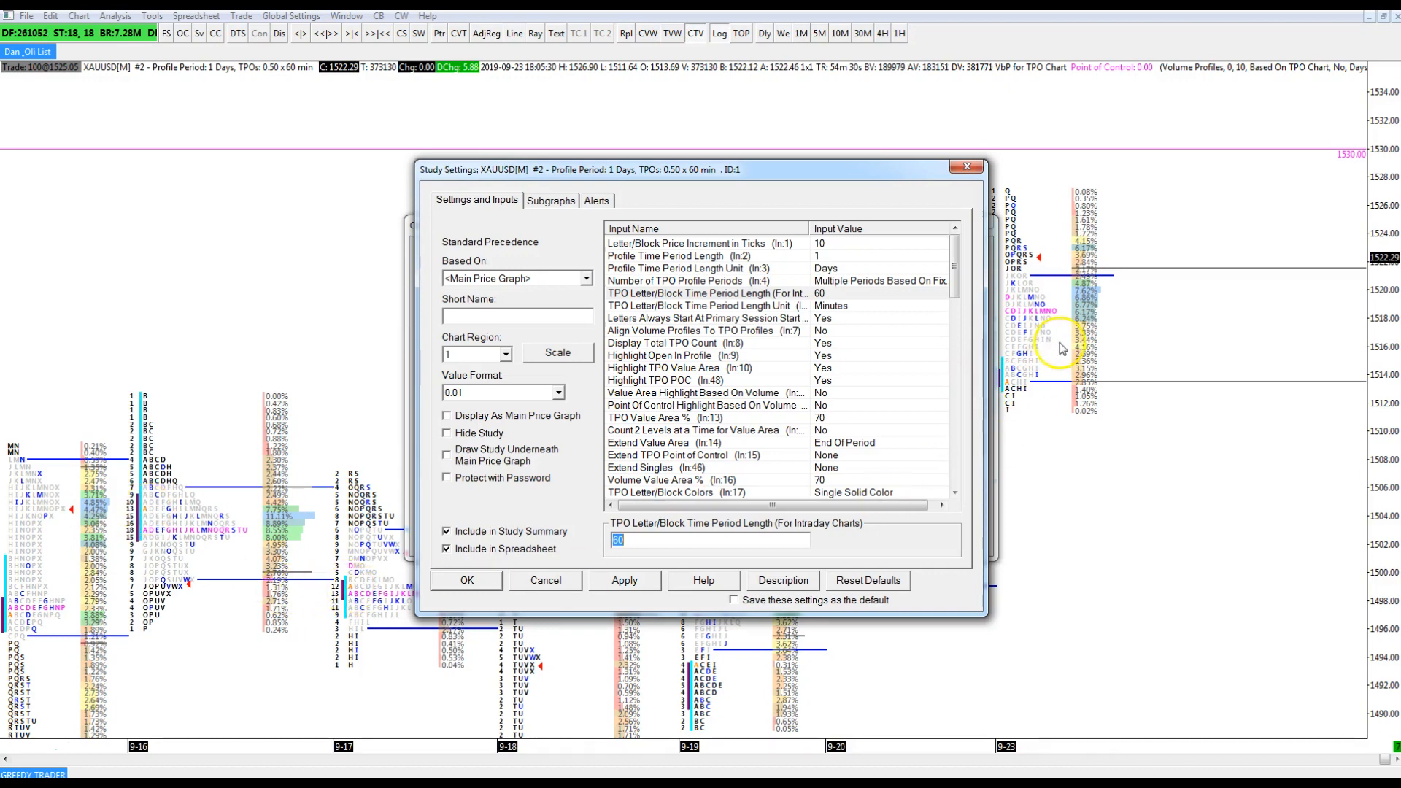
pyautogui.moveTo(814, 373)
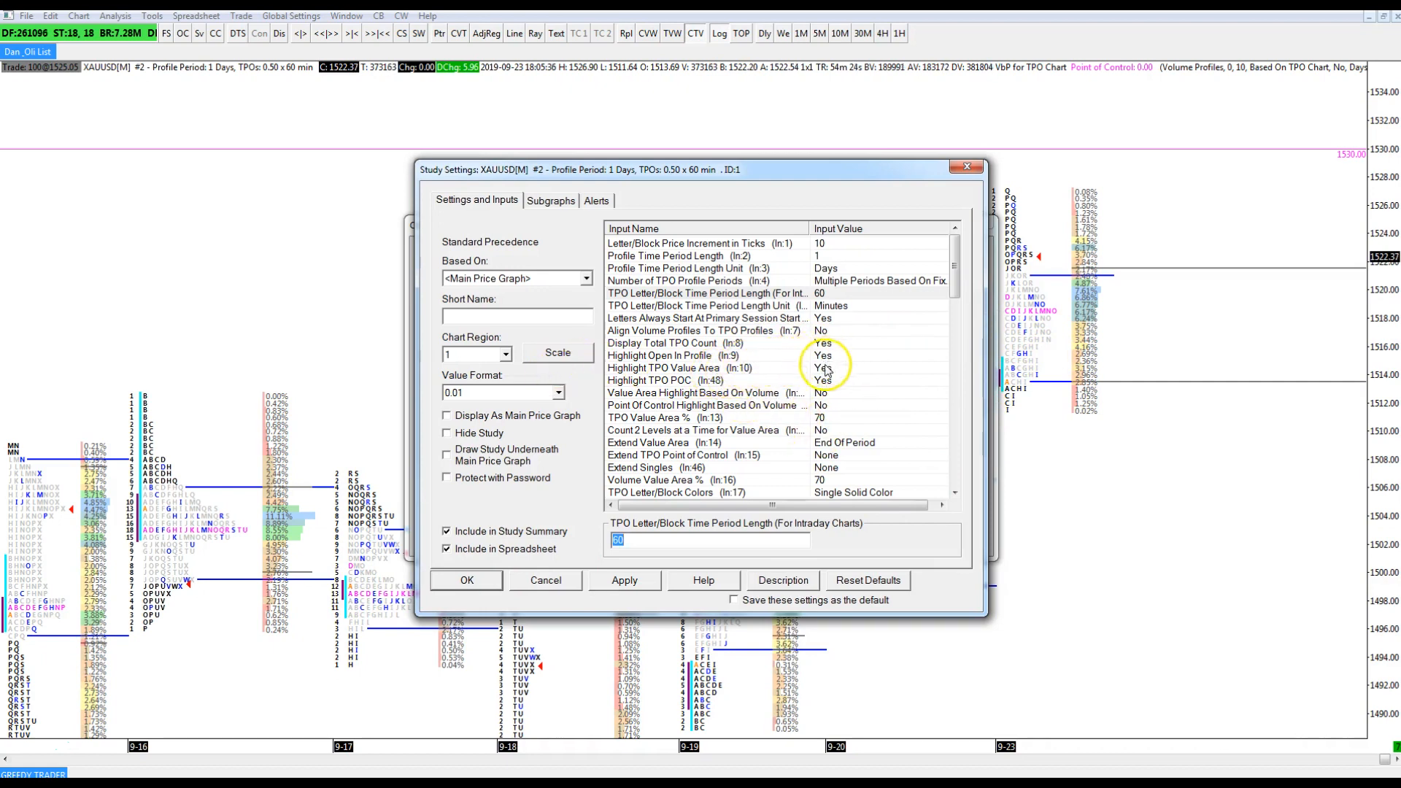
pyautogui.moveTo(719, 384)
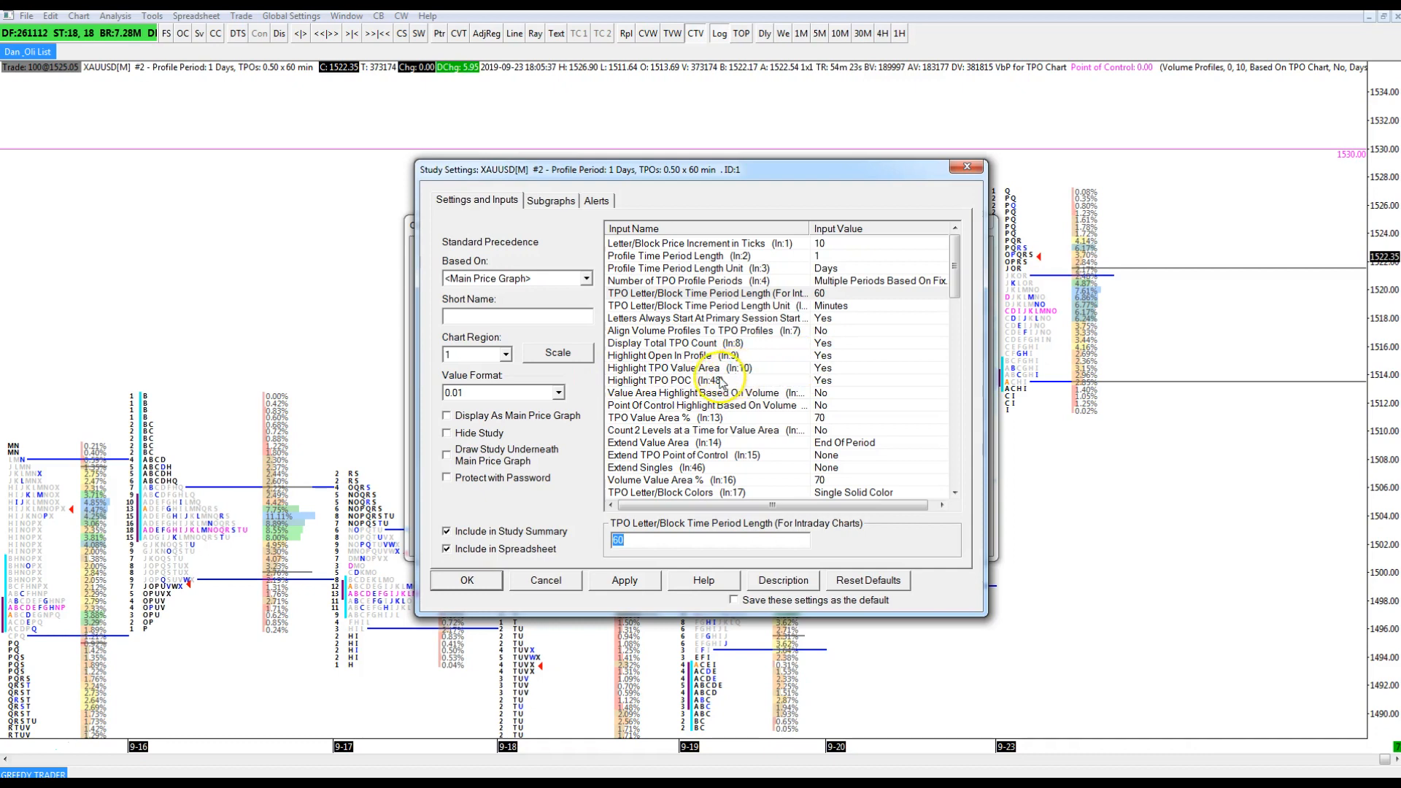
pyautogui.moveTo(947, 481)
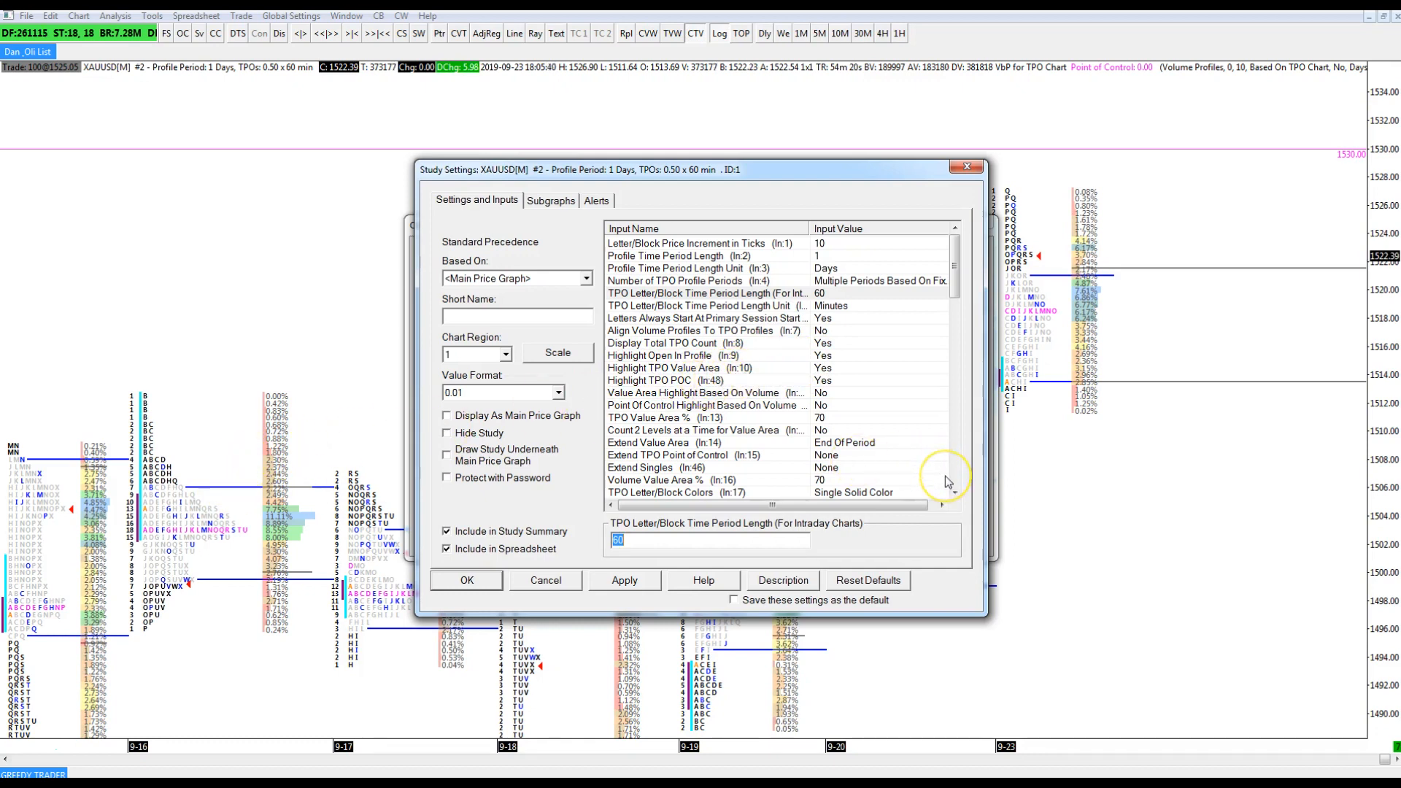
pyautogui.moveTo(946, 481)
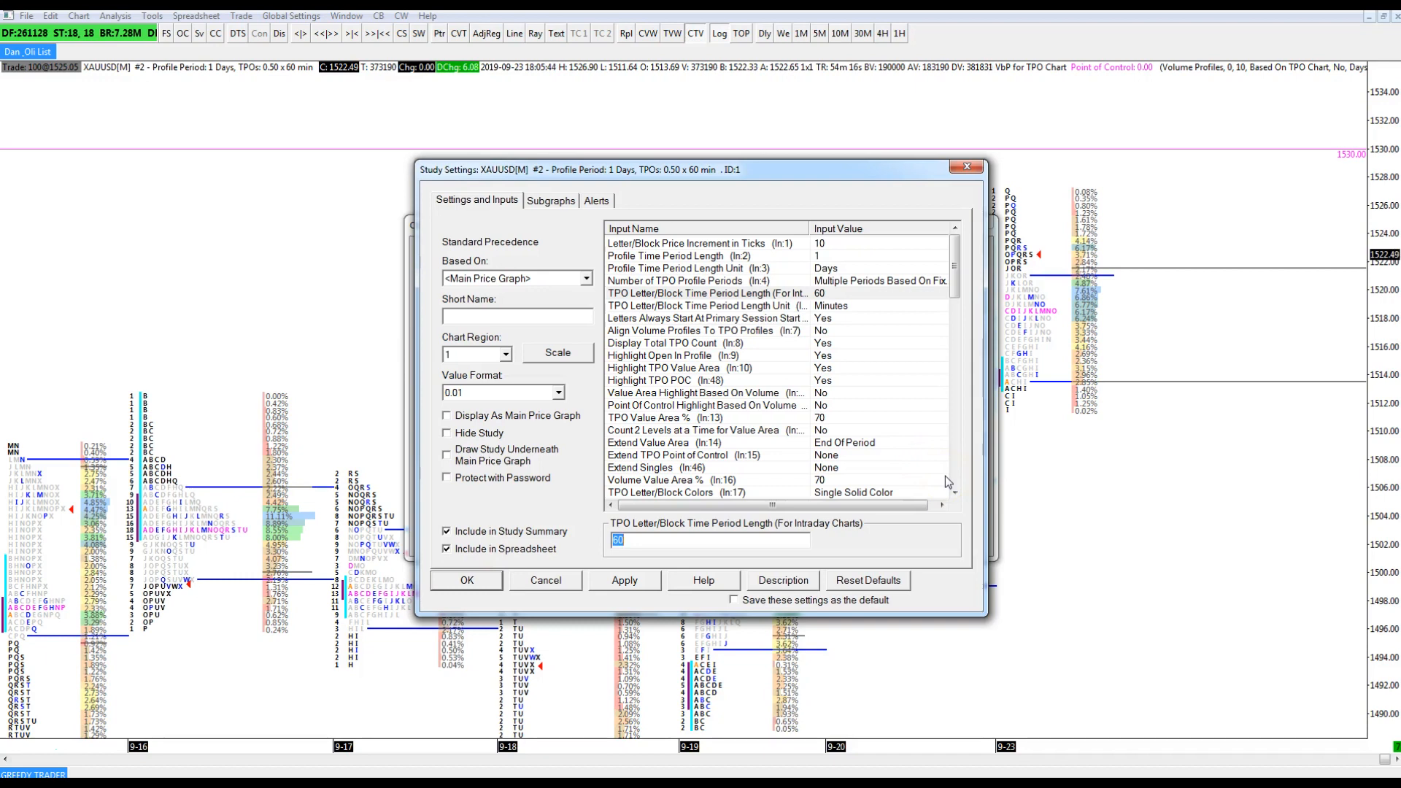
pyautogui.moveTo(992, 408)
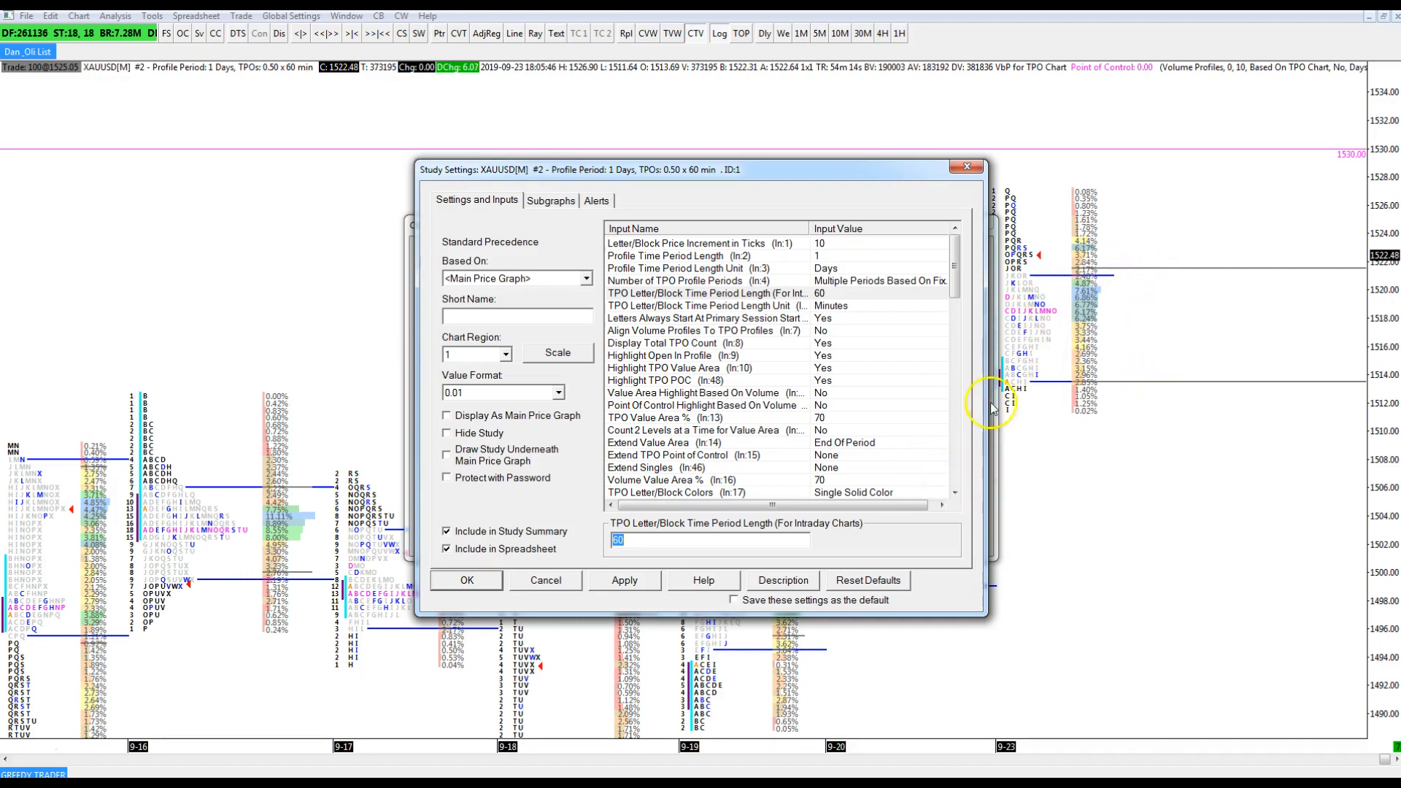
pyautogui.moveTo(990, 399)
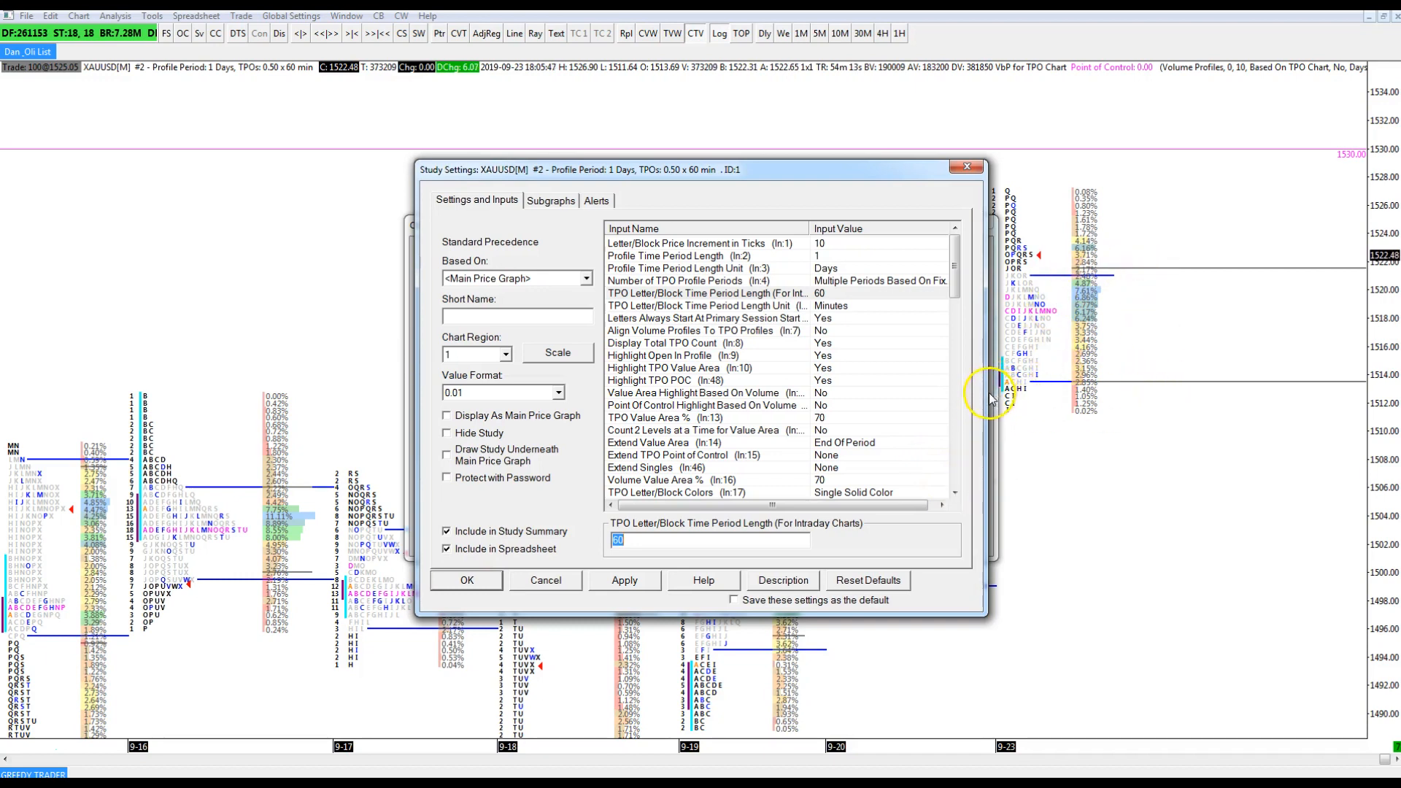
pyautogui.moveTo(942, 402)
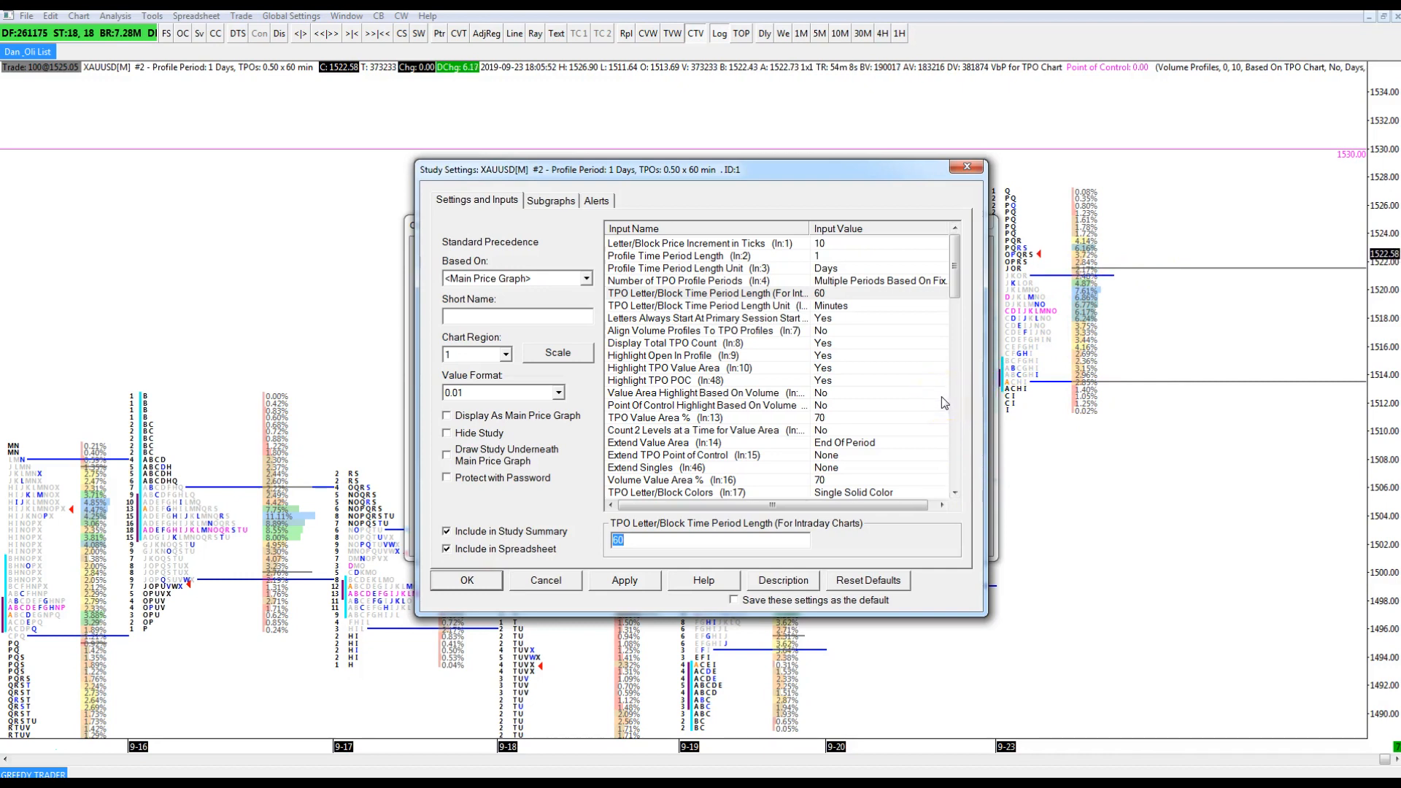
pyautogui.moveTo(1313, 111)
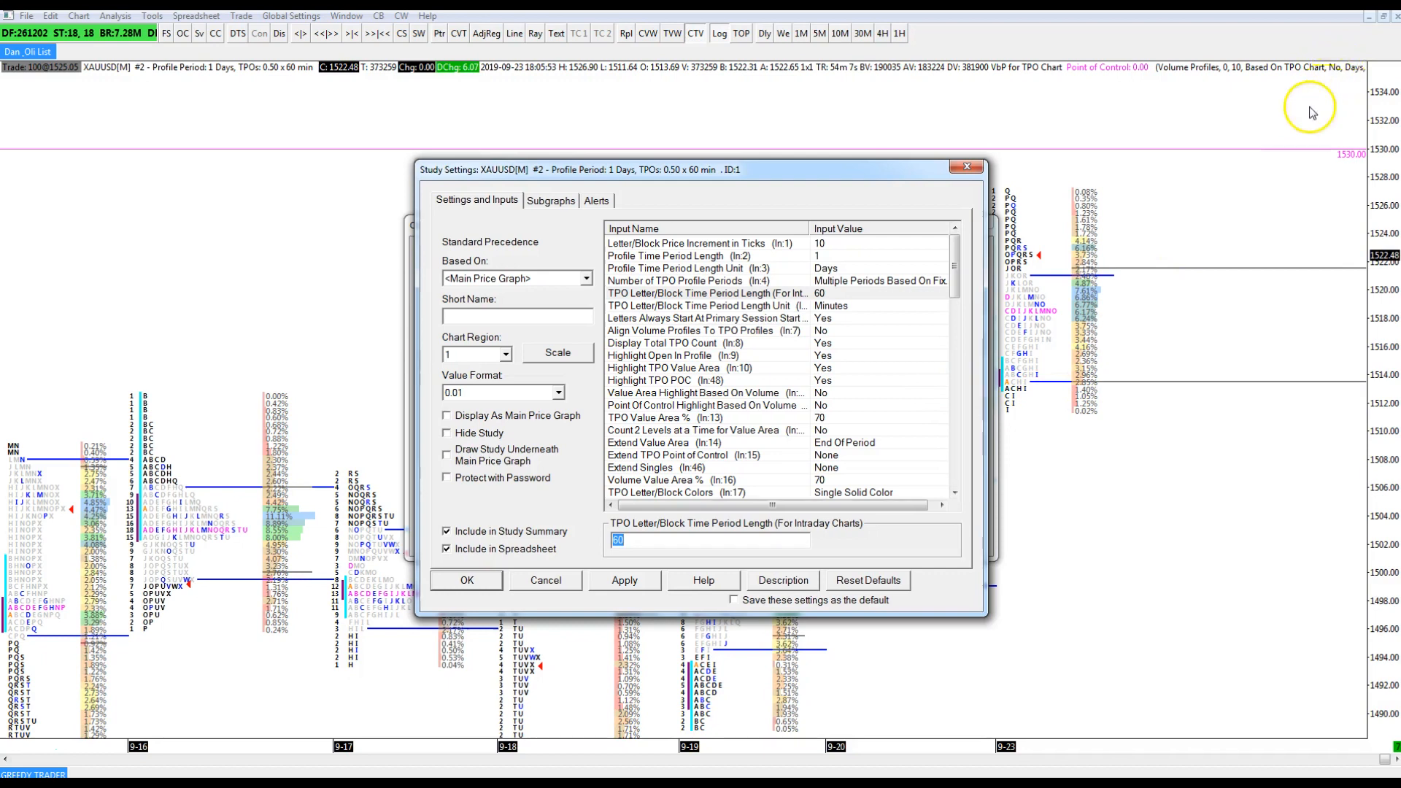
pyautogui.moveTo(1350, 705)
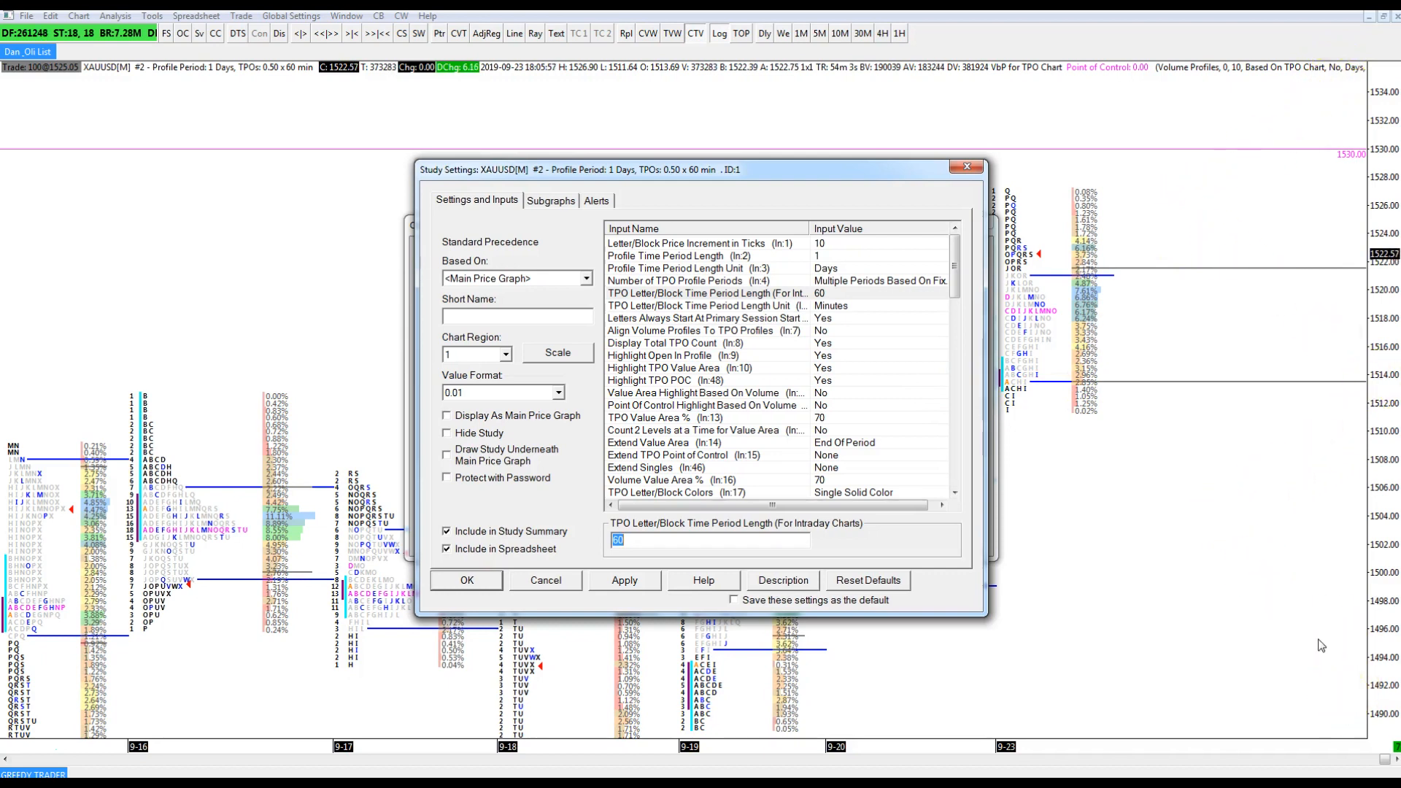
pyautogui.moveTo(887, 315)
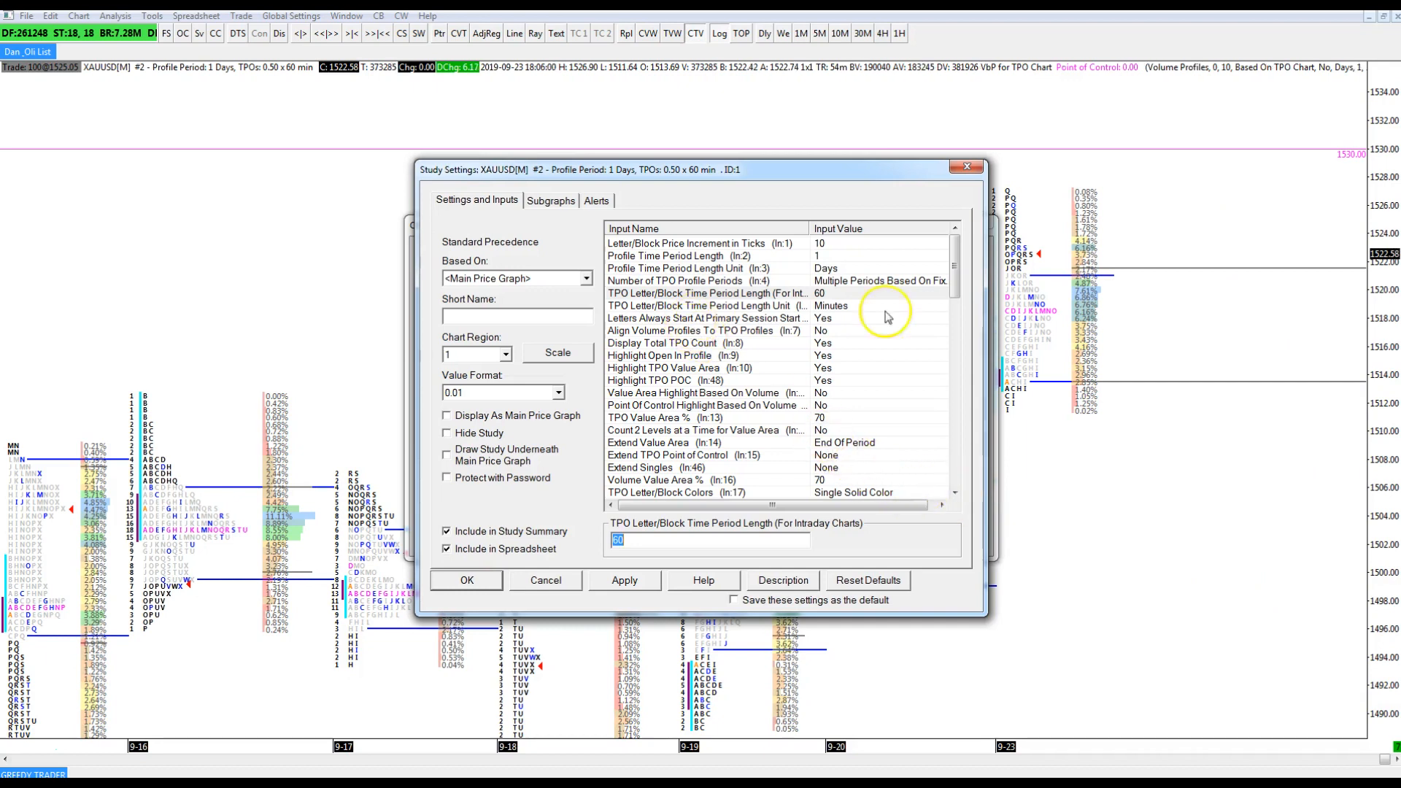
pyautogui.moveTo(1305, 87)
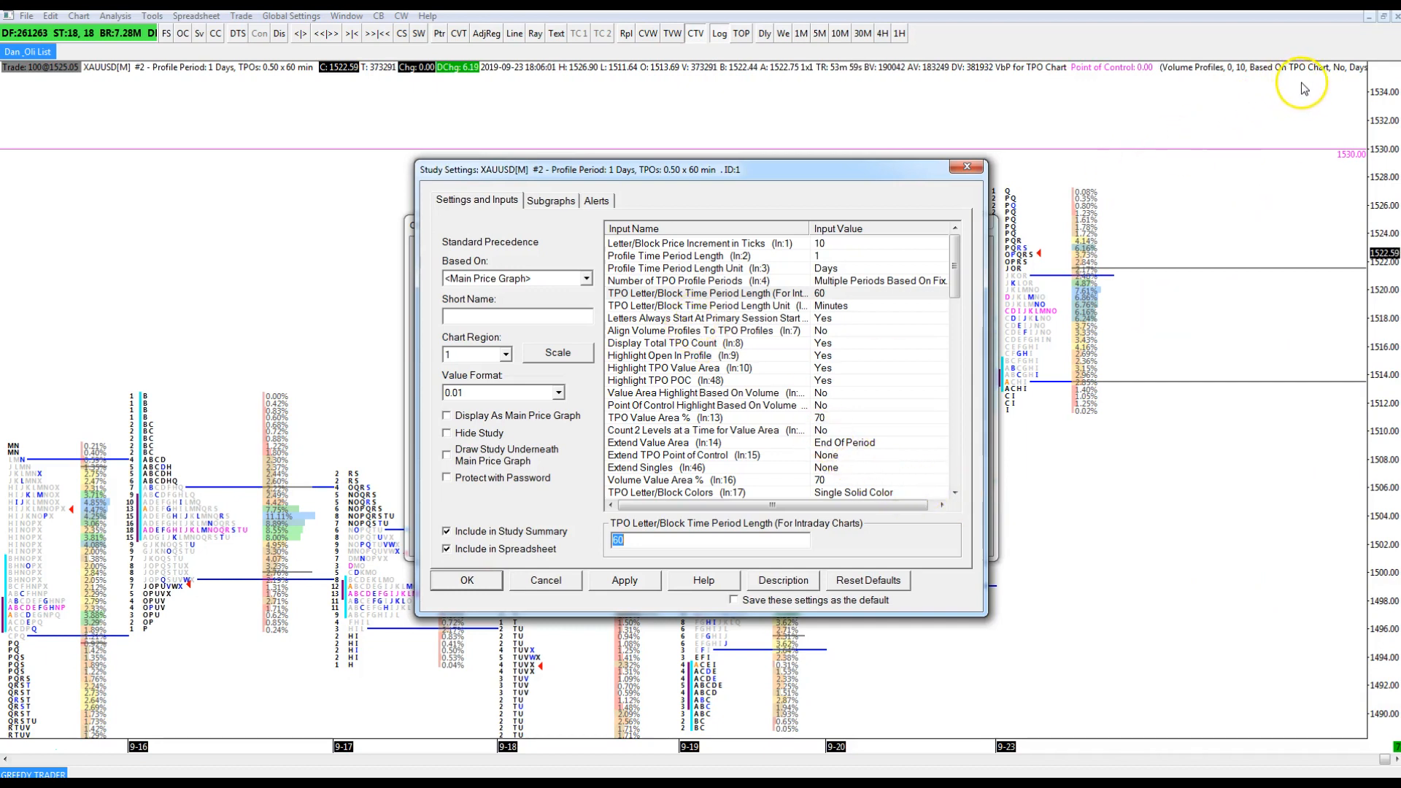
pyautogui.moveTo(1283, 123)
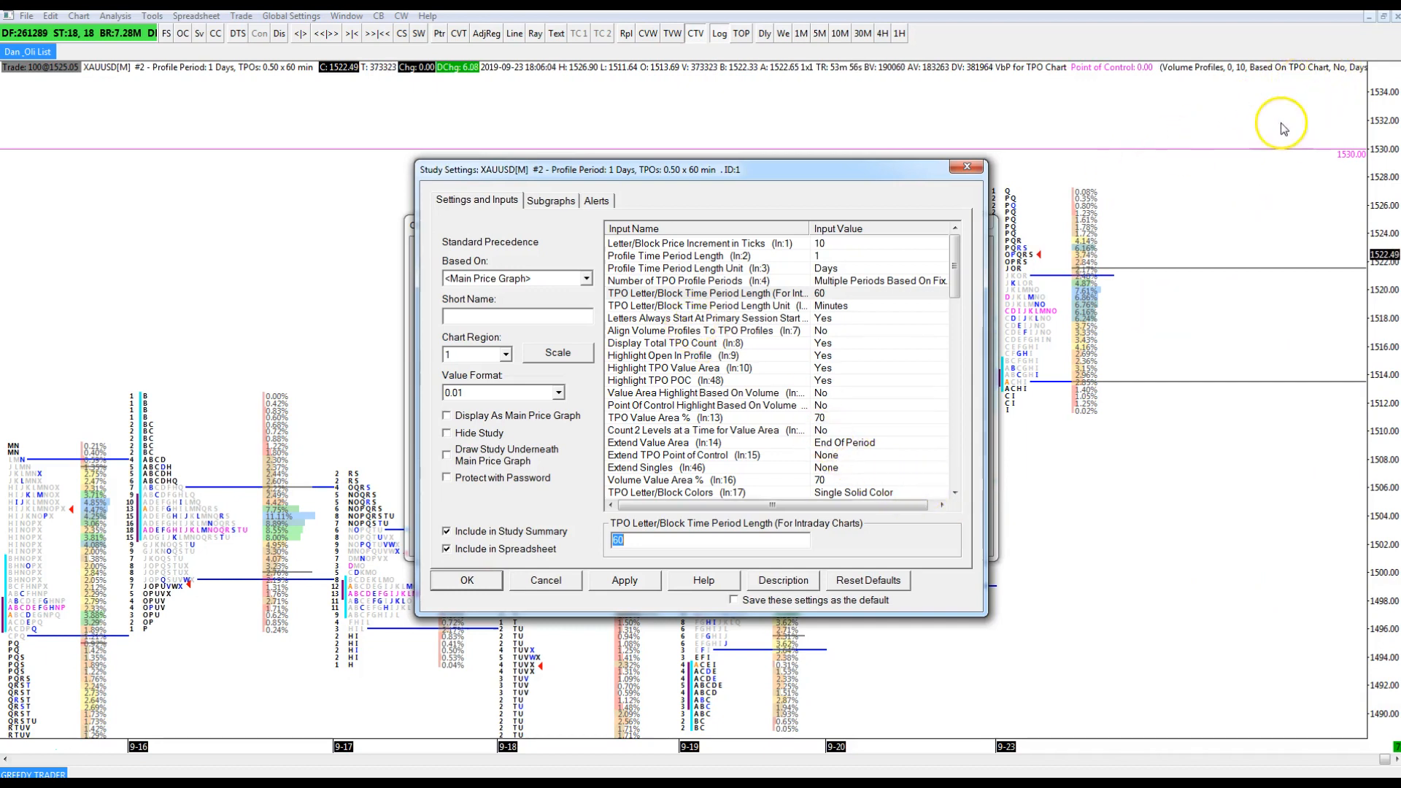
pyautogui.moveTo(1322, 385)
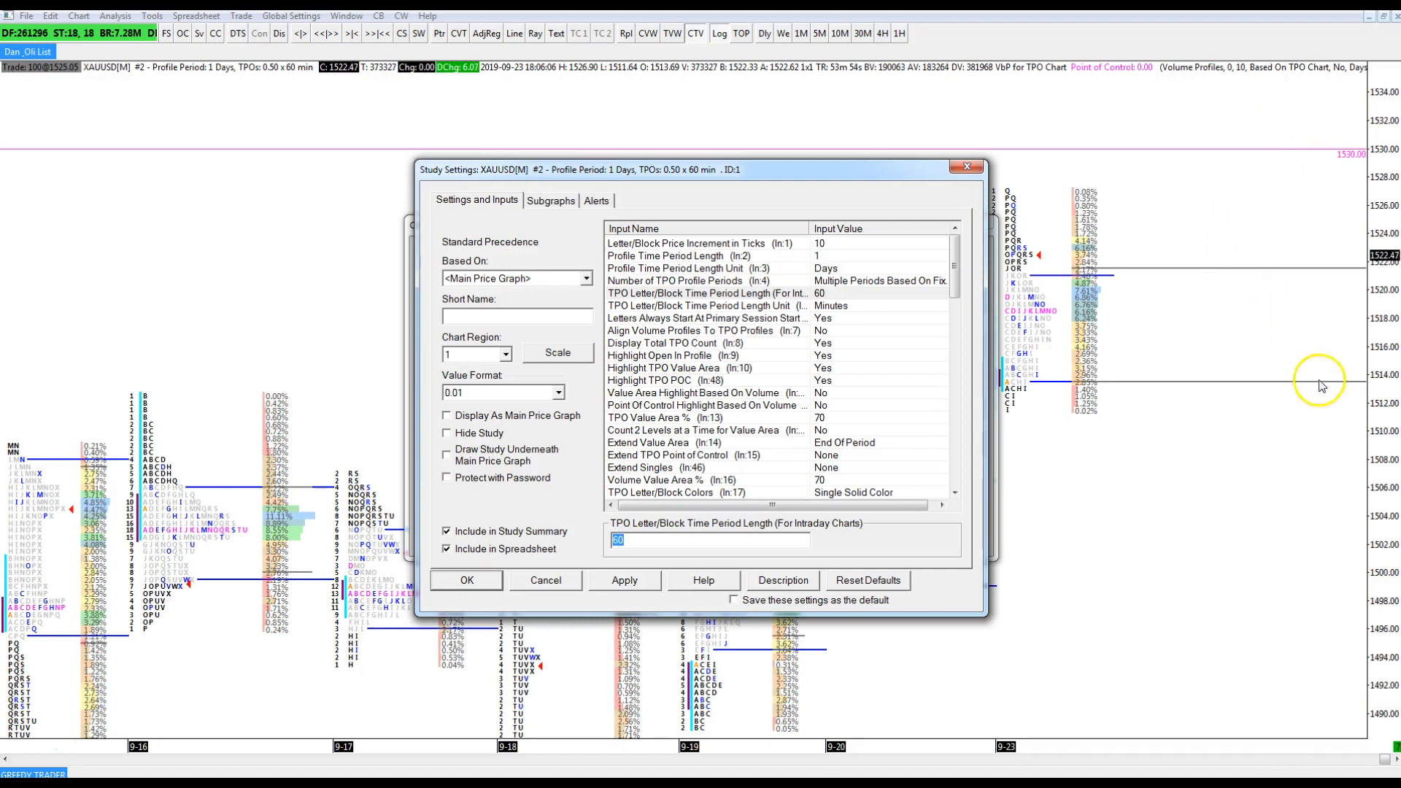
pyautogui.moveTo(132, 554)
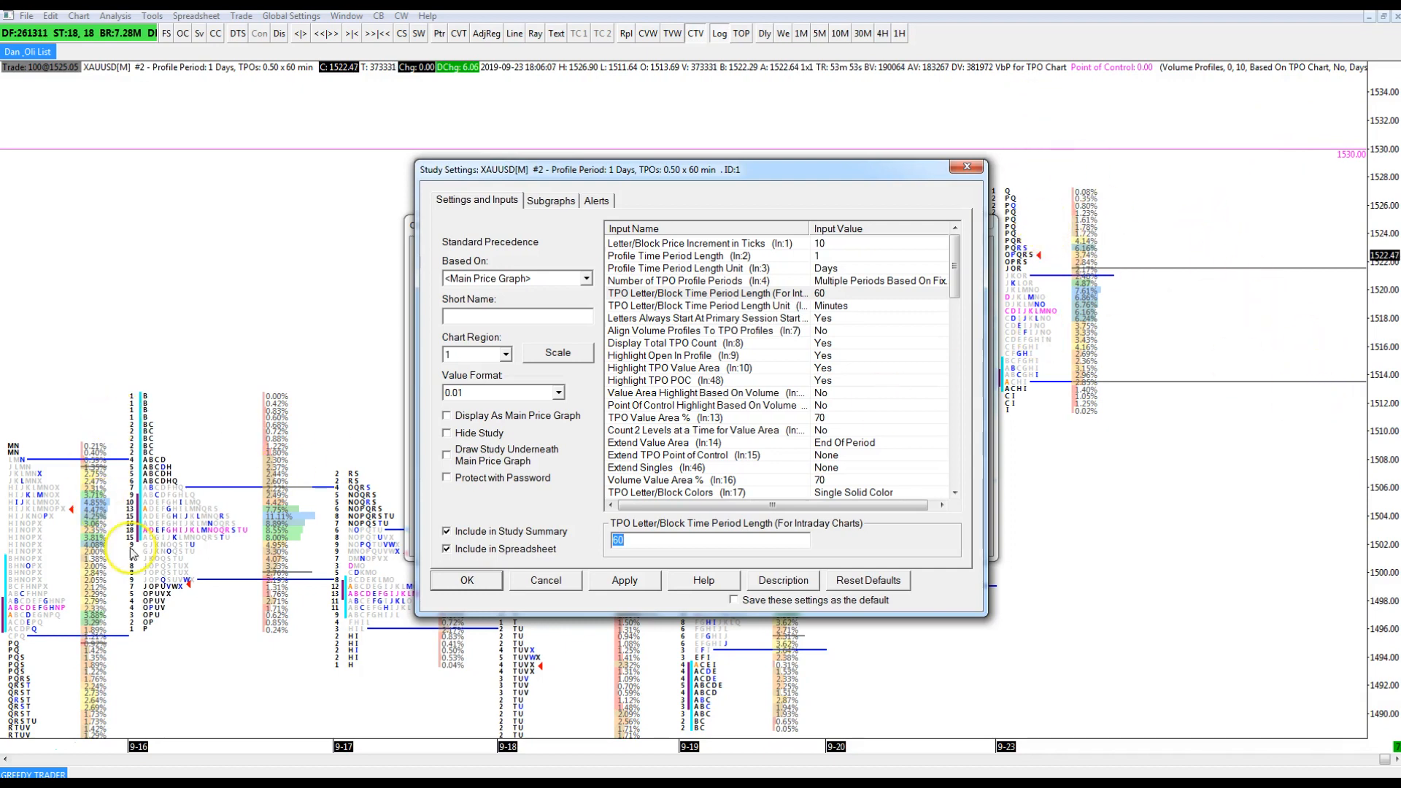
pyautogui.moveTo(1233, 195)
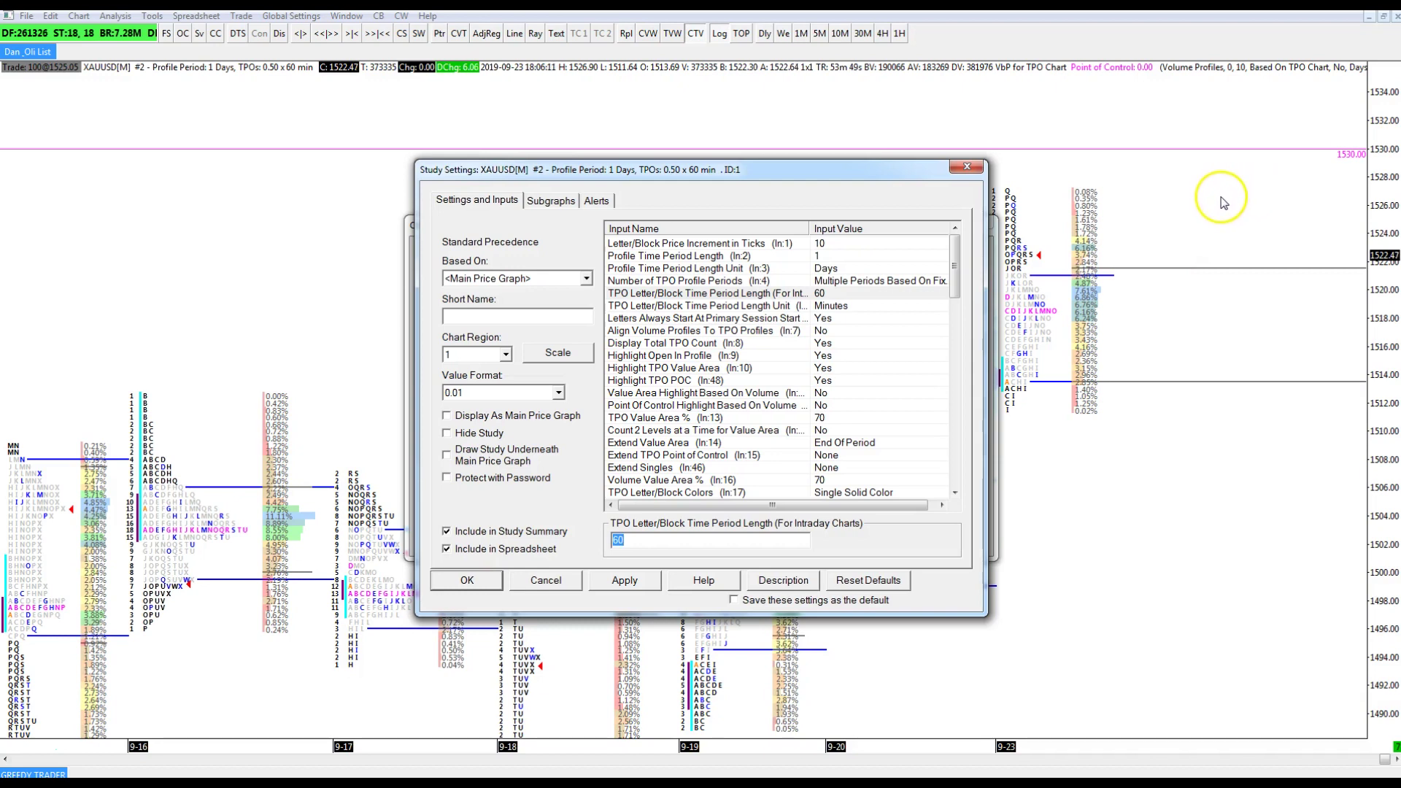
pyautogui.moveTo(1214, 197)
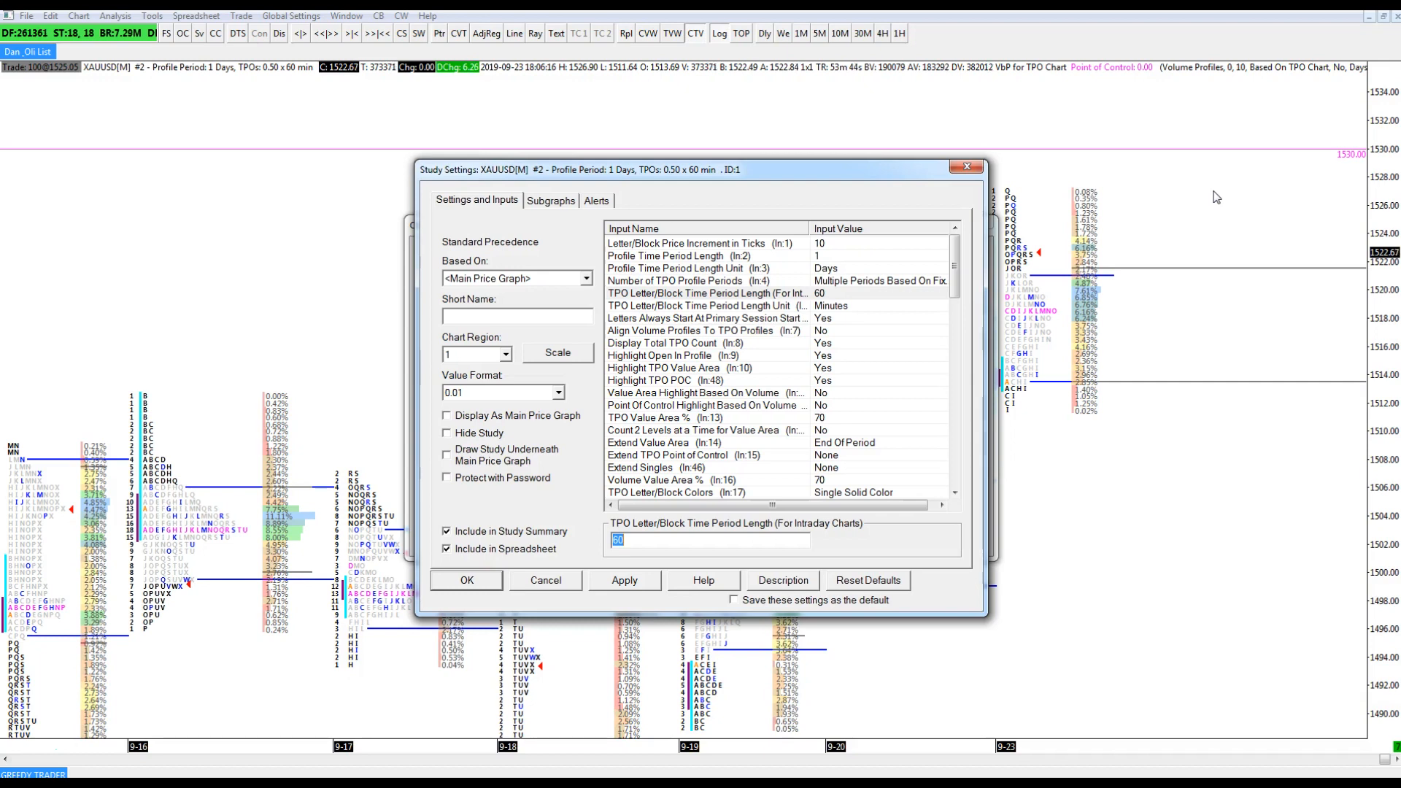
pyautogui.moveTo(1181, 207)
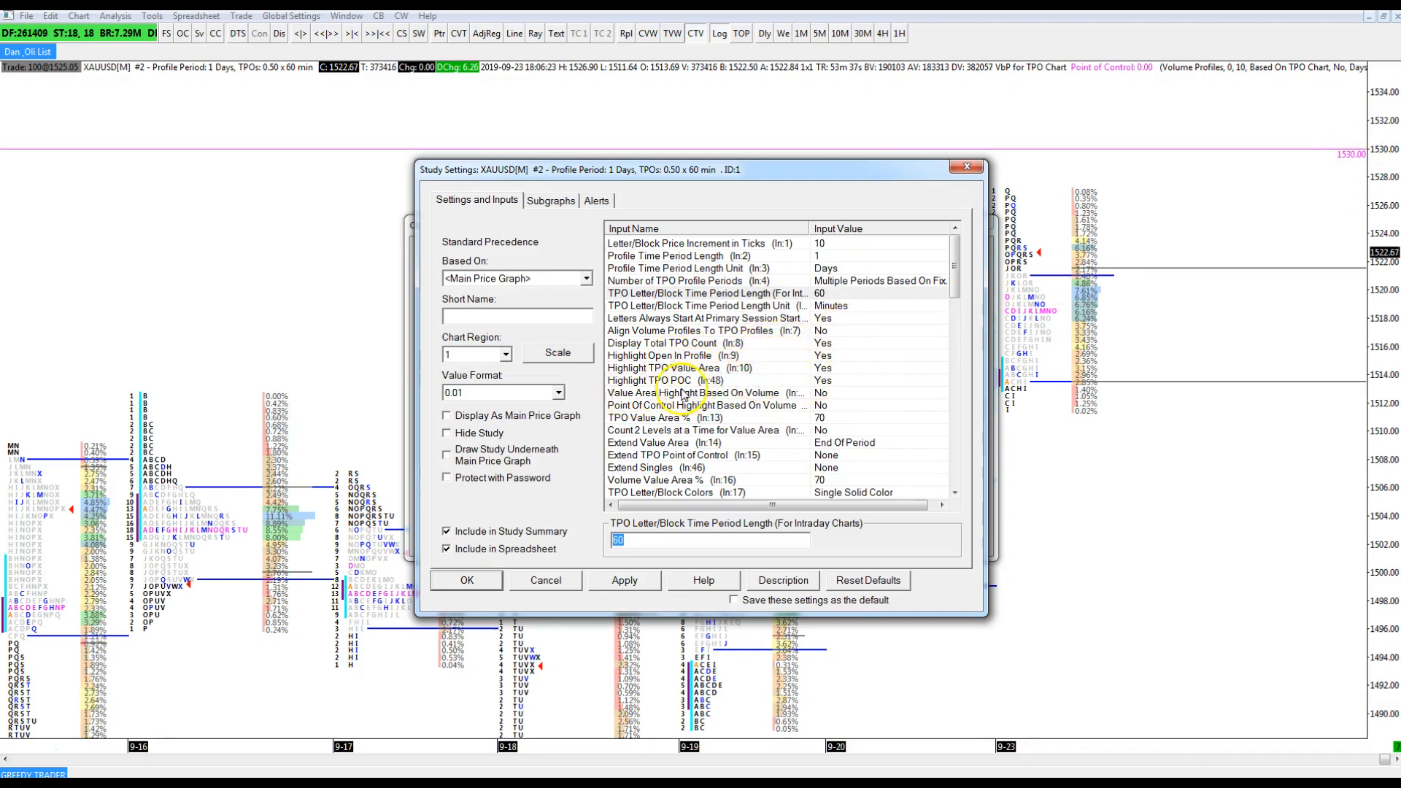
pyautogui.moveTo(636, 391)
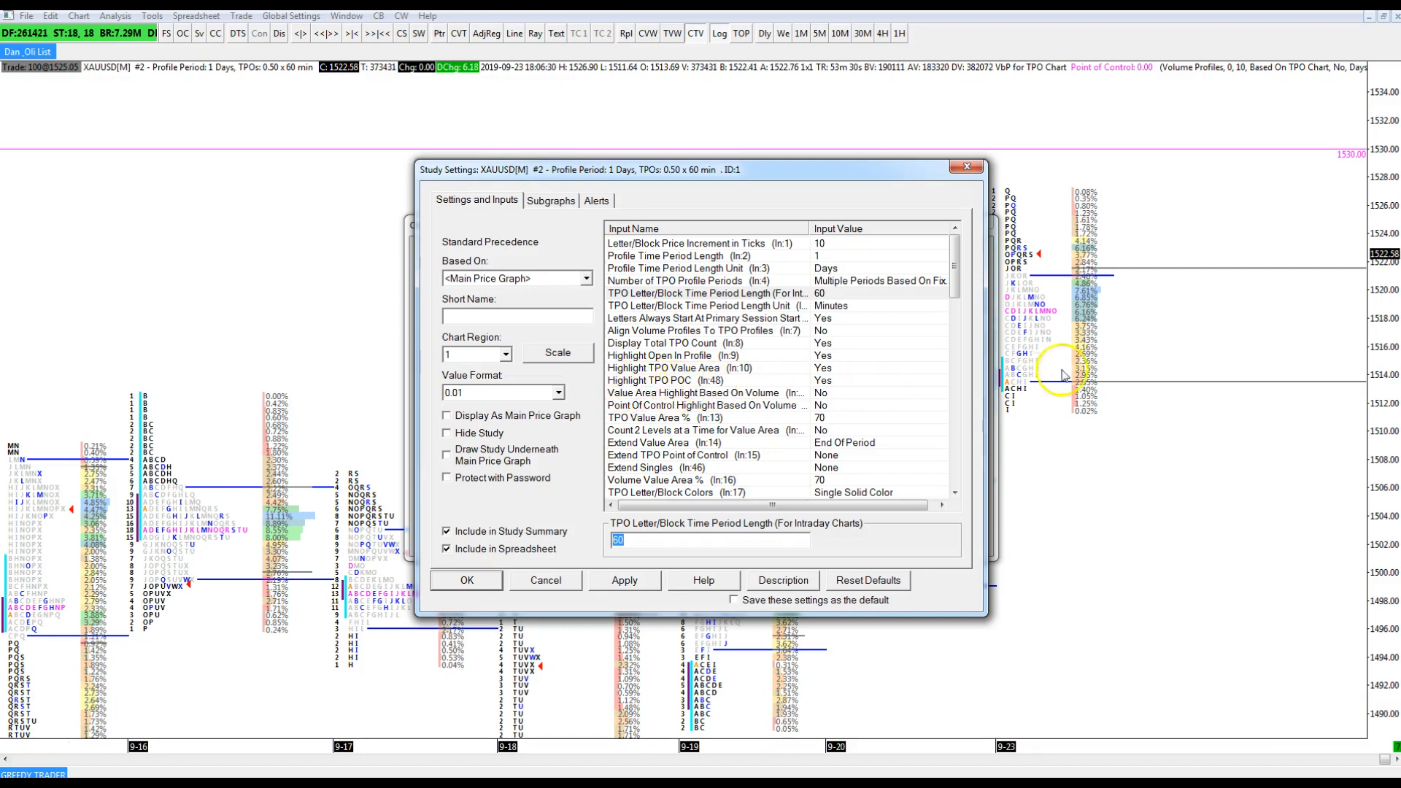
pyautogui.moveTo(1059, 317)
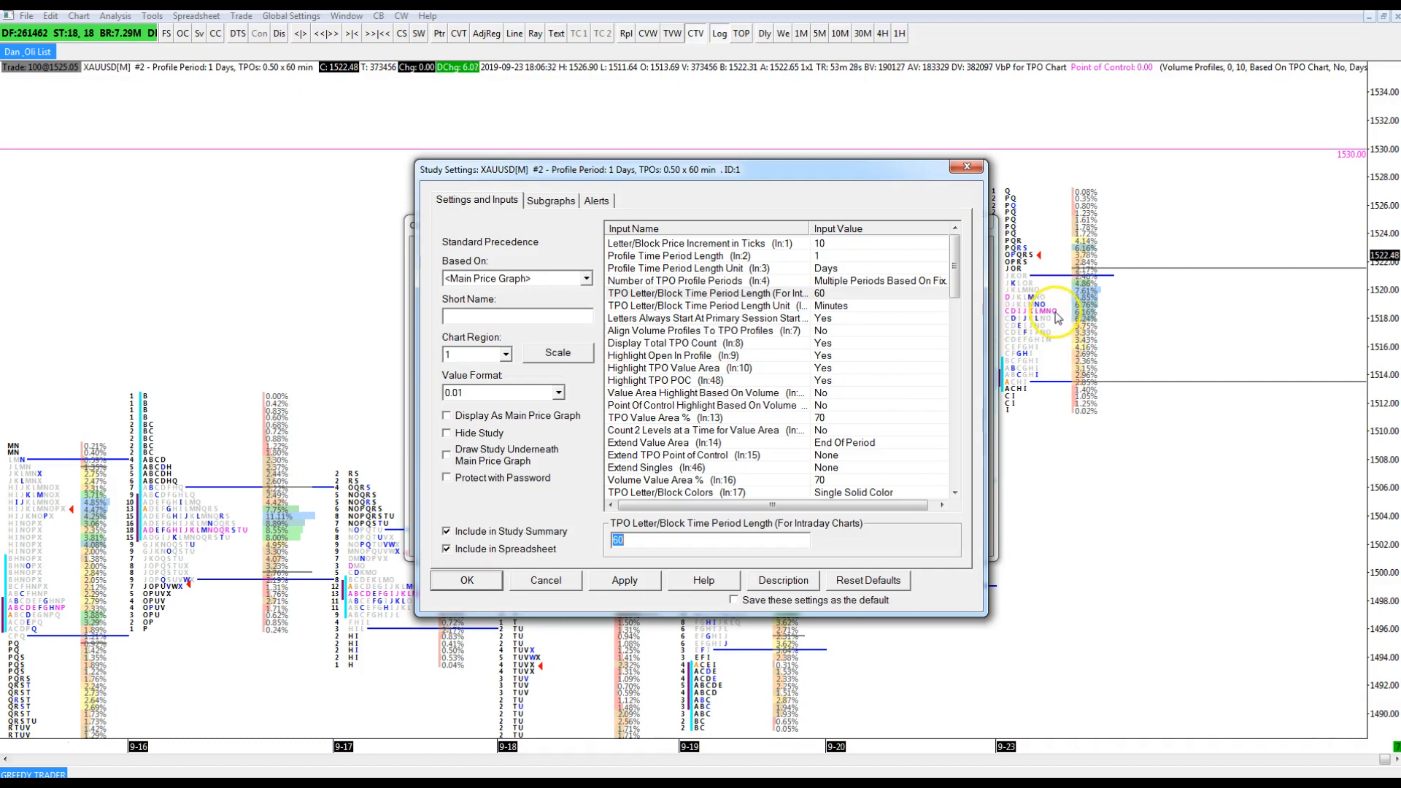
pyautogui.moveTo(199, 527)
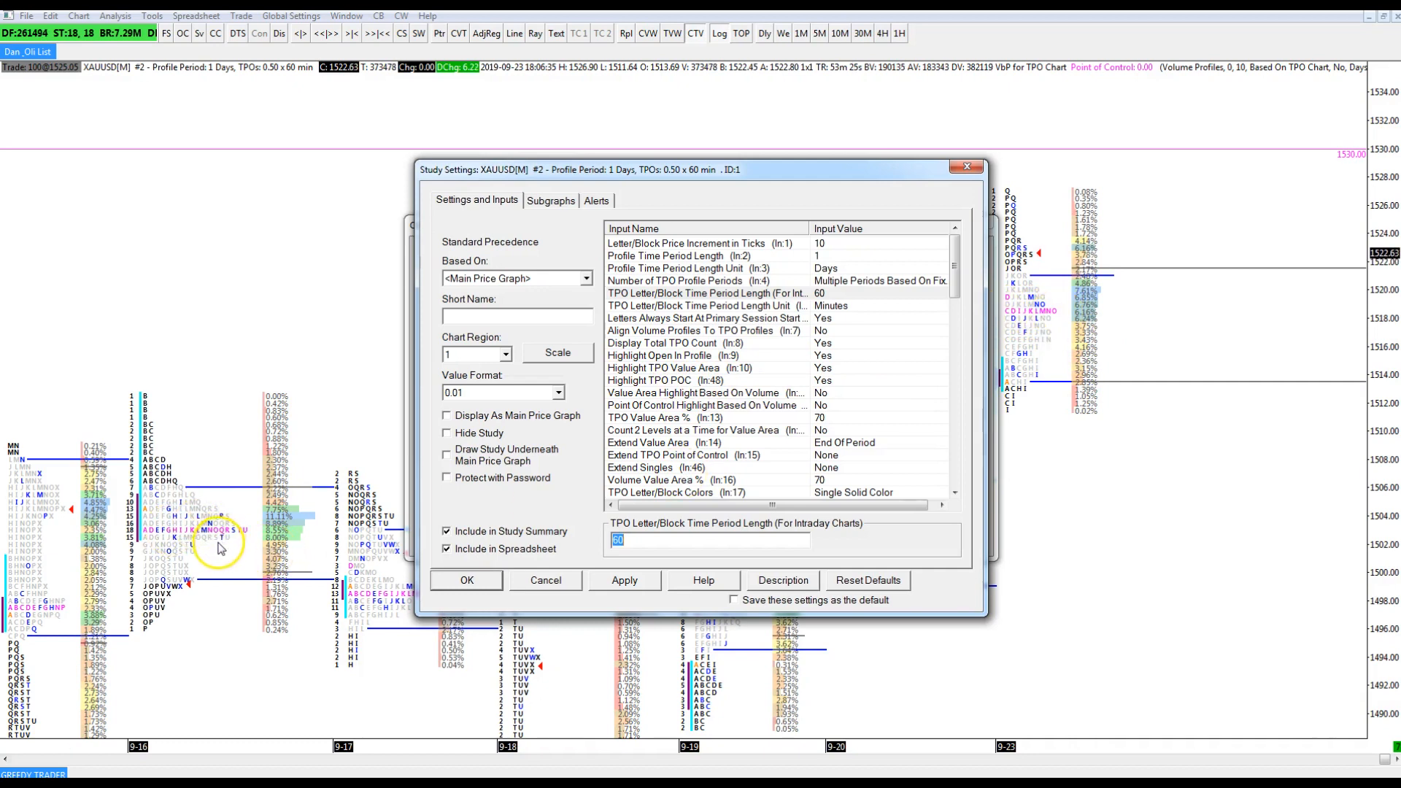
pyautogui.moveTo(199, 596)
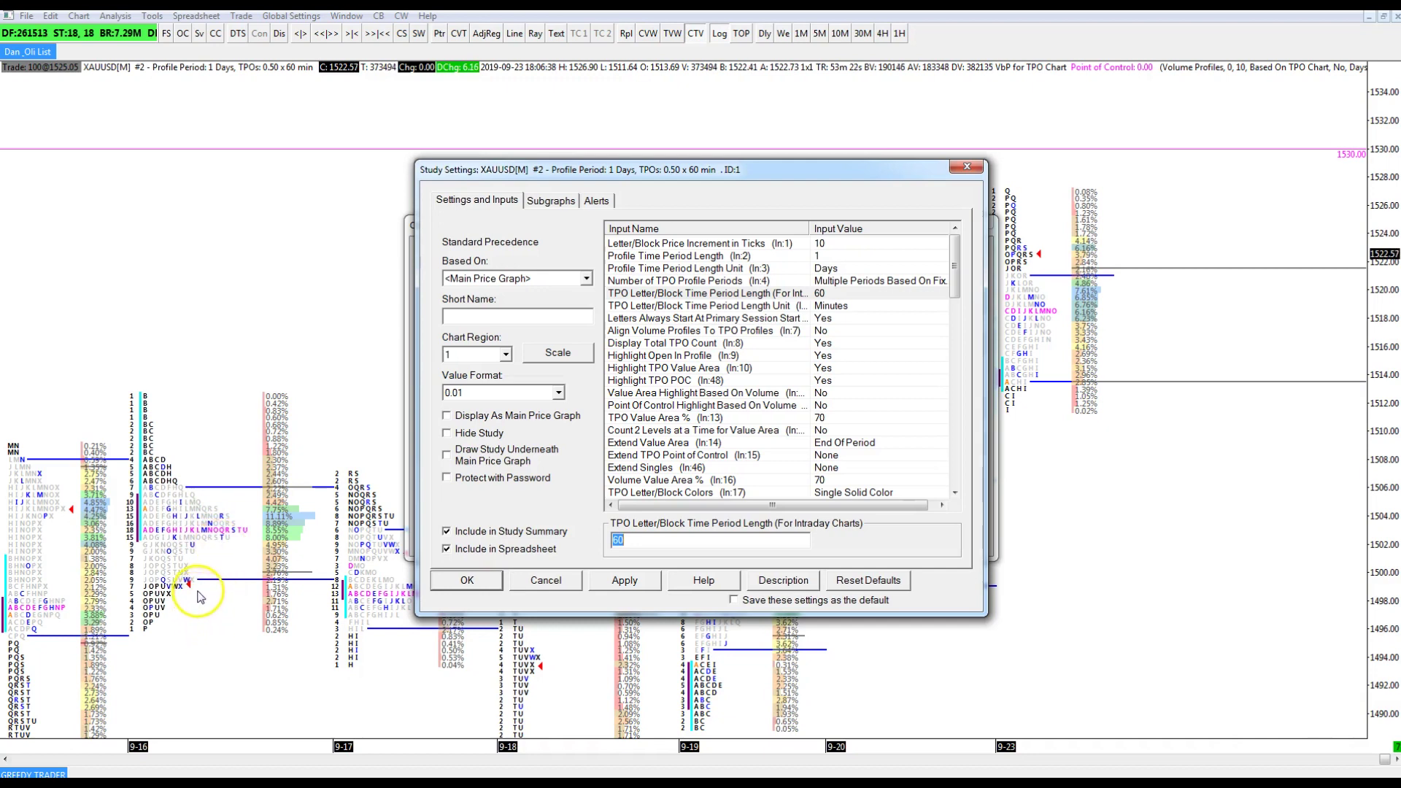
pyautogui.moveTo(820, 403)
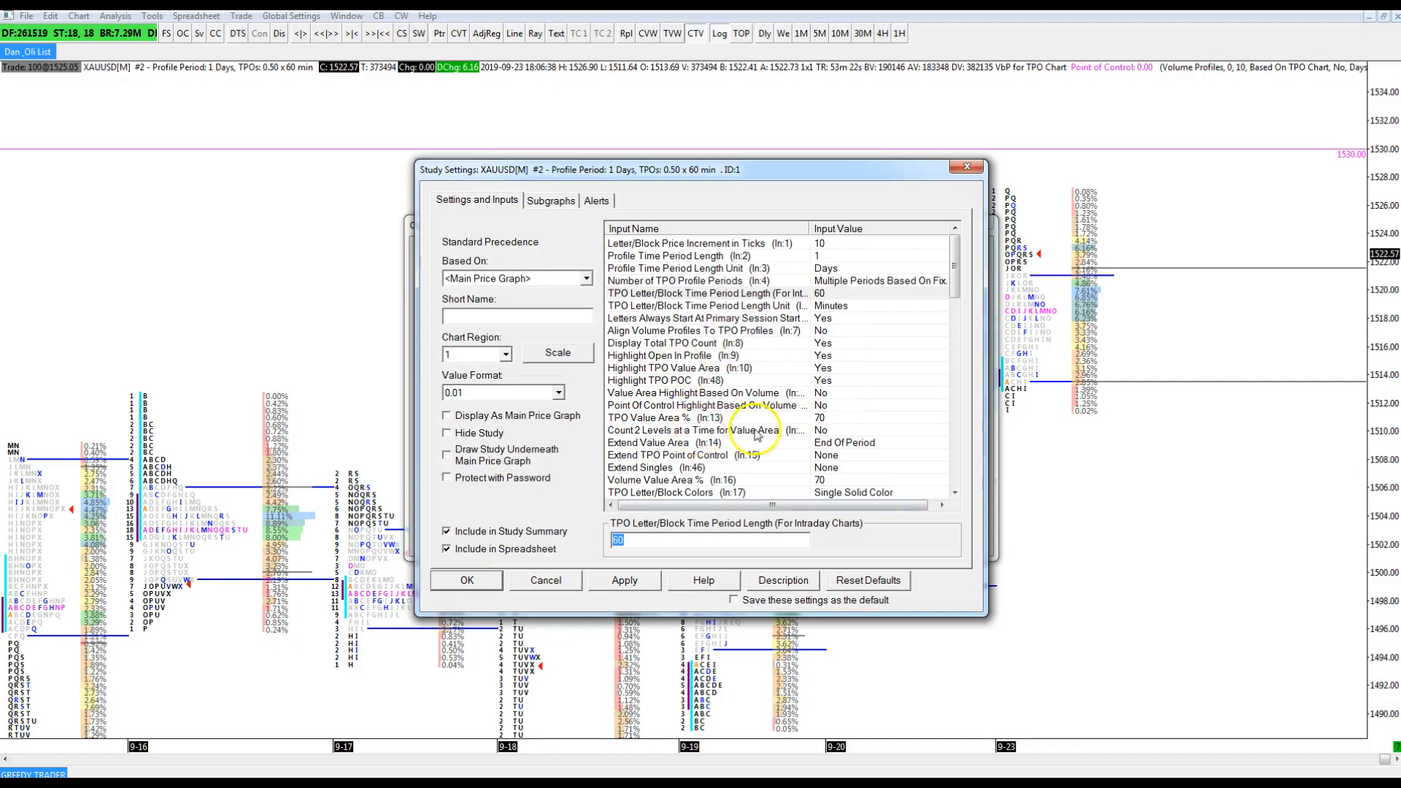
pyautogui.moveTo(750, 413)
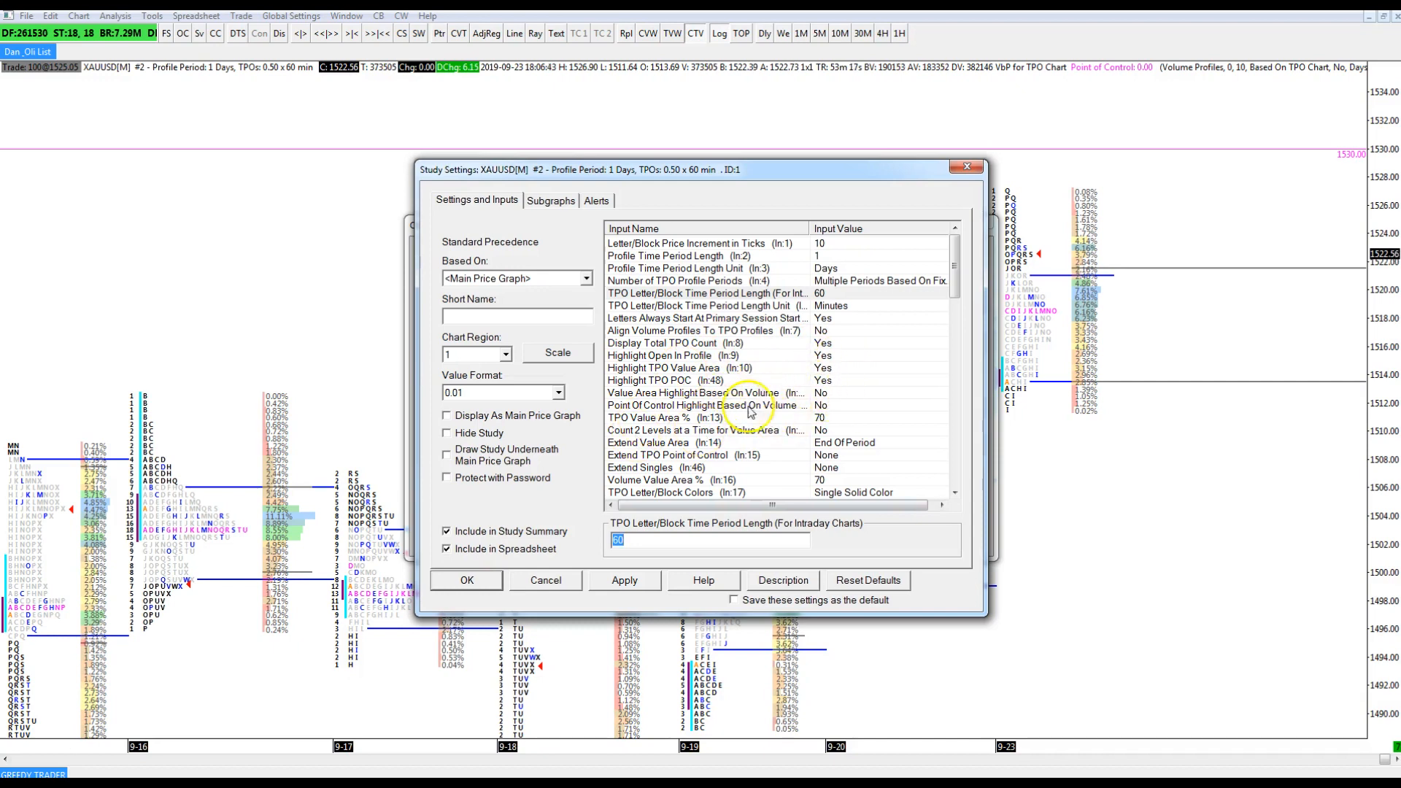
pyautogui.moveTo(636, 402)
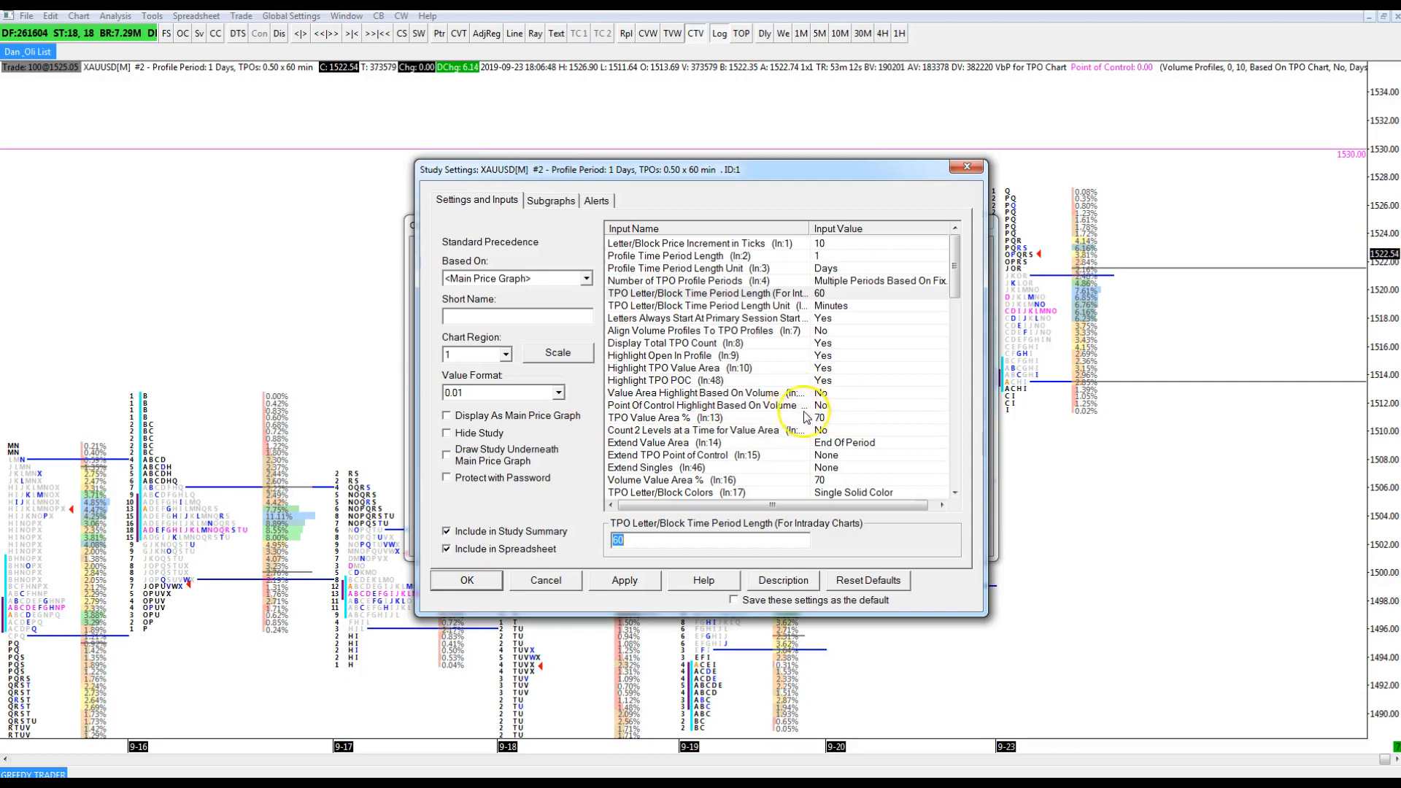
pyautogui.moveTo(764, 389)
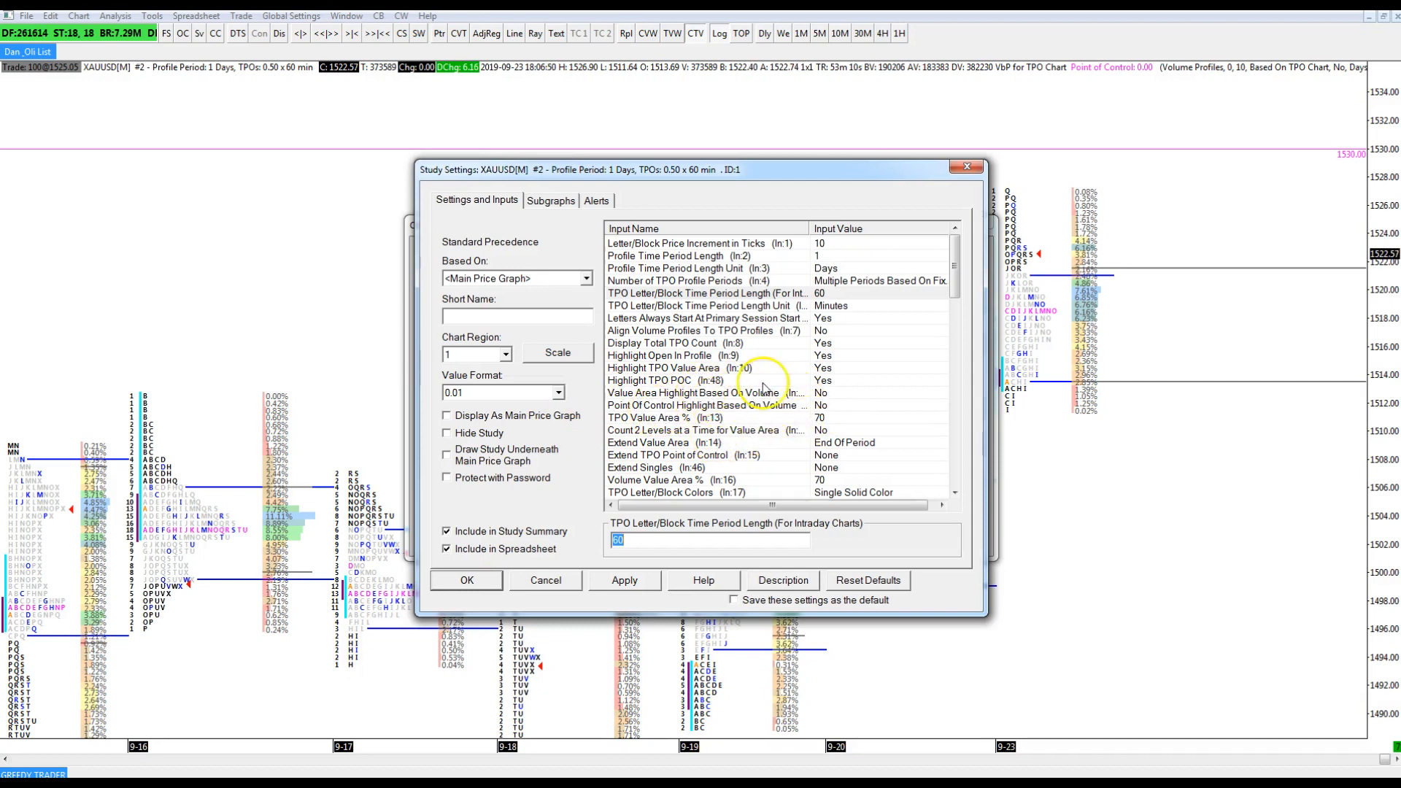
pyautogui.moveTo(1054, 248)
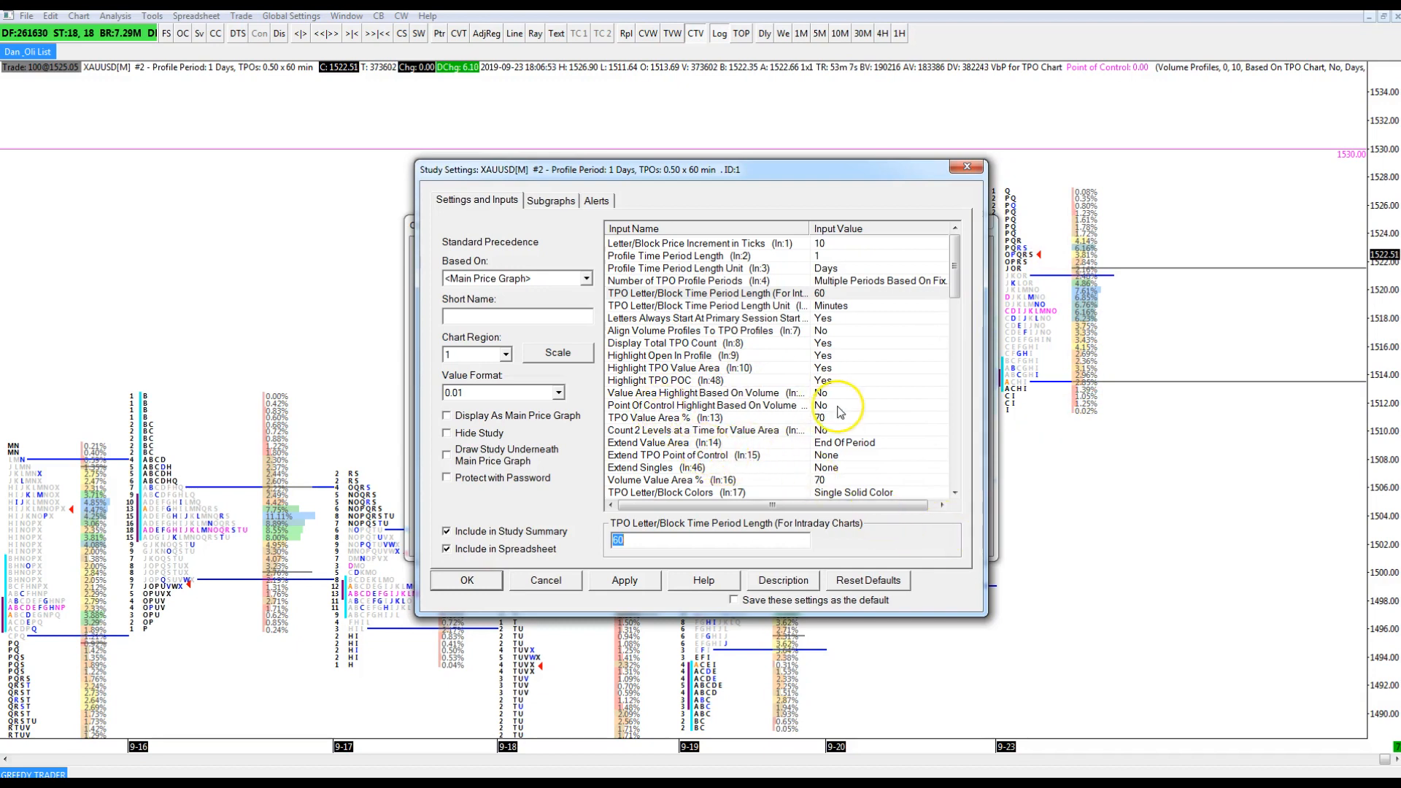
pyautogui.moveTo(721, 442)
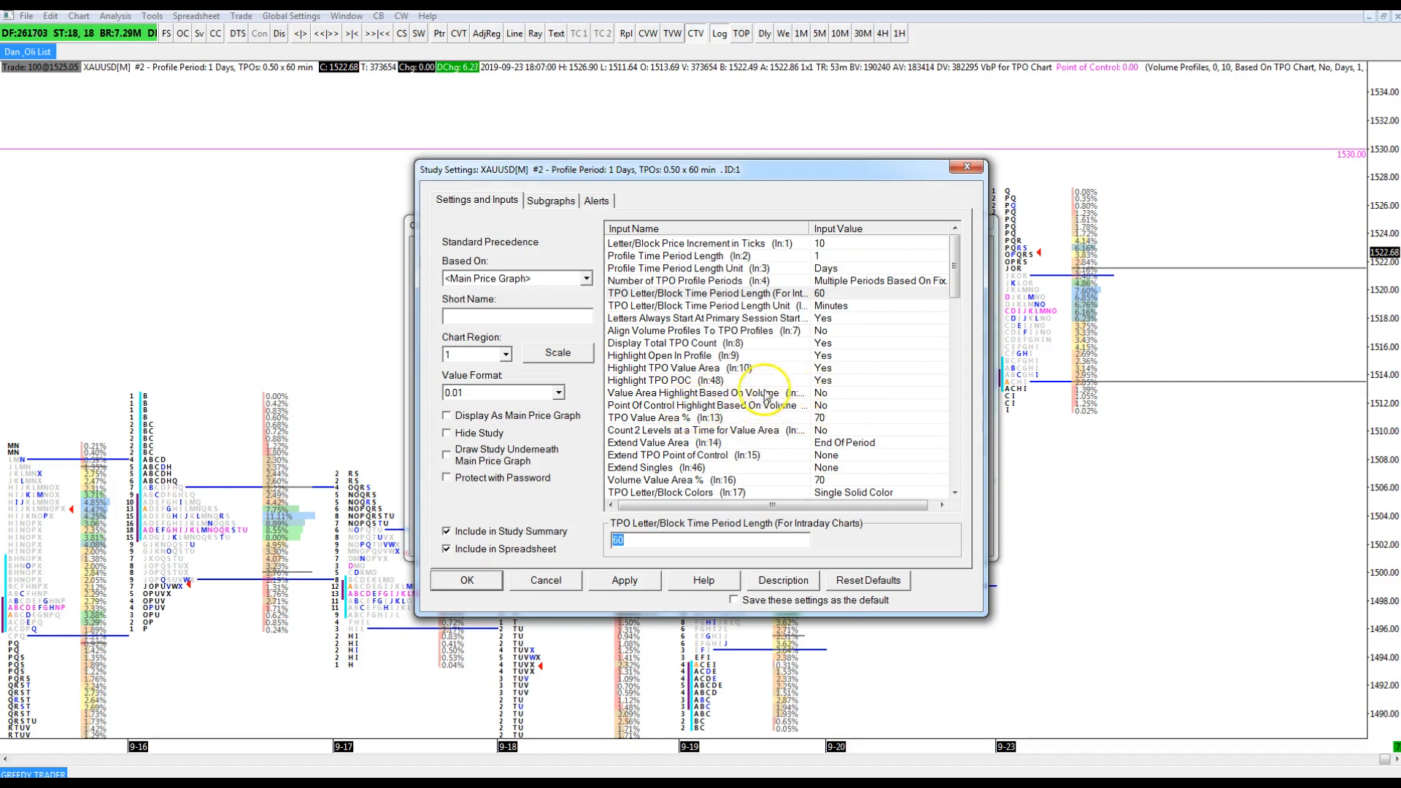
pyautogui.moveTo(820, 393)
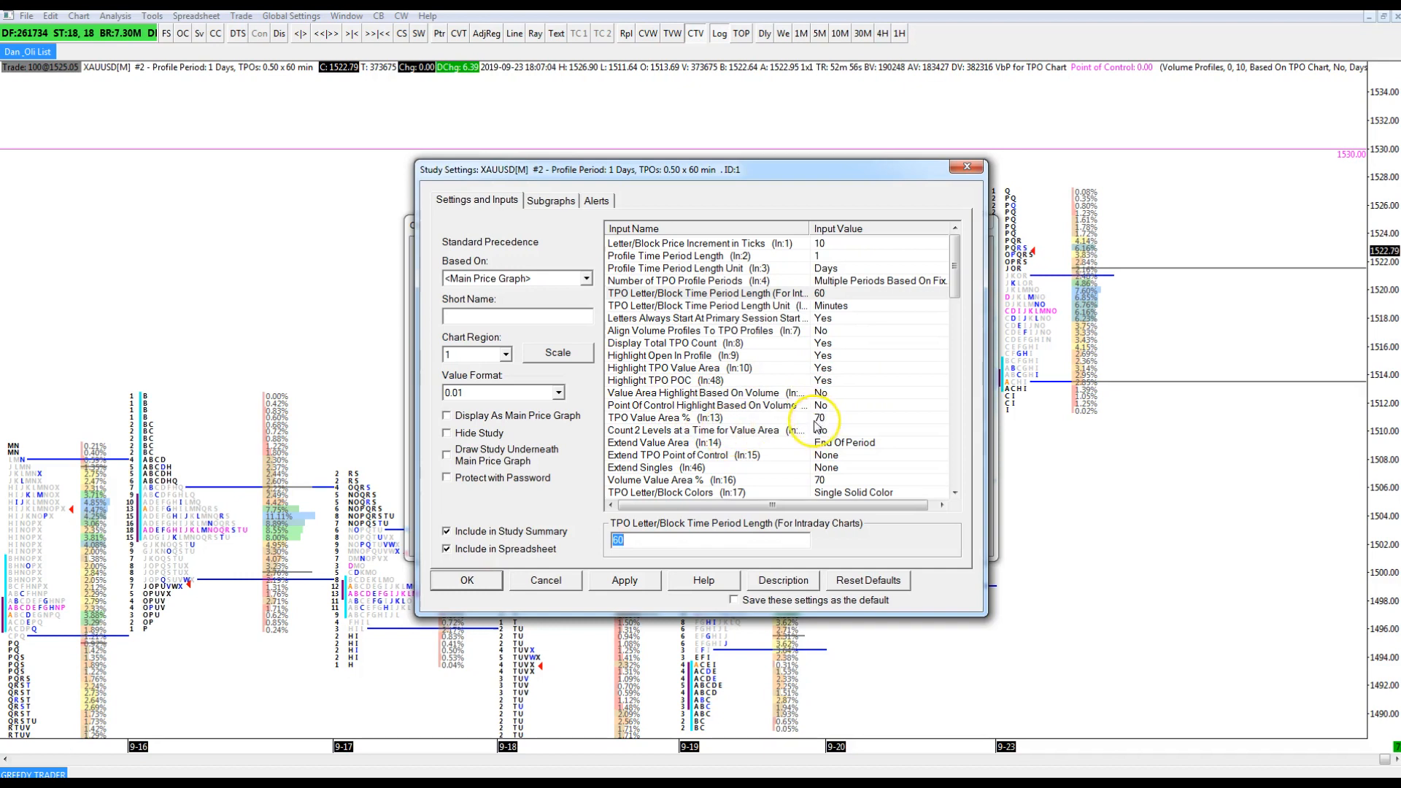
pyautogui.moveTo(625, 429)
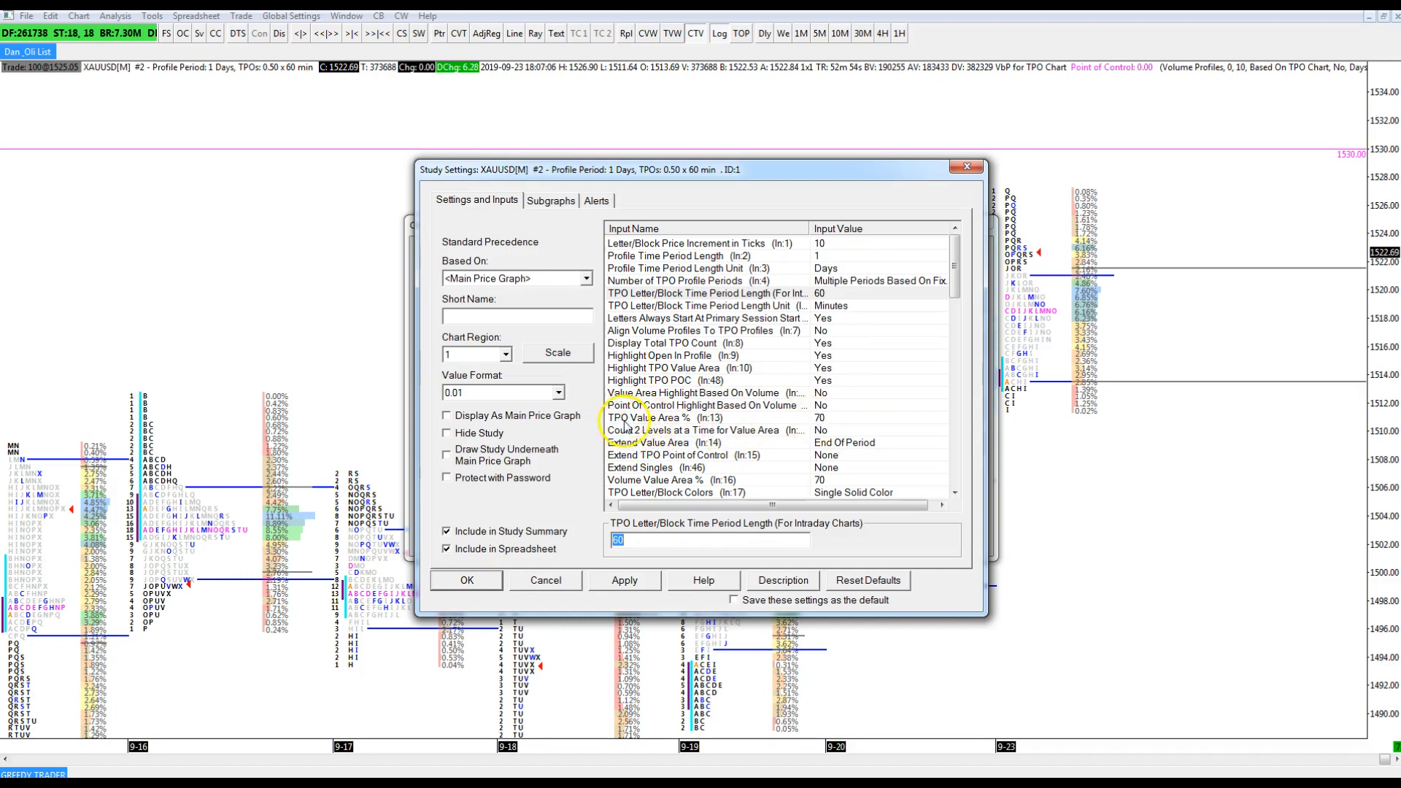
pyautogui.moveTo(822, 421)
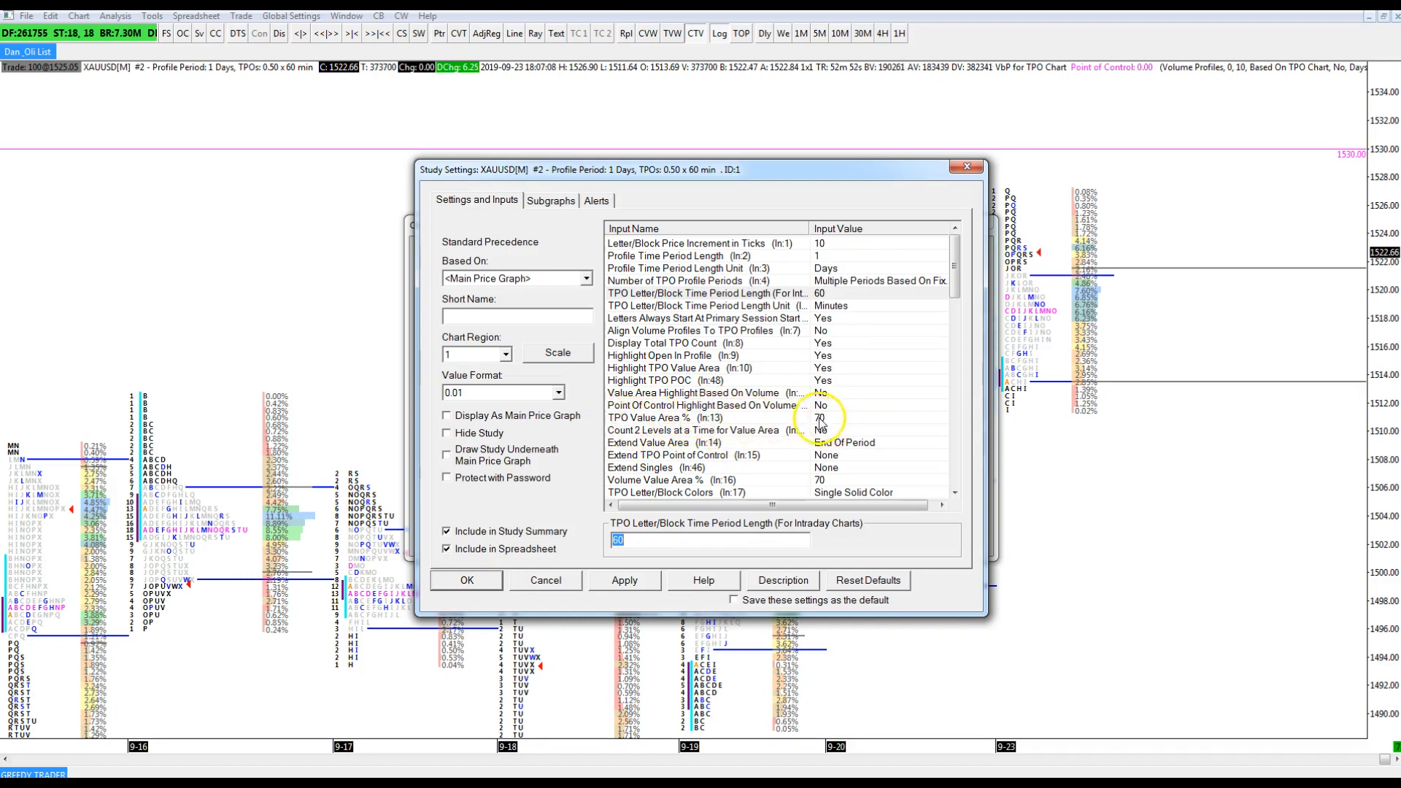
# Scroll the TPO input list down towards the Extend Value Area row.
pyautogui.scroll(-3)
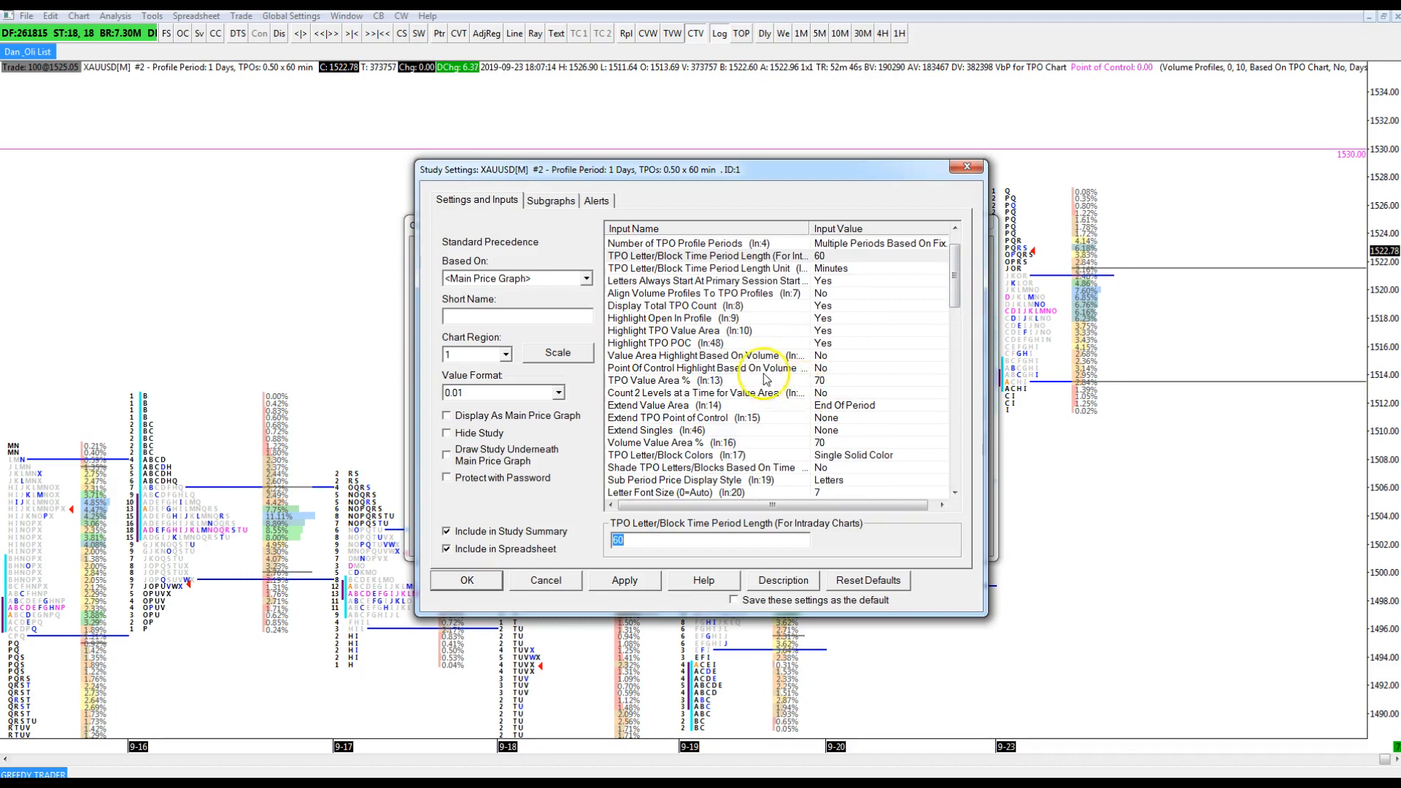
pyautogui.moveTo(727, 410)
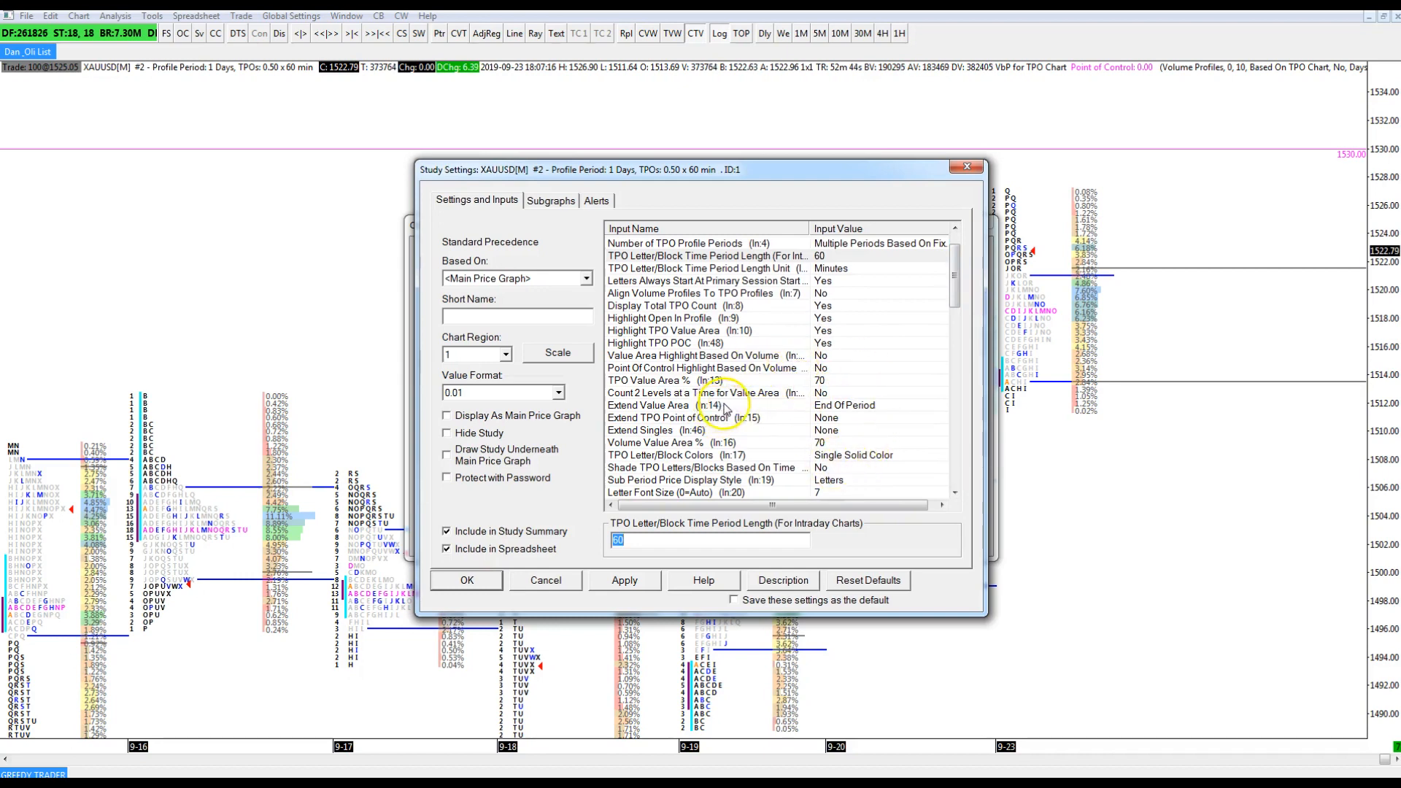
pyautogui.moveTo(696, 420)
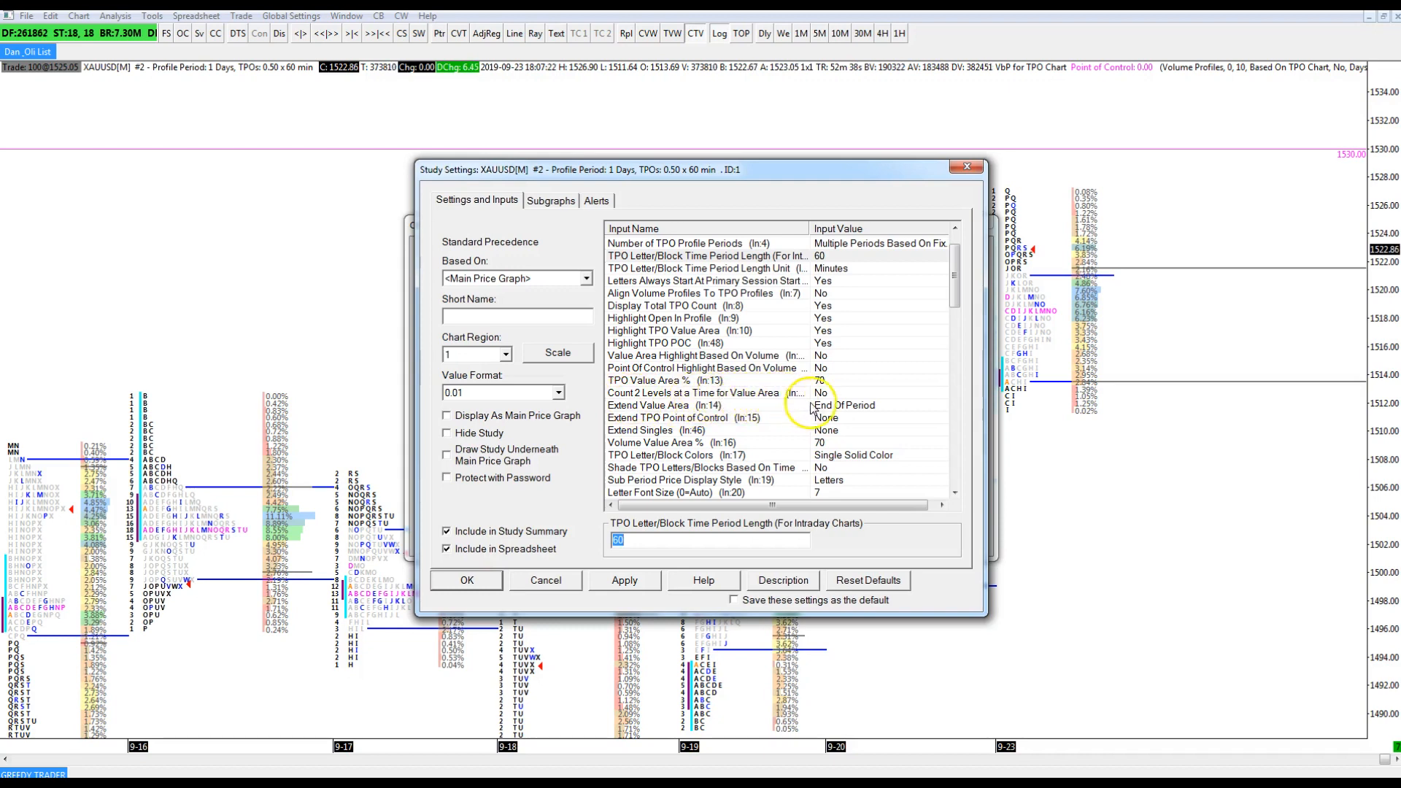
pyautogui.moveTo(789, 440)
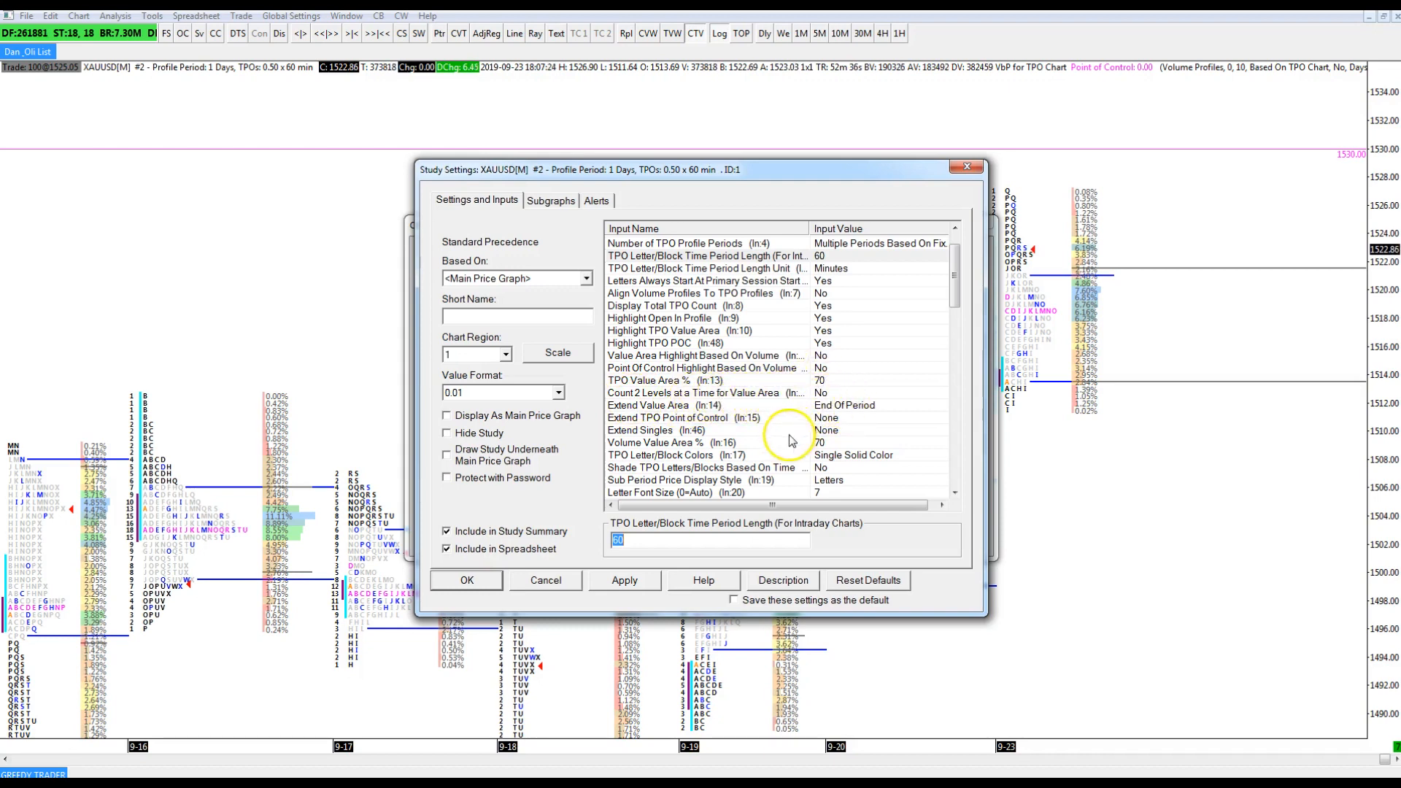
pyautogui.moveTo(638, 413)
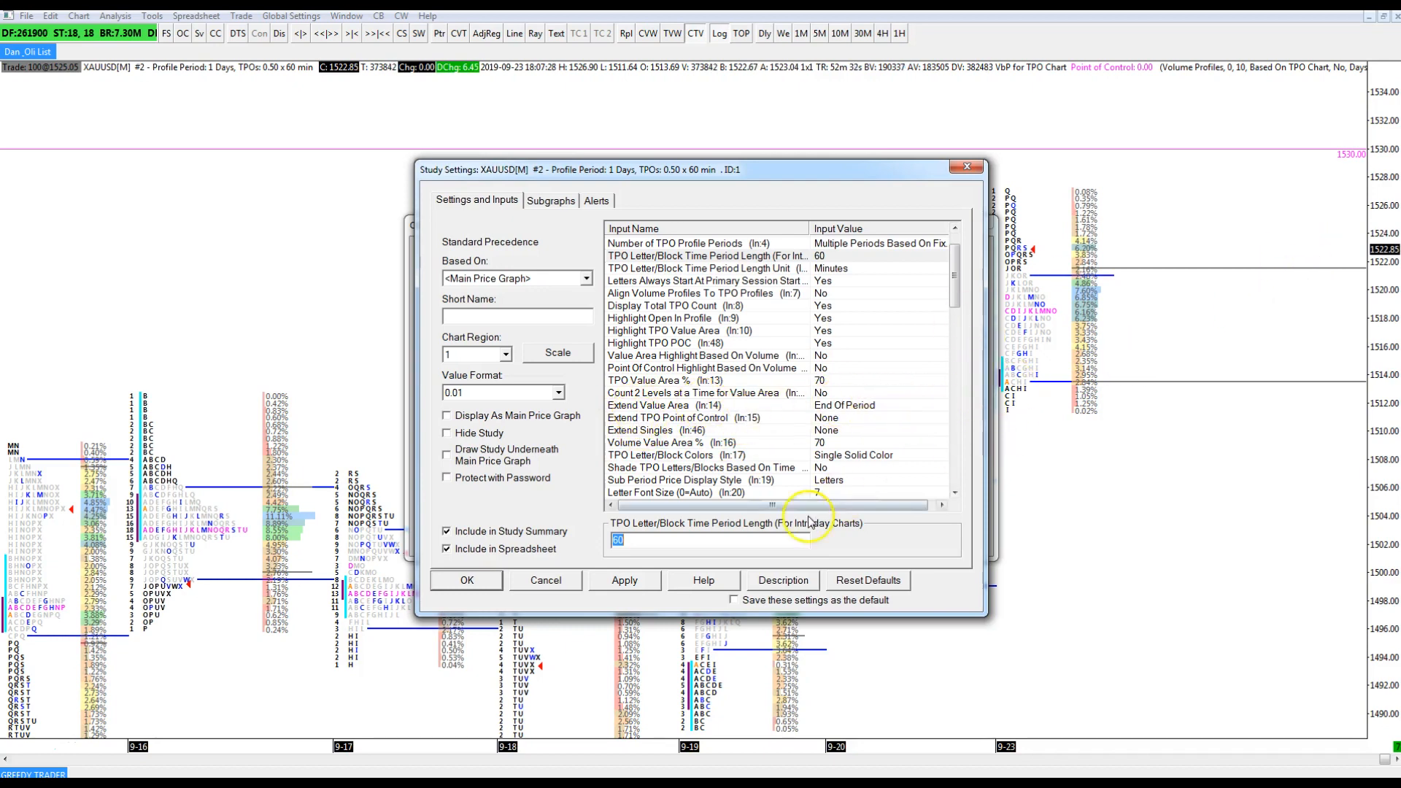
pyautogui.moveTo(871, 407)
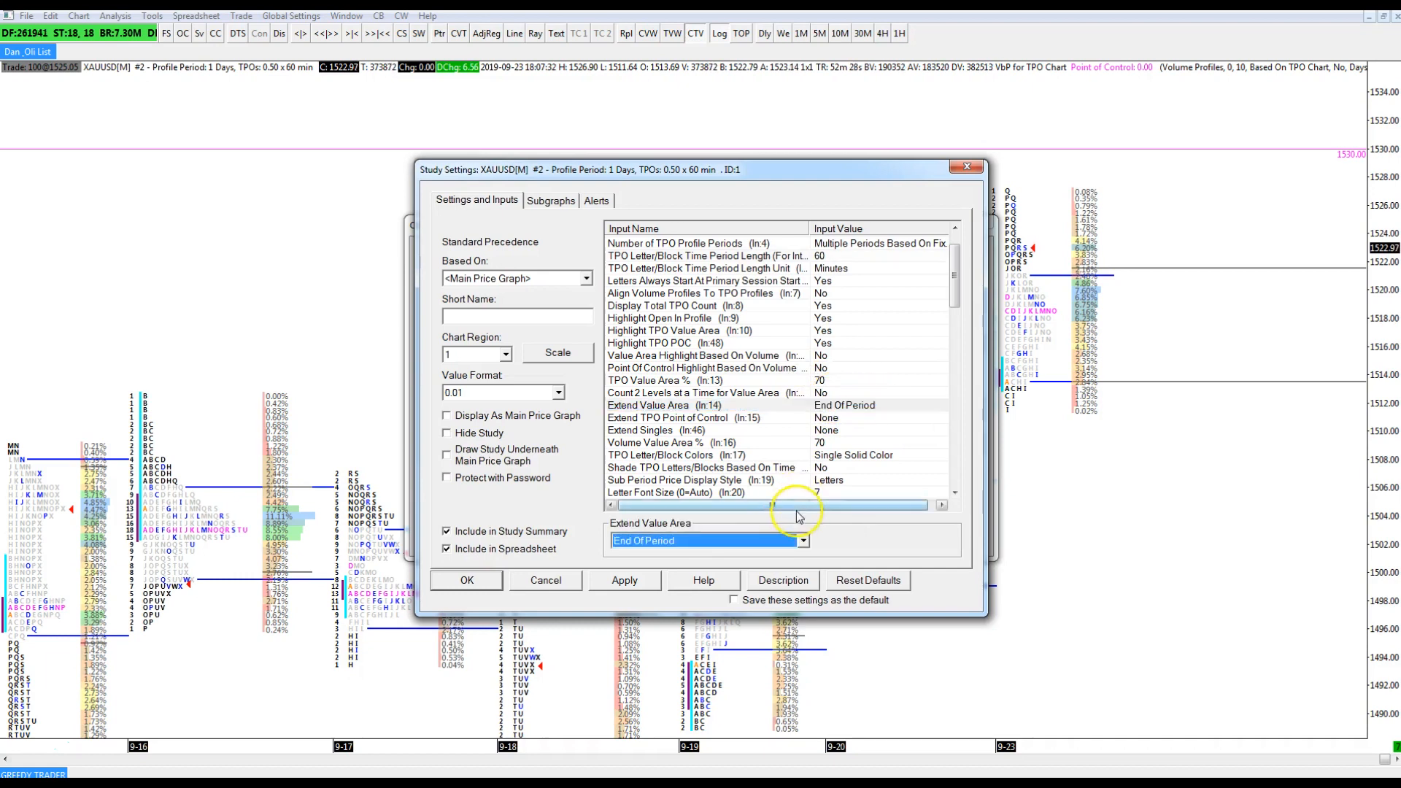
# Set the TPO study's Extend Value Area input to End Of Period.
pyautogui.click(801, 541)
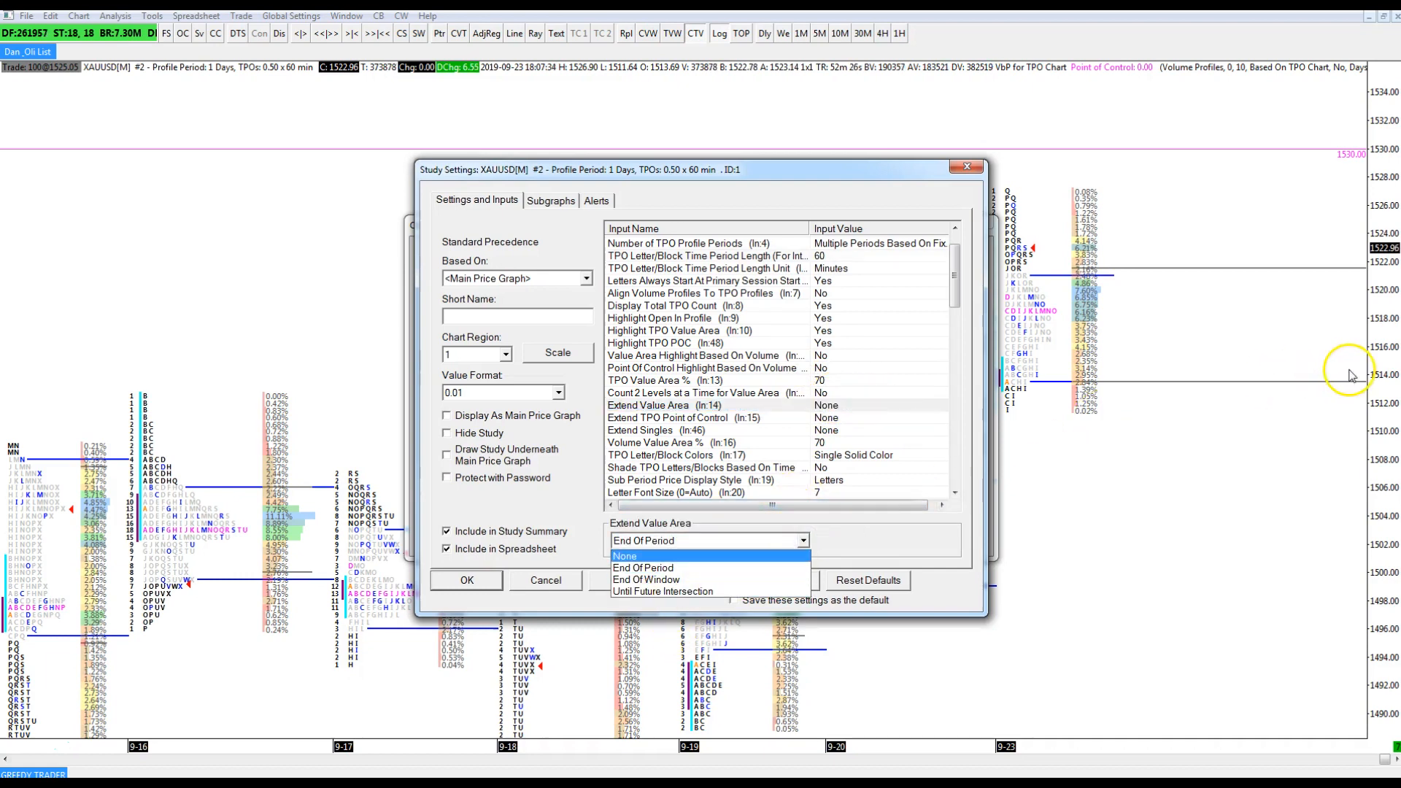
pyautogui.click(645, 567)
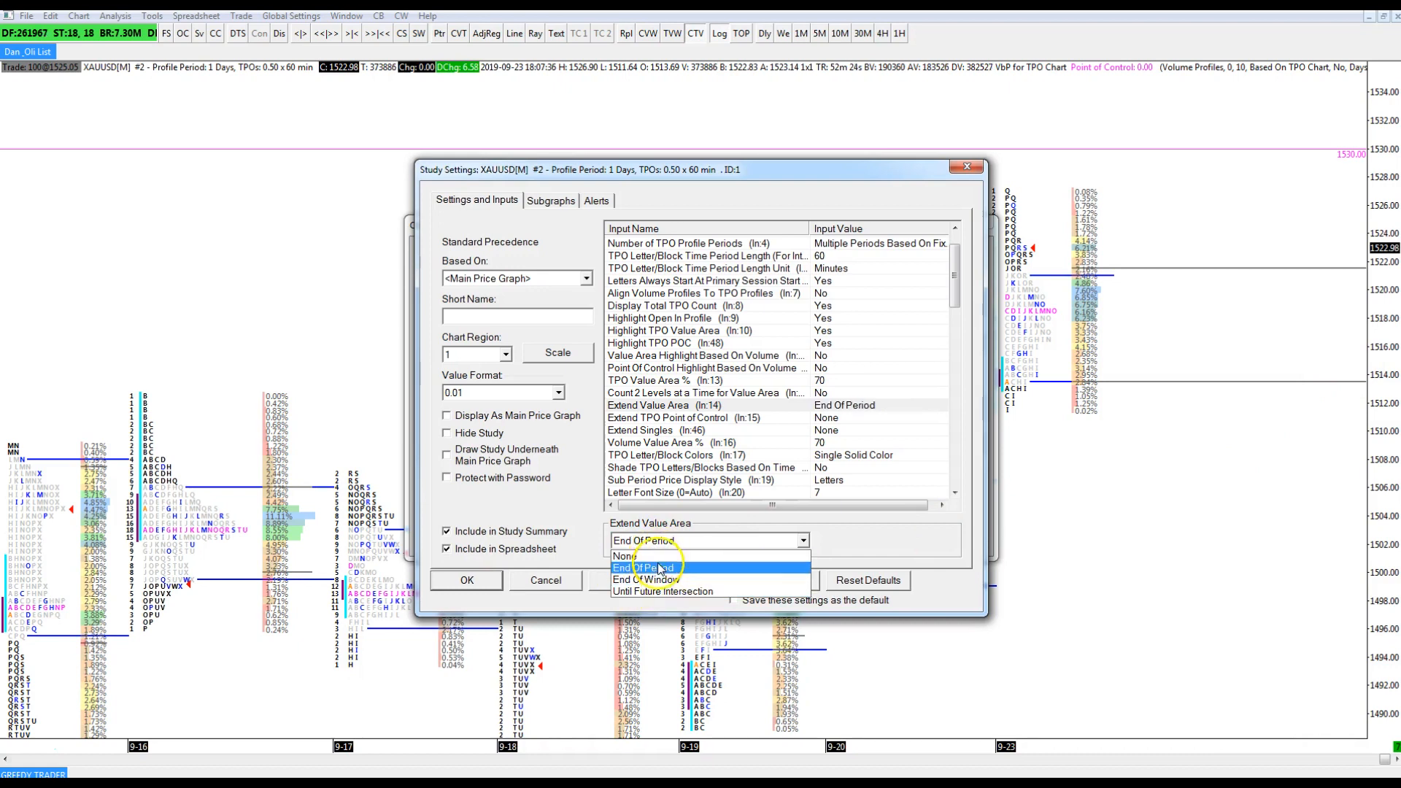
pyautogui.click(658, 569)
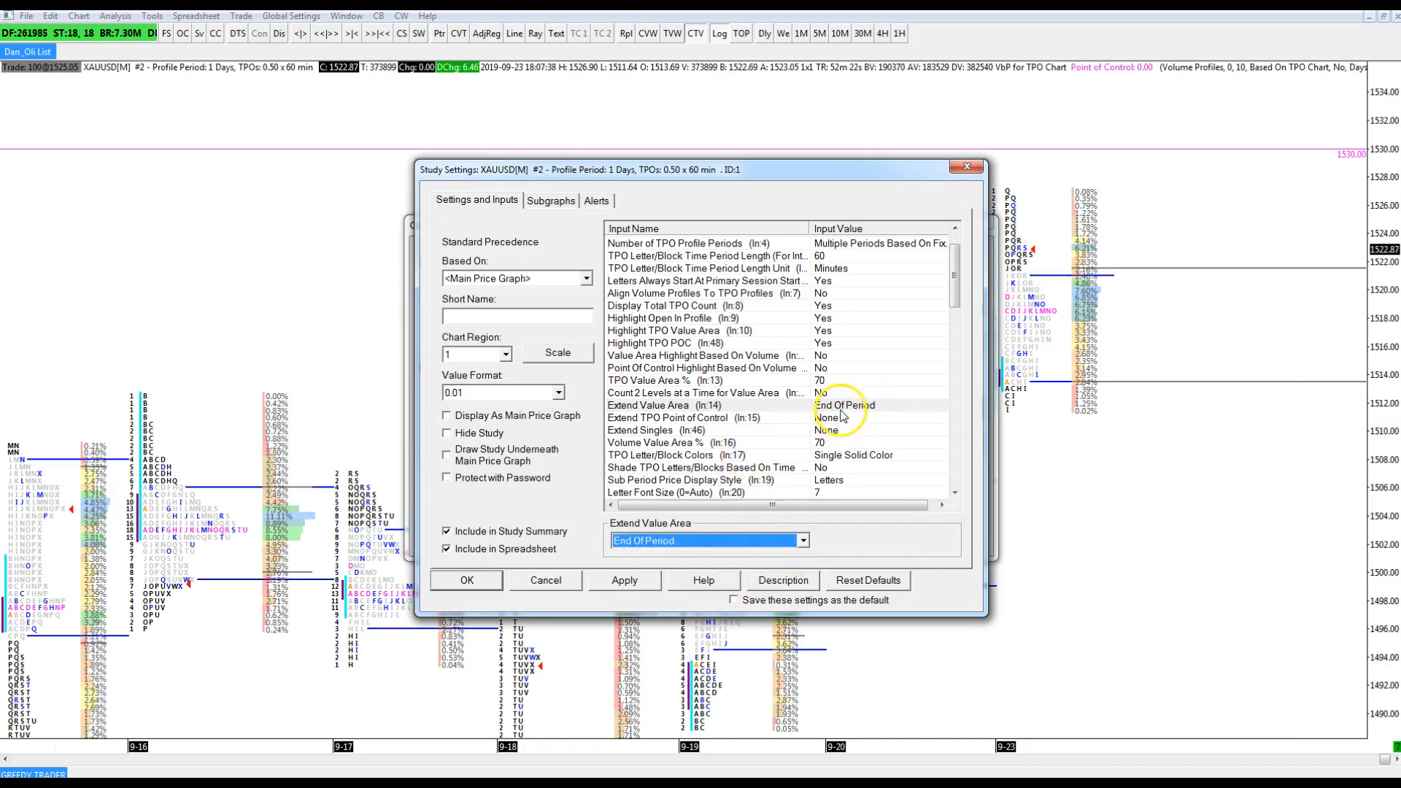
pyautogui.moveTo(319, 491)
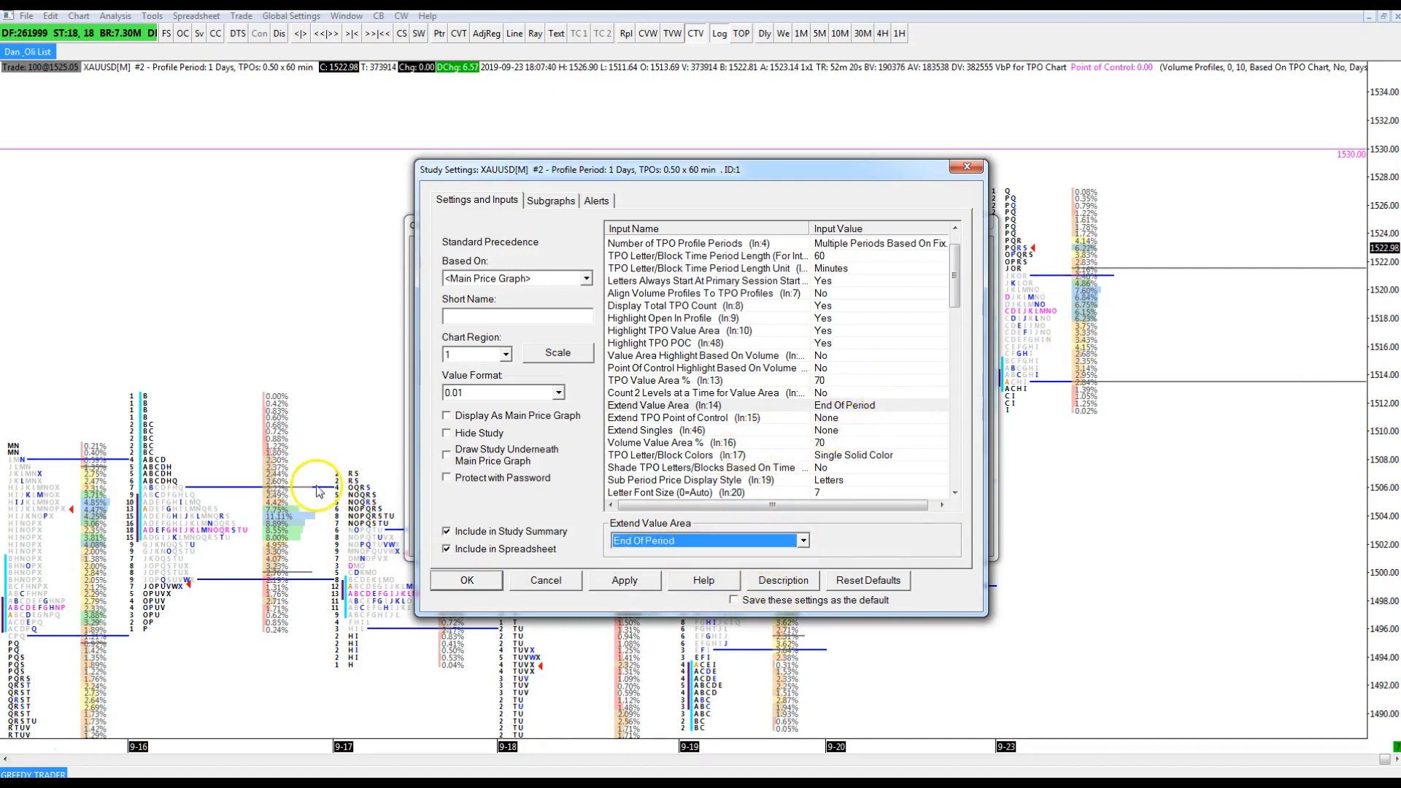
pyautogui.moveTo(715, 486)
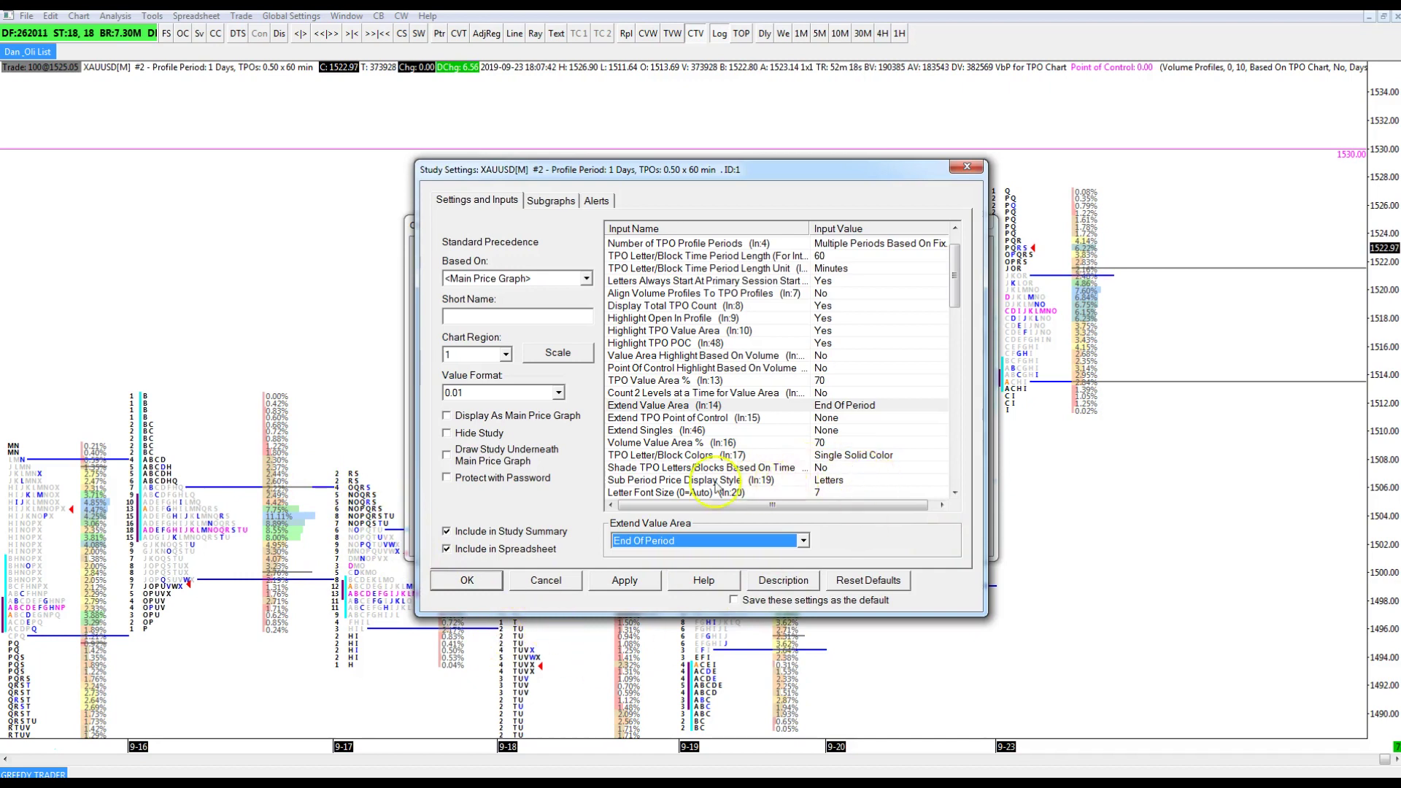
pyautogui.moveTo(757, 527)
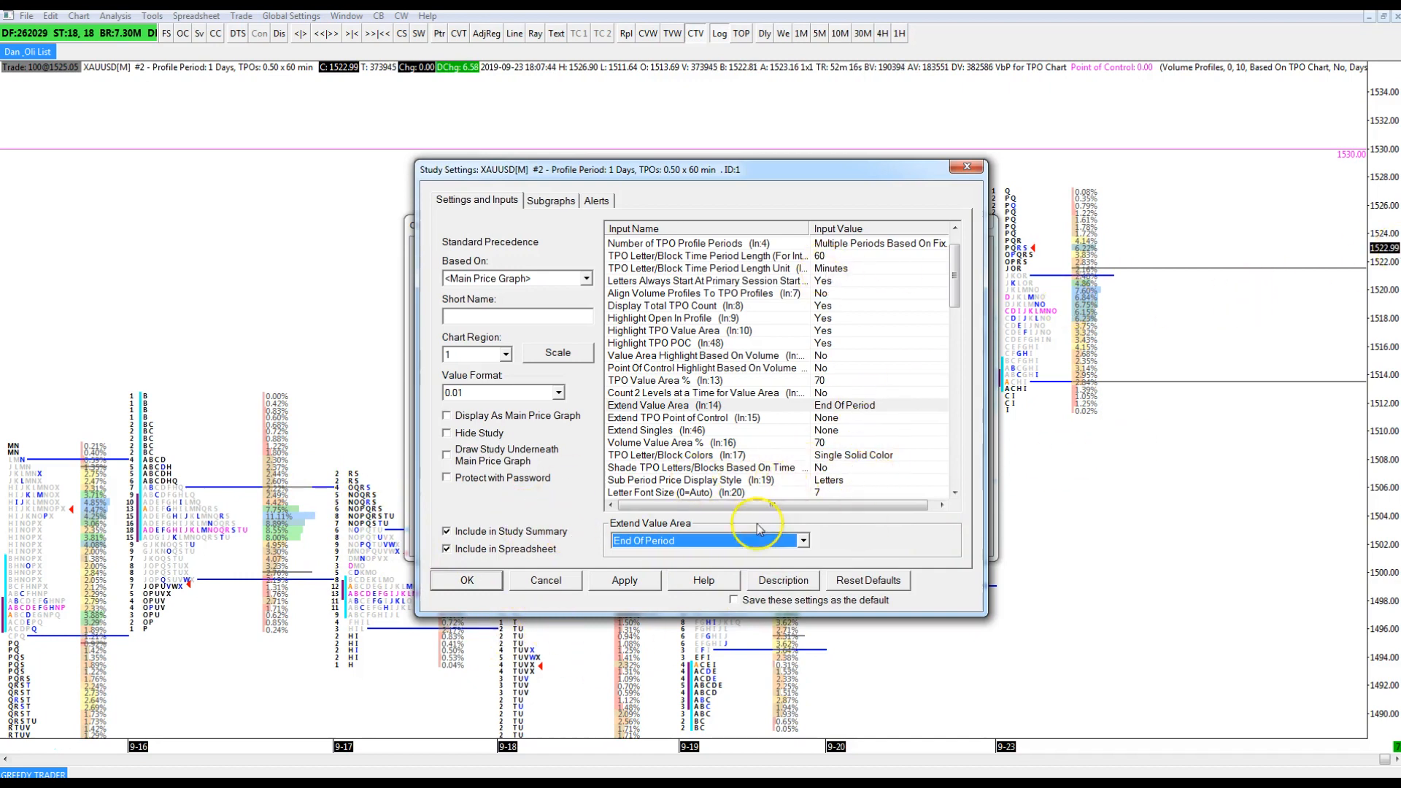
pyautogui.moveTo(951, 493)
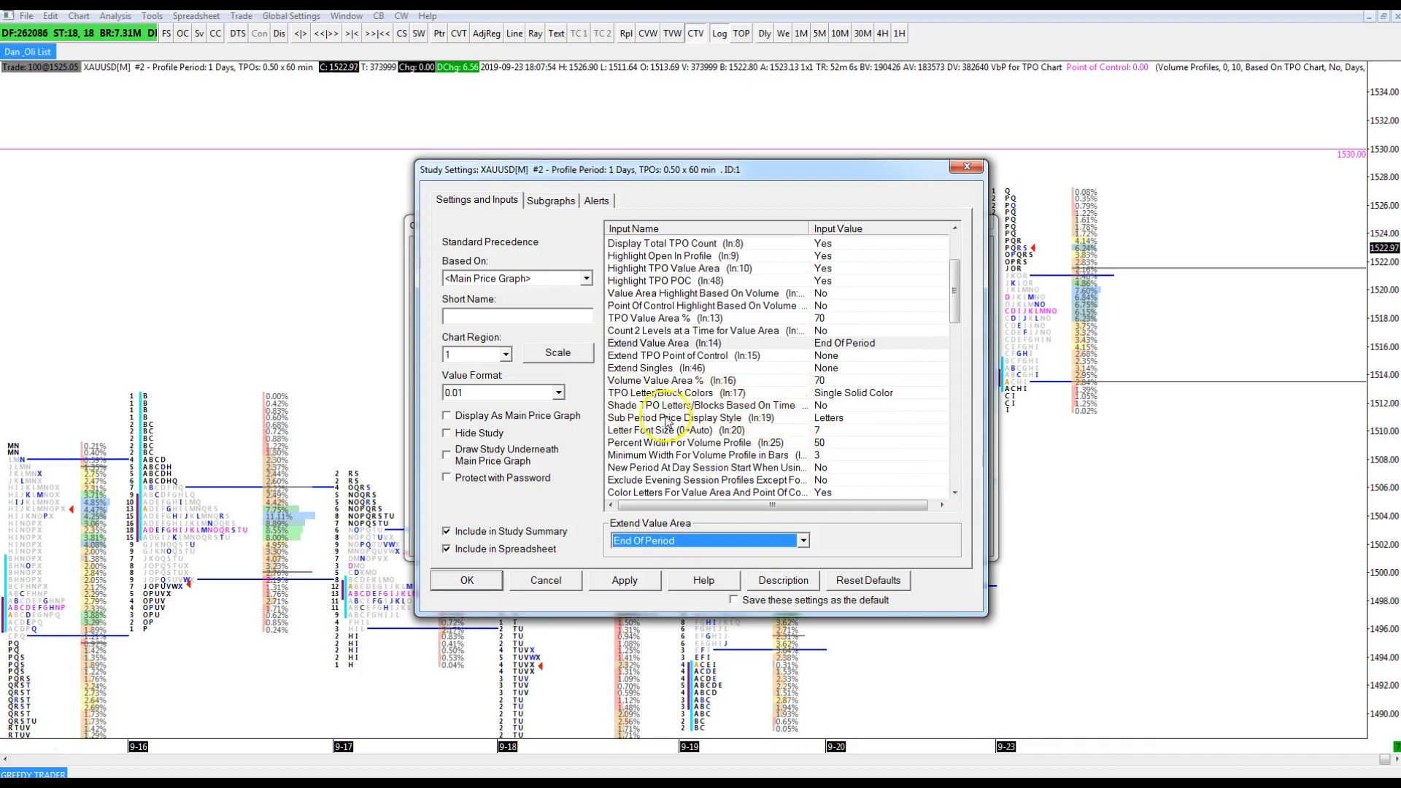
pyautogui.moveTo(815, 413)
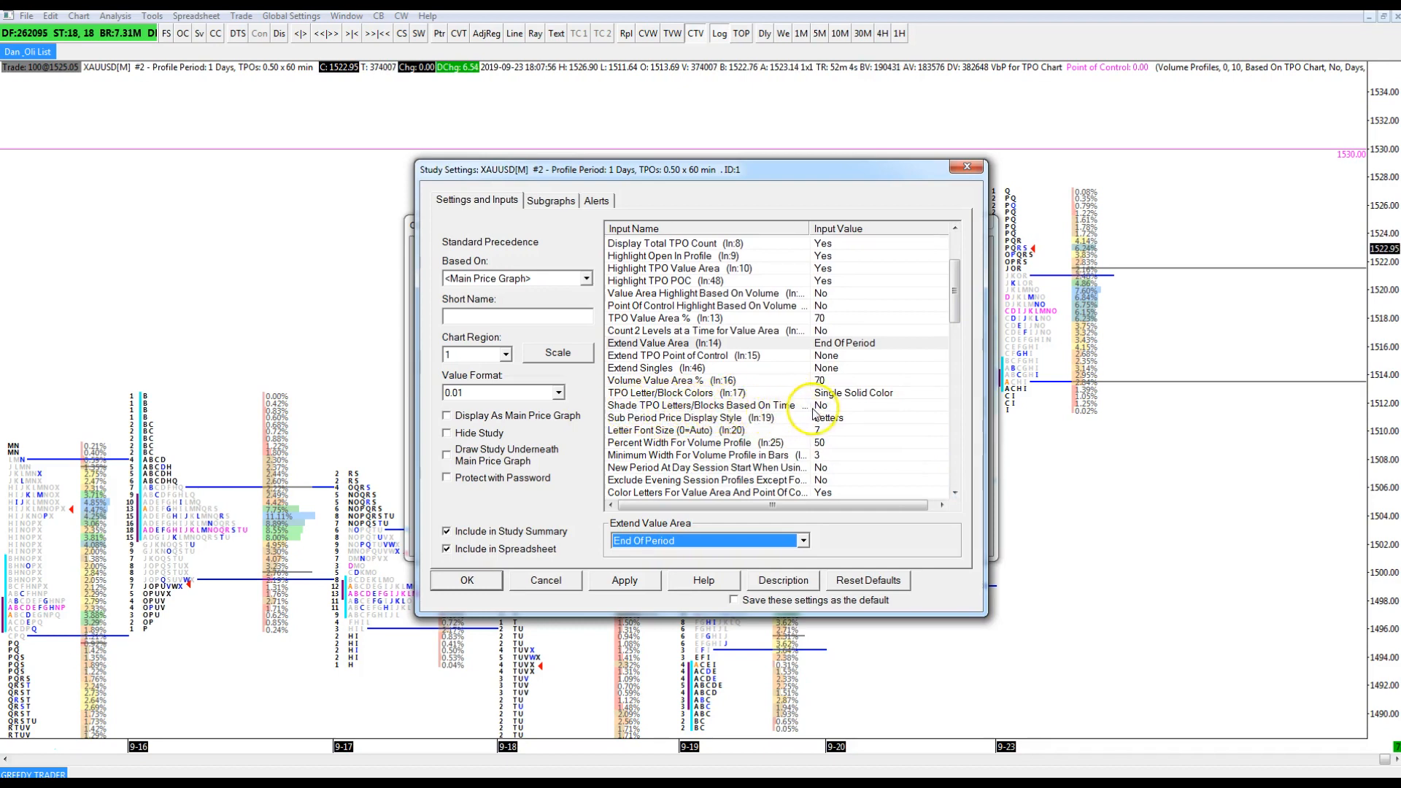
pyautogui.moveTo(1045, 277)
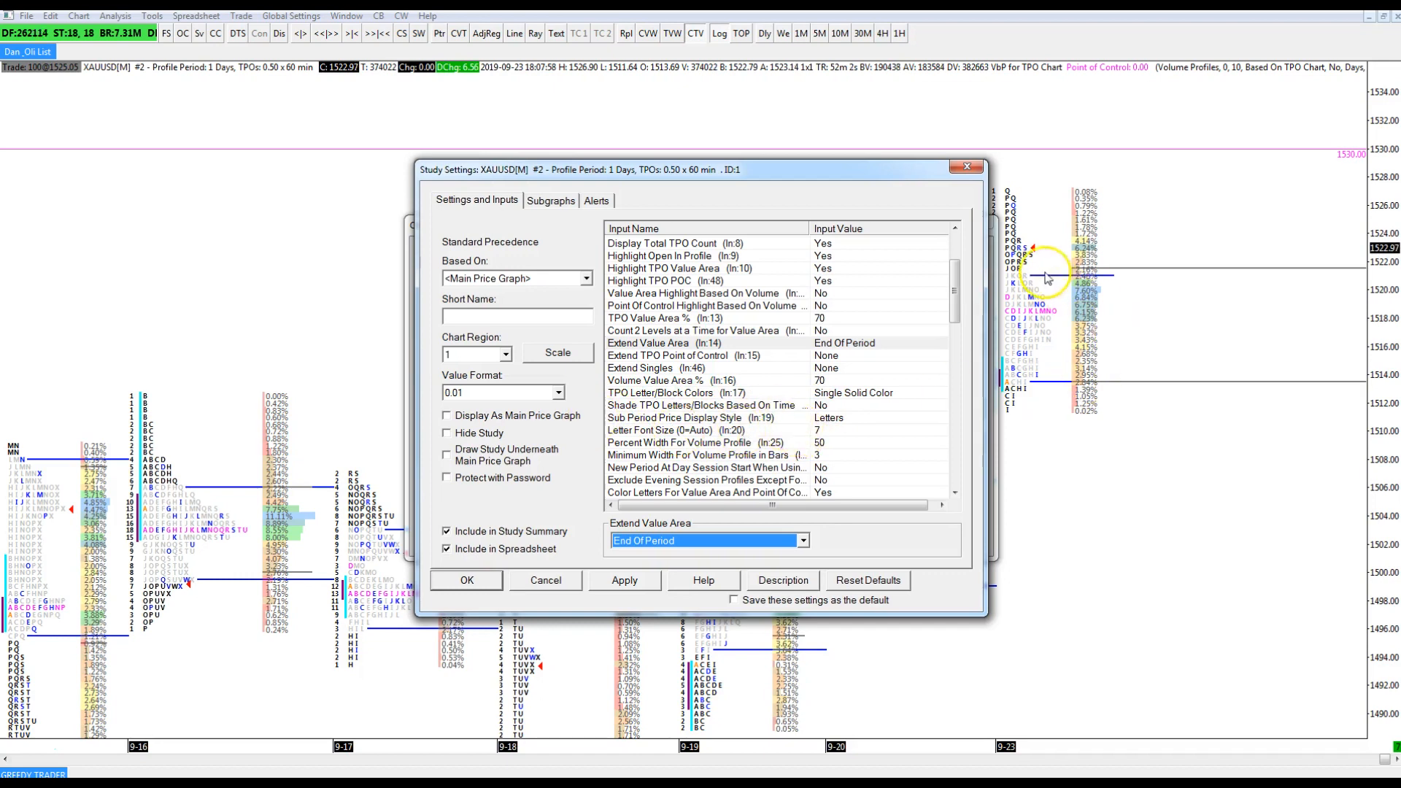
pyautogui.moveTo(669, 426)
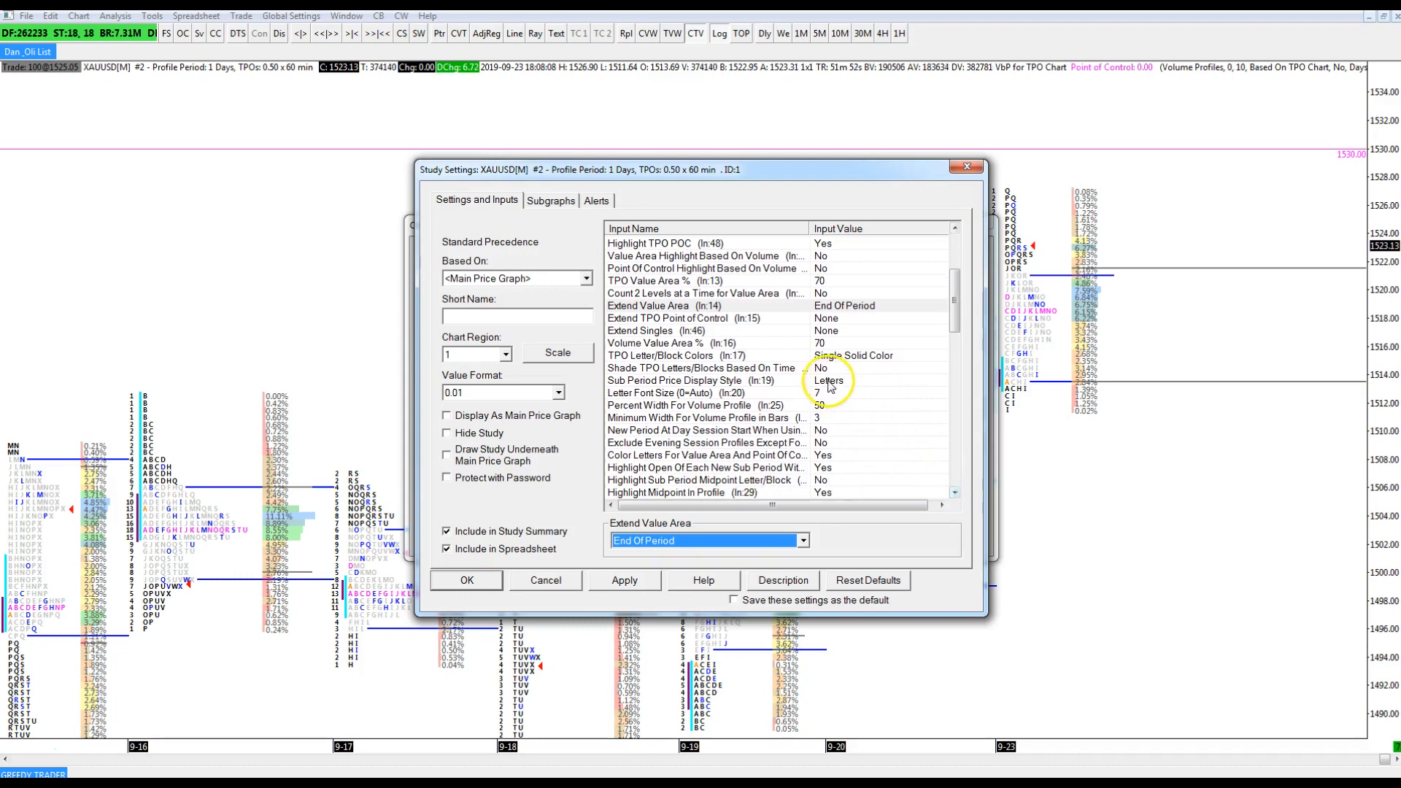
pyautogui.moveTo(851, 425)
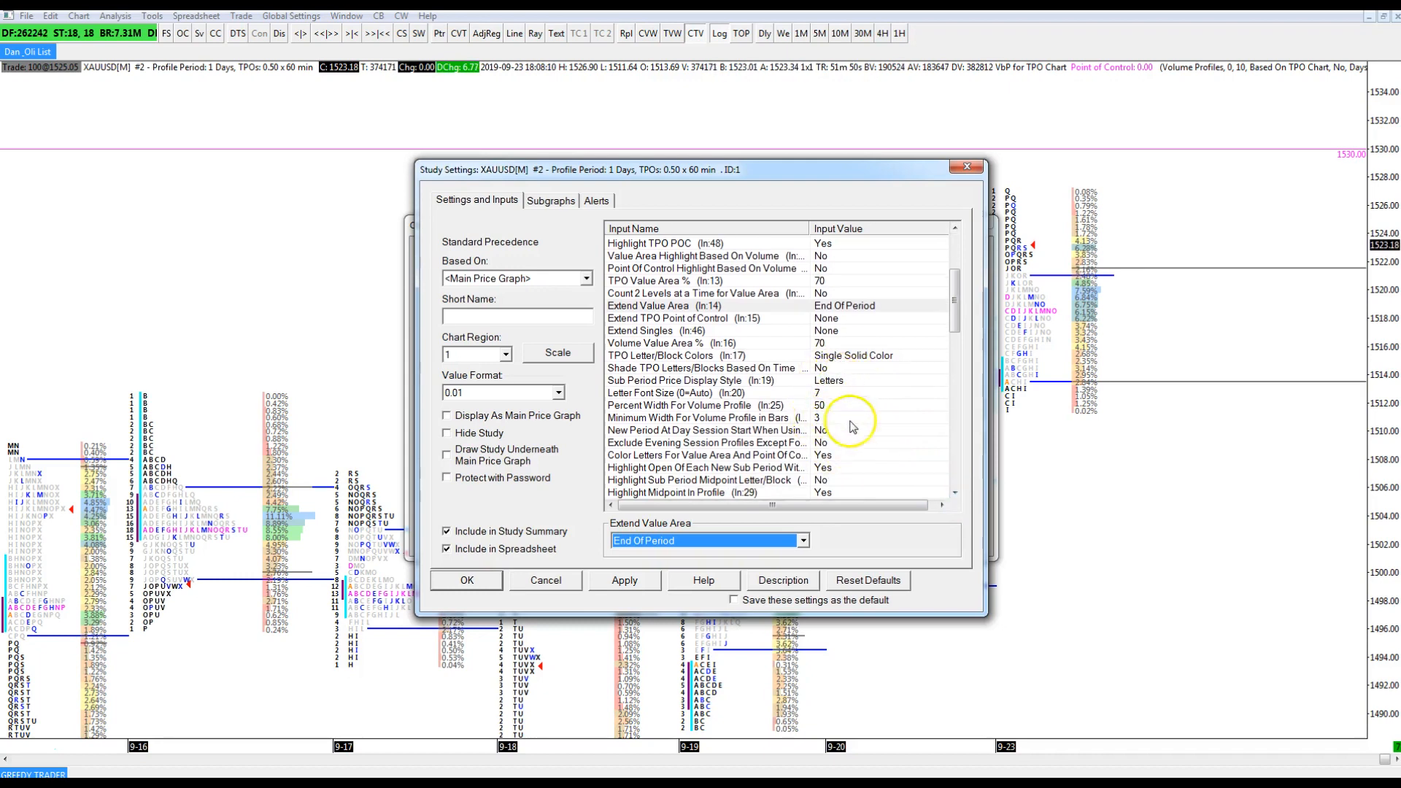
pyautogui.moveTo(801, 270)
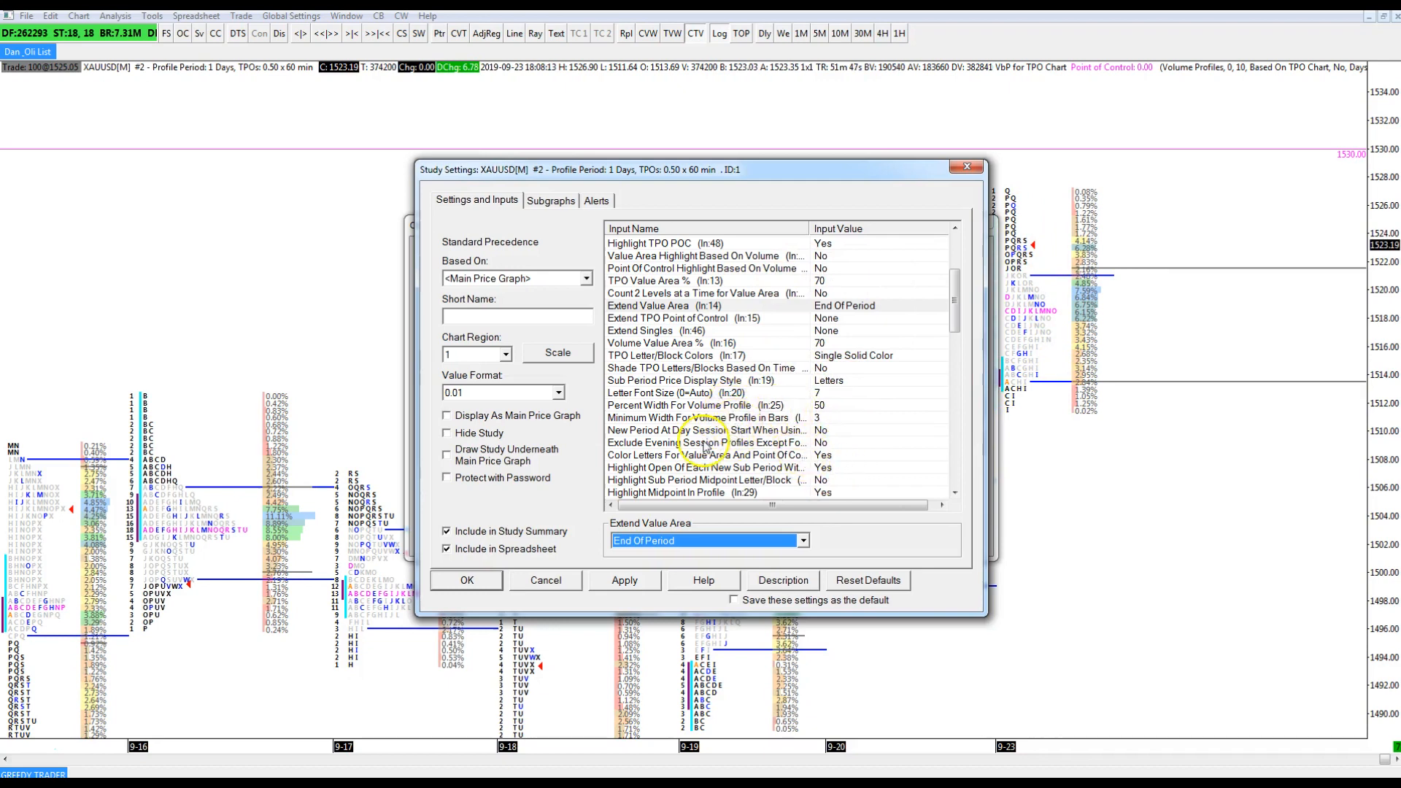
pyautogui.click(696, 318)
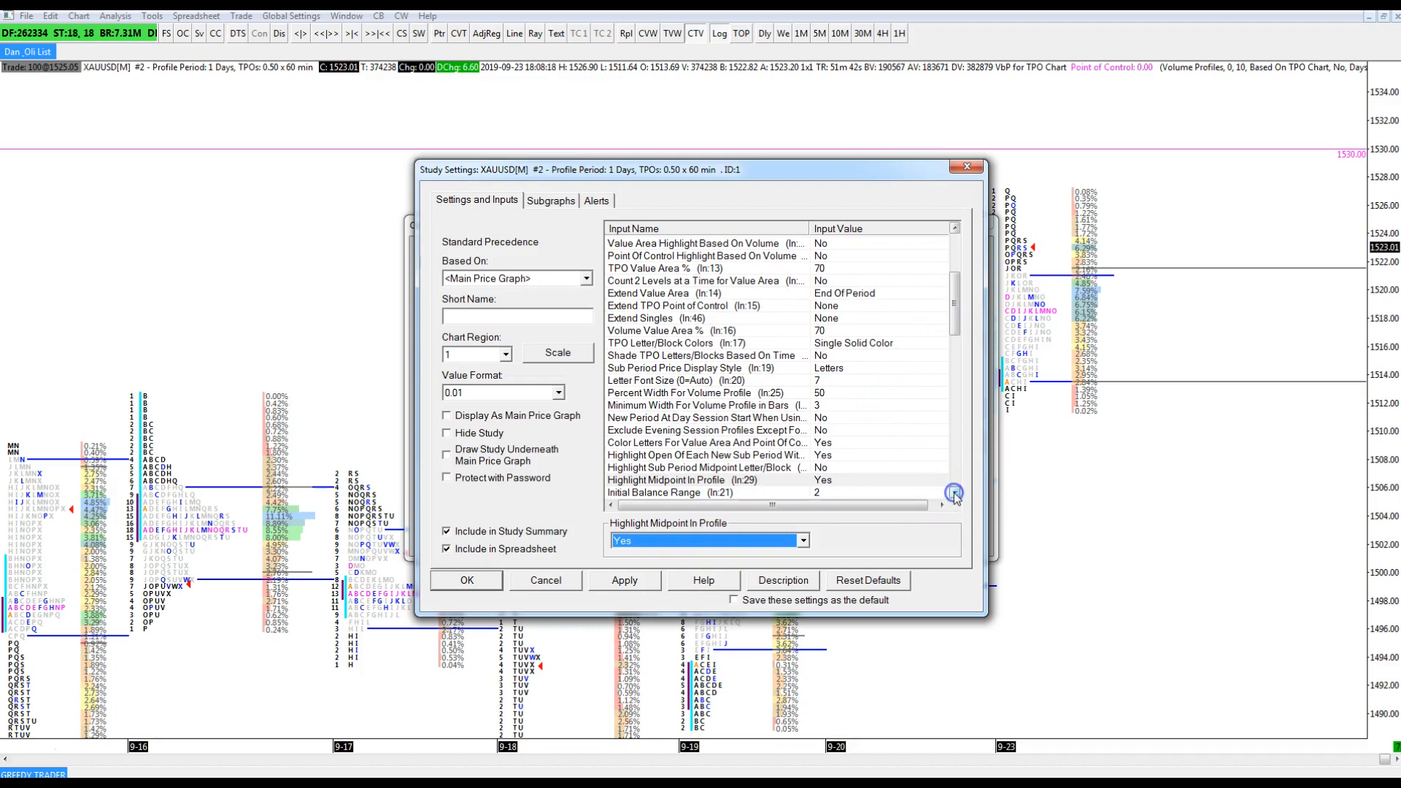
pyautogui.click(954, 493)
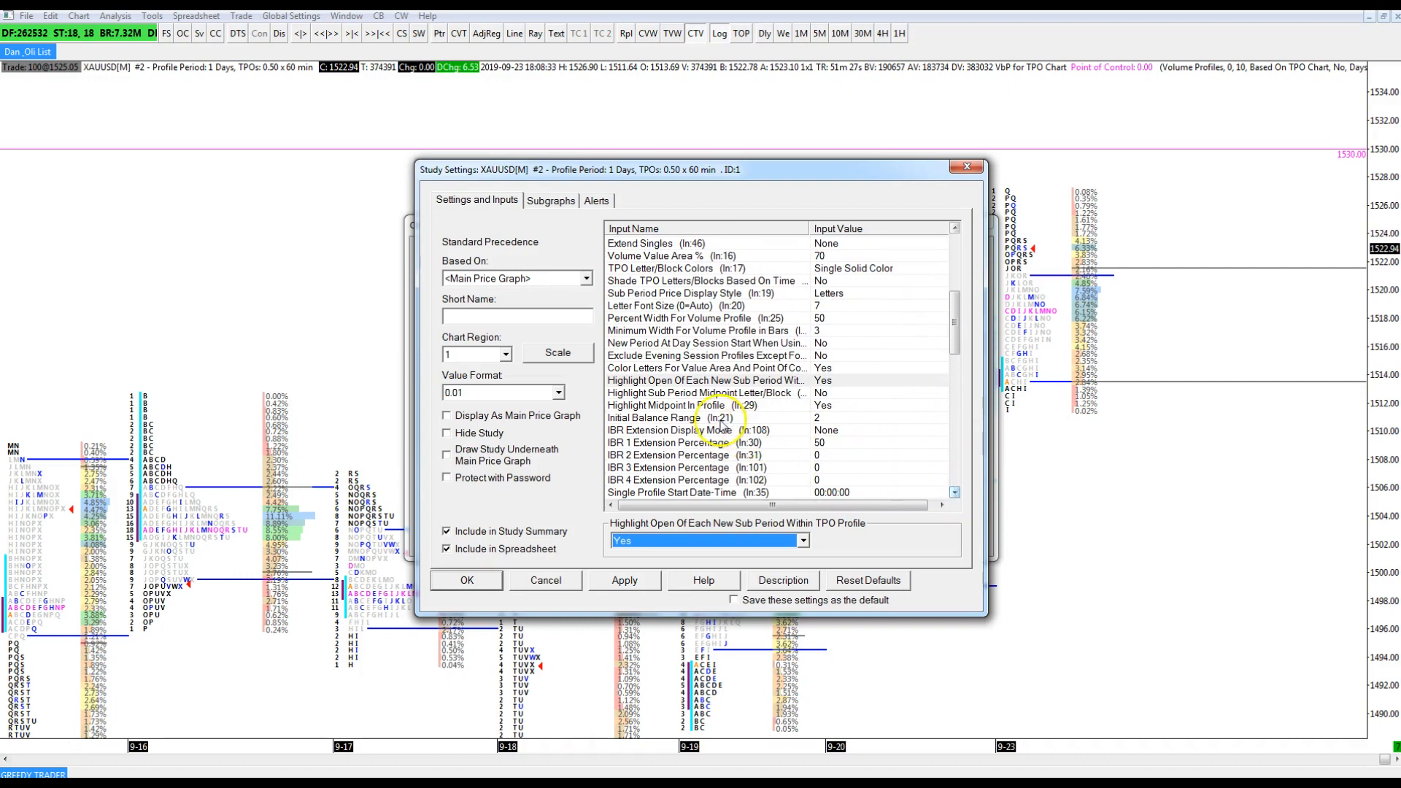
pyautogui.moveTo(665, 407)
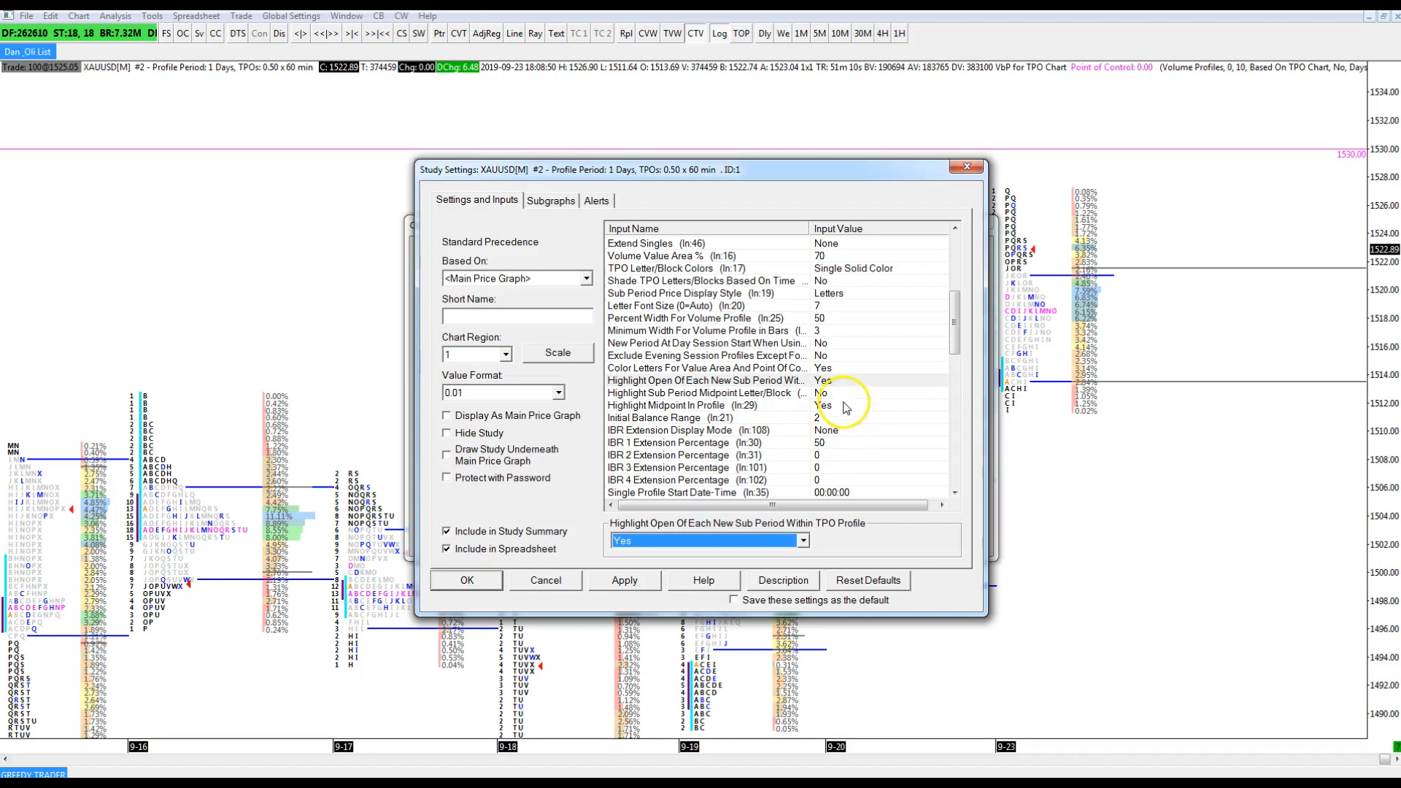
pyautogui.scroll(-3)
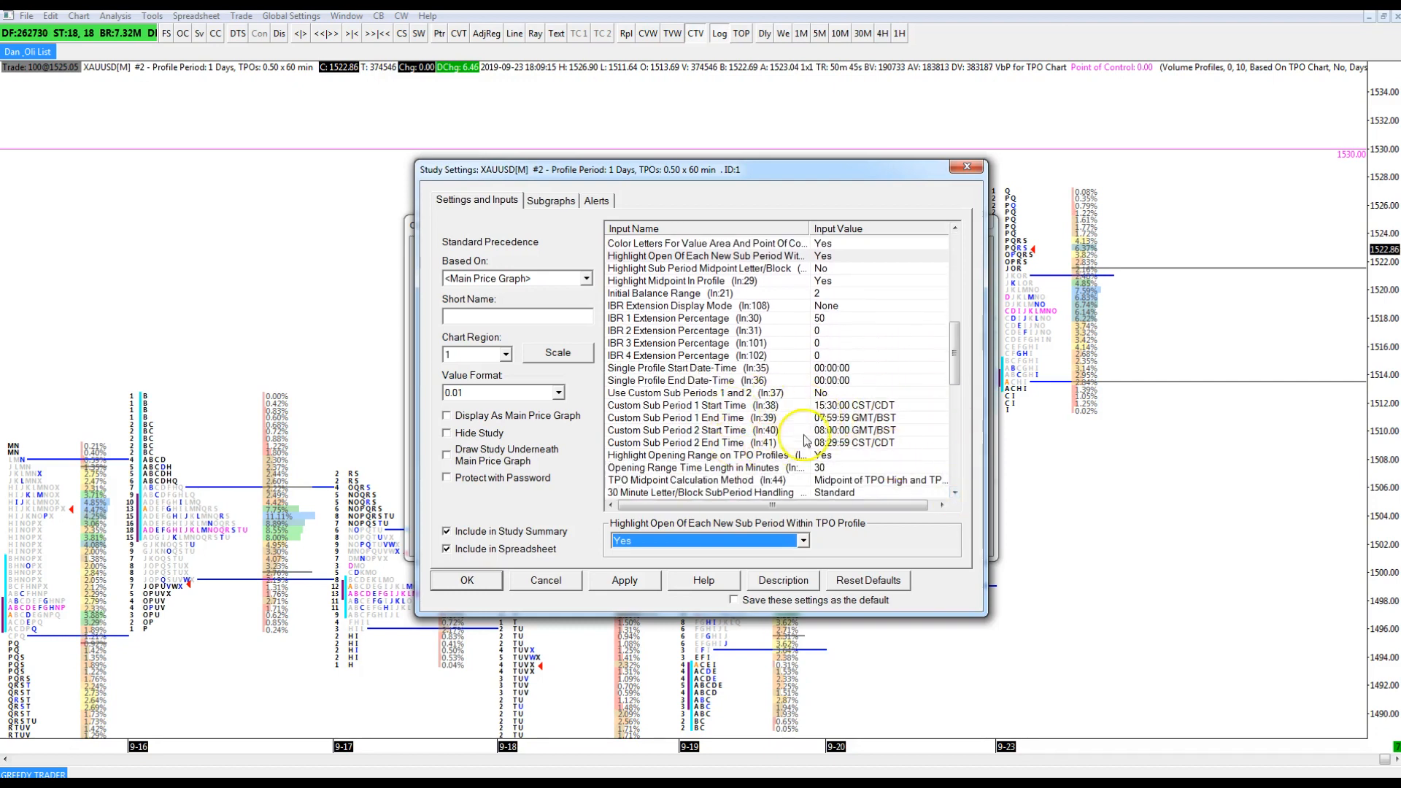
pyautogui.moveTo(804, 598)
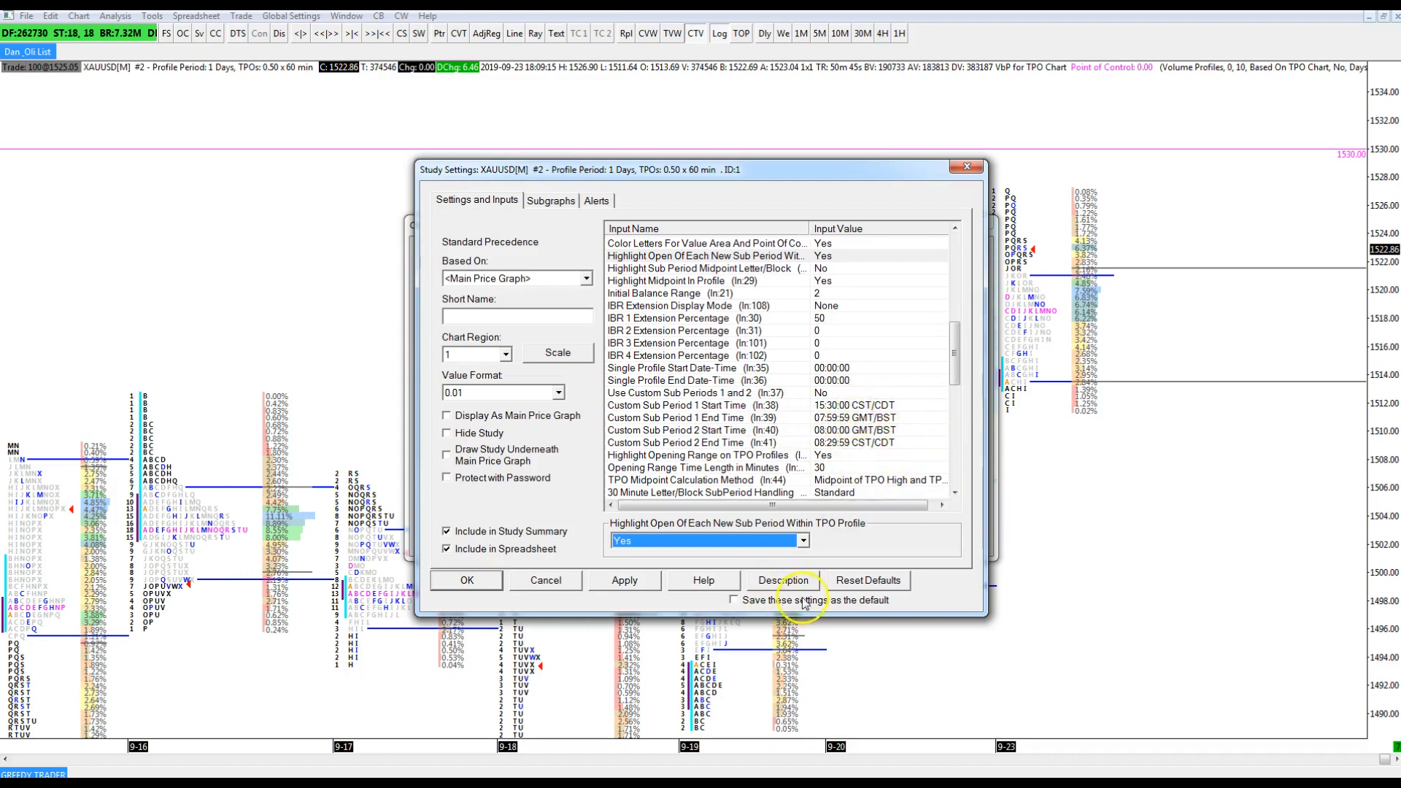
pyautogui.moveTo(898, 434)
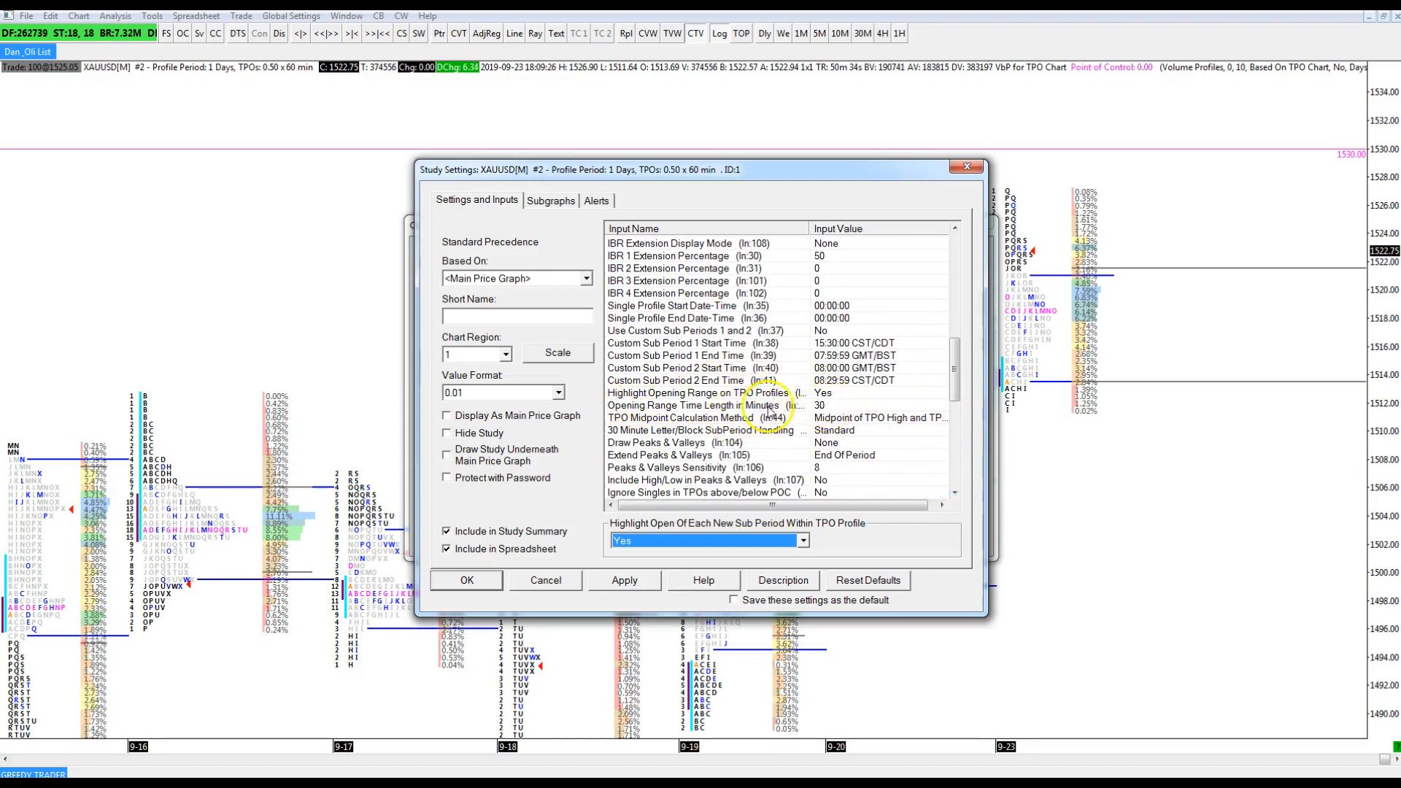
# Inspect the Opening Range Time Length in Minutes input, set at 30.
pyautogui.click(696, 405)
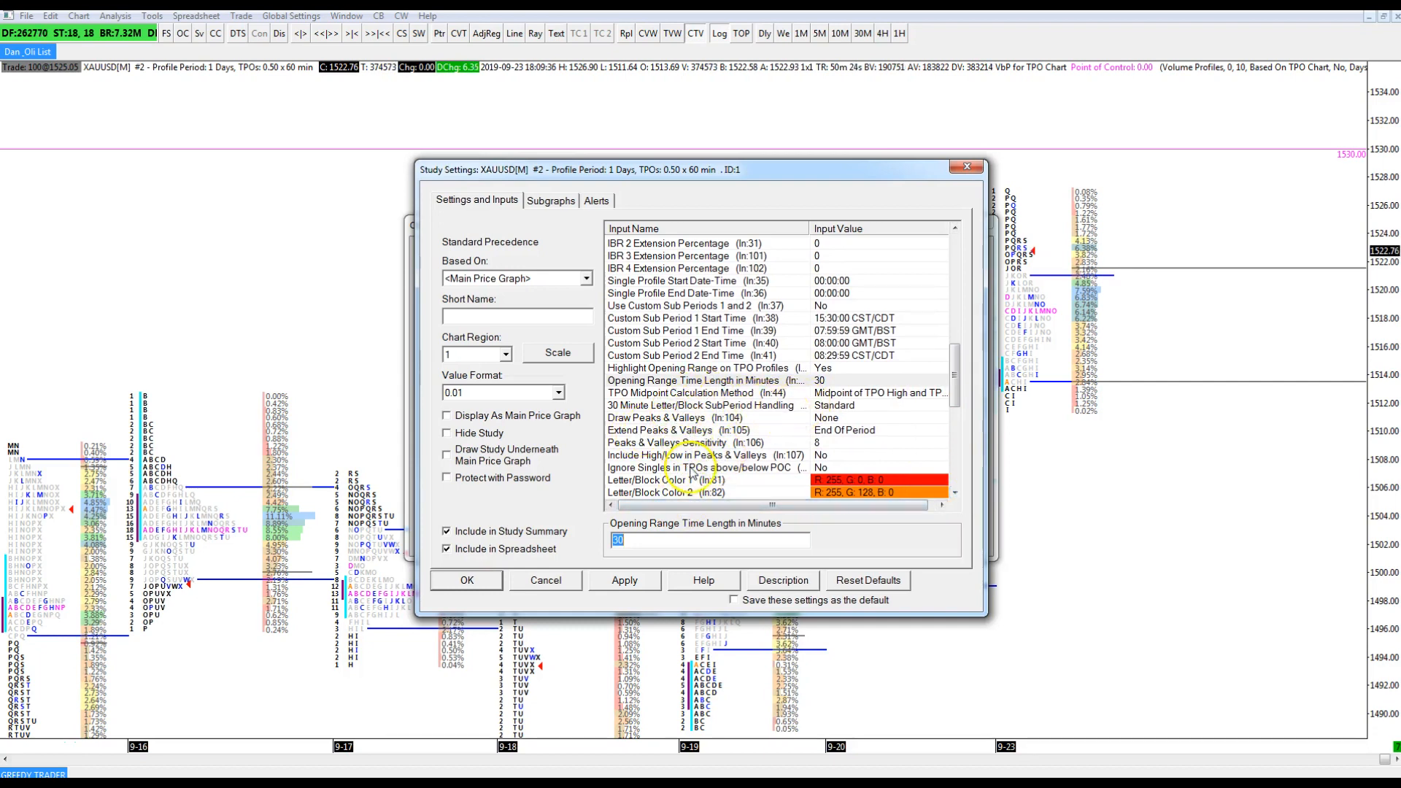
pyautogui.moveTo(896, 462)
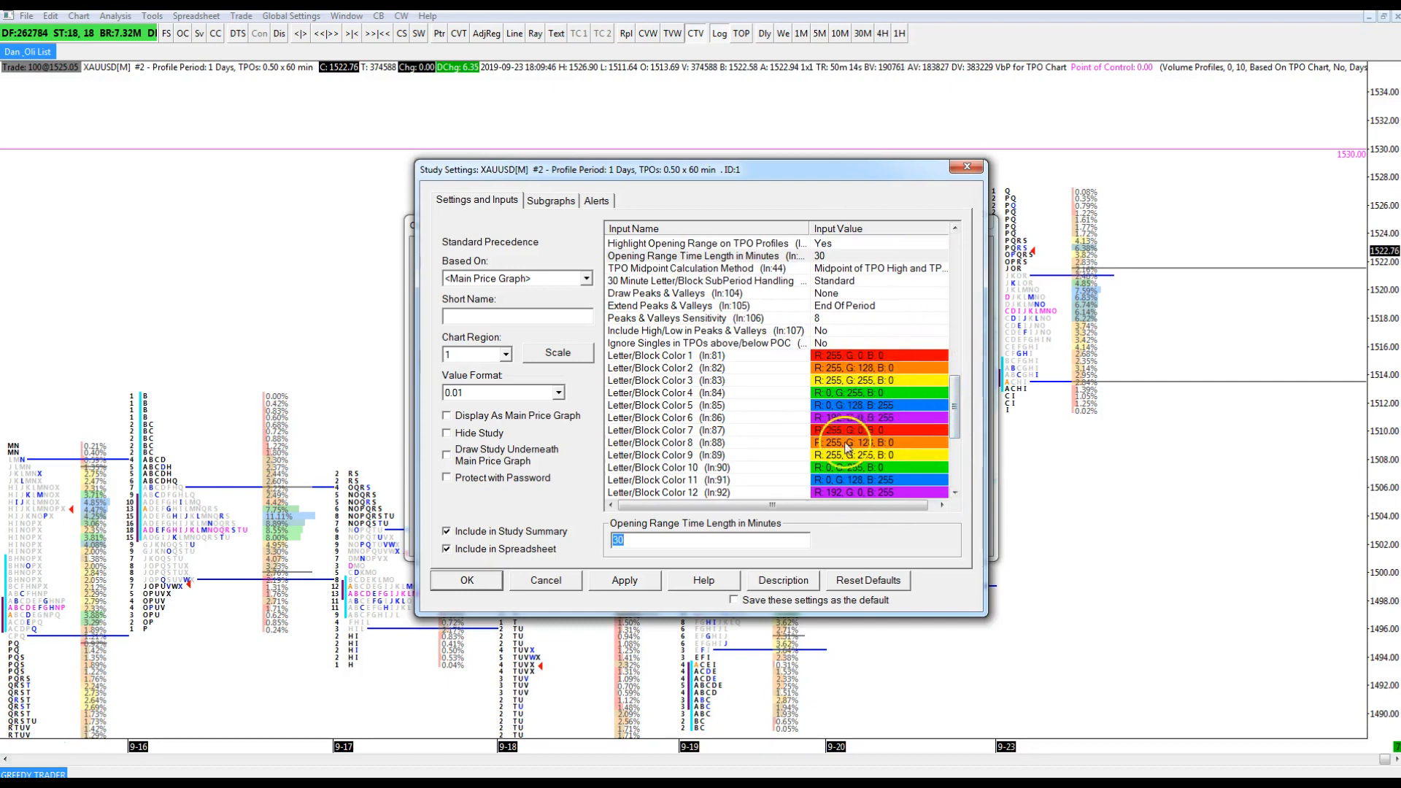
pyautogui.moveTo(795, 322)
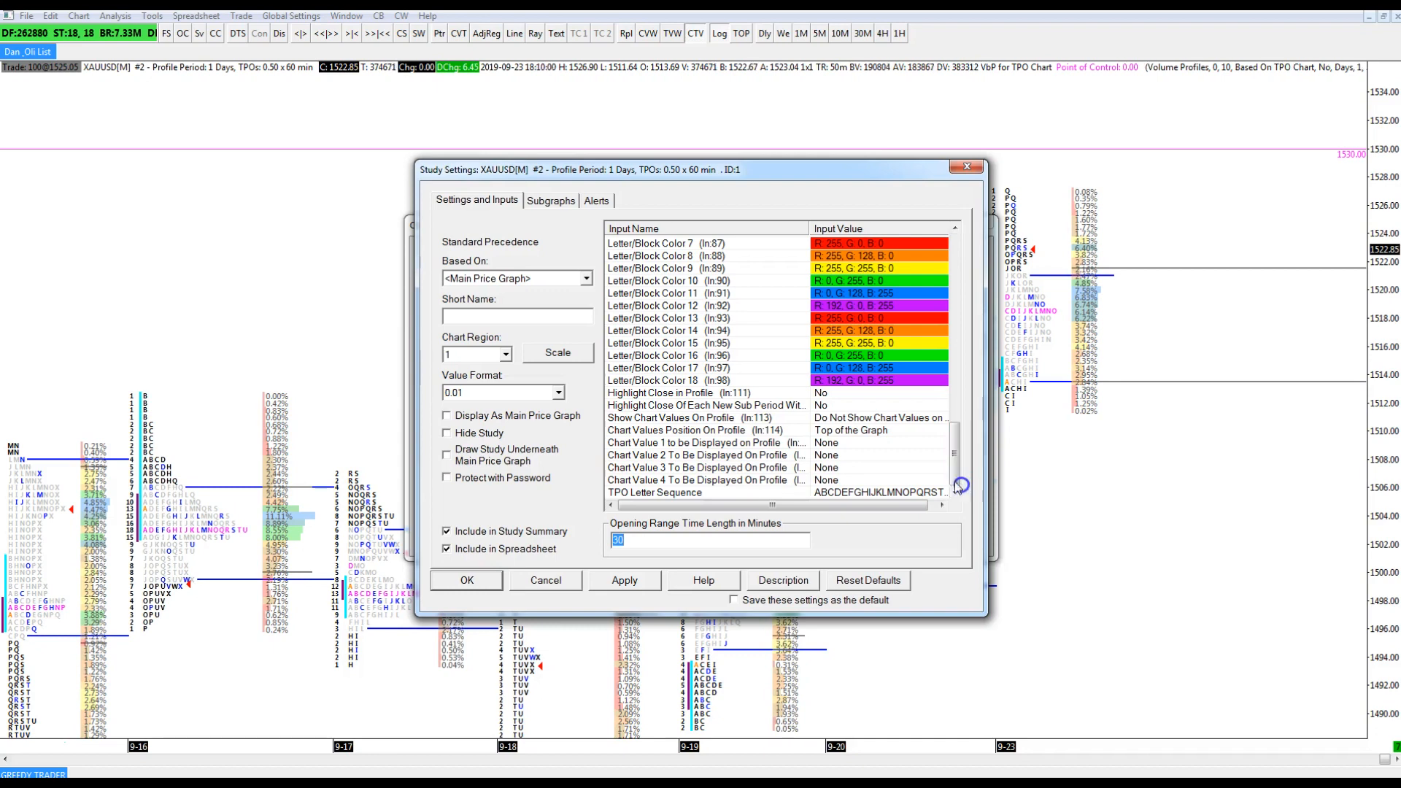
pyautogui.moveTo(966, 167)
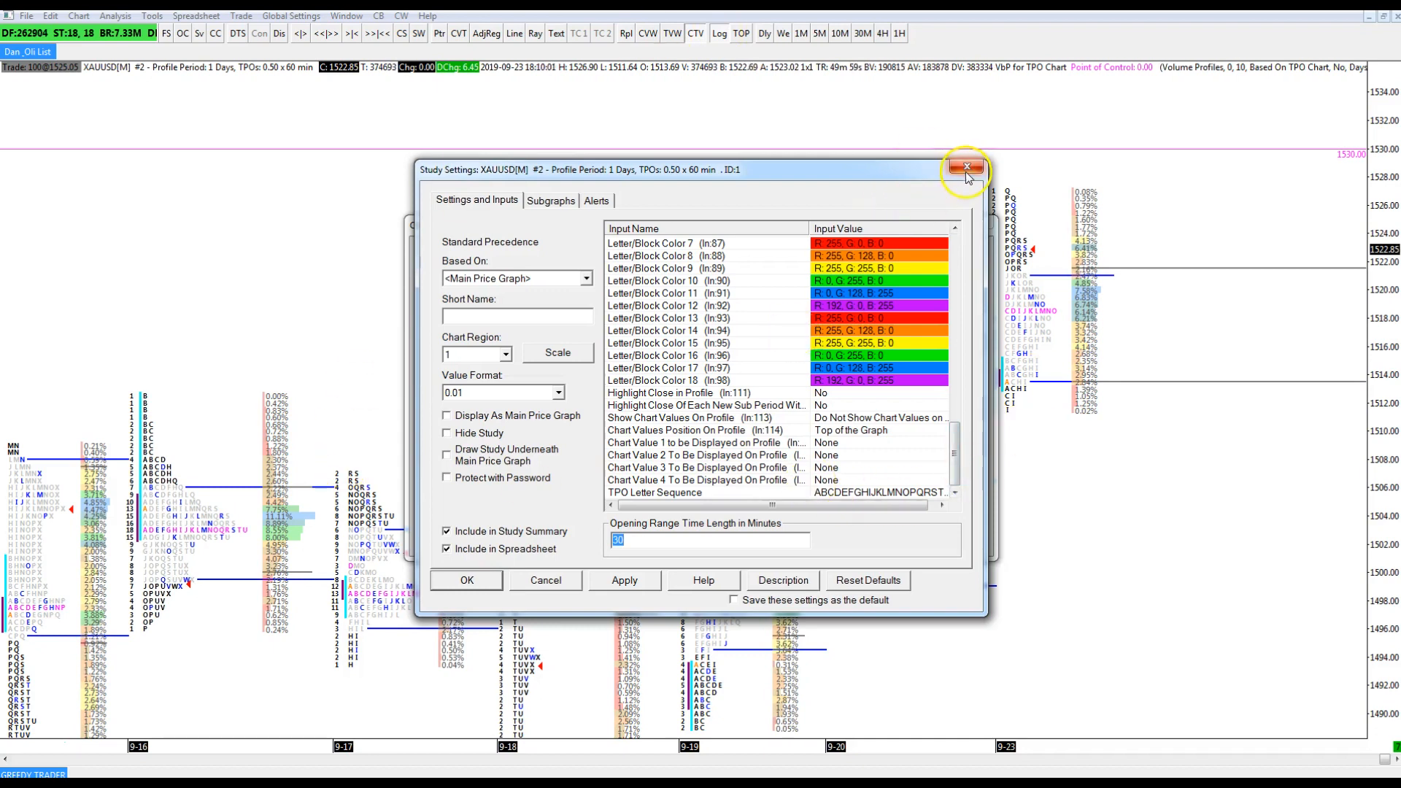
# Close the TPO study settings window, returning to Chart Studies.
pyautogui.click(966, 167)
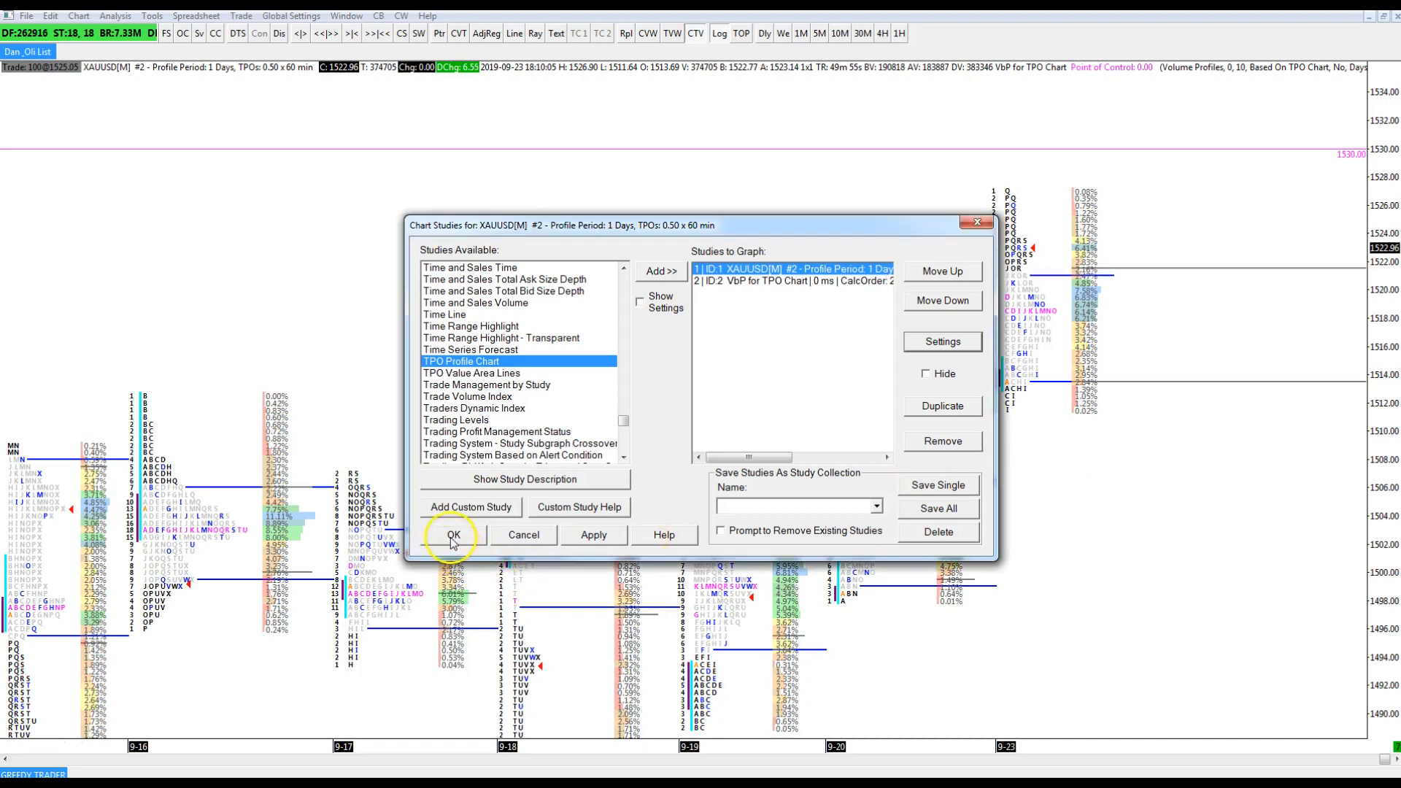
pyautogui.moveTo(822, 541)
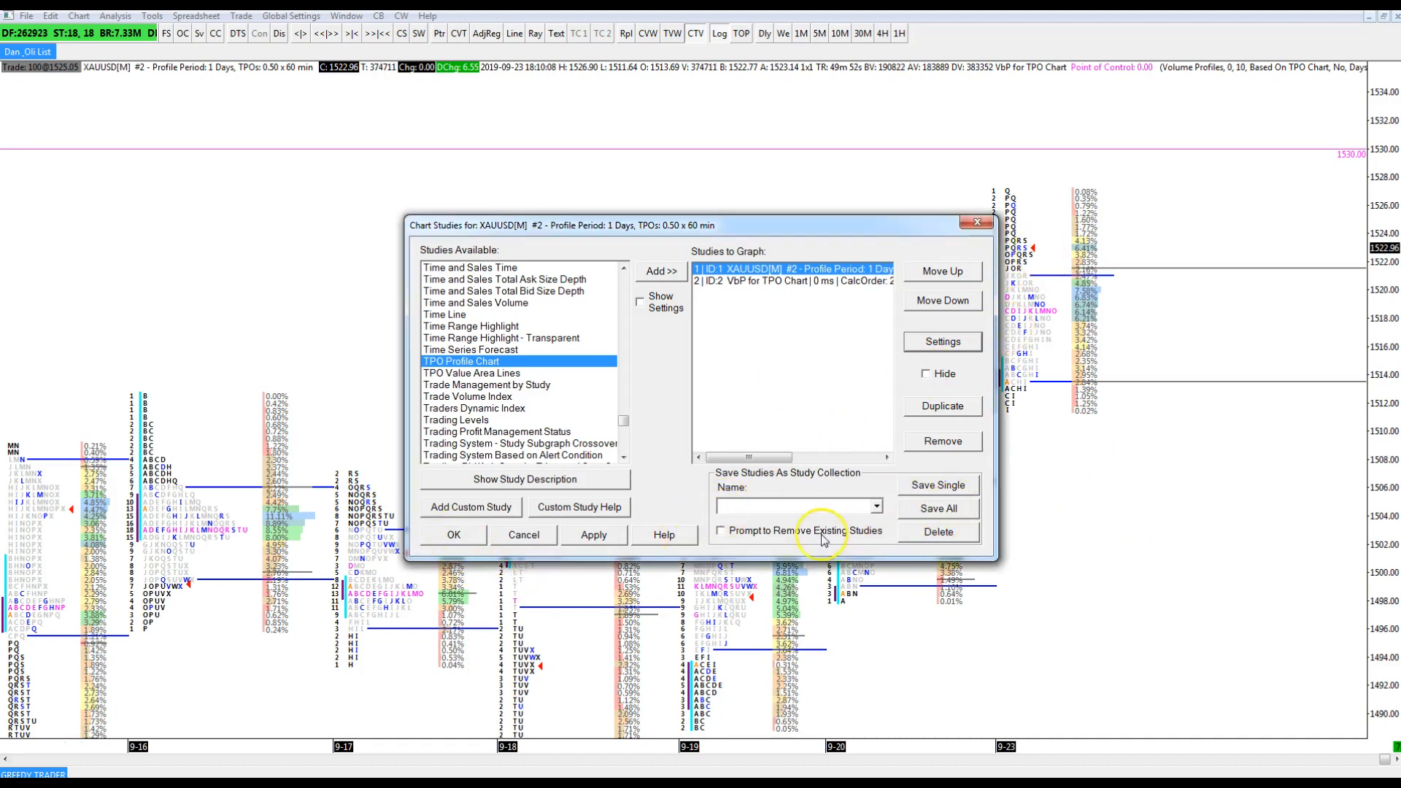
pyautogui.moveTo(987, 414)
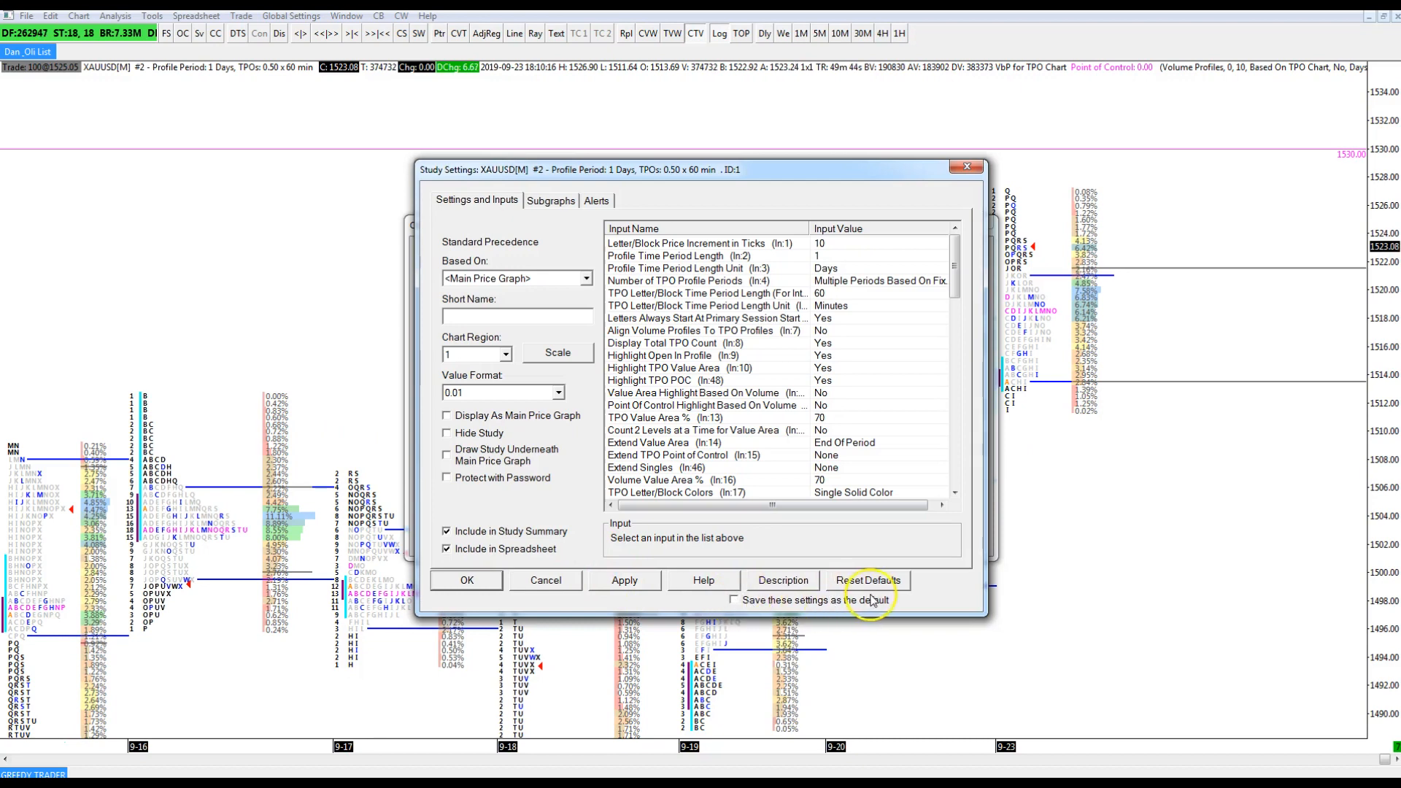
pyautogui.moveTo(739, 482)
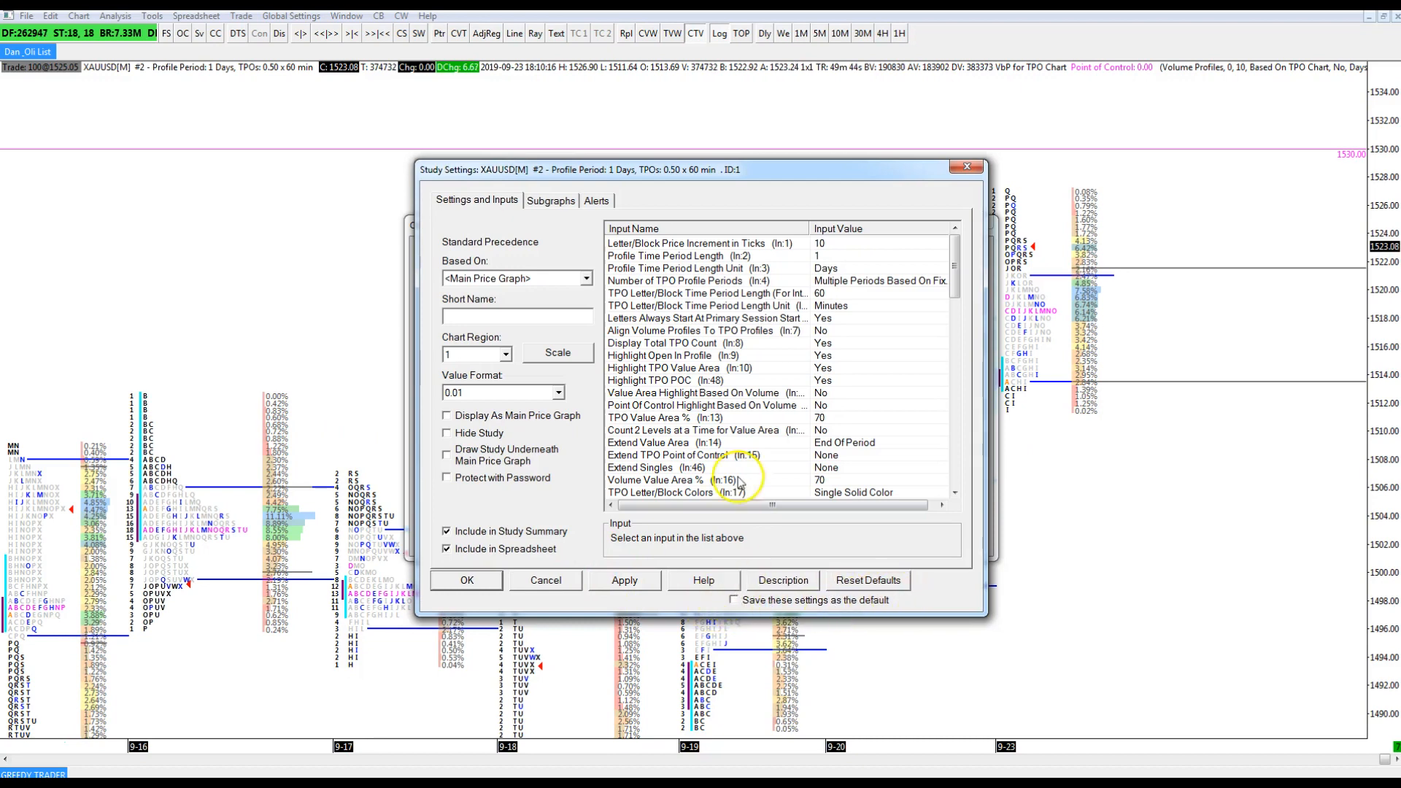
pyautogui.moveTo(970, 167)
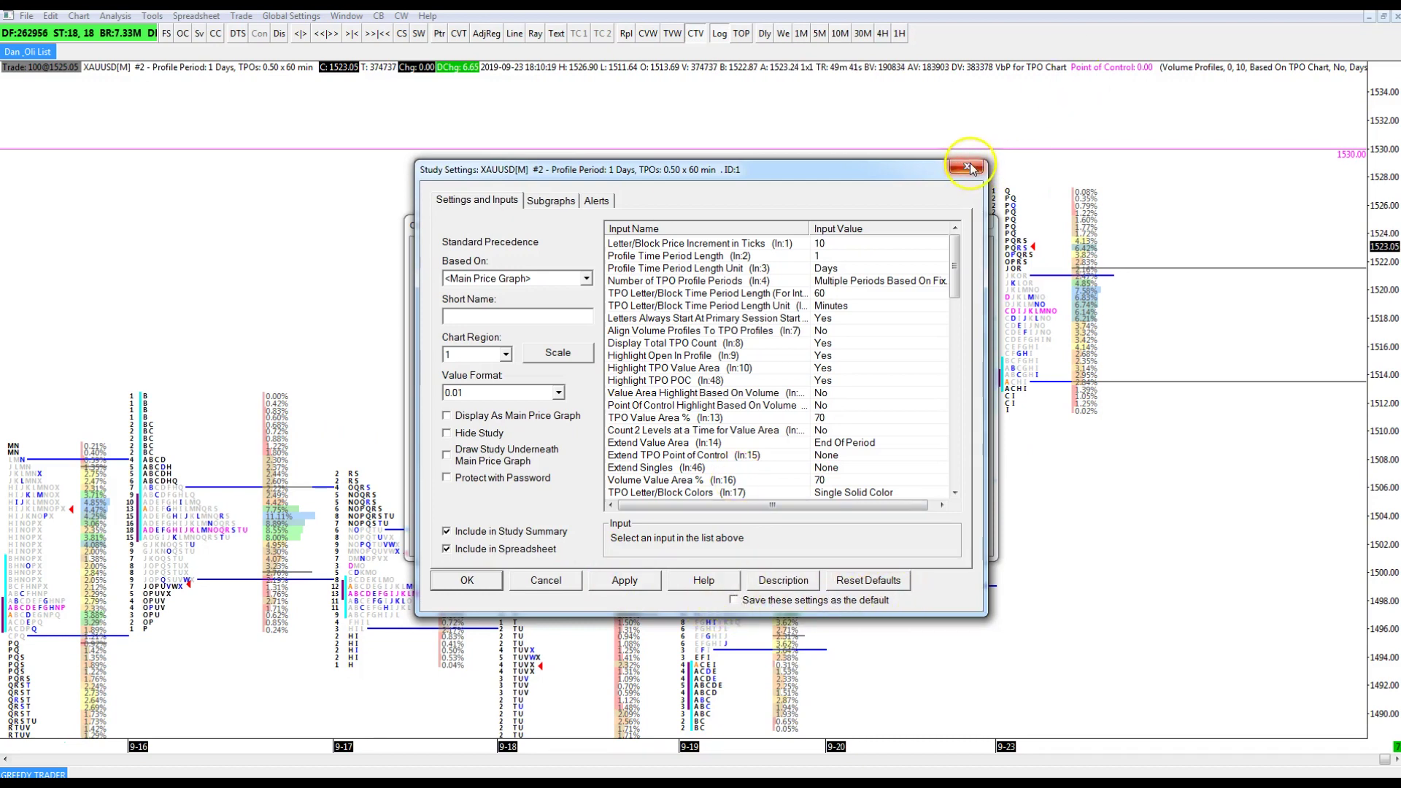
pyautogui.moveTo(966, 168)
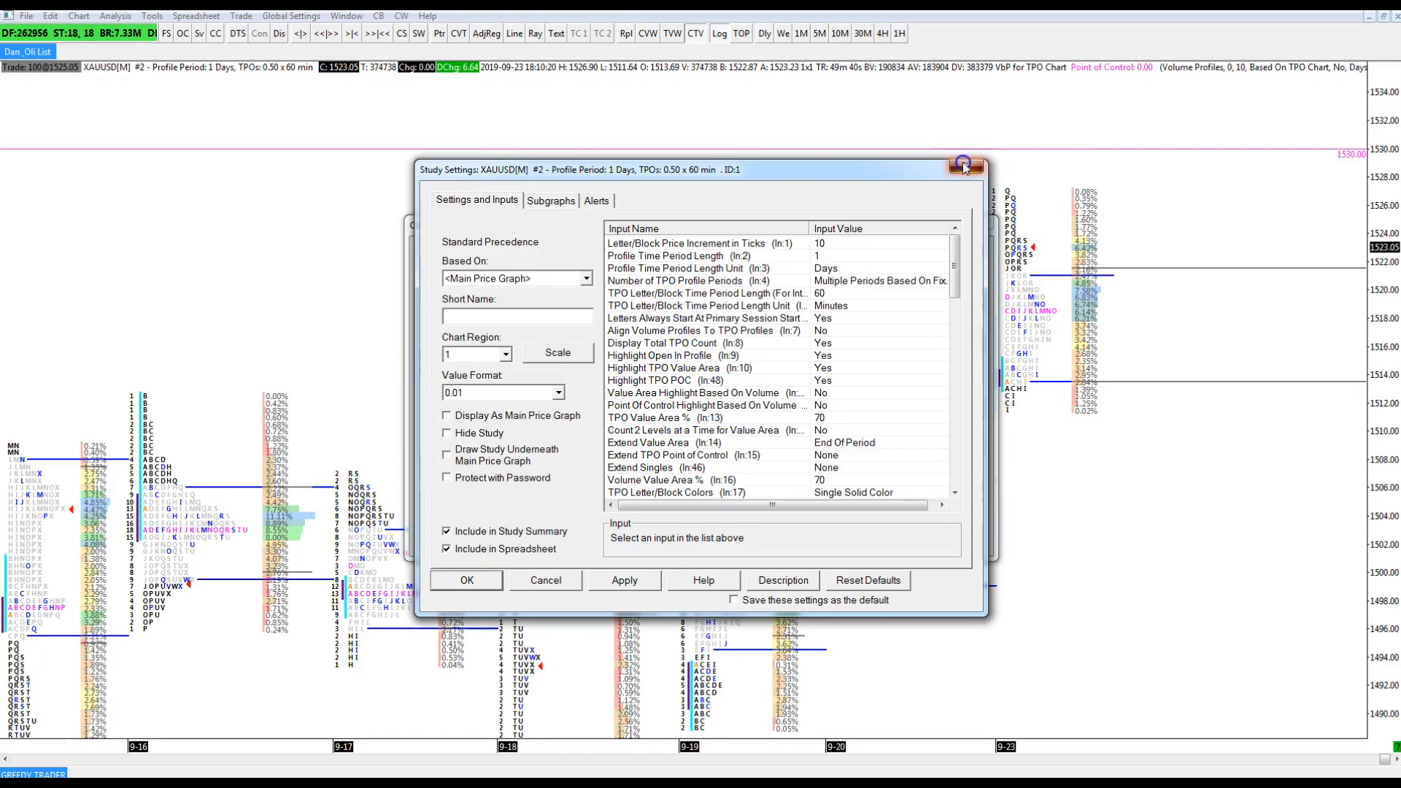
pyautogui.click(964, 167)
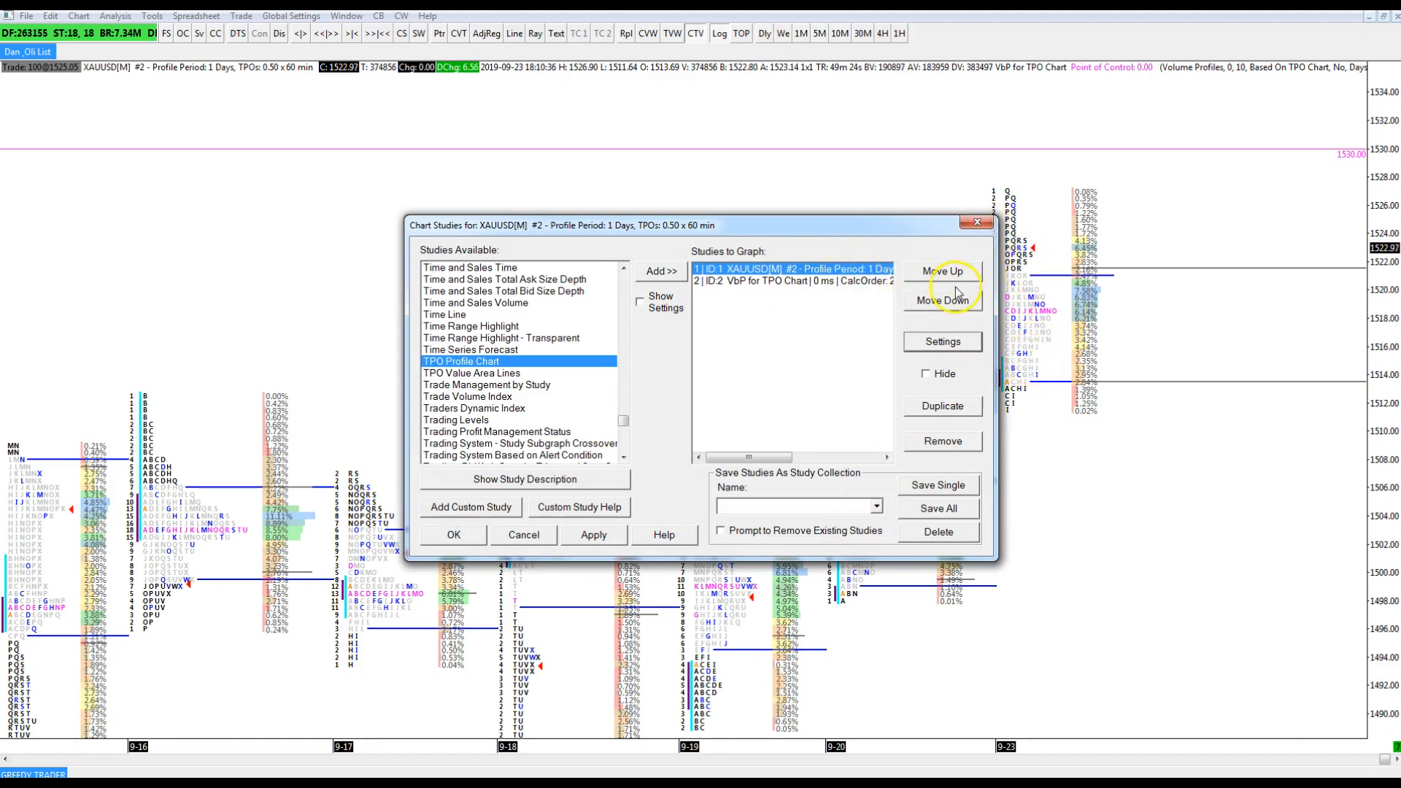
# Reopen the TPO study settings and browse its Subgraphs colour list.
pyautogui.click(940, 342)
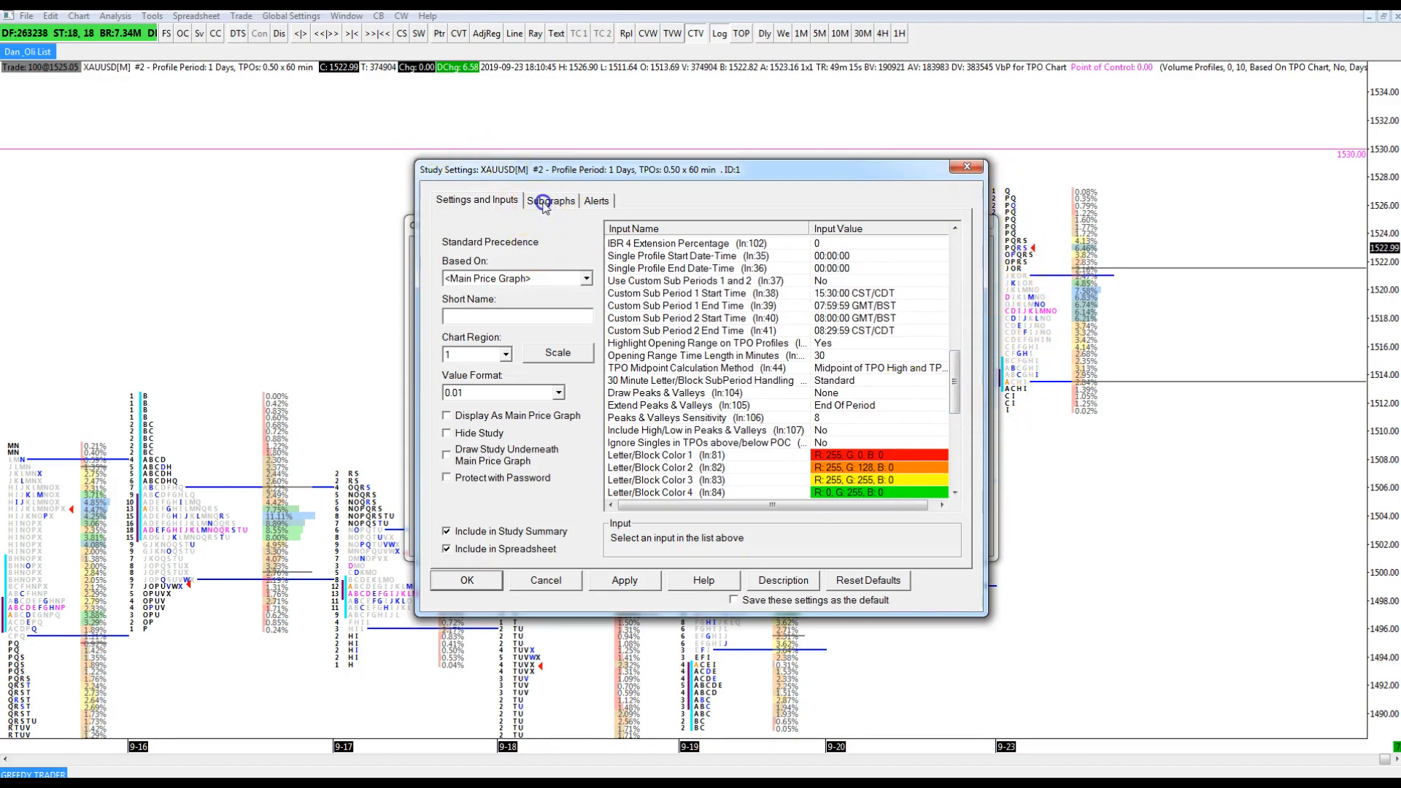
pyautogui.click(549, 200)
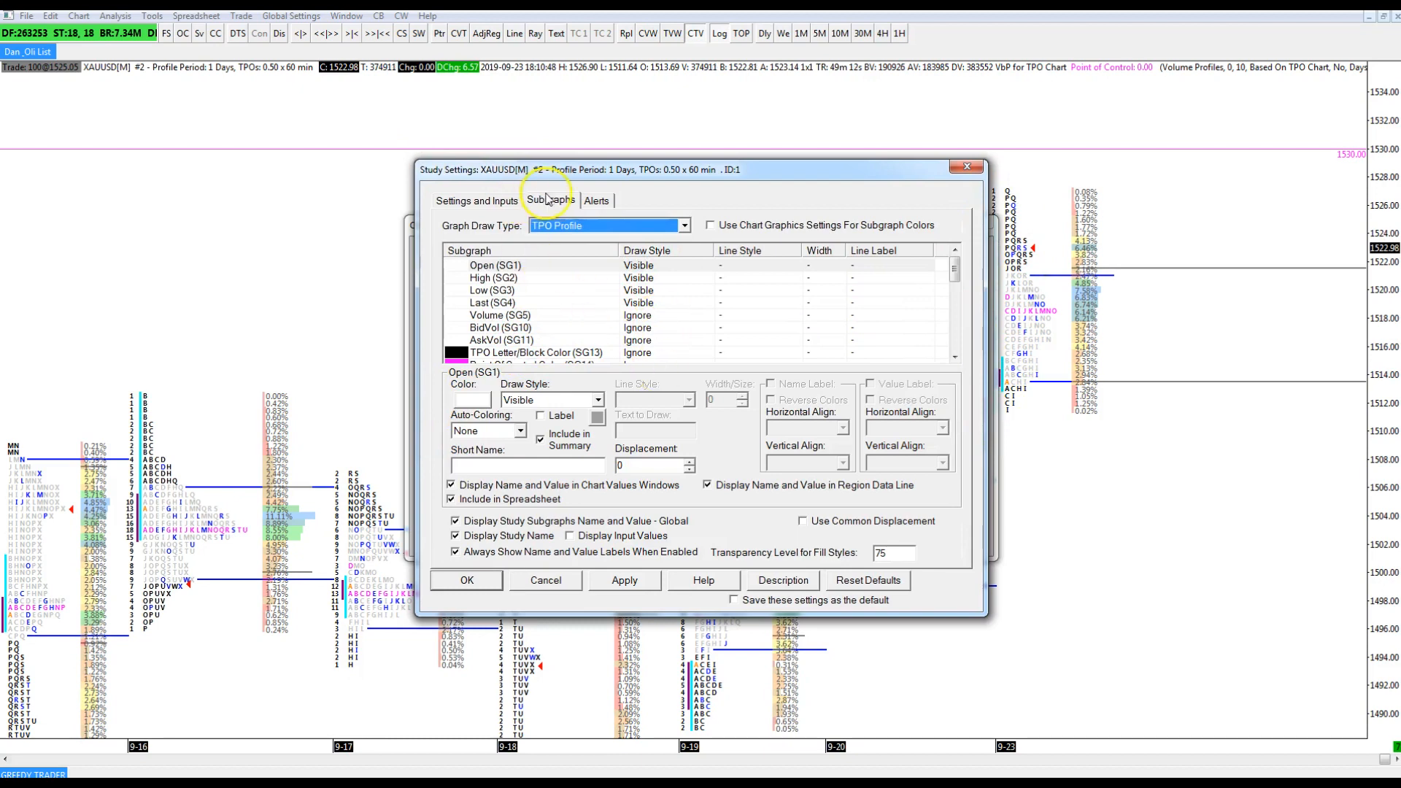
pyautogui.moveTo(994, 350)
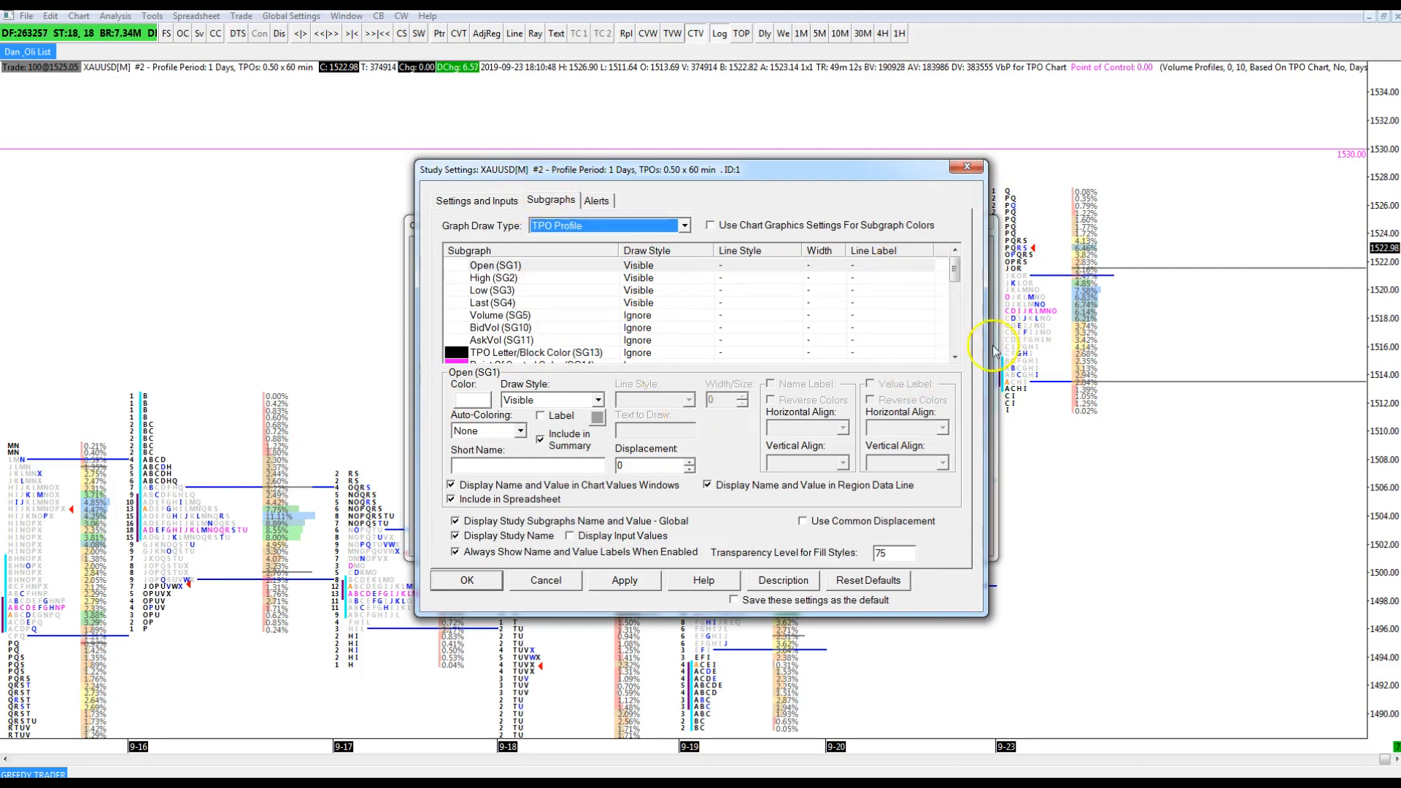
pyautogui.scroll(-3)
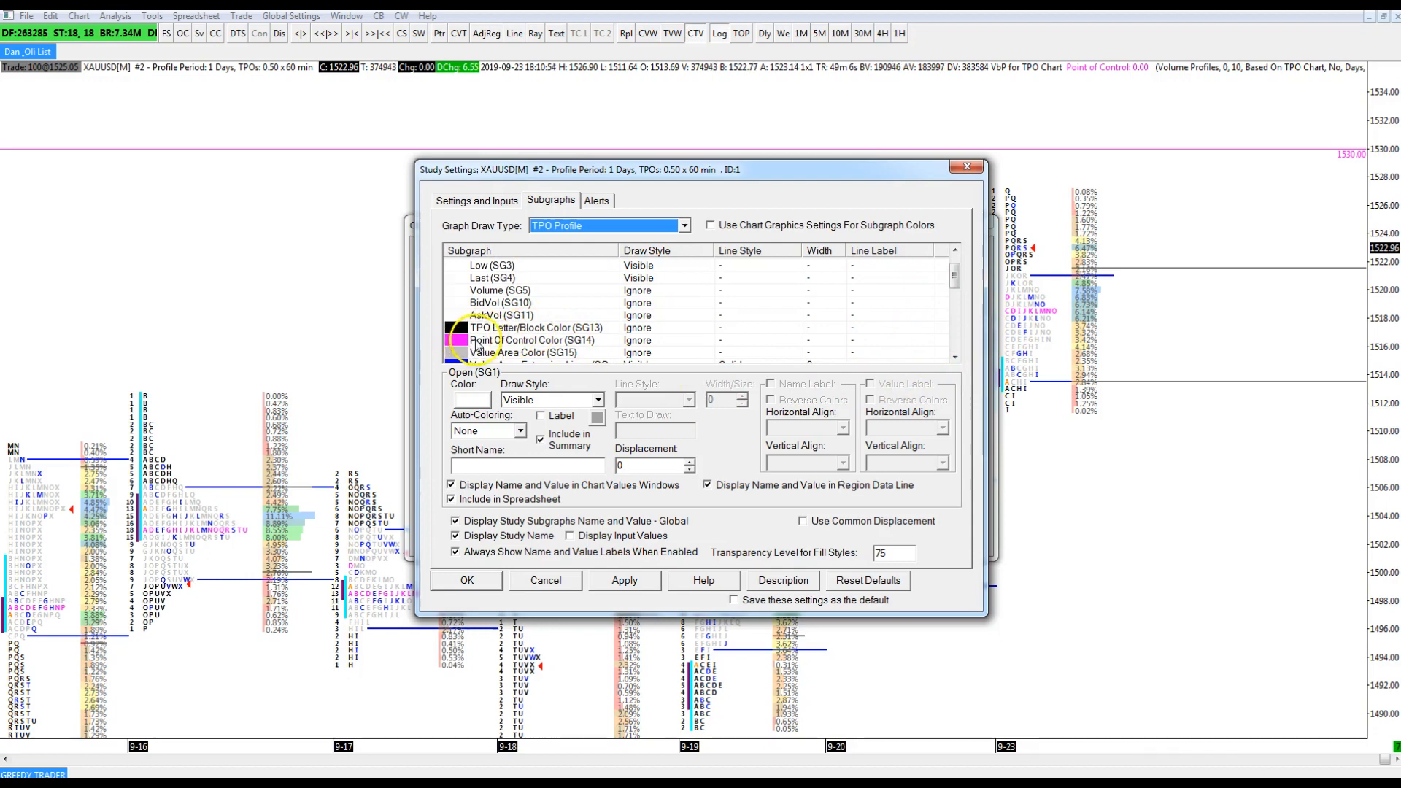
pyautogui.click(522, 352)
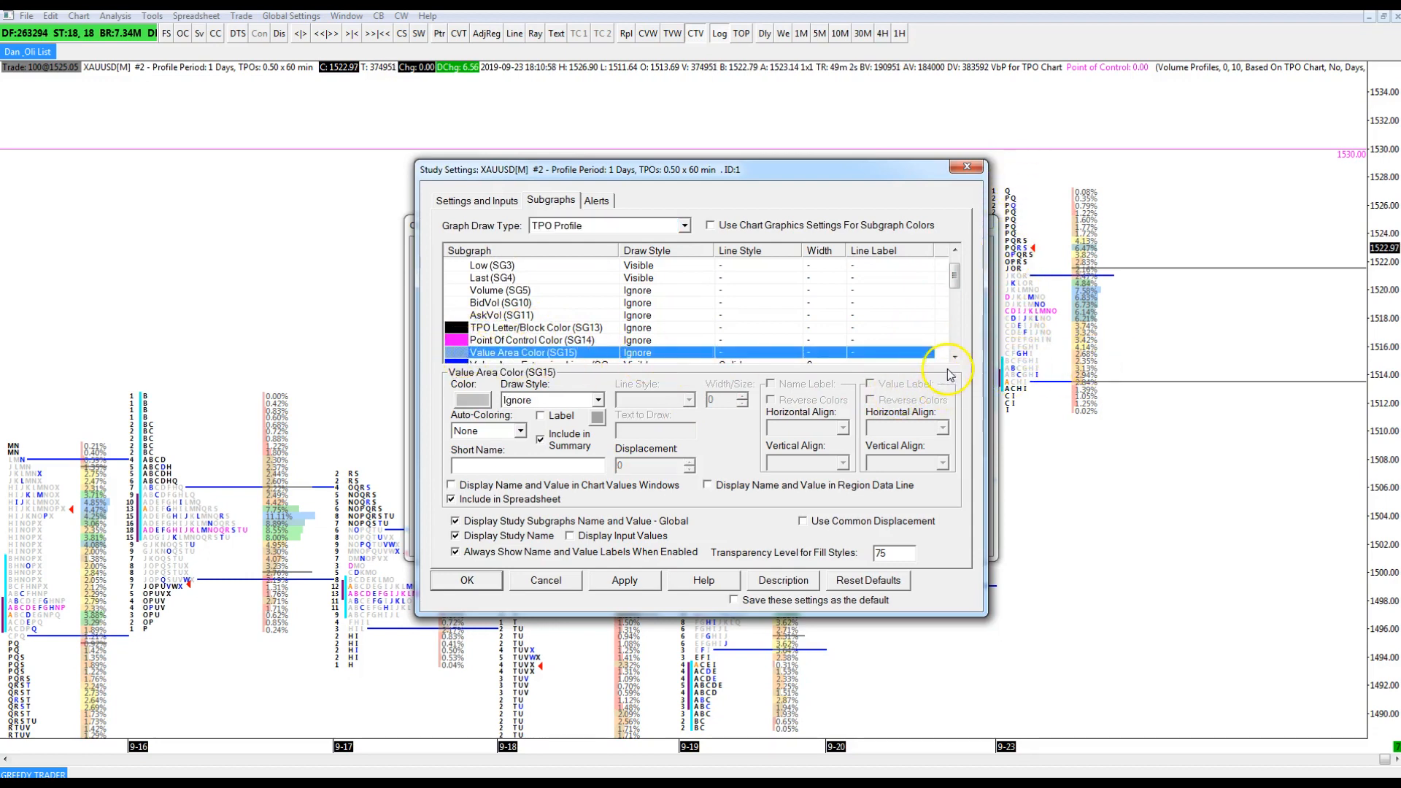
pyautogui.scroll(-3)
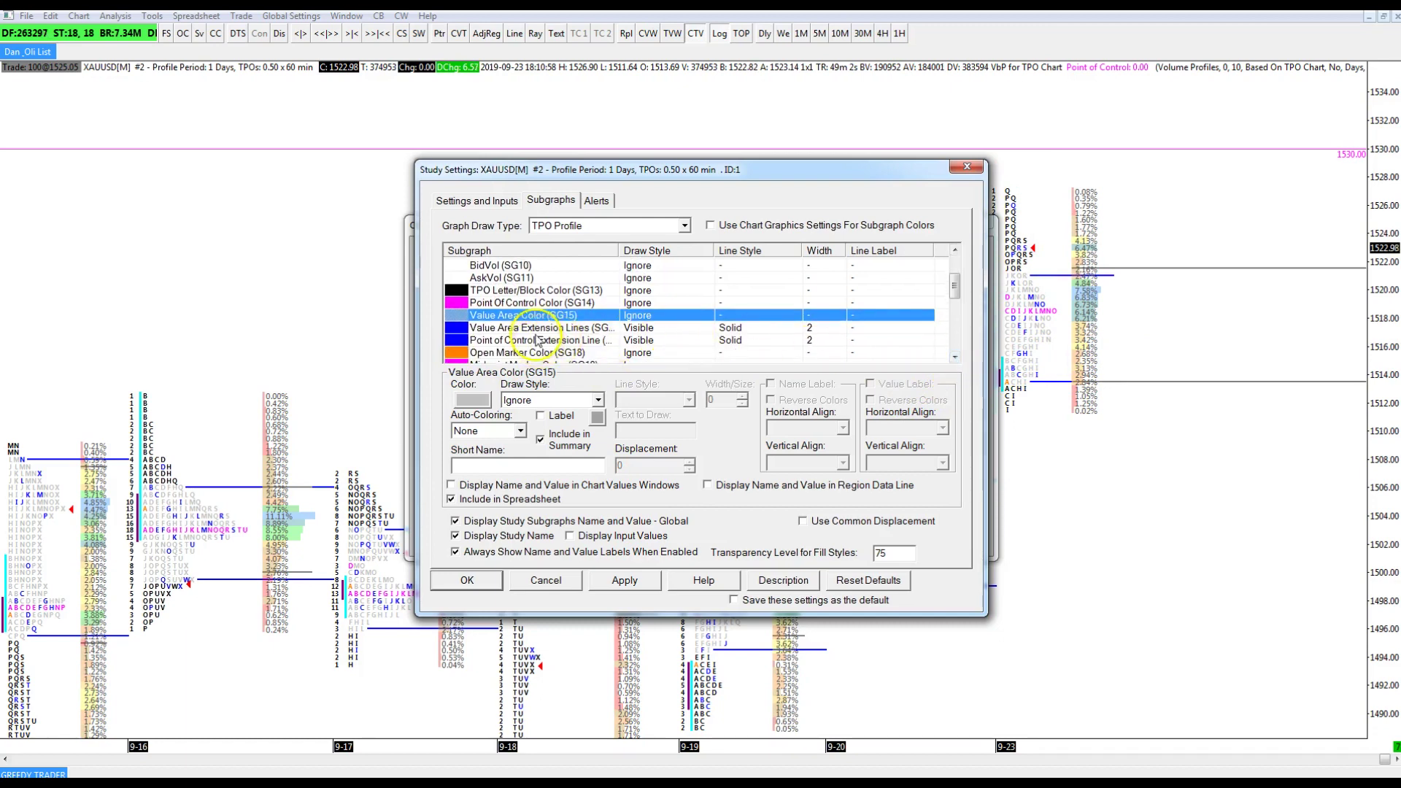
pyautogui.click(540, 327)
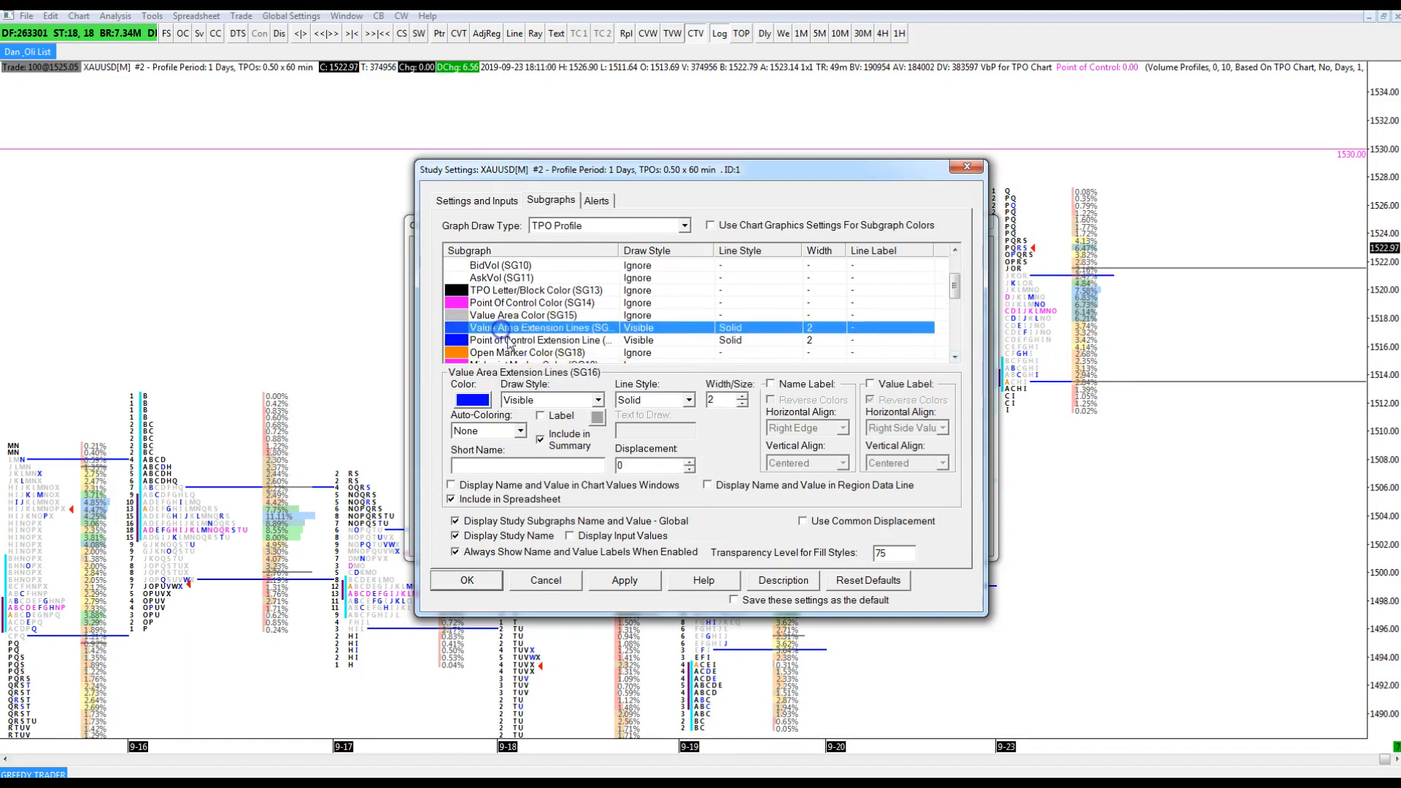
pyautogui.click(540, 339)
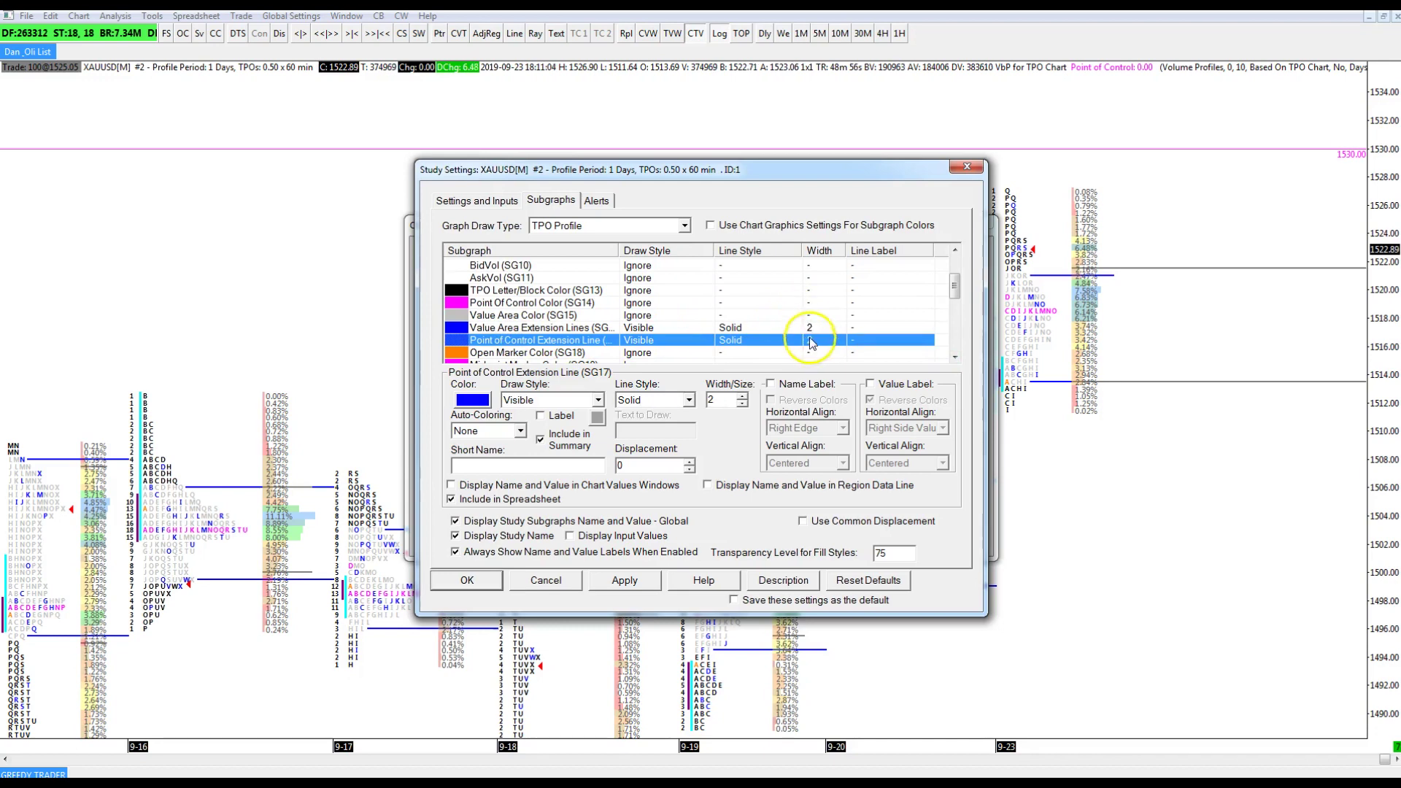
pyautogui.click(809, 339)
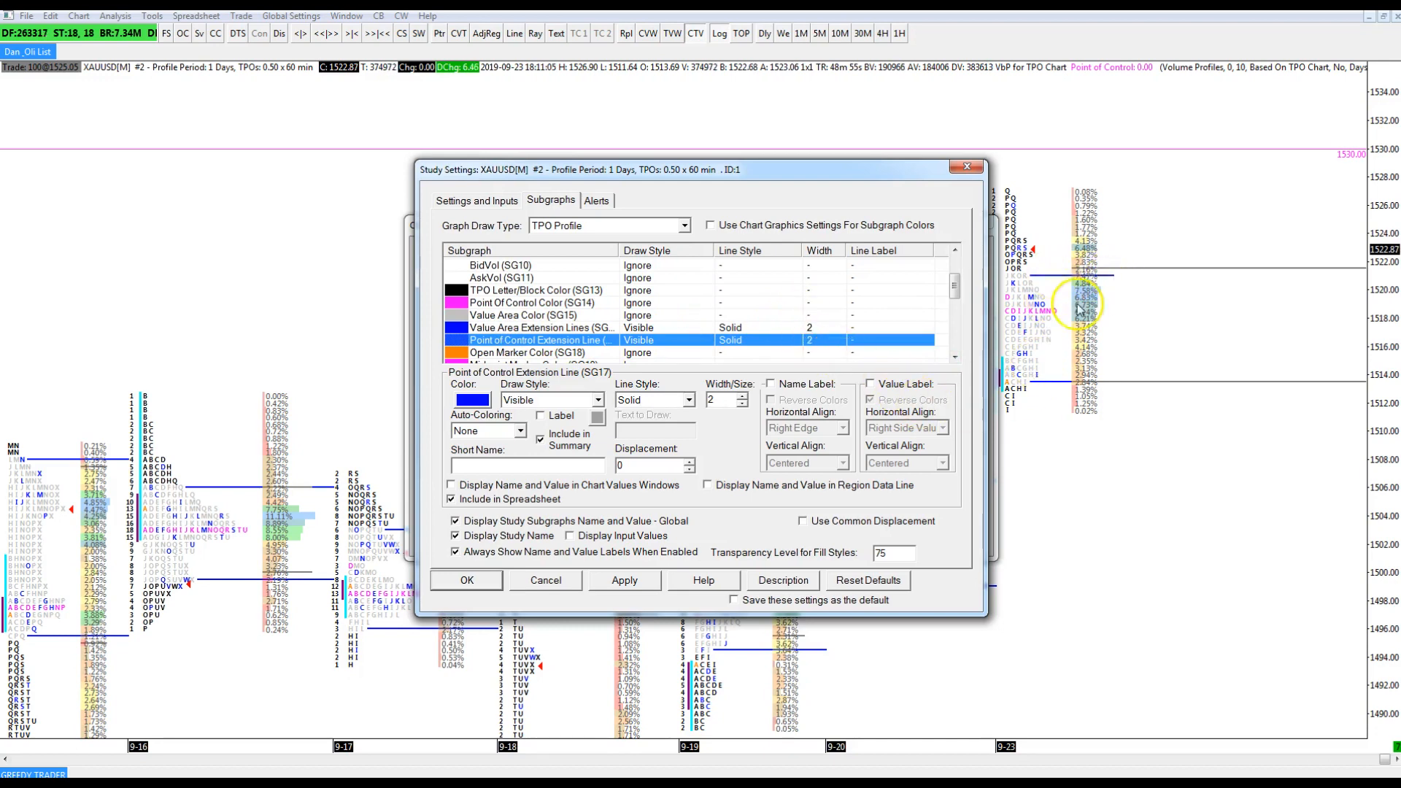
pyautogui.click(953, 358)
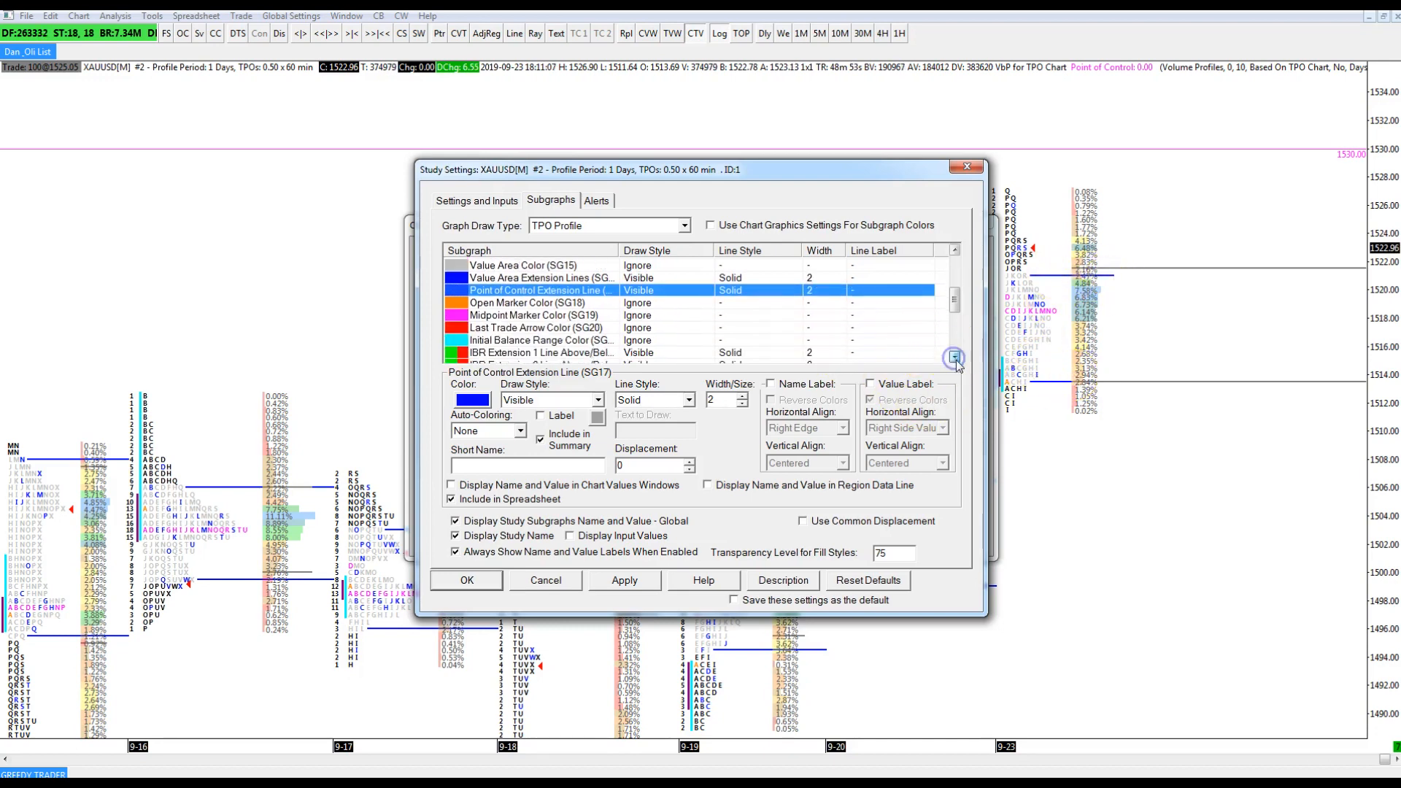
pyautogui.click(954, 357)
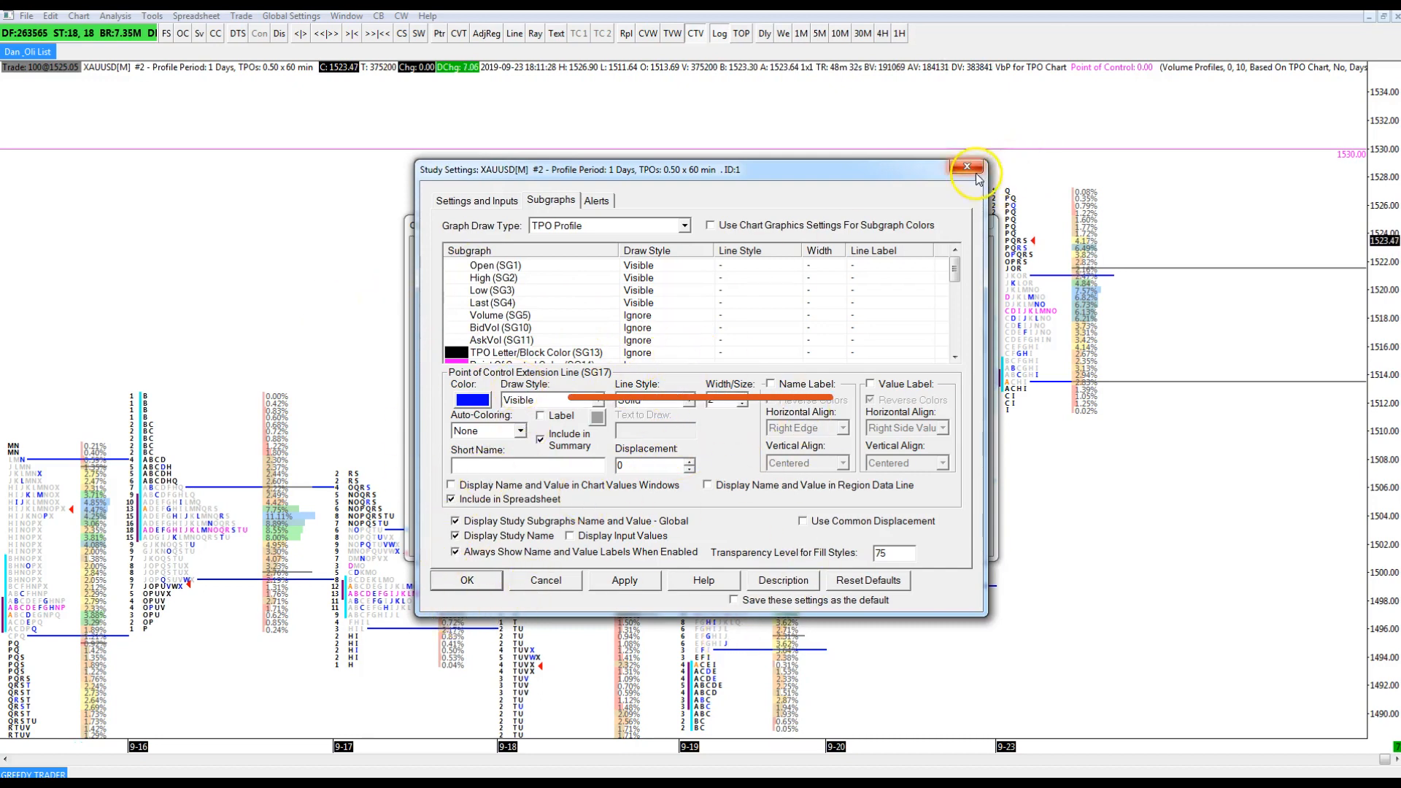
# Close the study settings and confirm Chart Studies with OK, showing the live chart.
pyautogui.click(966, 167)
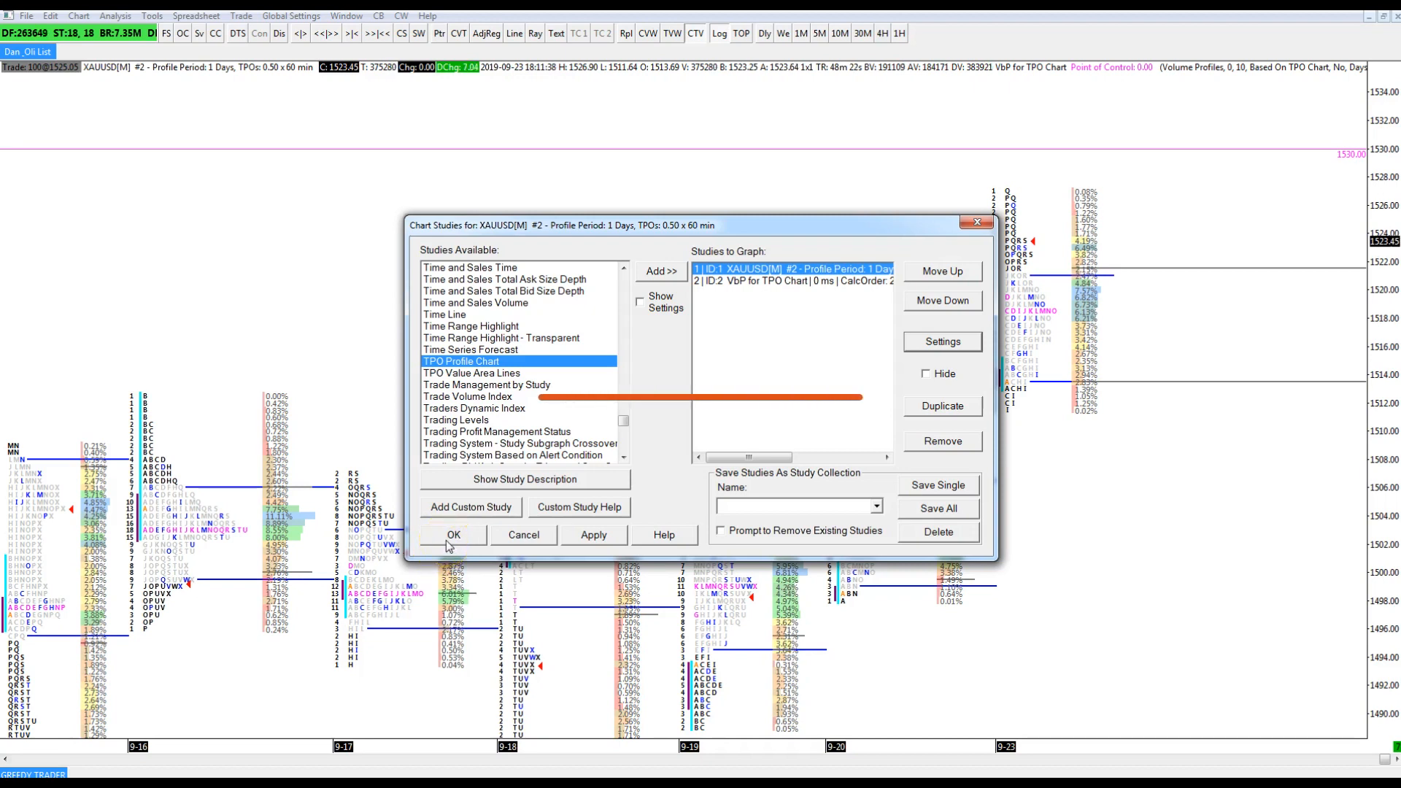
pyautogui.click(453, 534)
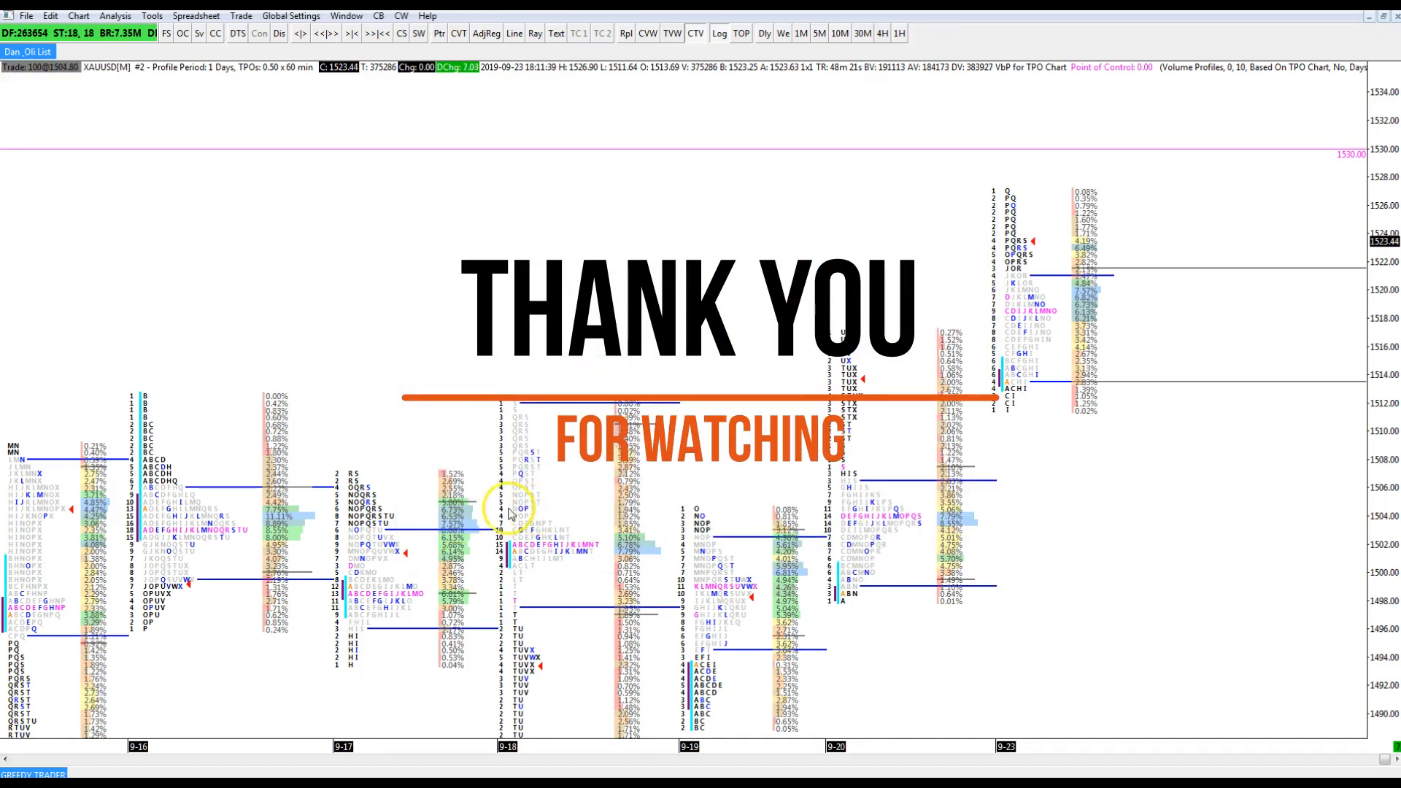
pyautogui.moveTo(1130, 611)
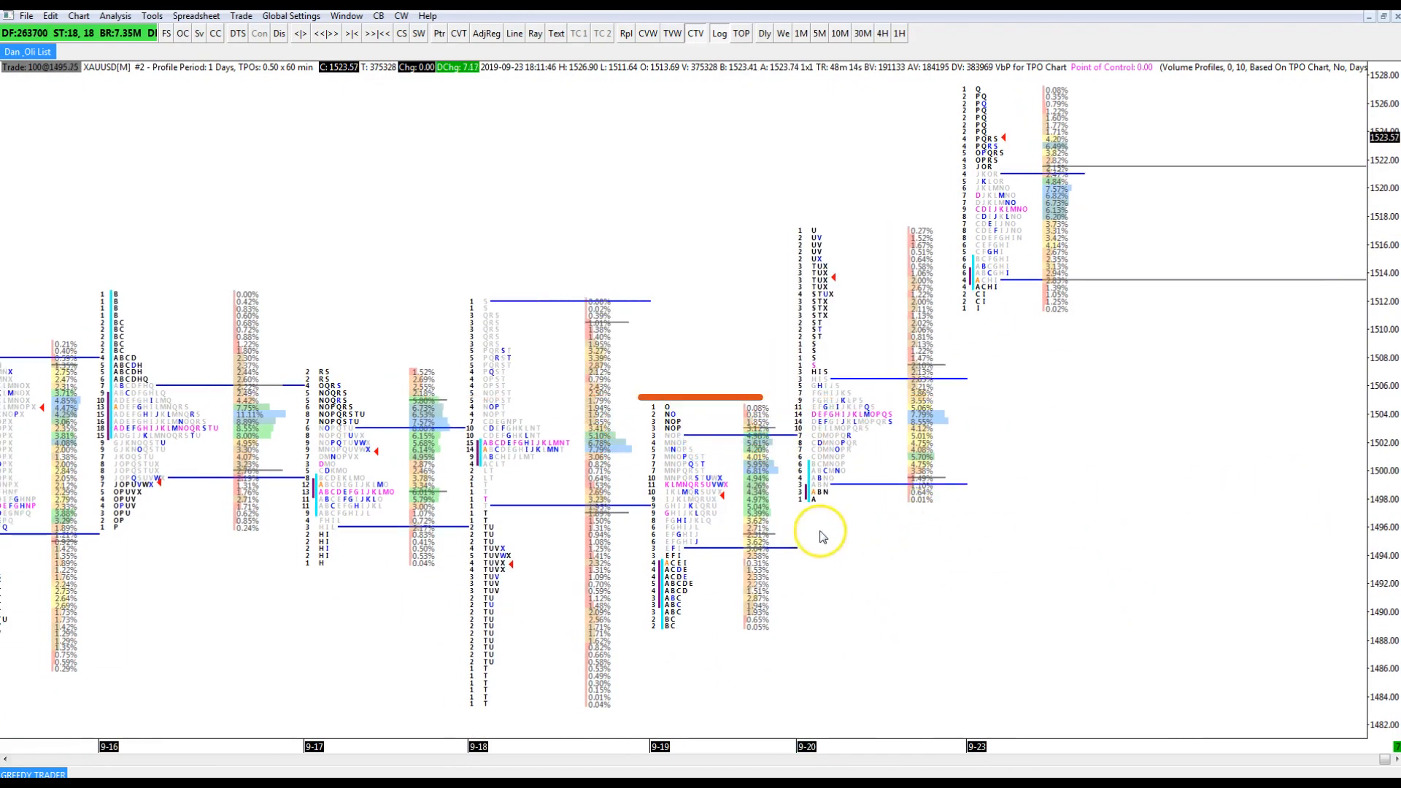
pyautogui.moveTo(1010, 349)
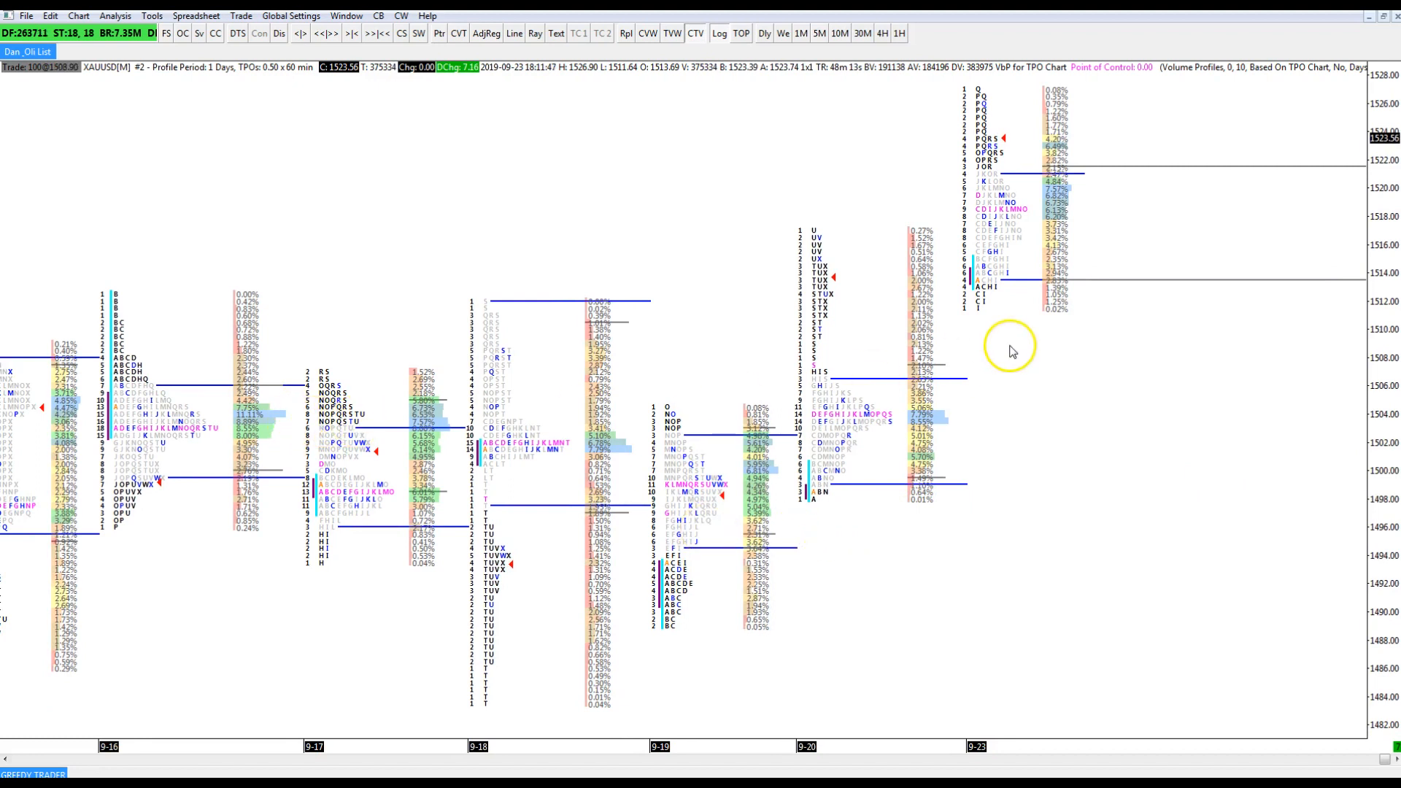
pyautogui.moveTo(756, 465)
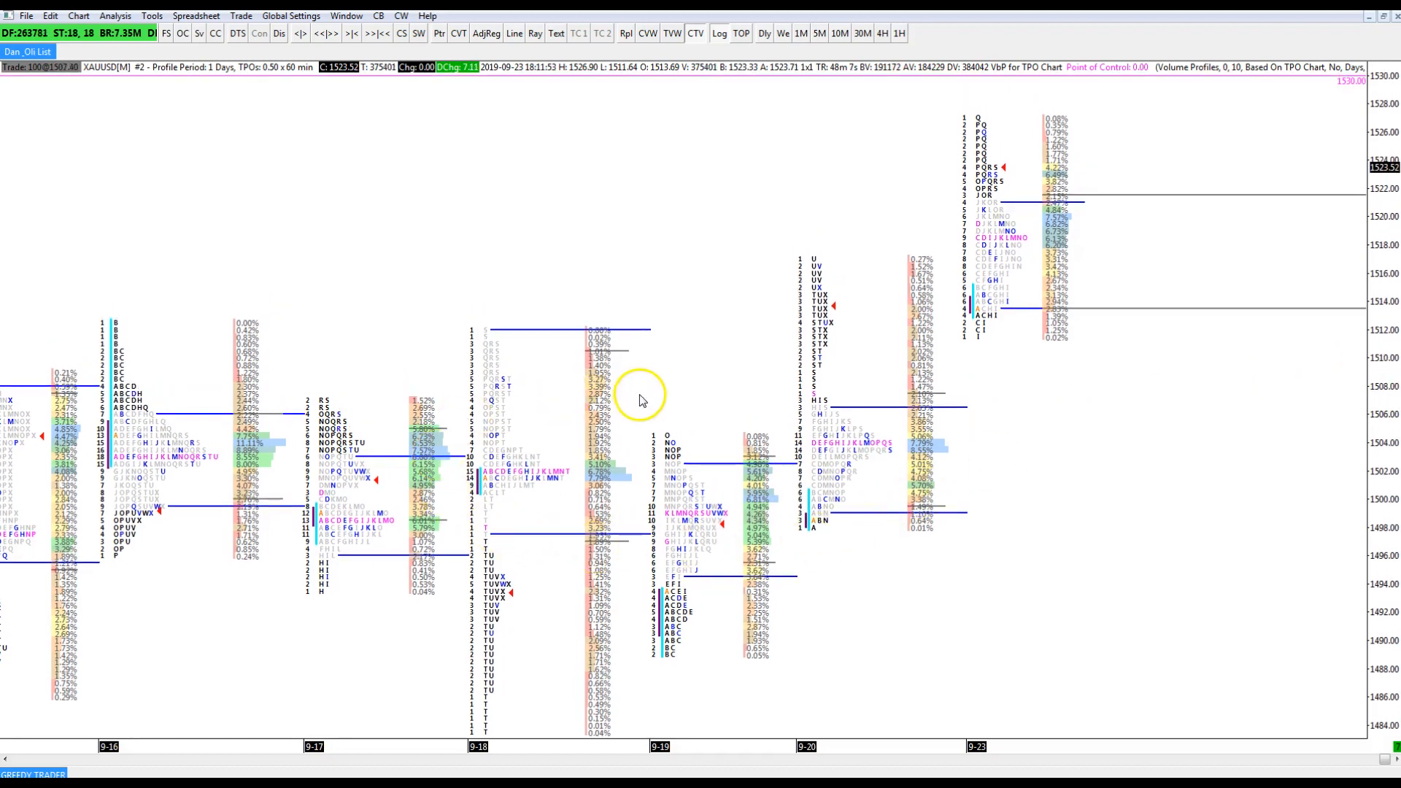
pyautogui.moveTo(755, 550)
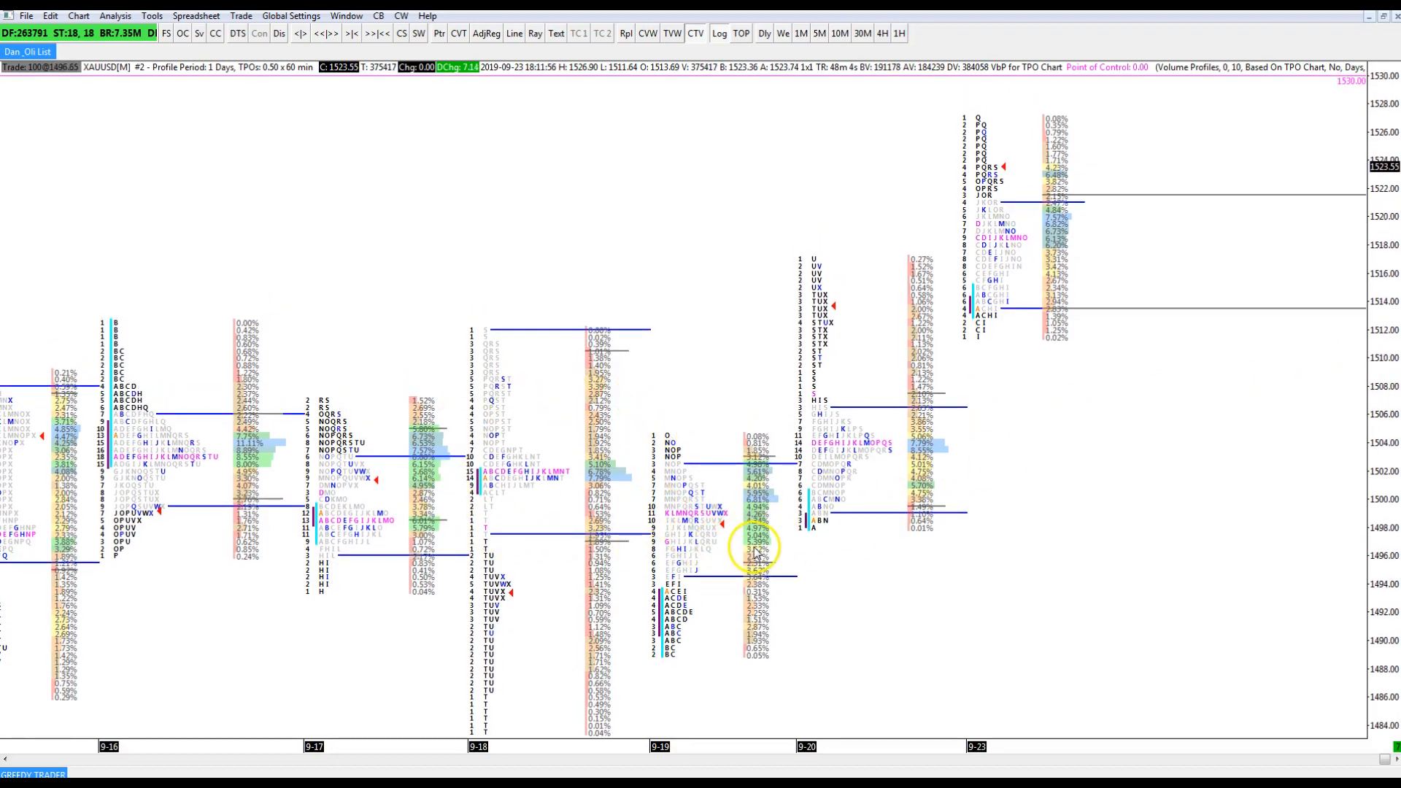
pyautogui.moveTo(610, 594)
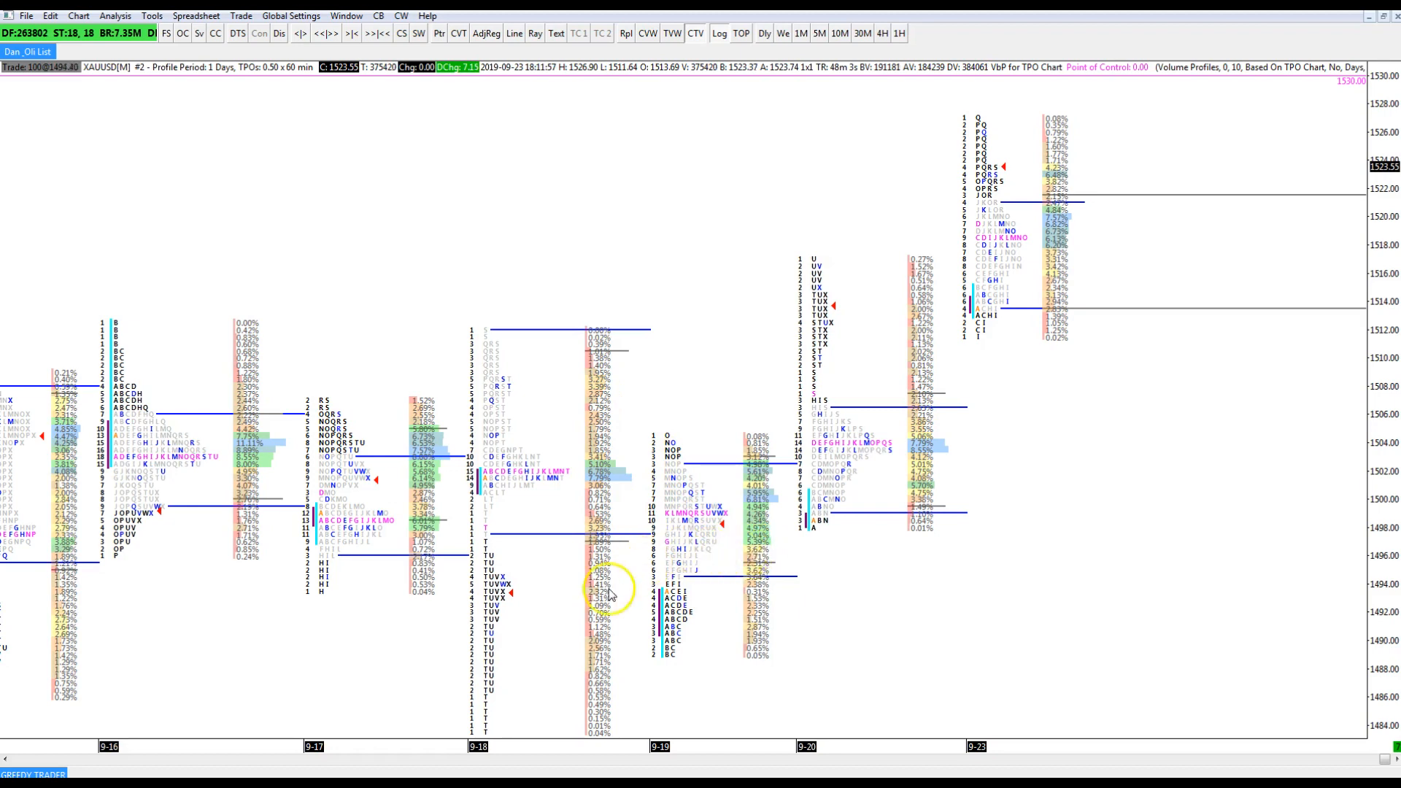